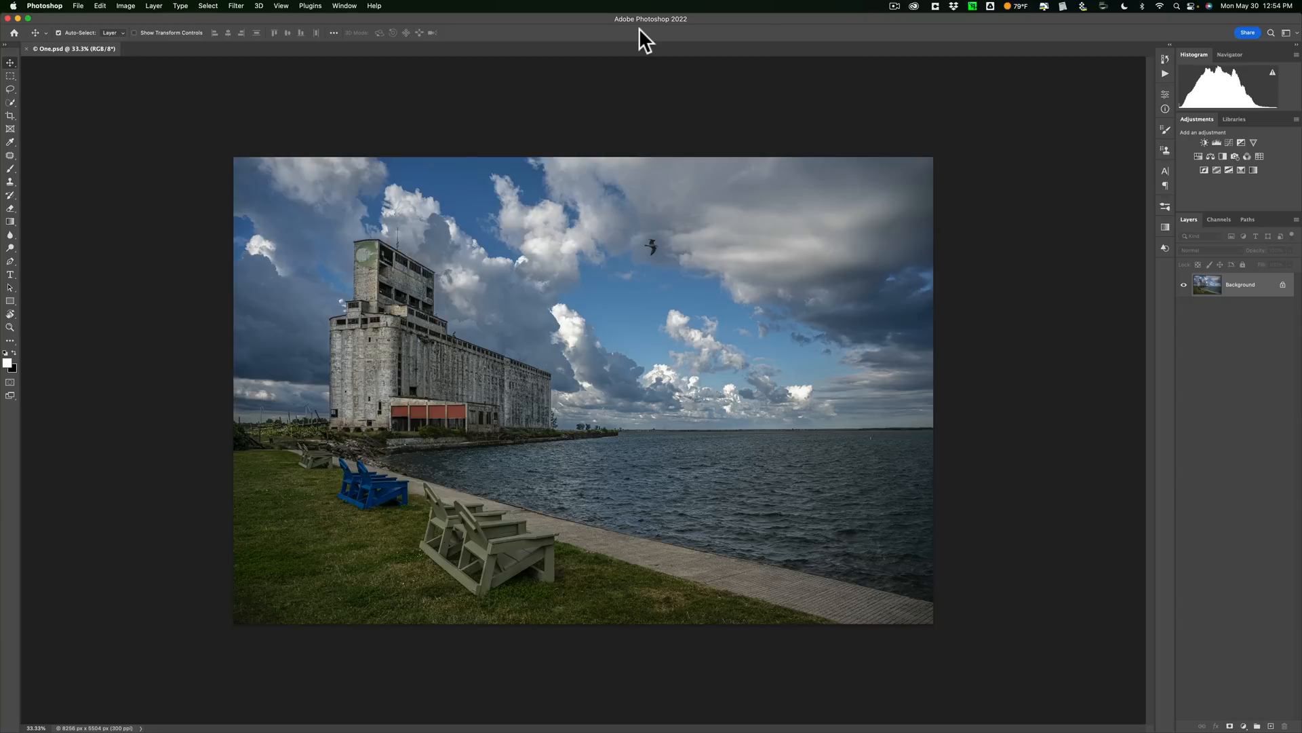
pyautogui.moveTo(245, 12)
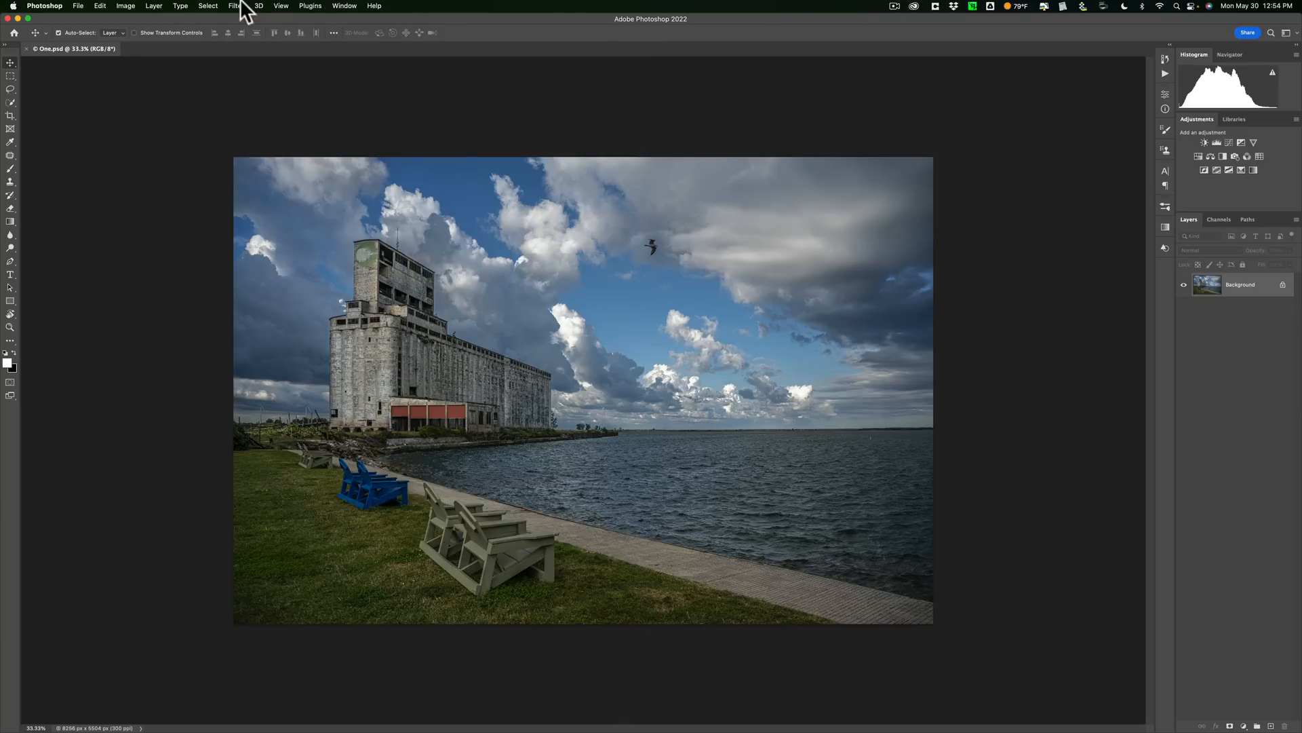
# Apply a 150.1-pixel Gaussian Blur to the whole lake photo
pyautogui.click(237, 6)
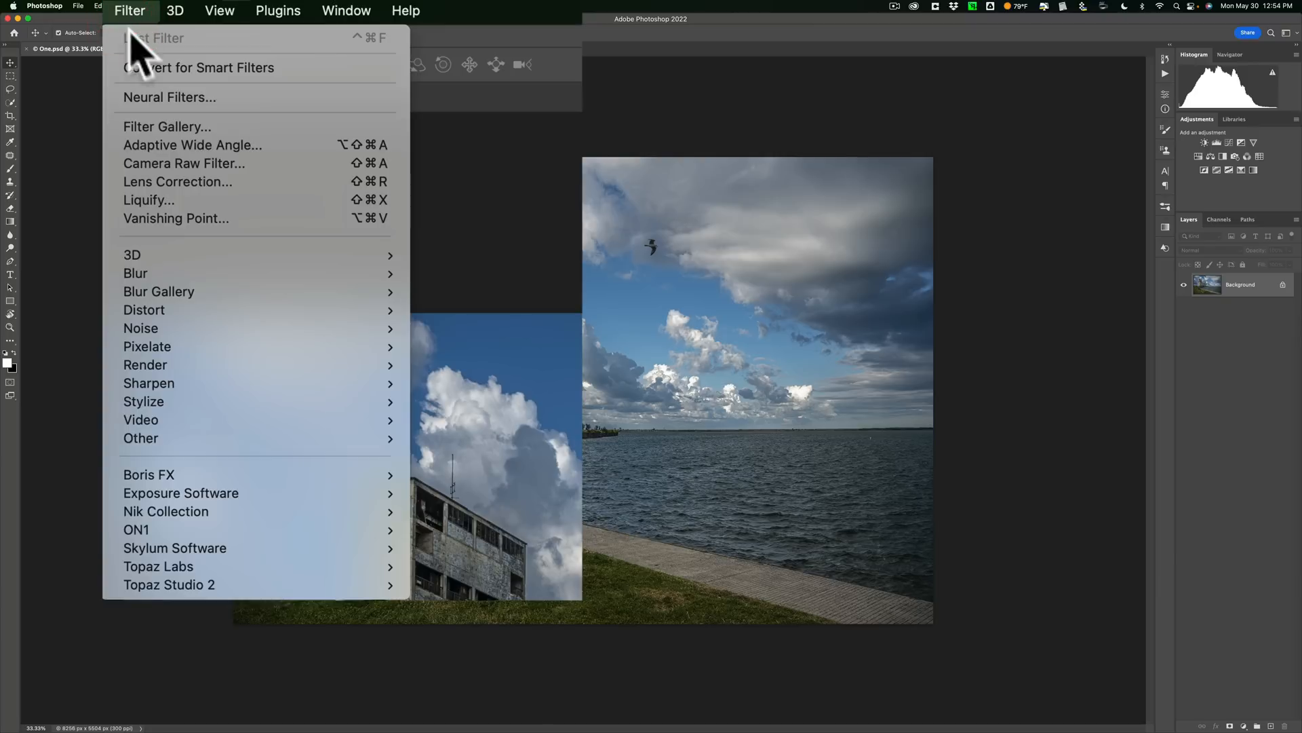
pyautogui.moveTo(254, 510)
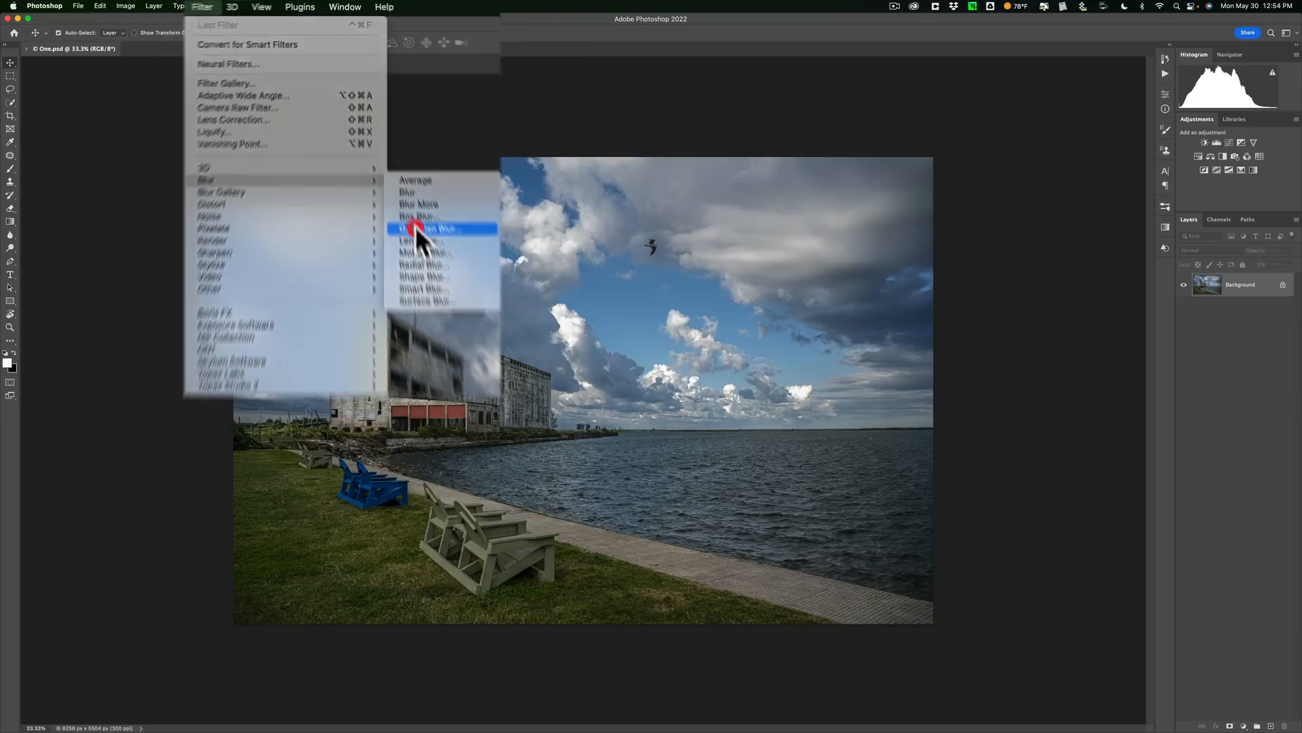
pyautogui.click(426, 228)
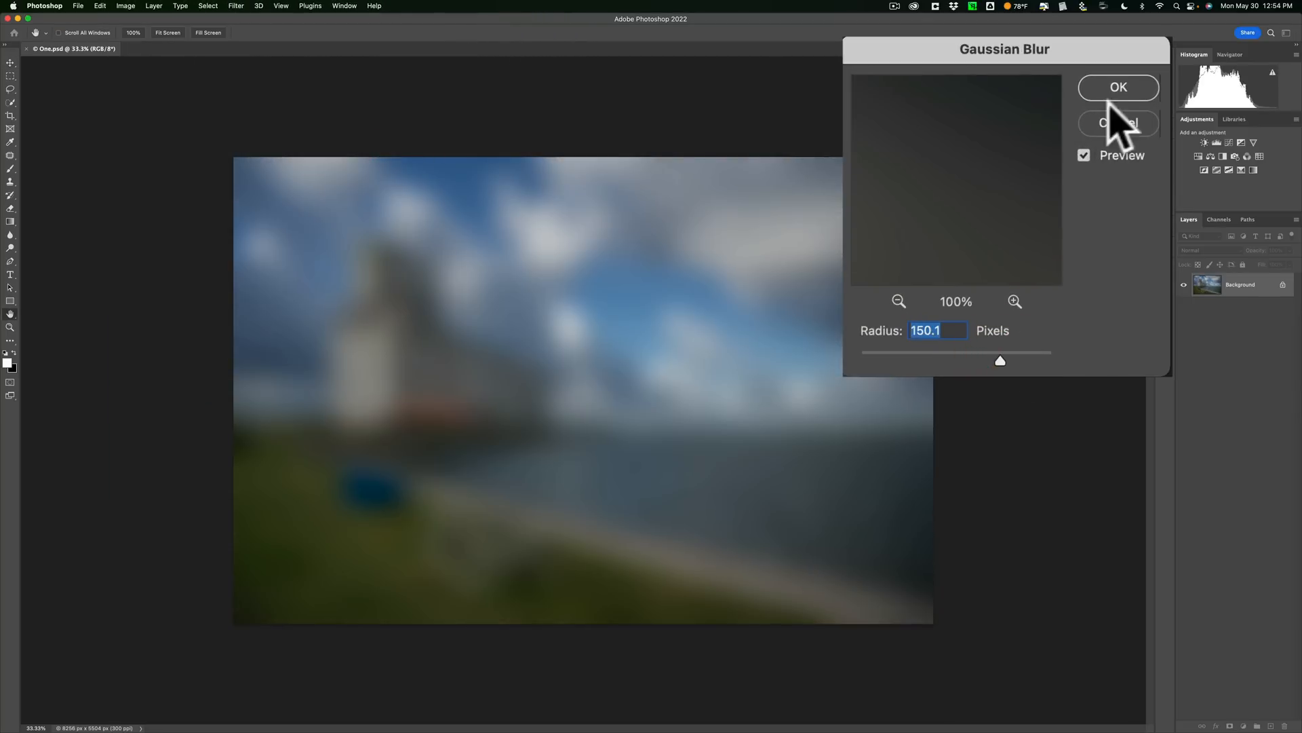
pyautogui.click(1118, 88)
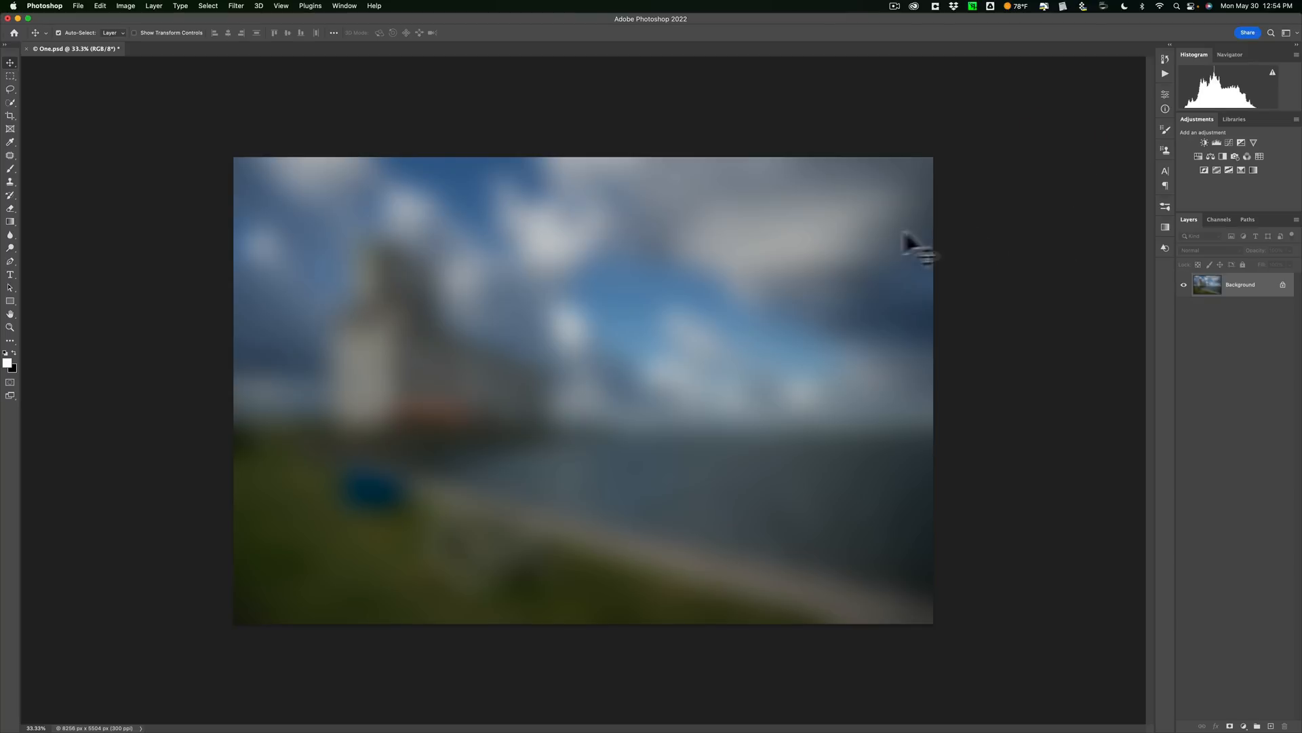
pyautogui.click(129, 6)
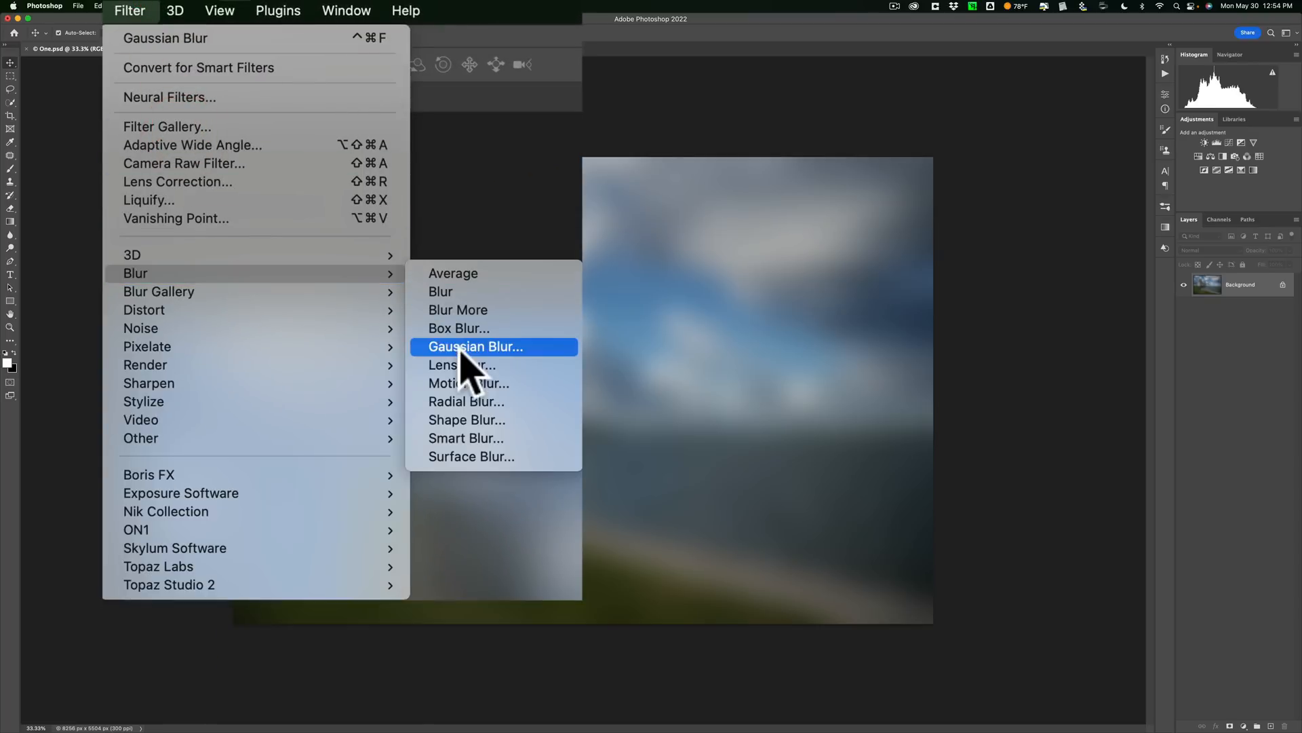
pyautogui.click(474, 347)
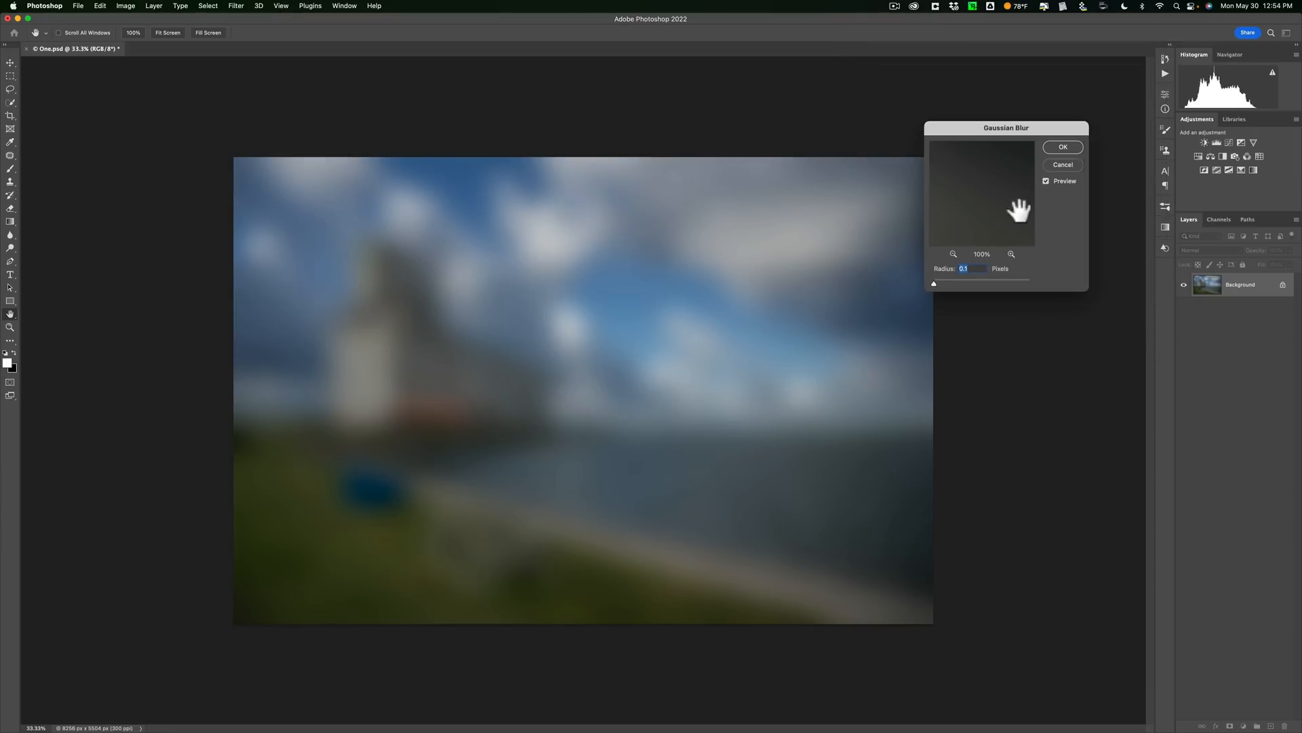
pyautogui.moveTo(1048, 206)
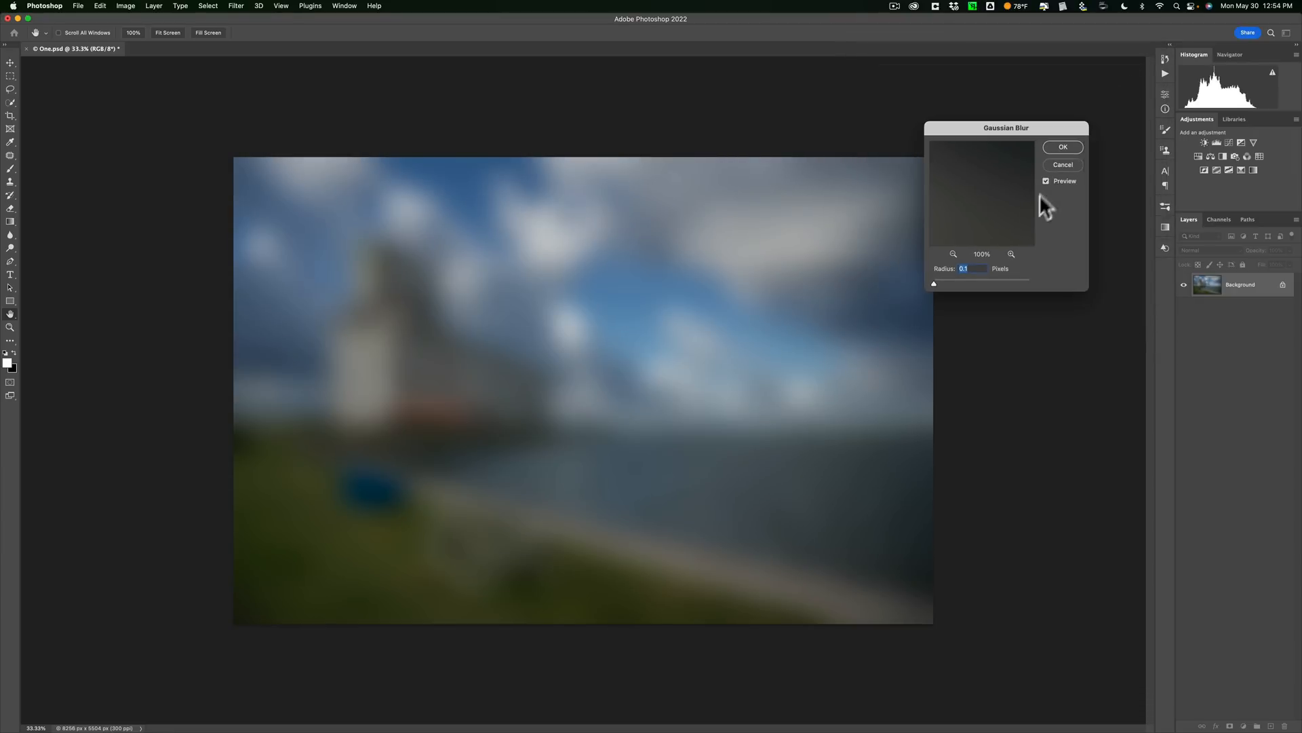
pyautogui.click(1062, 147)
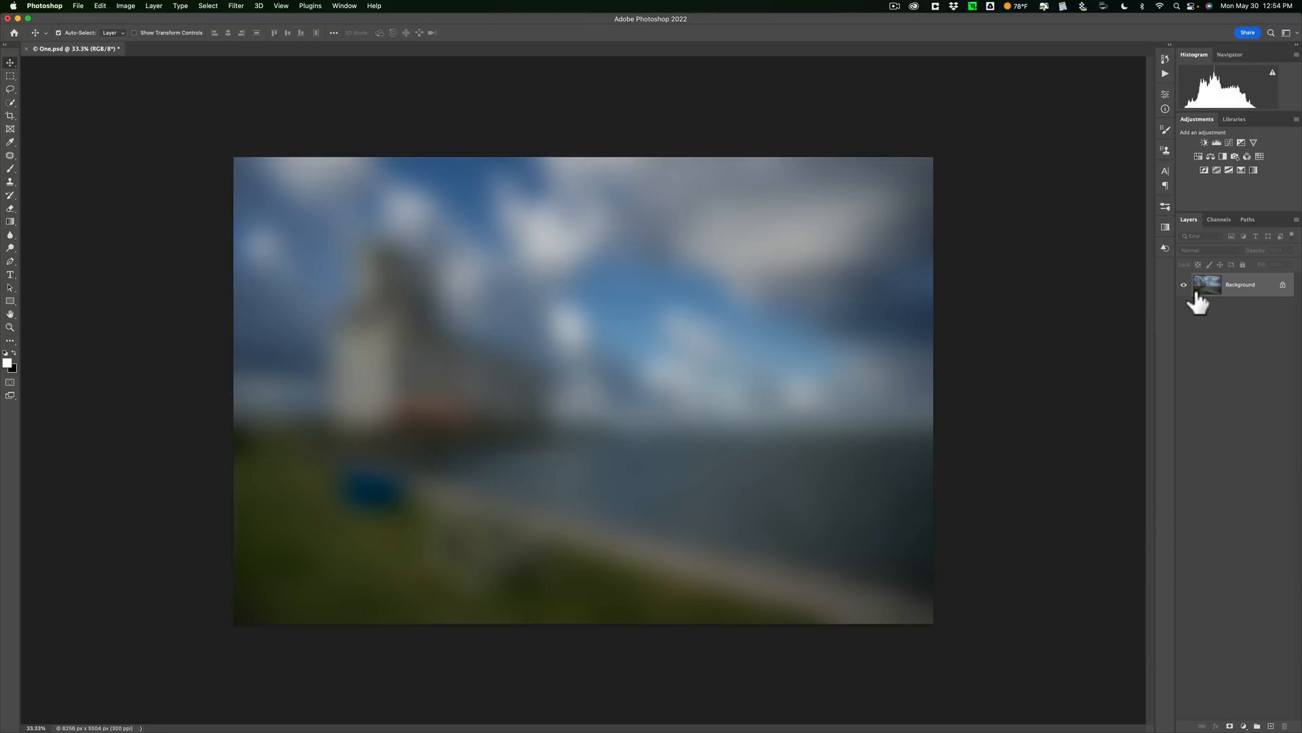
pyautogui.moveTo(1210, 284)
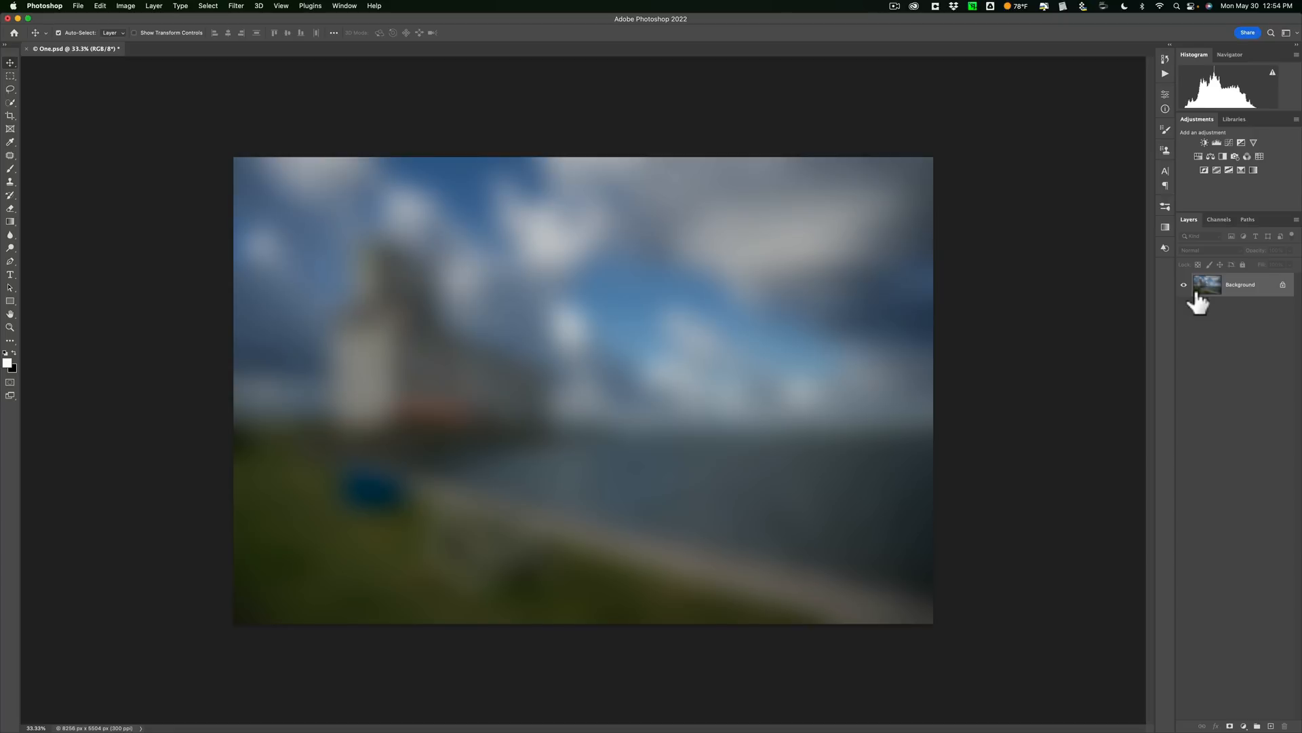
pyautogui.moveTo(1159, 68)
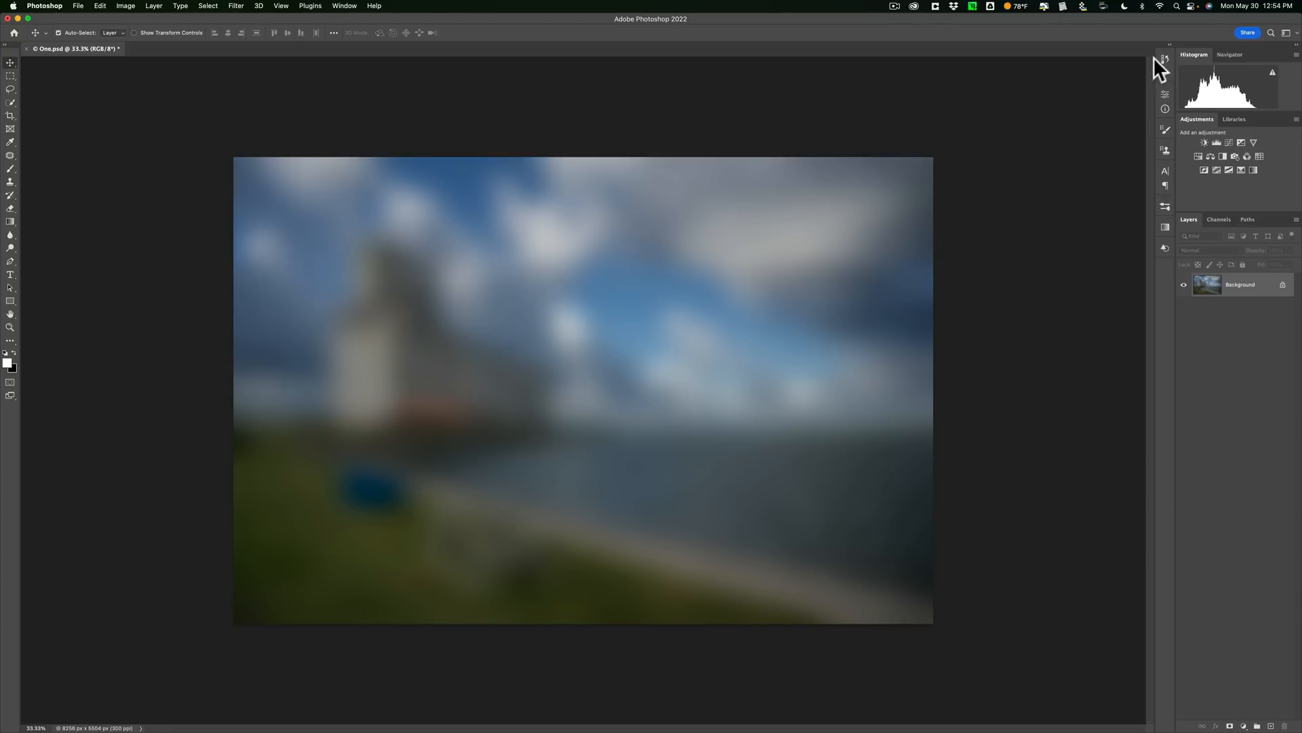
pyautogui.moveTo(1165, 60)
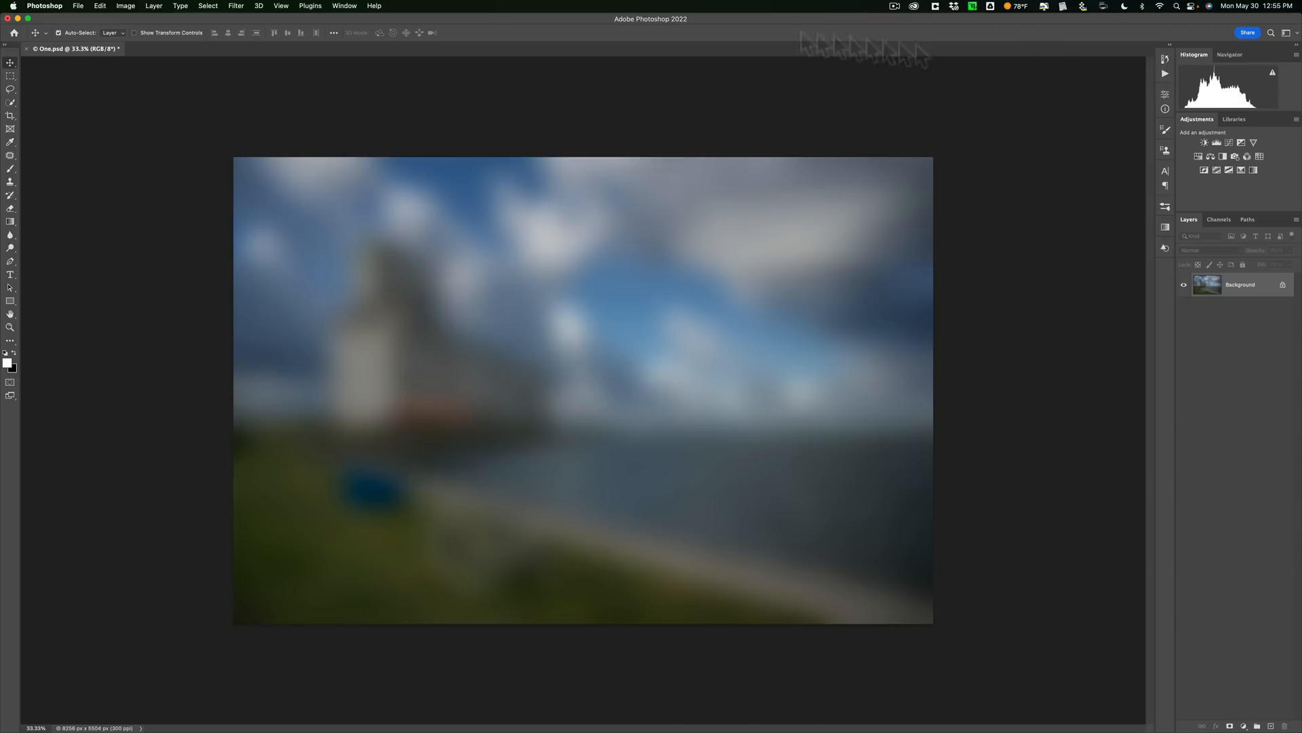
# Revert to the Open state in the History panel to undo the blur, then close the panel
pyautogui.click(303, 9)
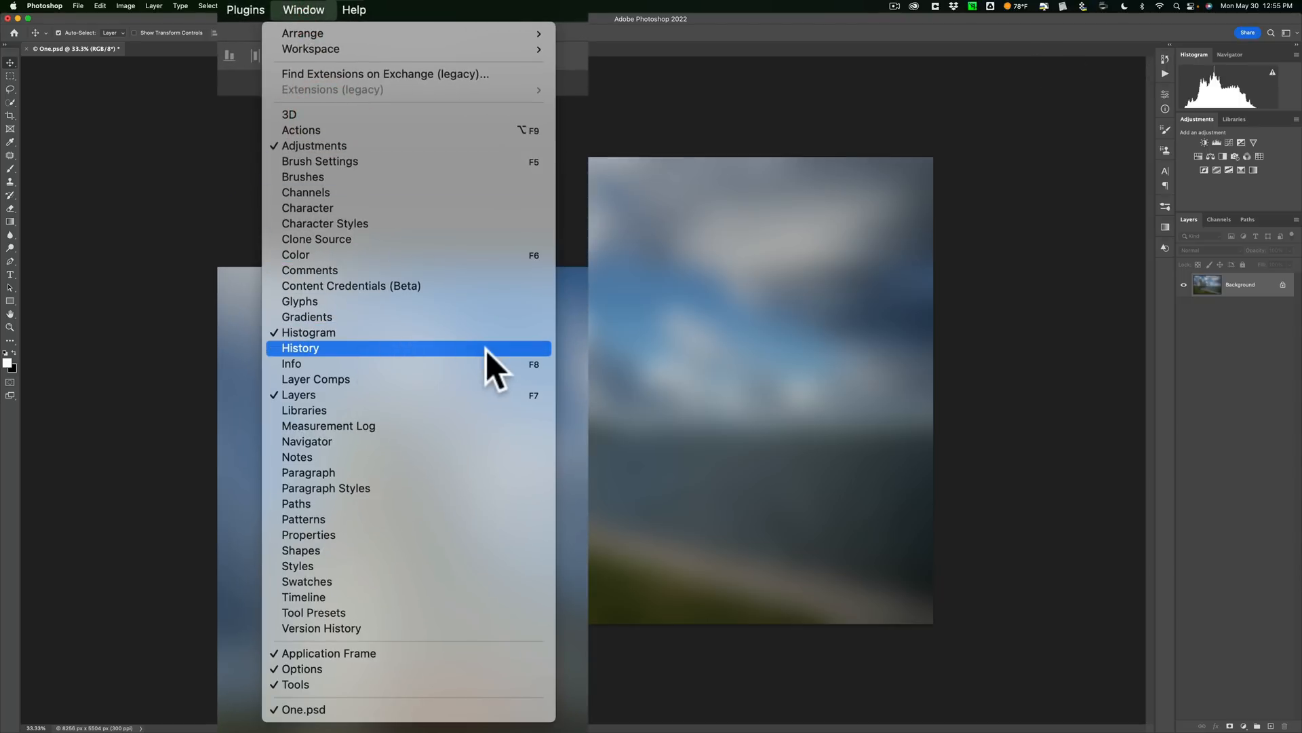
pyautogui.click(301, 348)
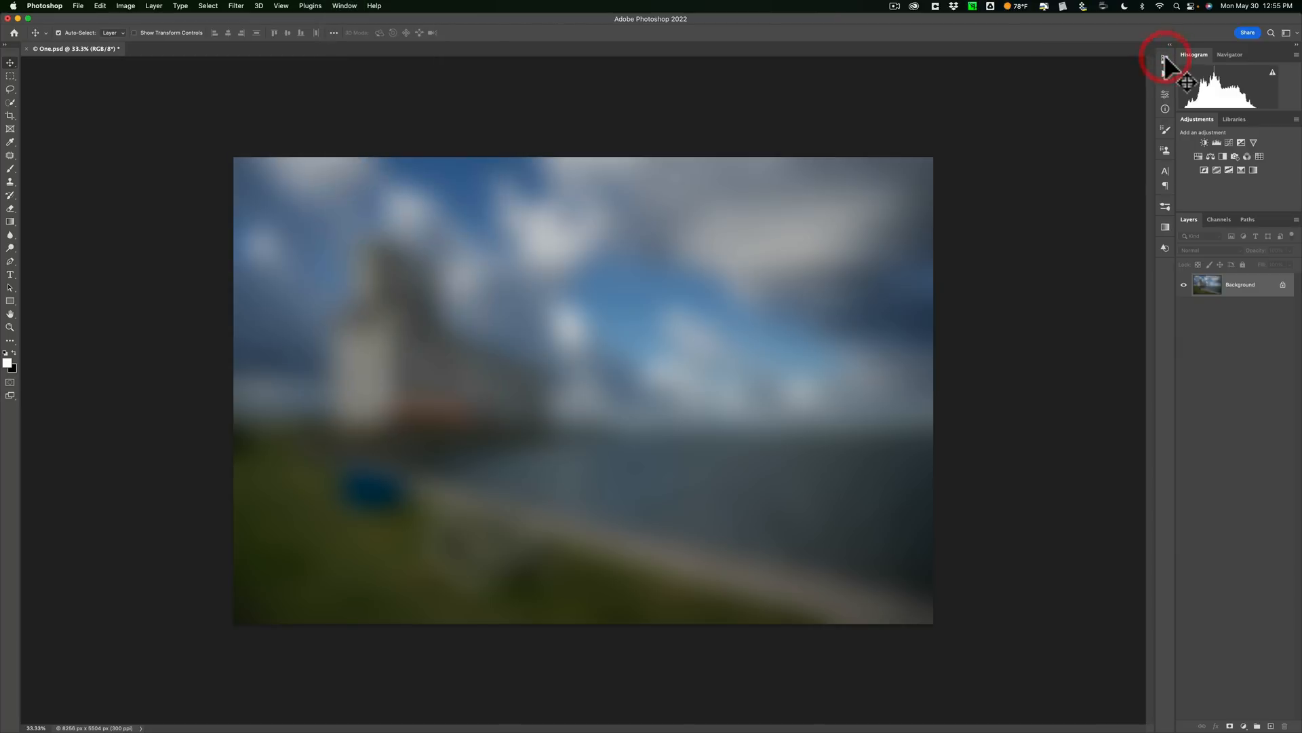
pyautogui.click(1166, 60)
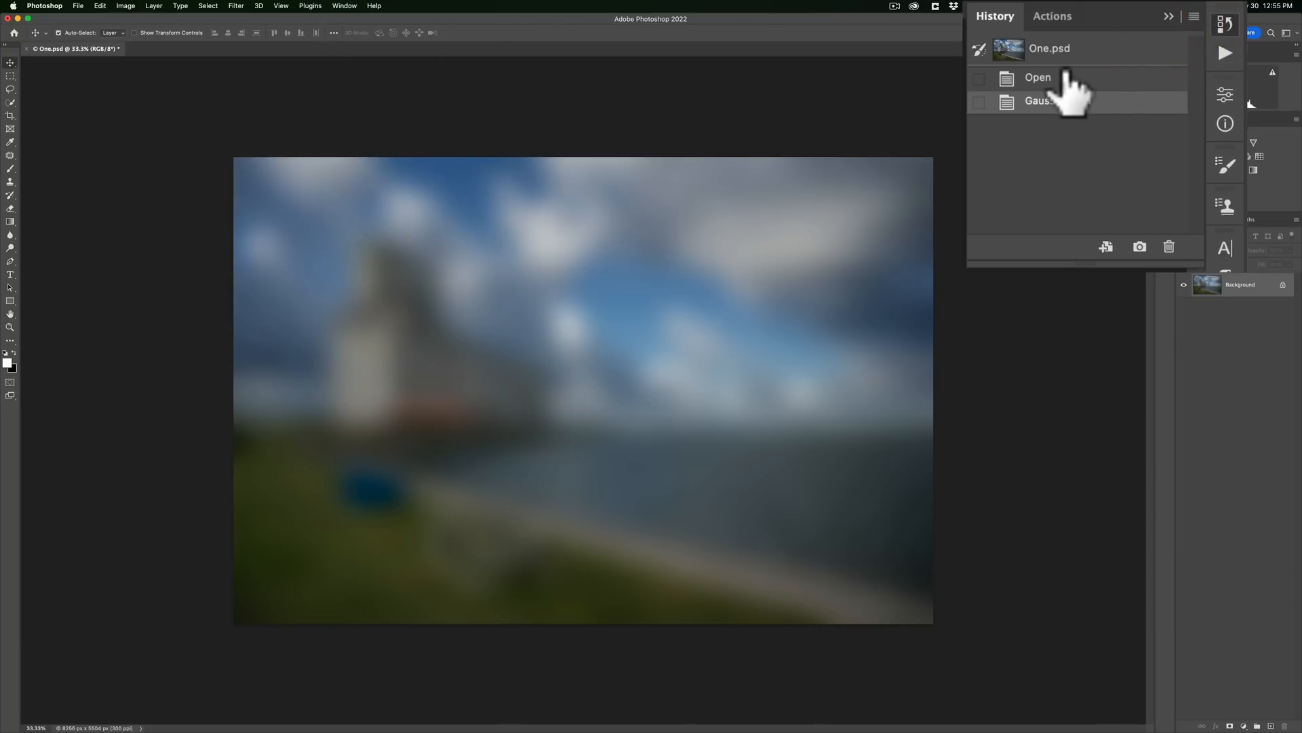
pyautogui.click(1037, 78)
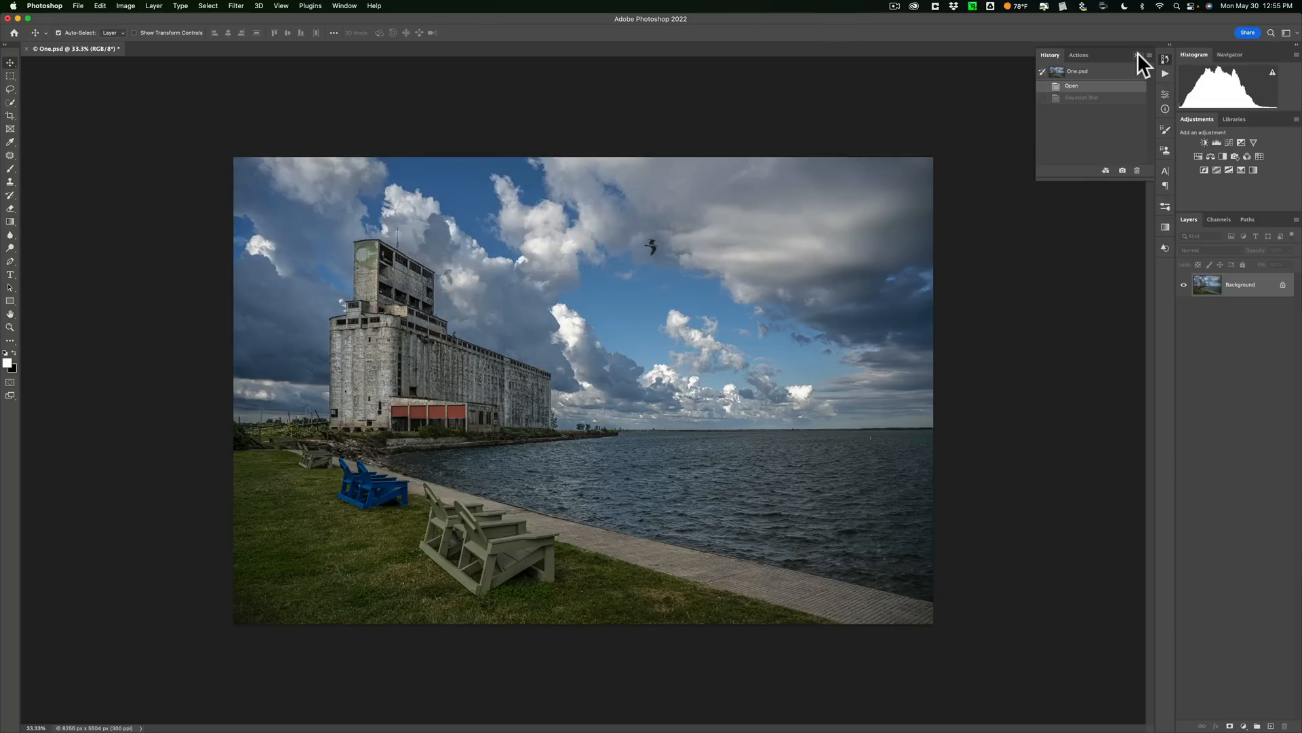
pyautogui.click(1138, 56)
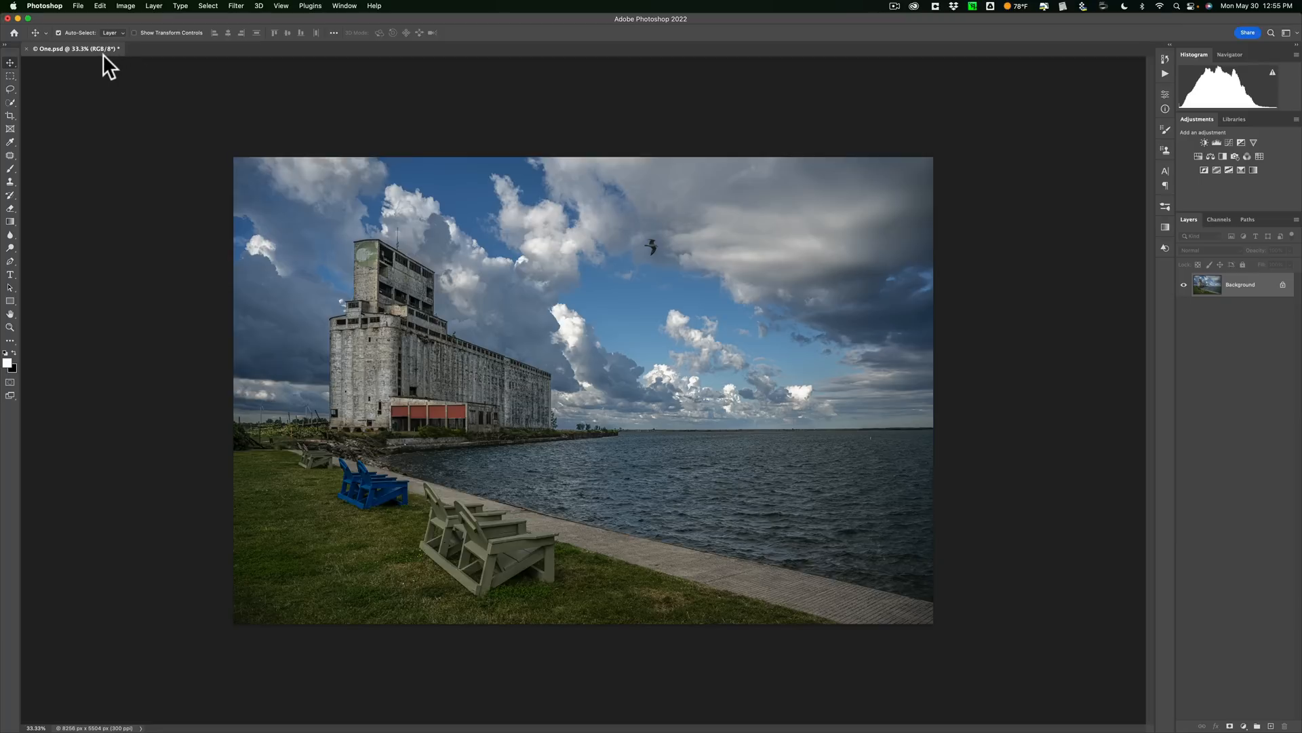
pyautogui.moveTo(54, 16)
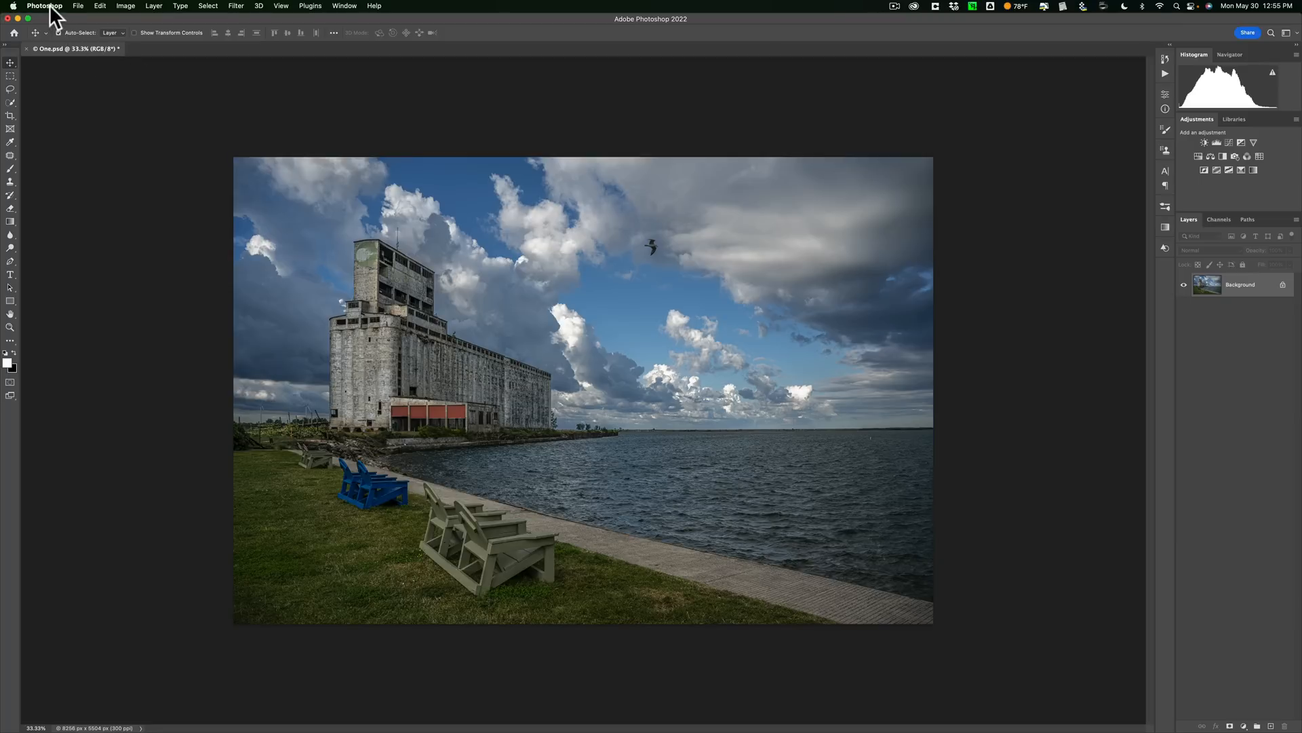
pyautogui.click(44, 6)
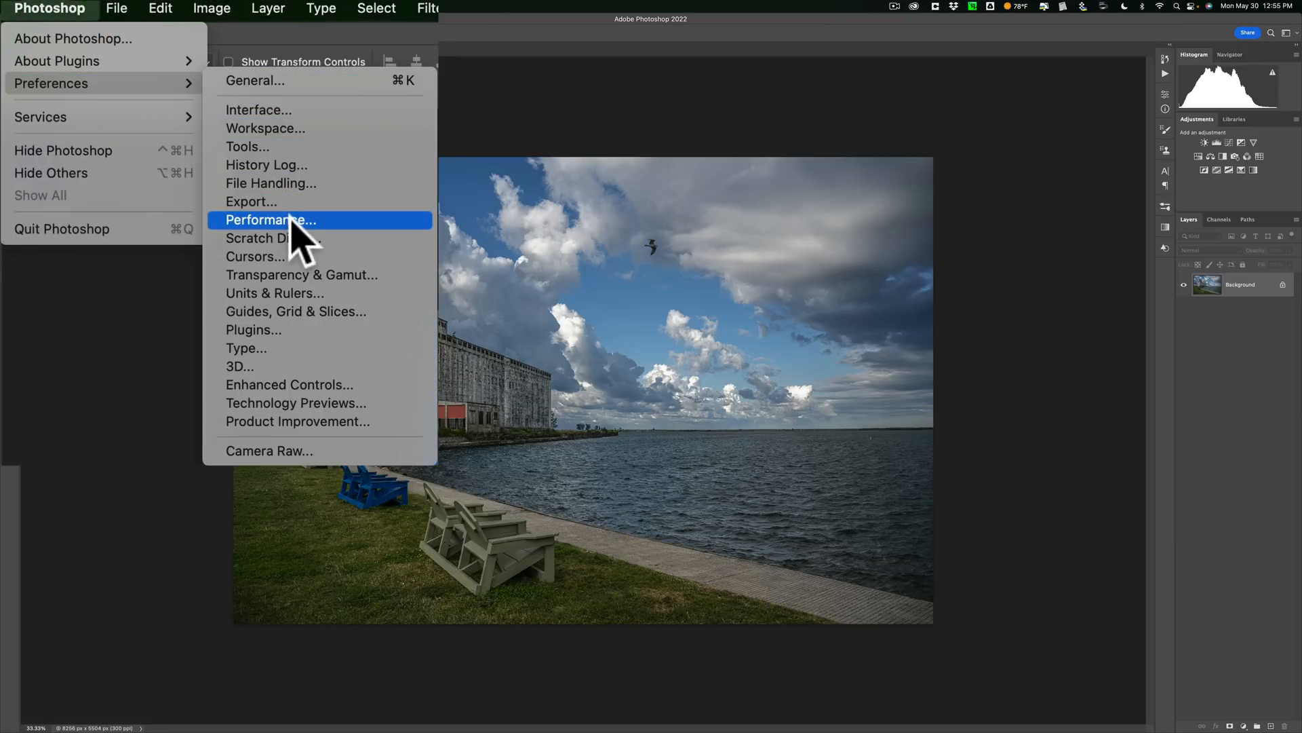
pyautogui.click(270, 219)
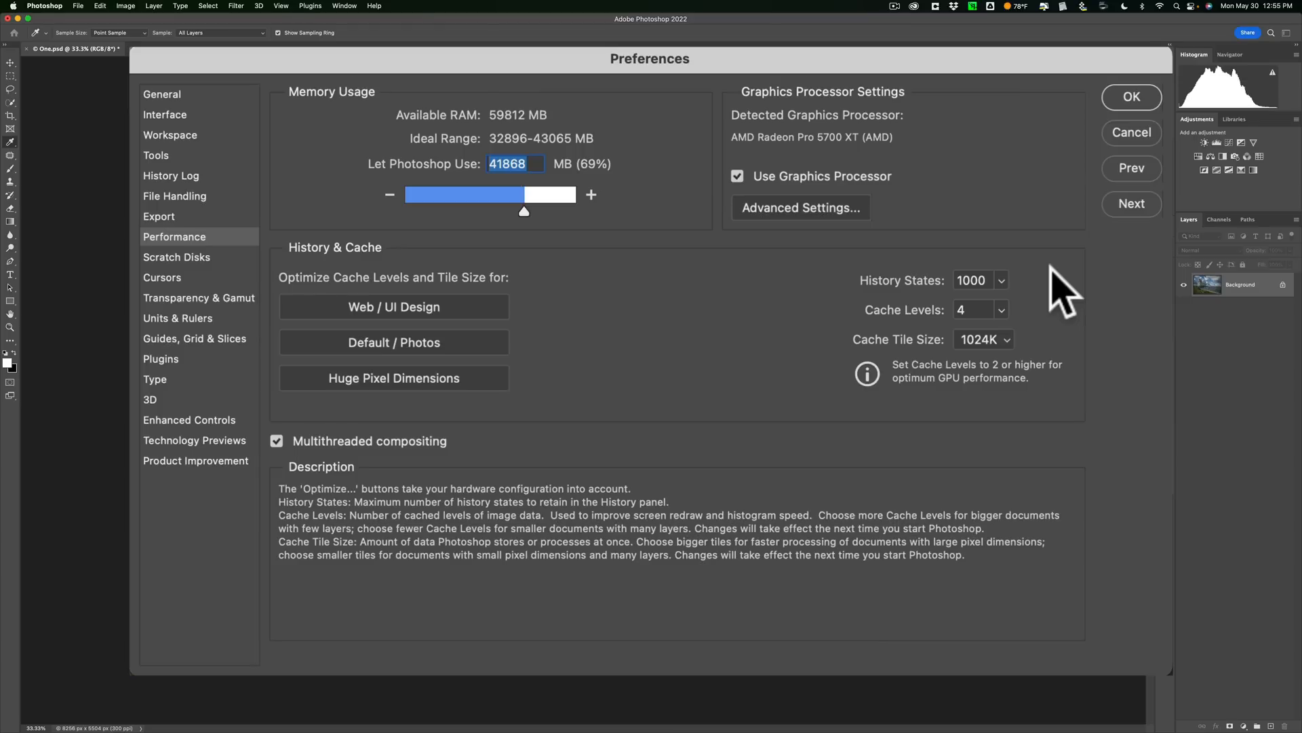
pyautogui.moveTo(1131, 203)
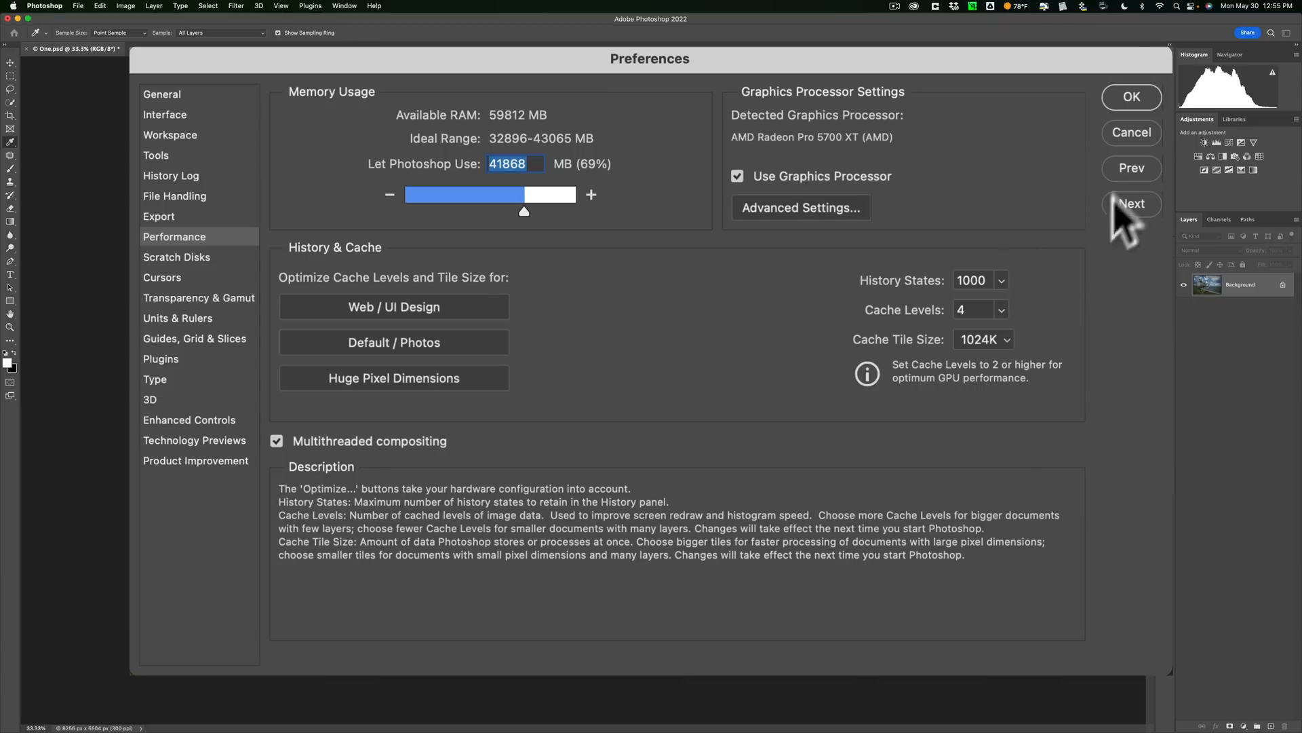
pyautogui.click(1130, 96)
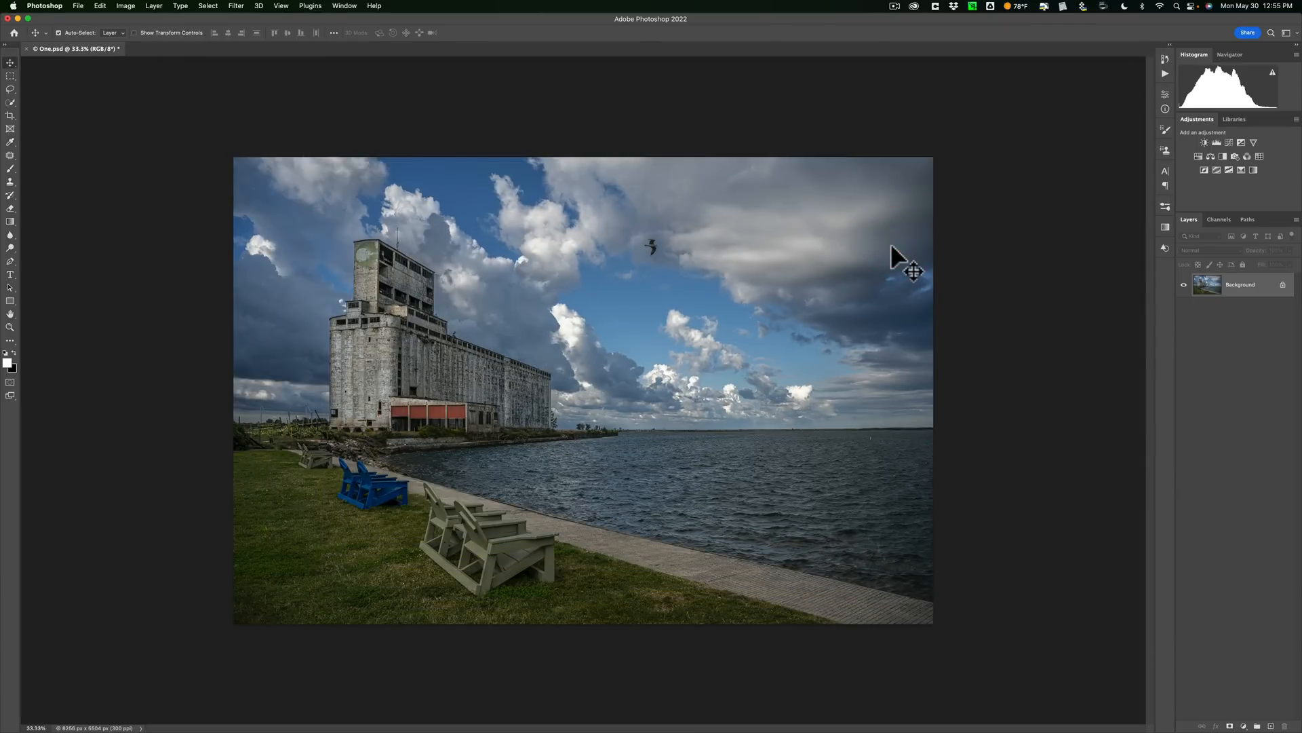
pyautogui.moveTo(288, 11)
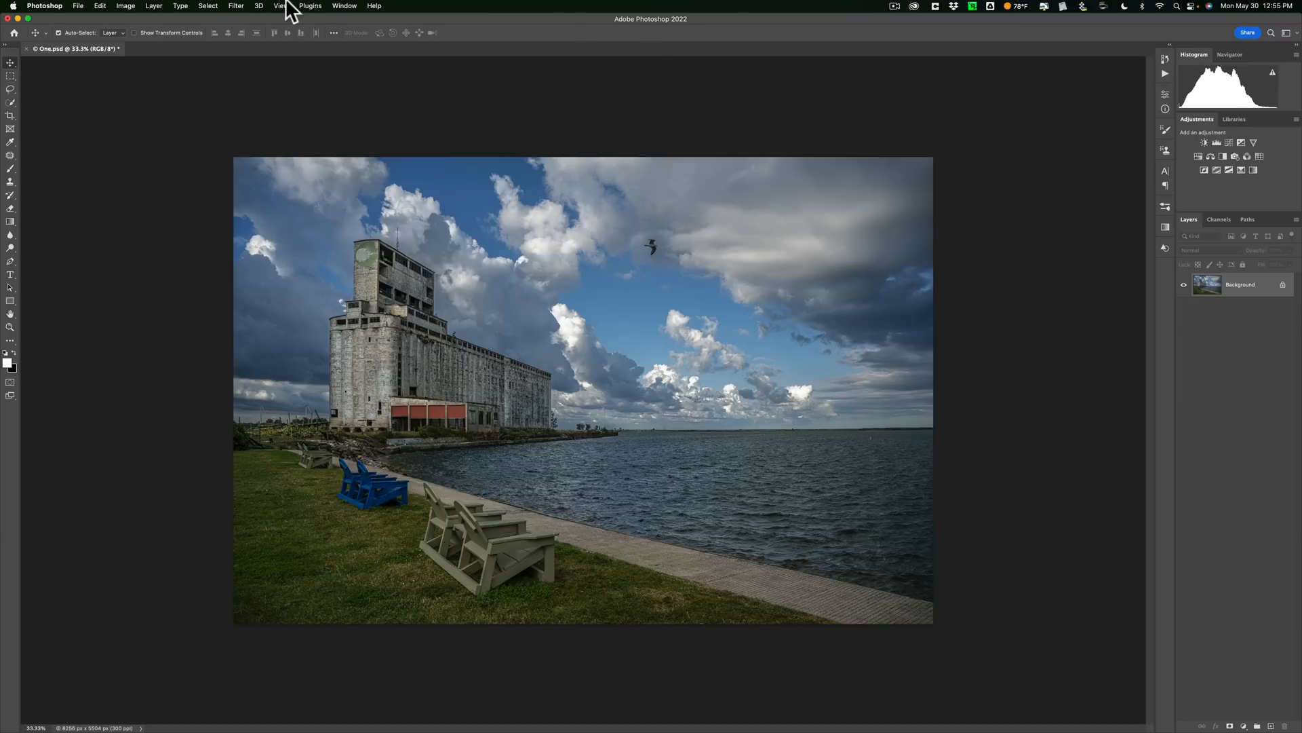
# Reapply the 150.1-pixel Gaussian Blur and save the blurred document
pyautogui.click(130, 10)
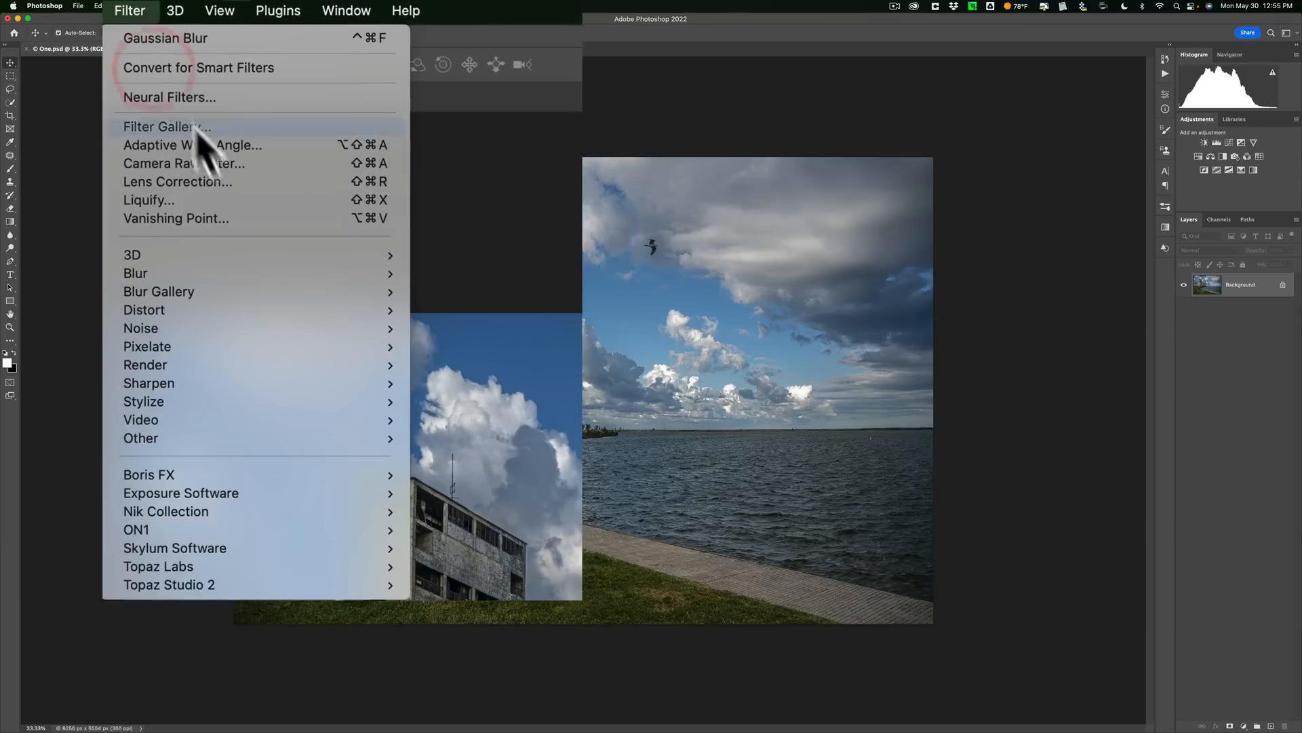
pyautogui.moveTo(136, 273)
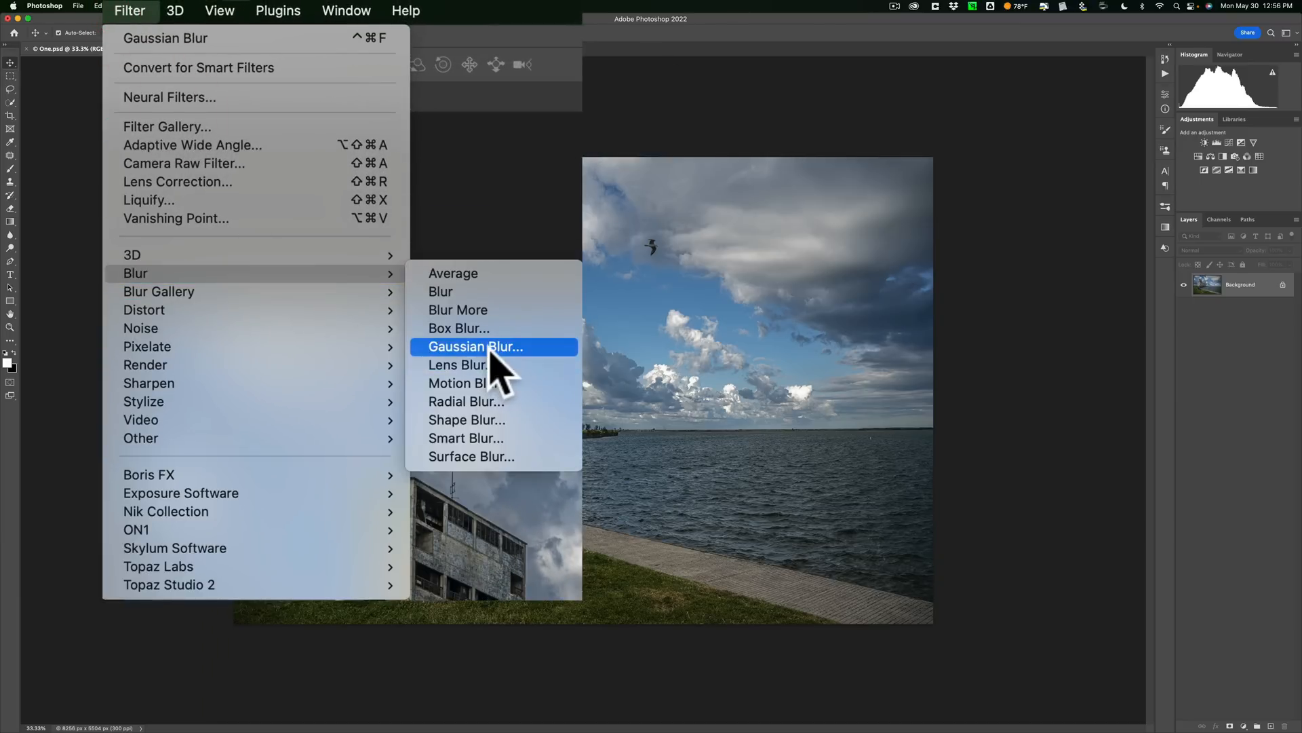
pyautogui.click(475, 347)
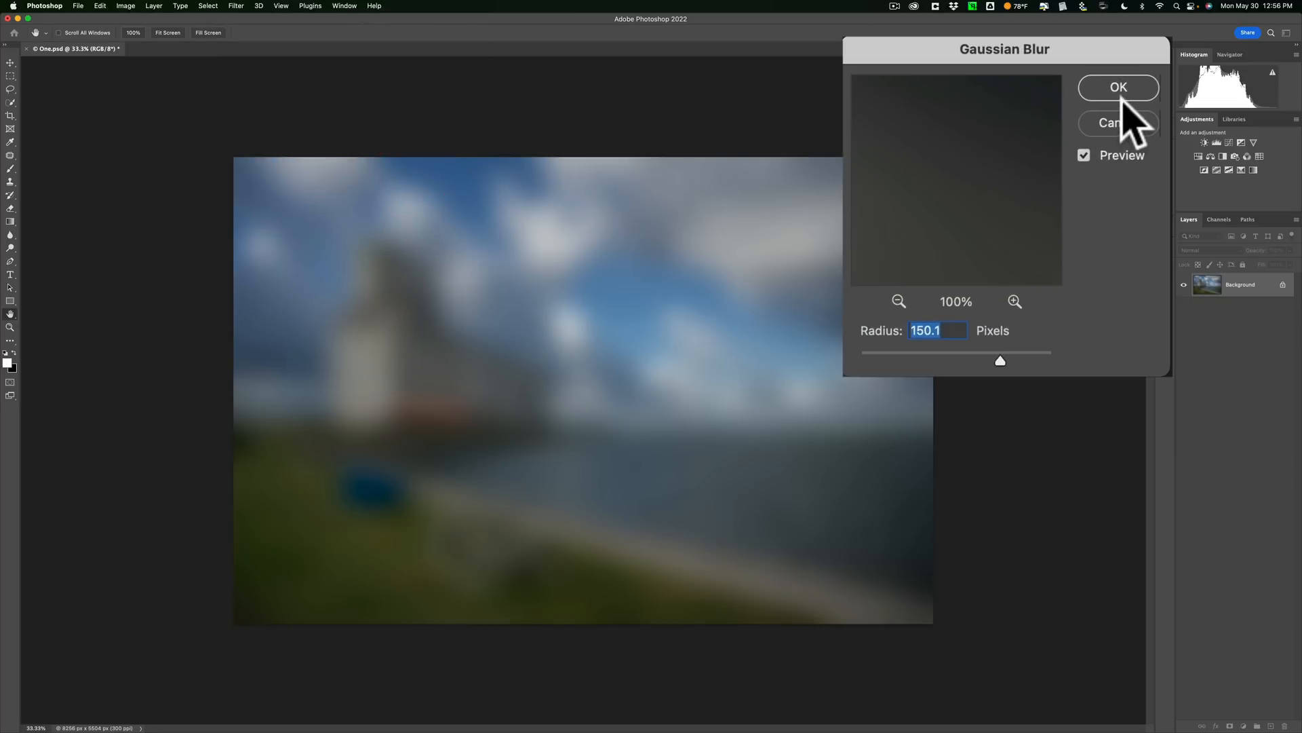
pyautogui.click(1117, 88)
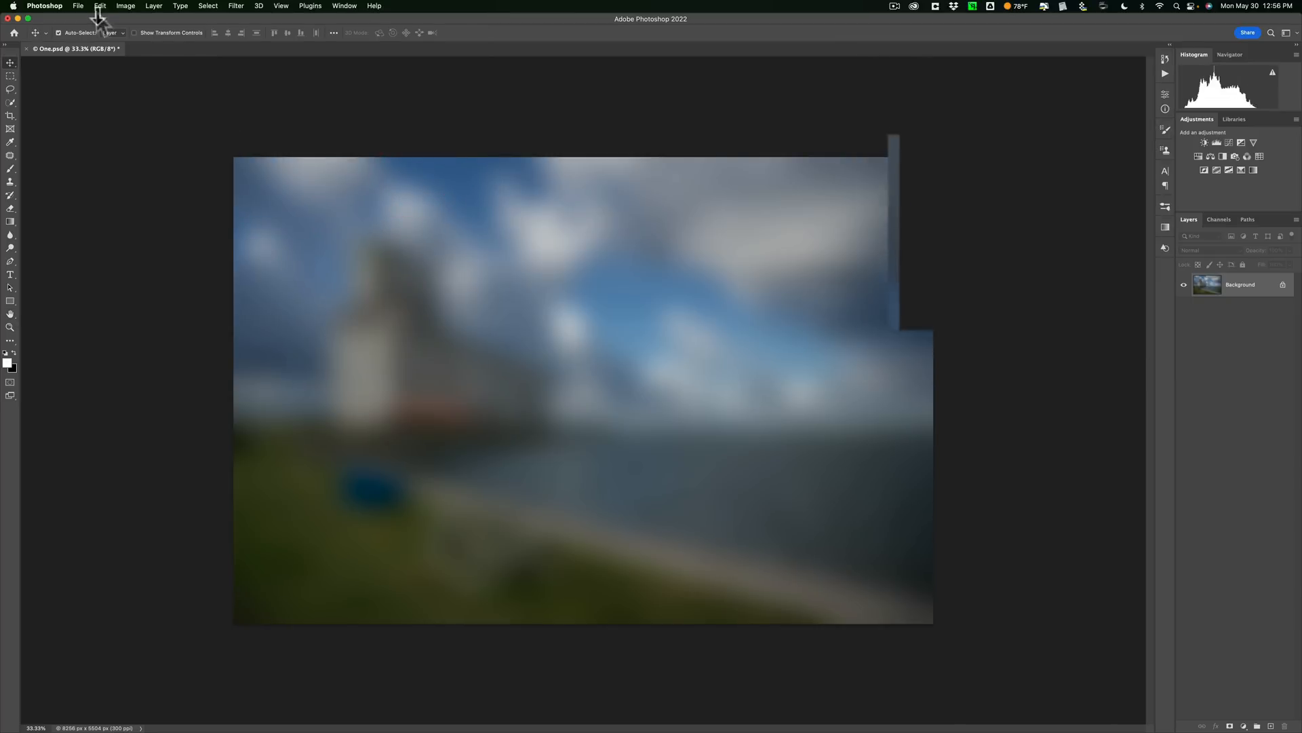
pyautogui.click(78, 6)
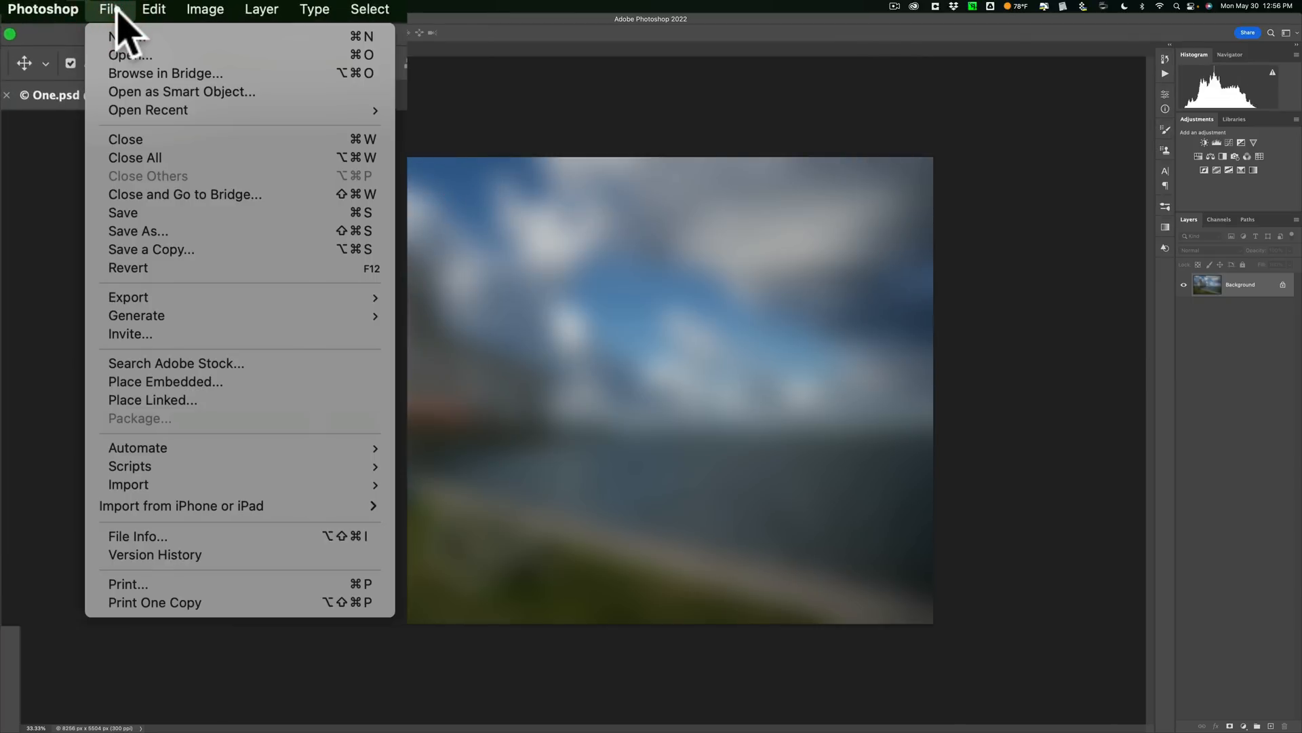
pyautogui.moveTo(145, 204)
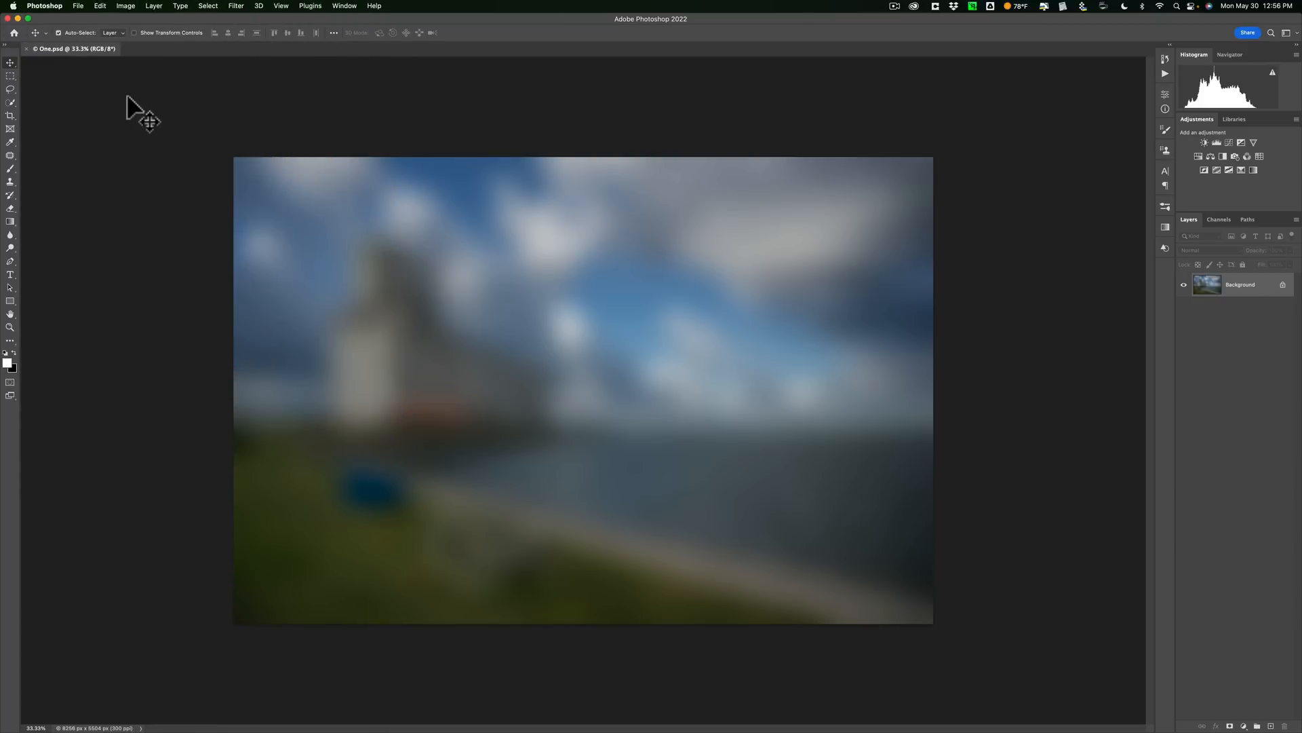
pyautogui.press('cmd')
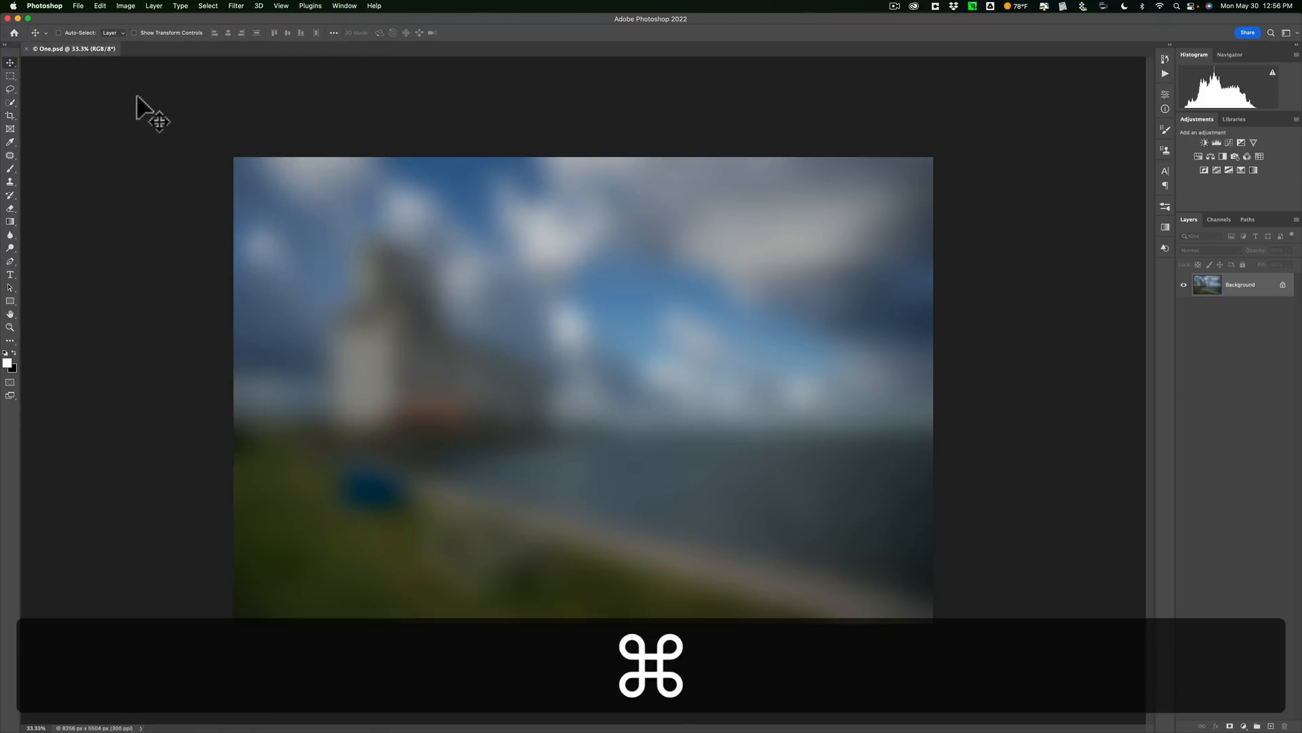
# Reopen One.psd, check that History lists only Open, then close it with Cmd+W
pyautogui.click(15, 32)
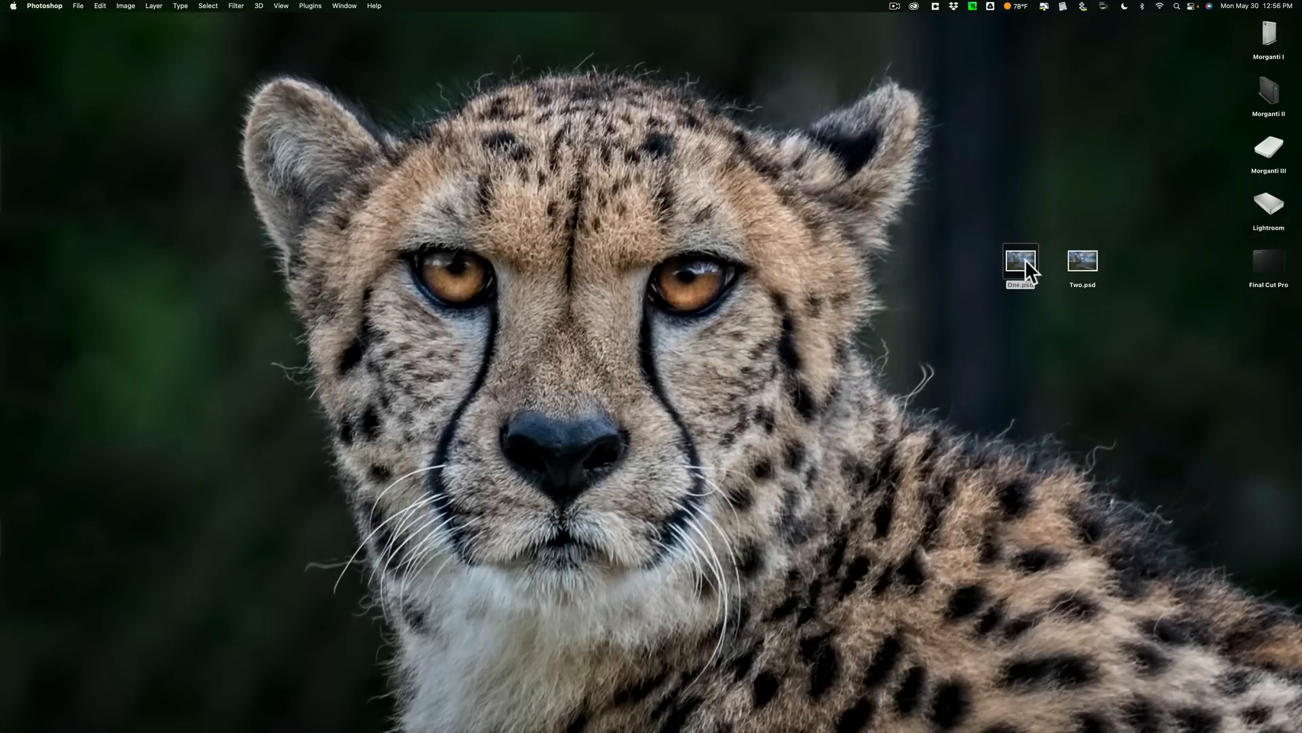
pyautogui.moveTo(756, 721)
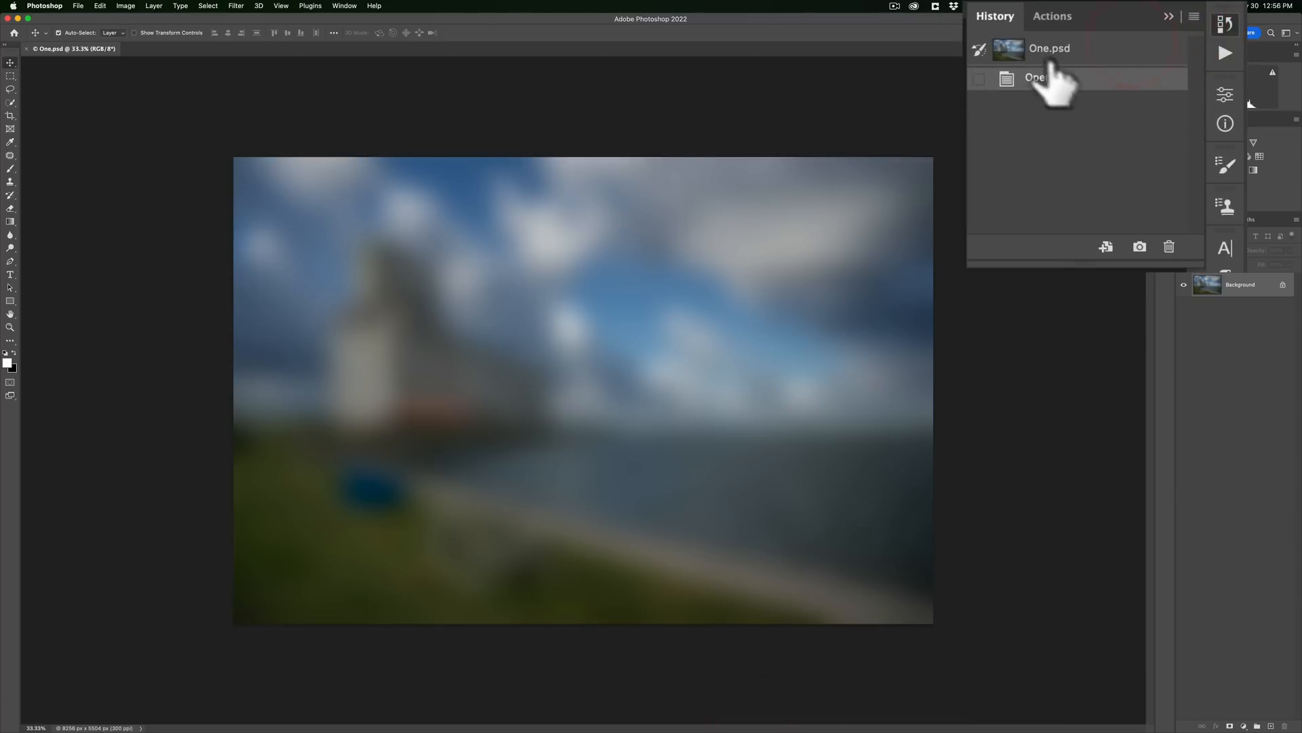
pyautogui.click(1049, 48)
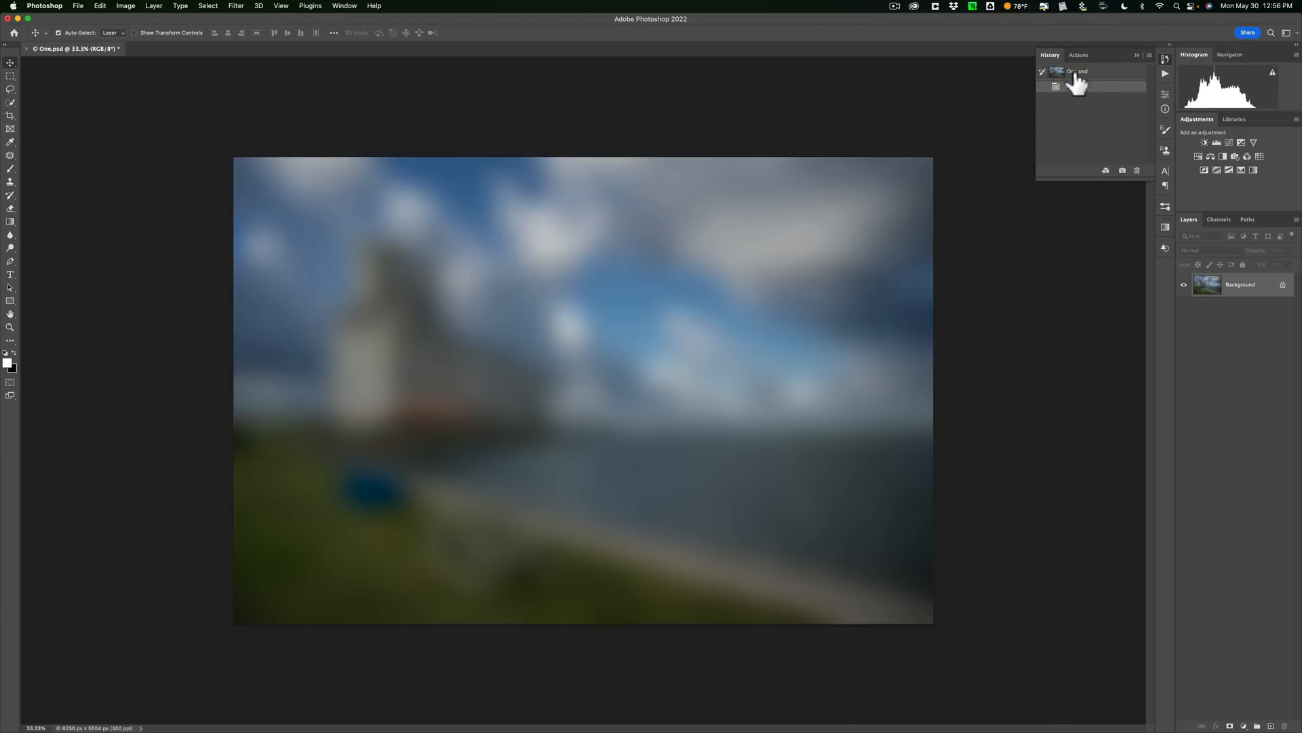
pyautogui.click(1136, 55)
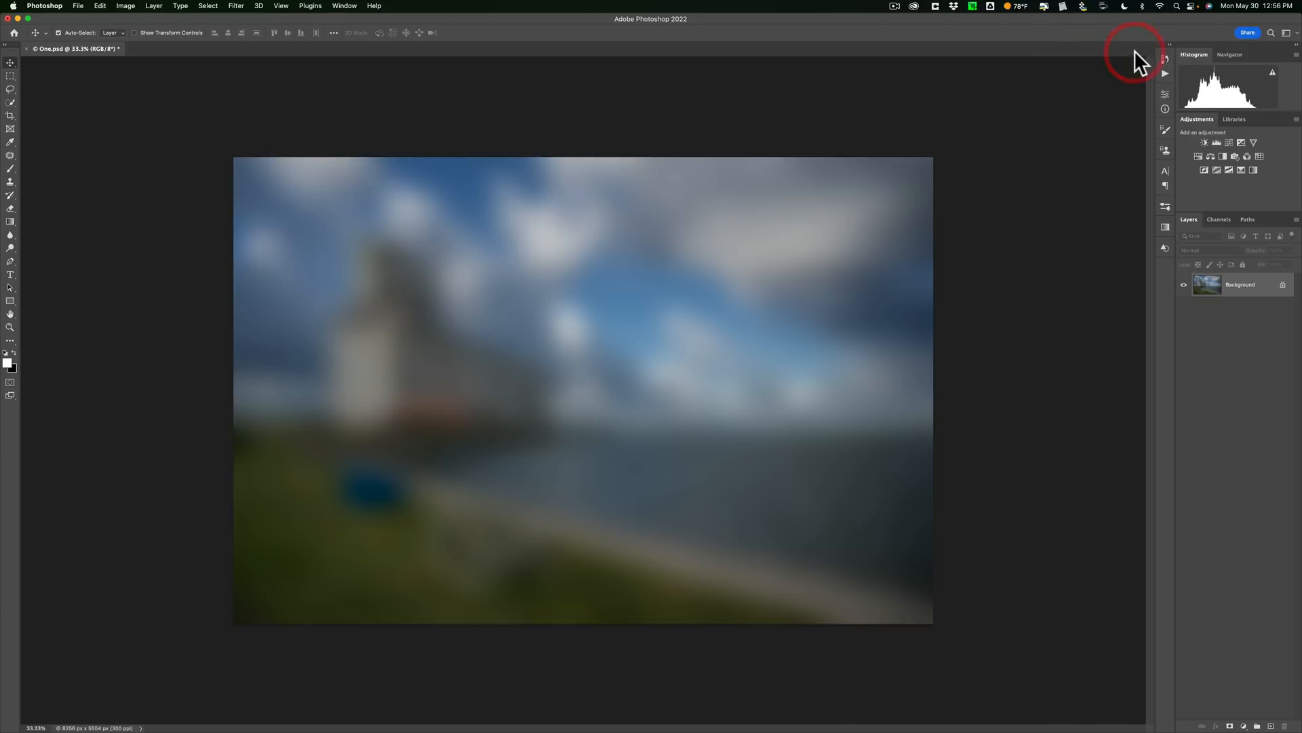
pyautogui.moveTo(847, 148)
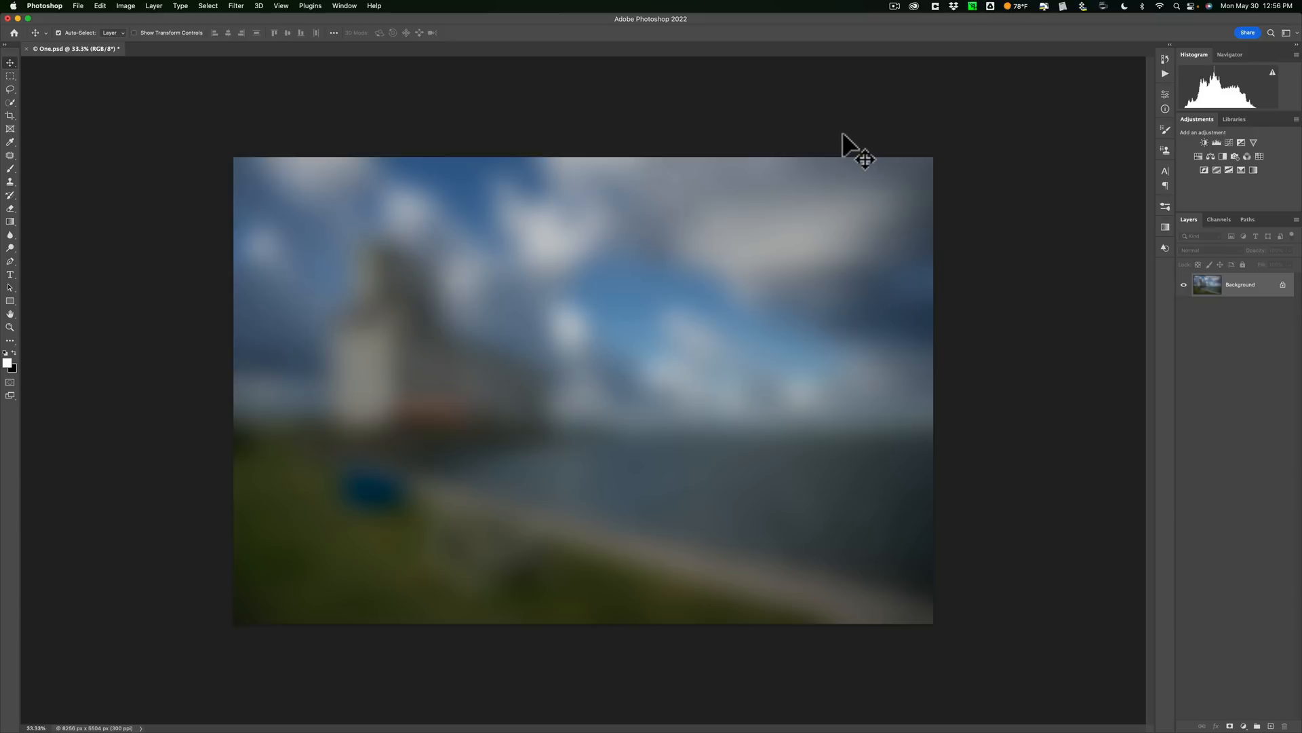
pyautogui.press('cmd+w')
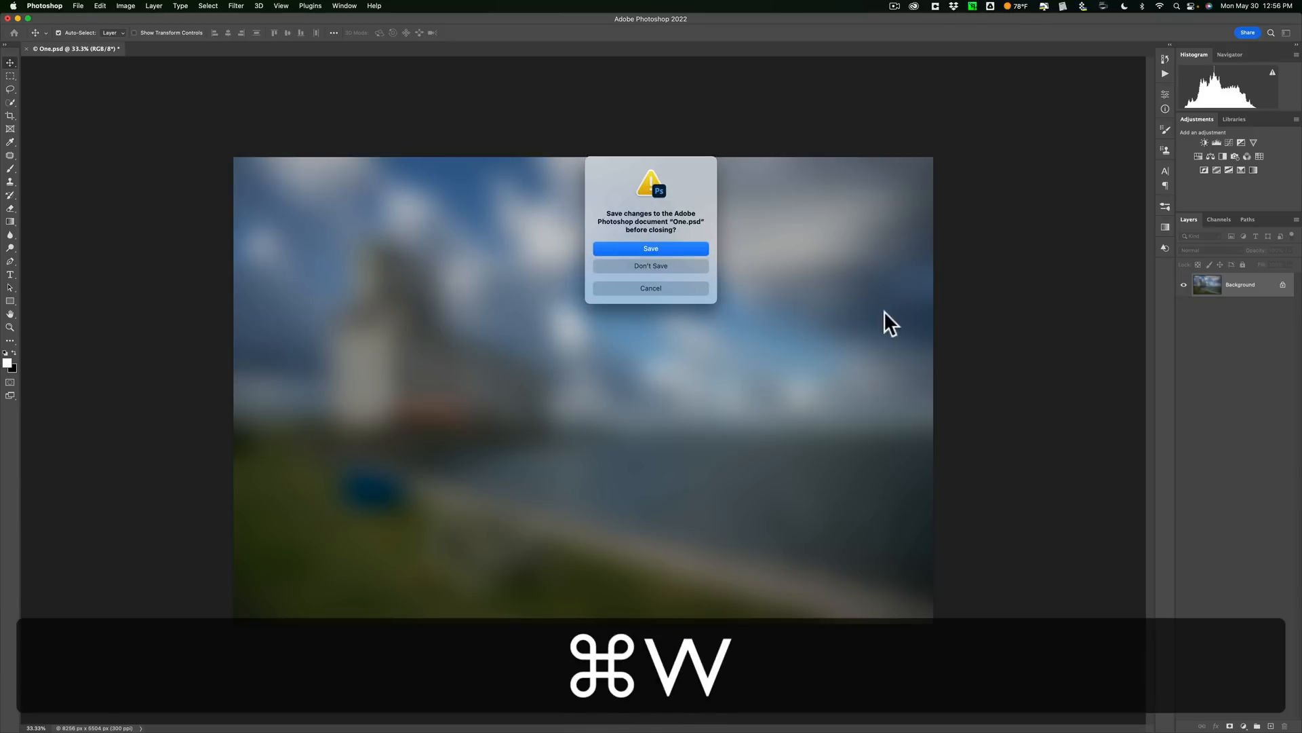
# Answer the save-changes prompt so One.psd closes
pyautogui.click(650, 266)
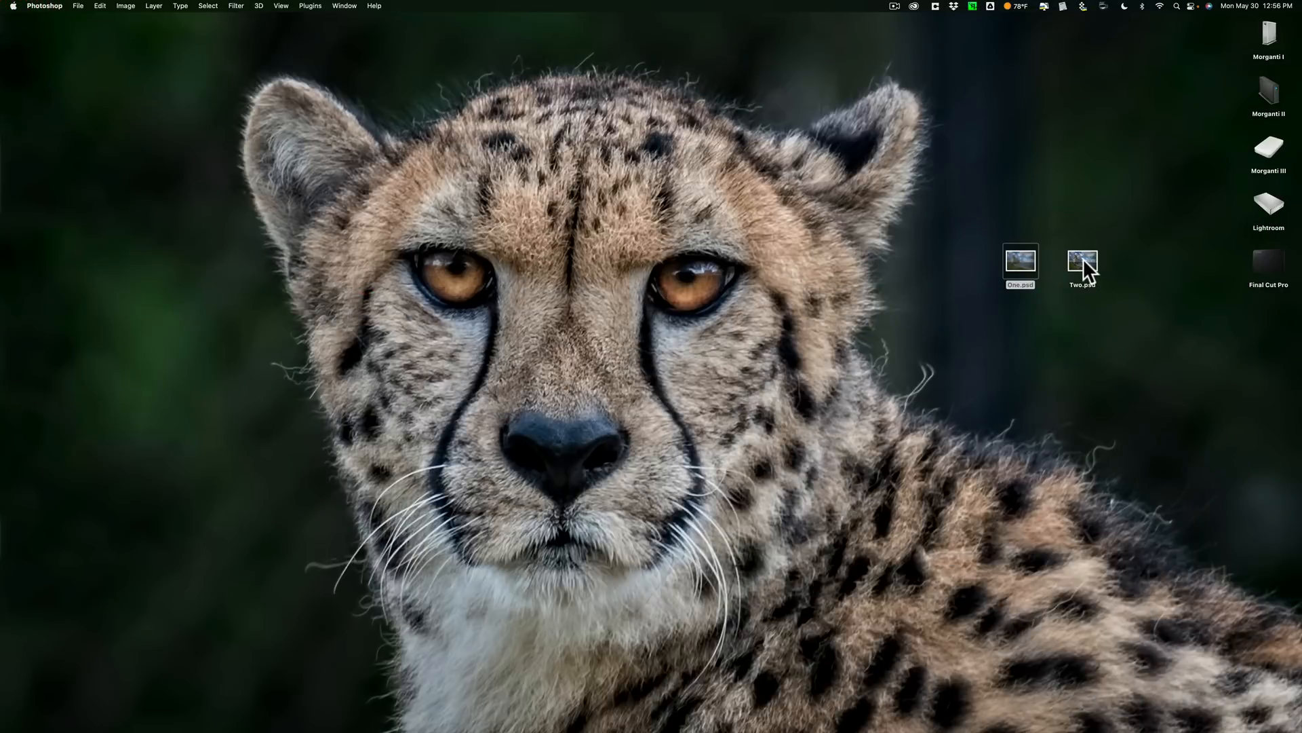
pyautogui.moveTo(739, 704)
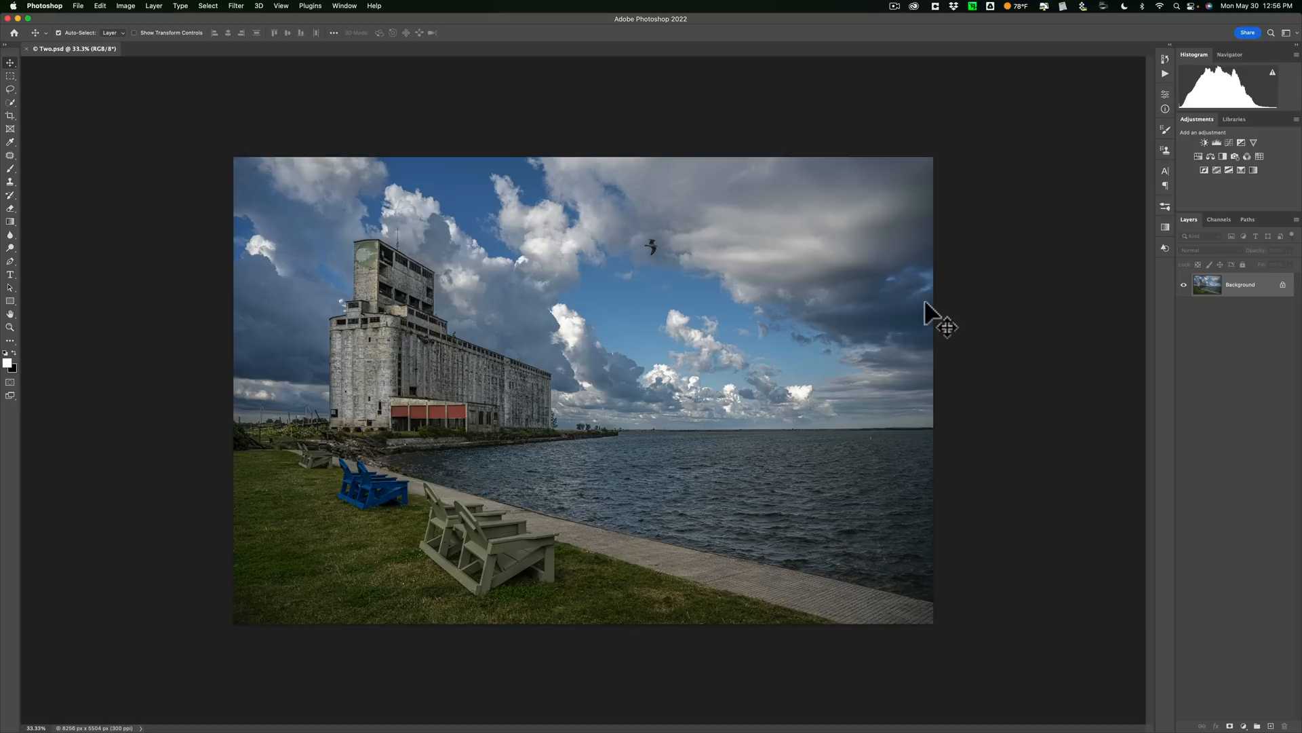
# Duplicate the Background layer with Cmd+J to create Layer 1
pyautogui.press('cmd+j')
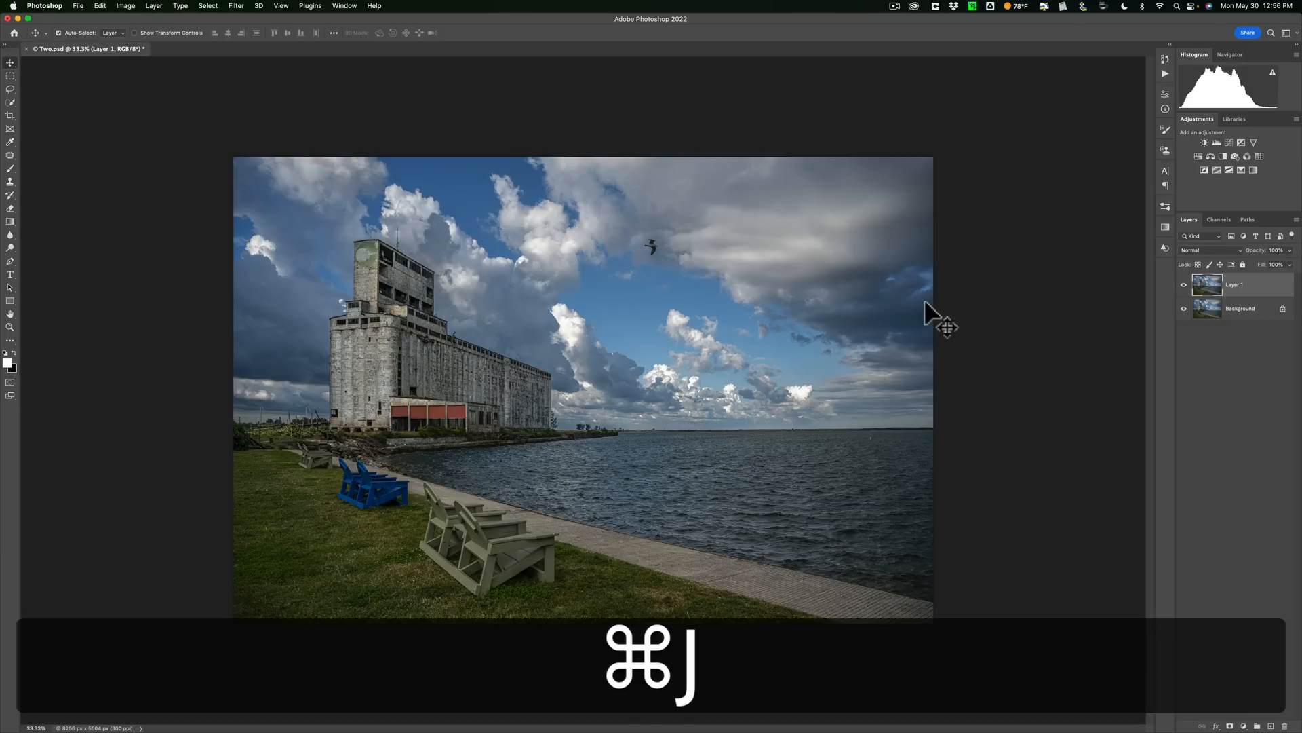
pyautogui.press('cmd+j')
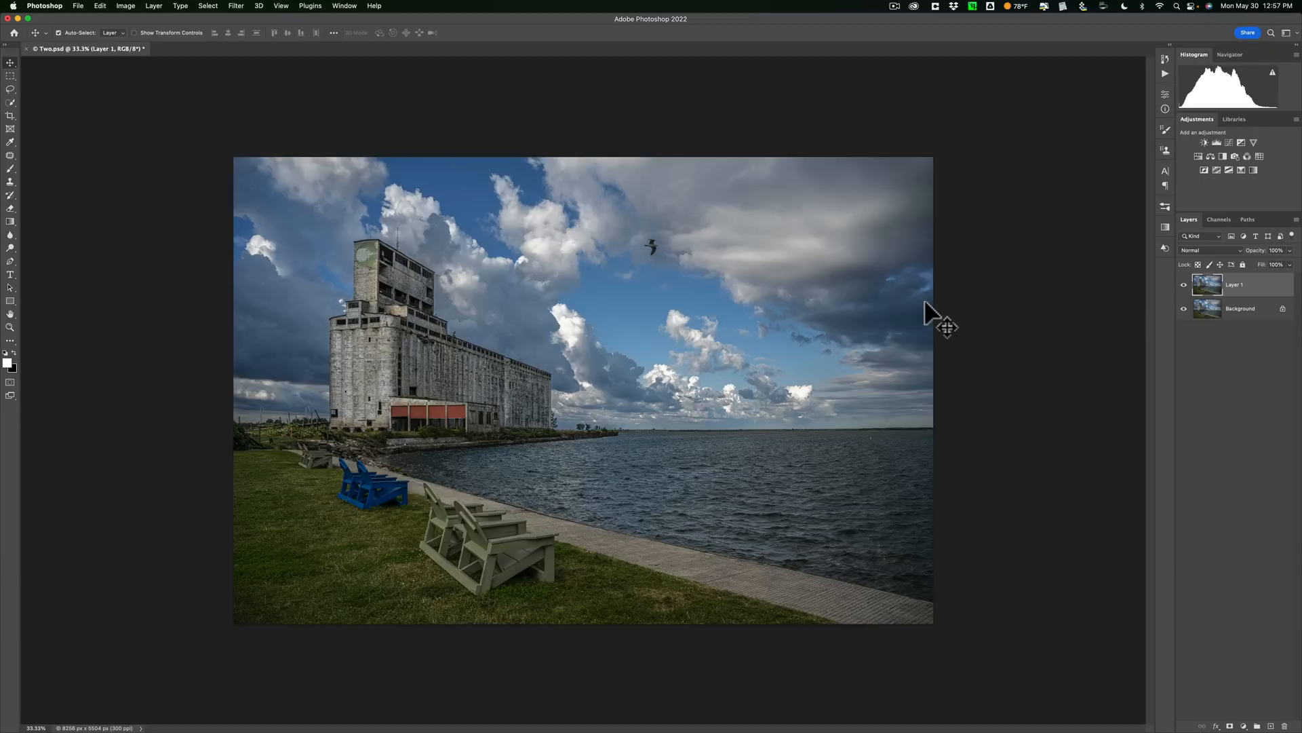
pyautogui.moveTo(1200, 287)
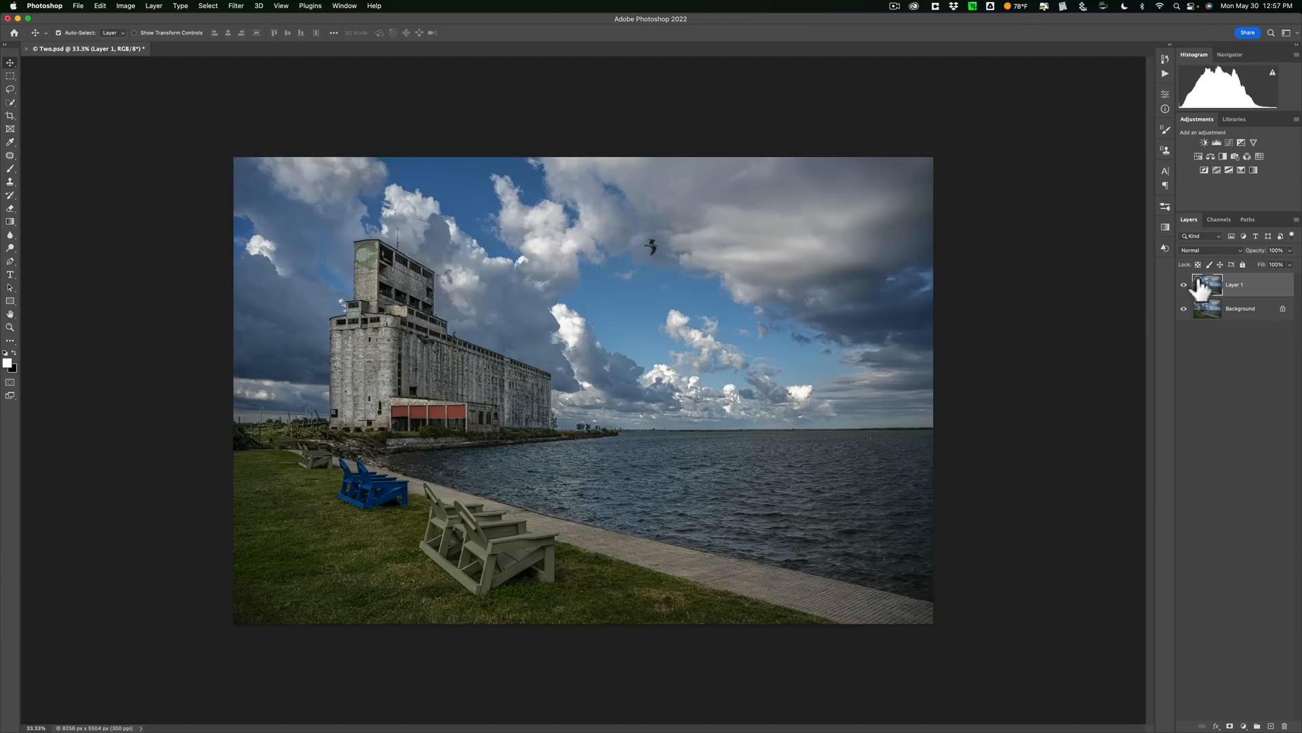
pyautogui.moveTo(1208, 285)
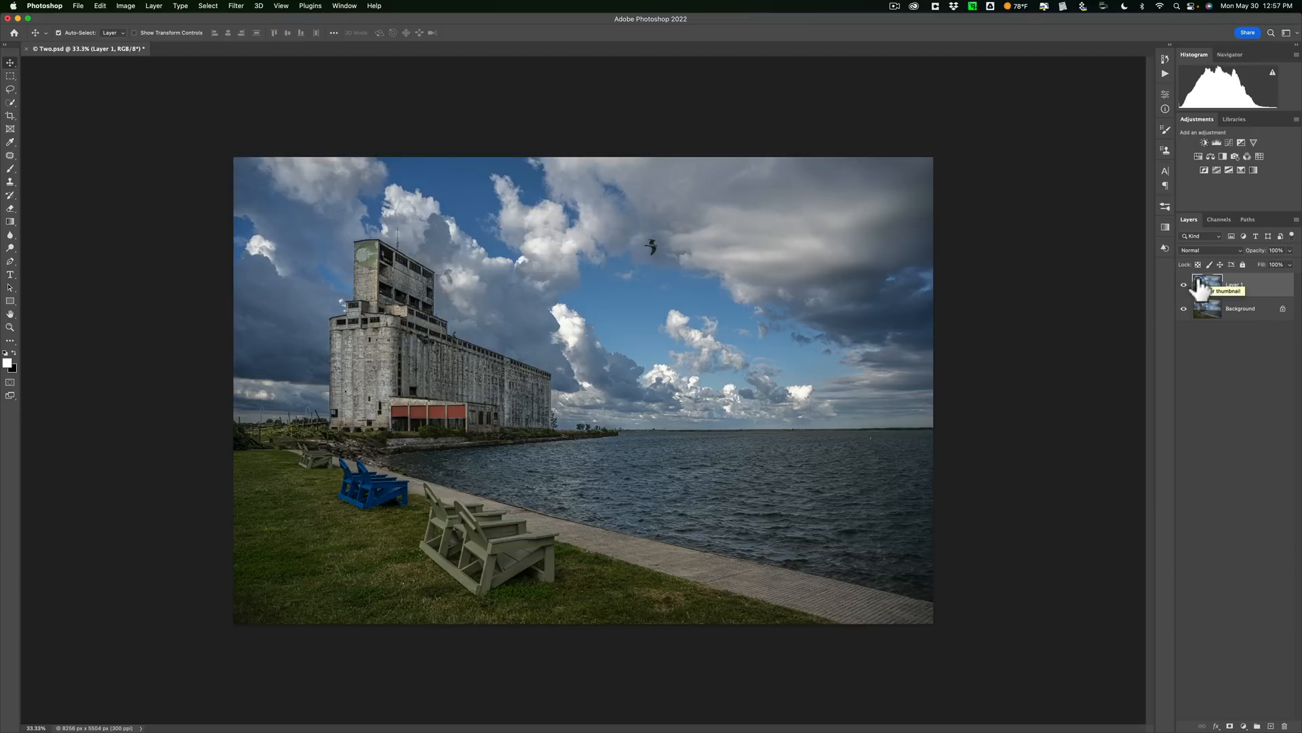
pyautogui.moveTo(1151, 79)
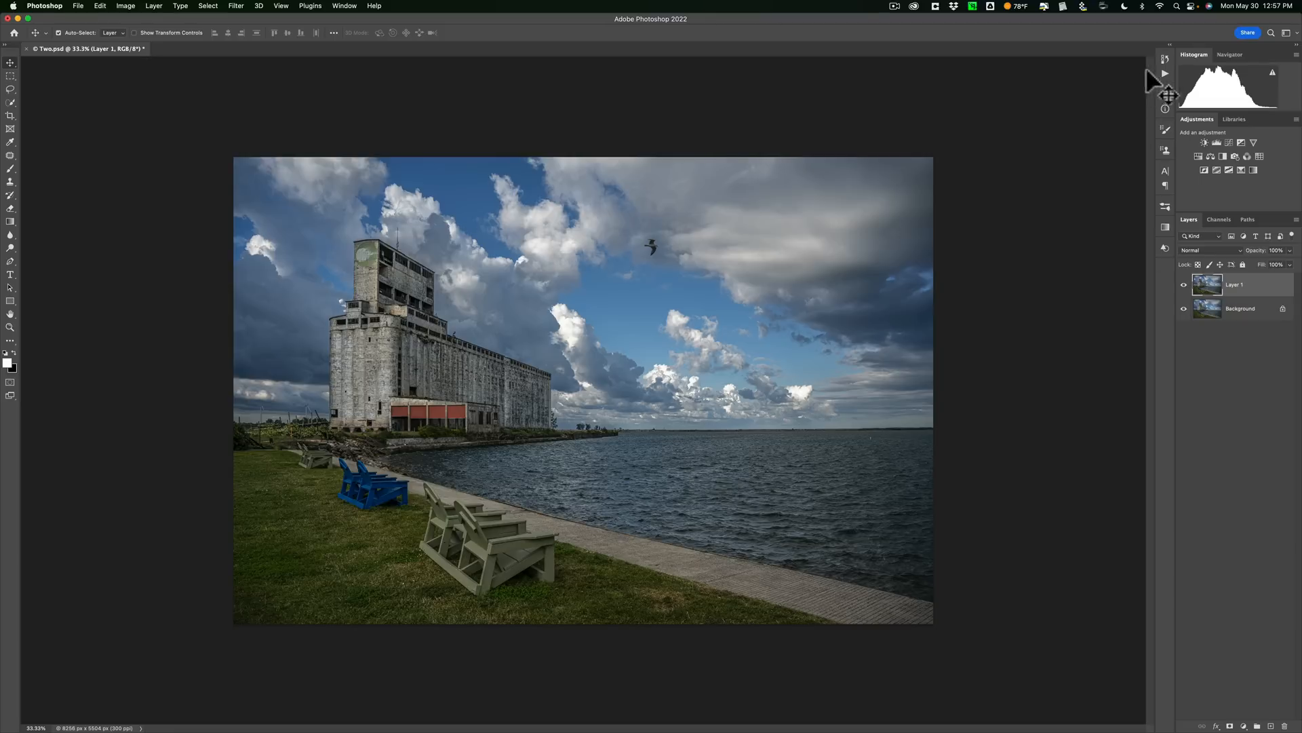
pyautogui.moveTo(1166, 59)
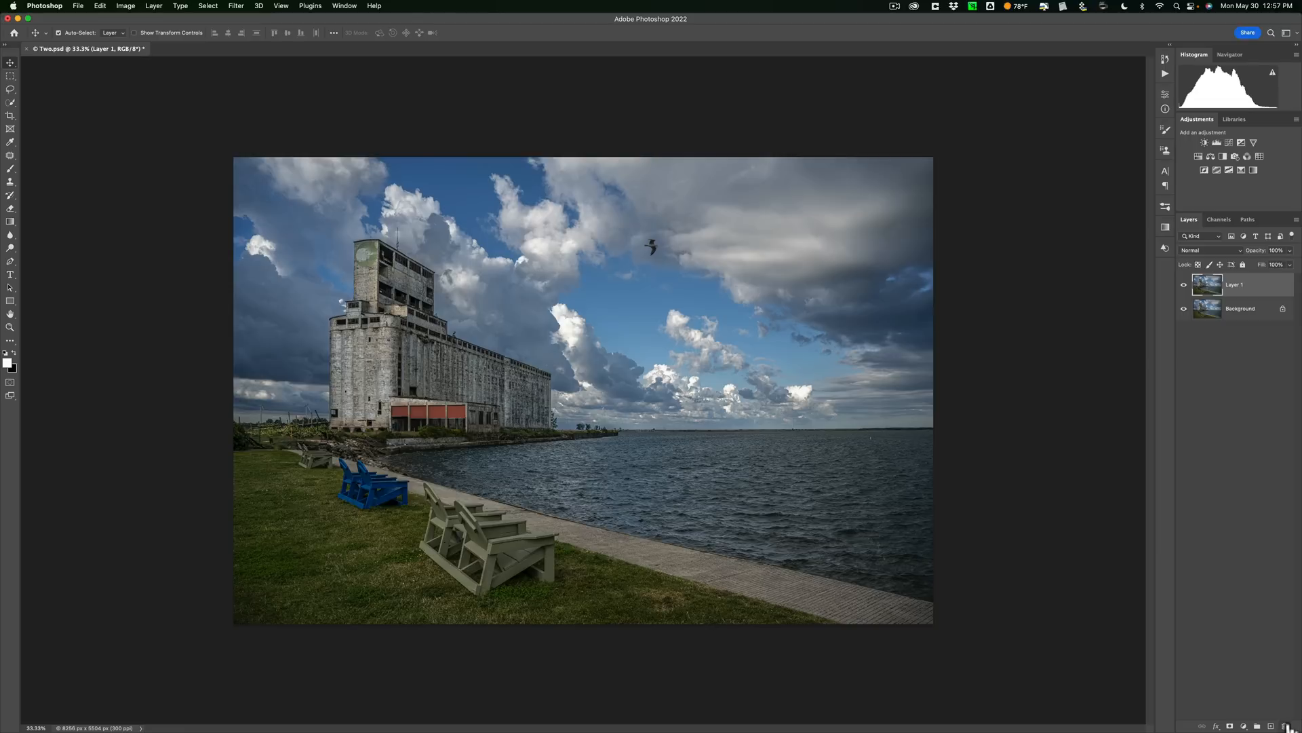
pyautogui.moveTo(1257, 322)
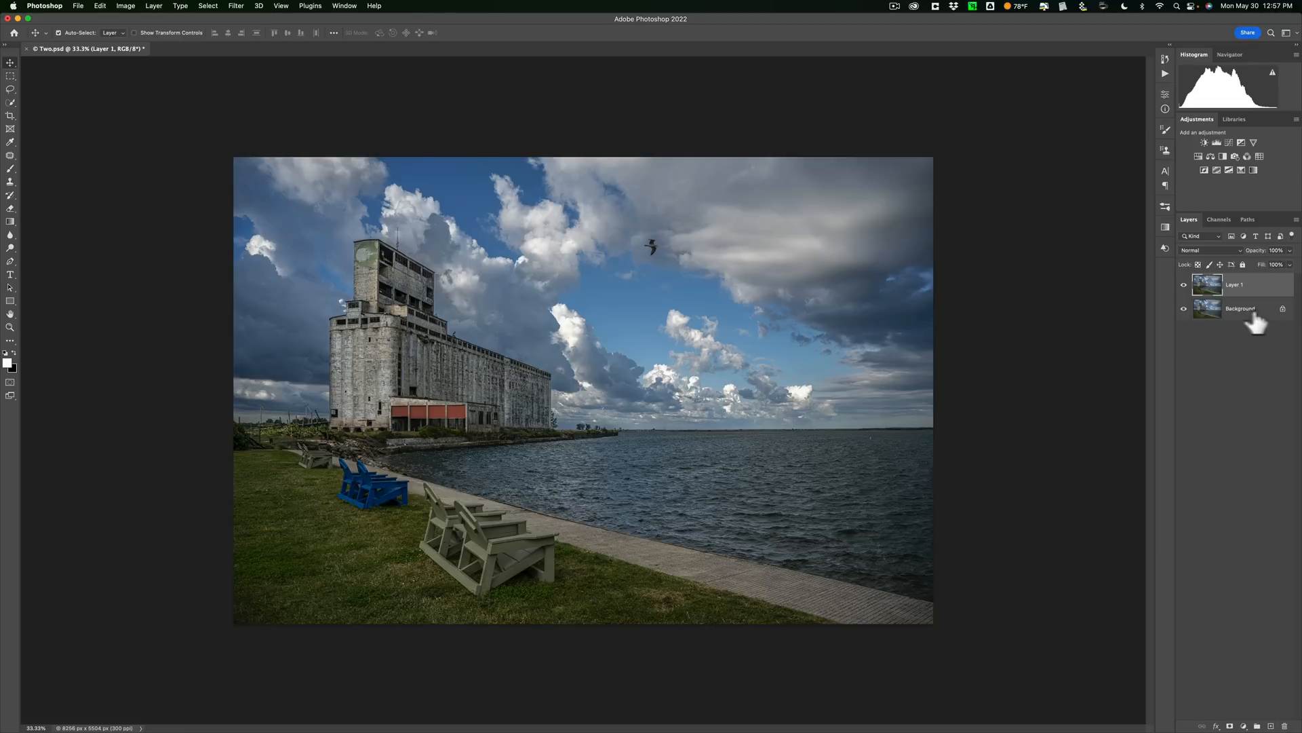
pyautogui.moveTo(1243, 322)
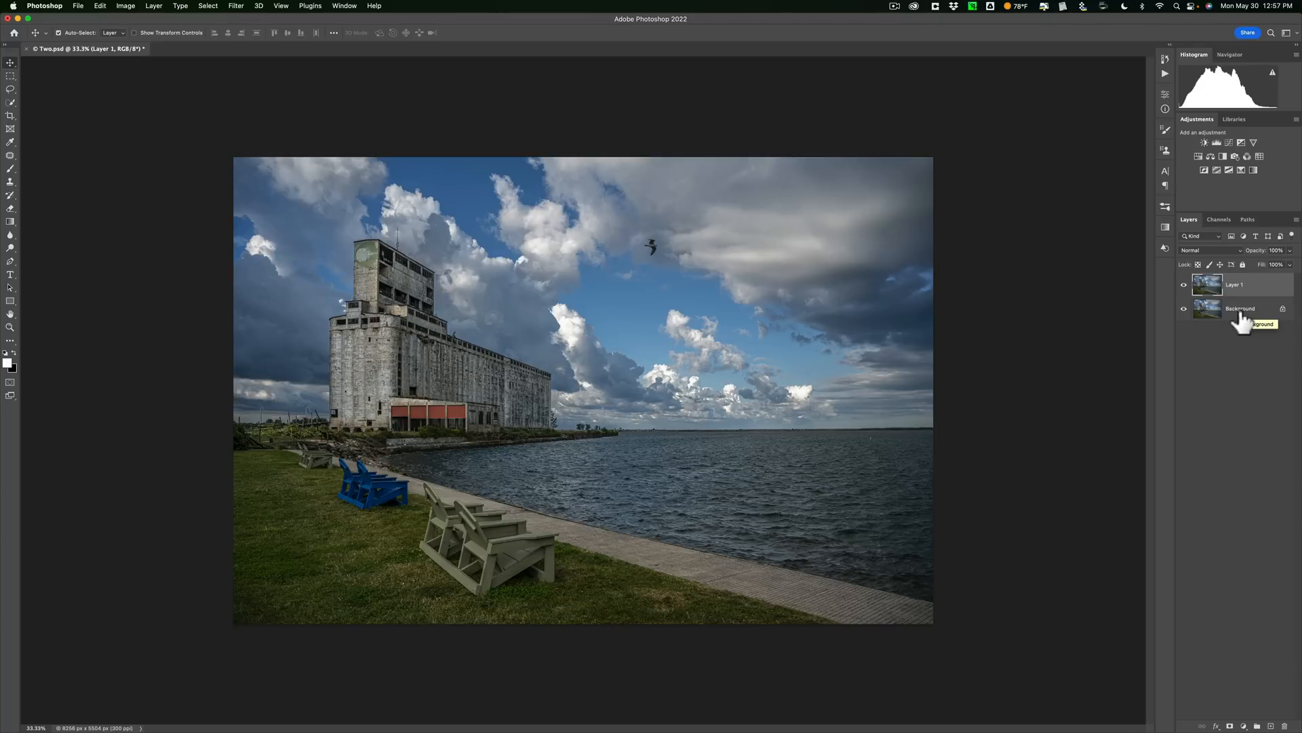
pyautogui.moveTo(1243, 318)
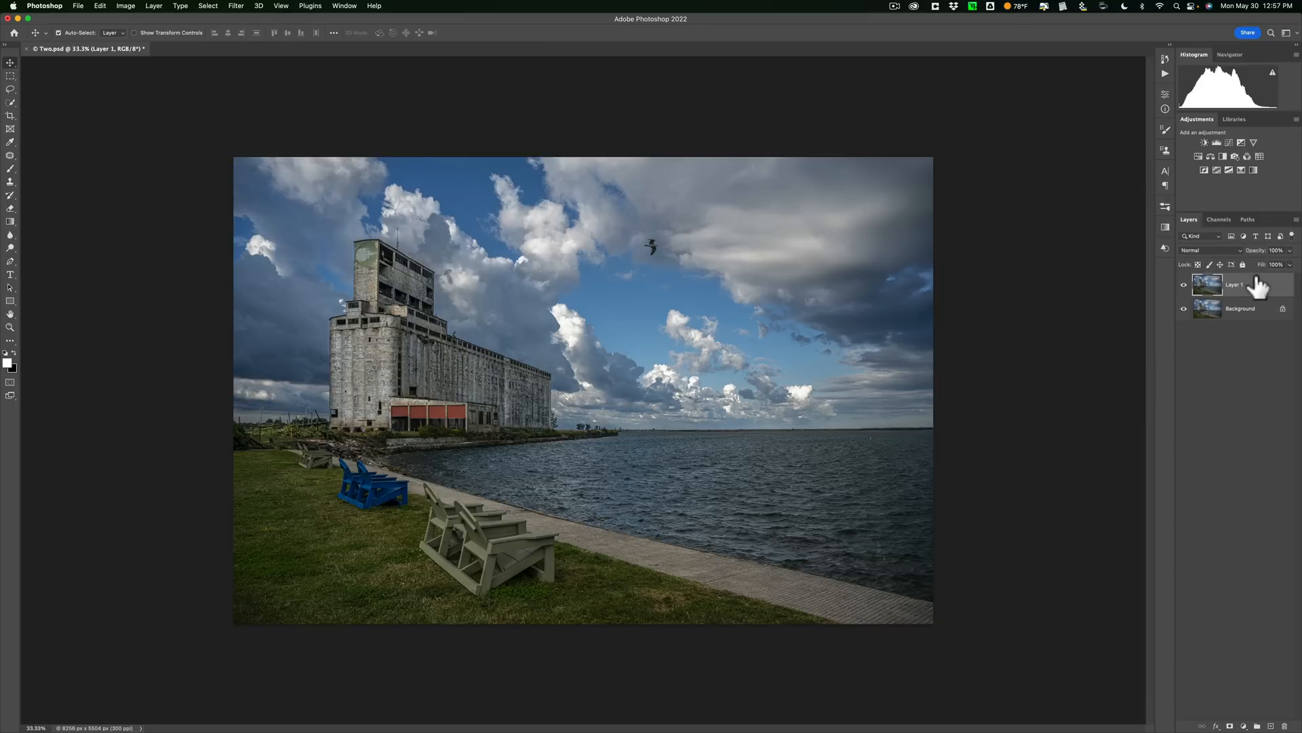
# Convert Layer 1 for Smart Filters, making it a smart object
pyautogui.rightClick(1233, 284)
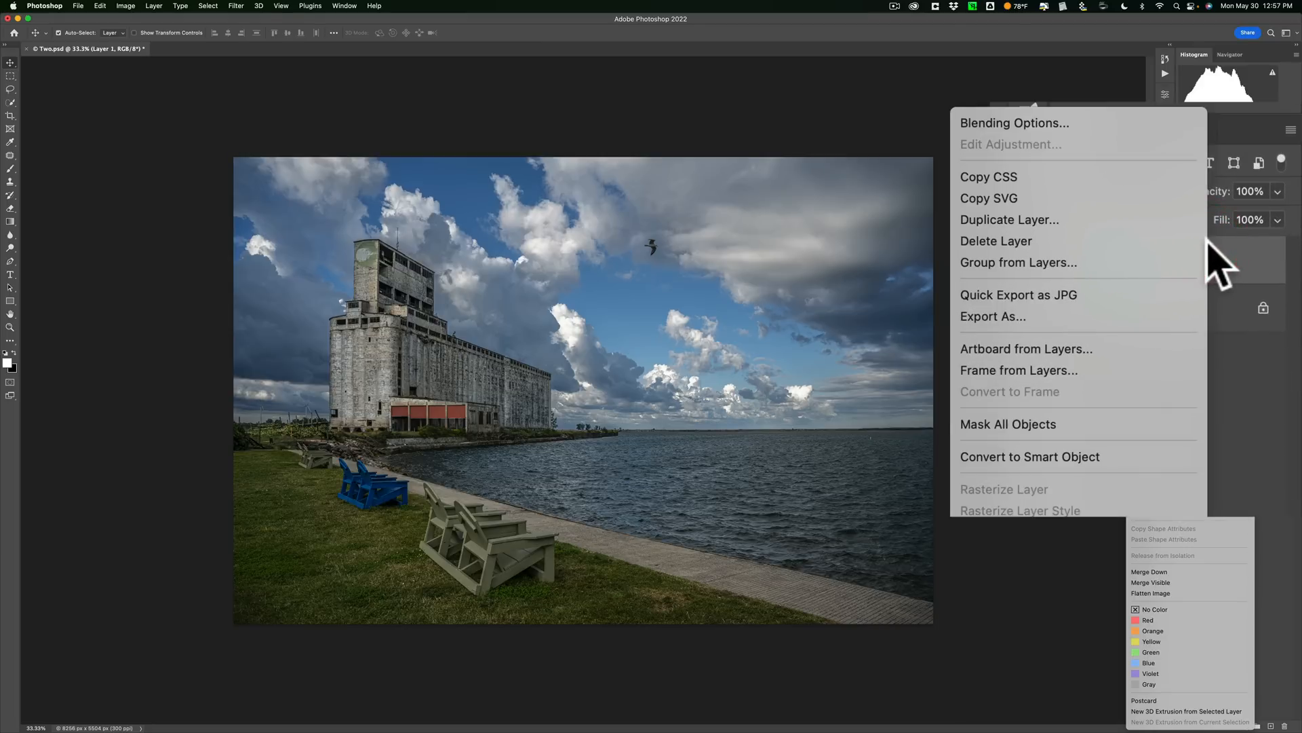
pyautogui.moveTo(1287, 329)
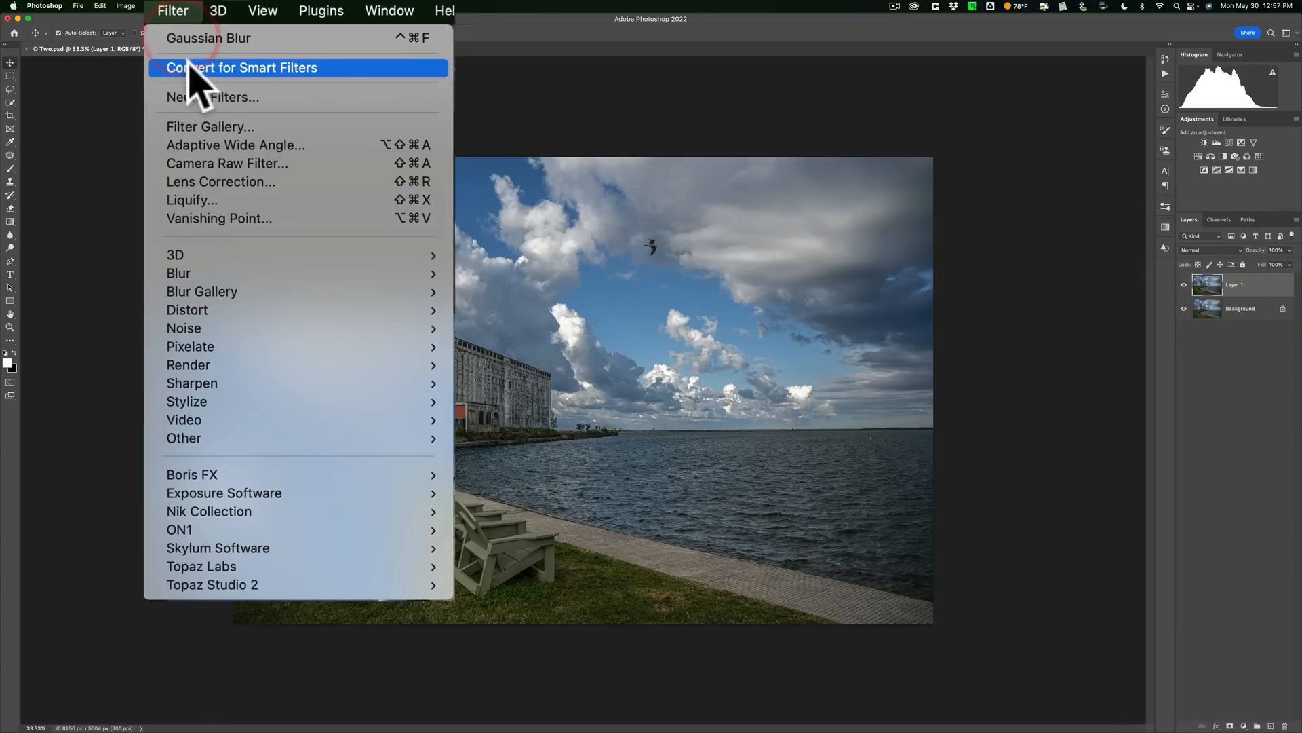
pyautogui.moveTo(266, 82)
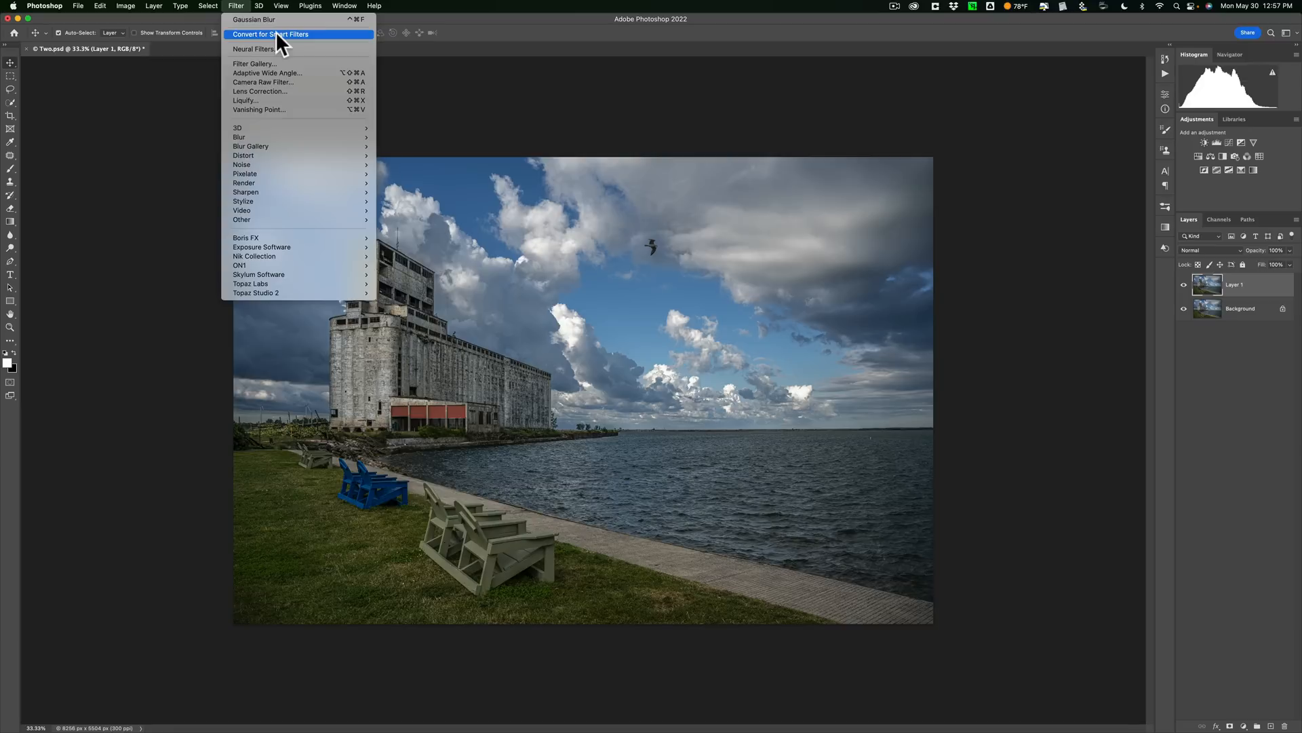
pyautogui.click(270, 34)
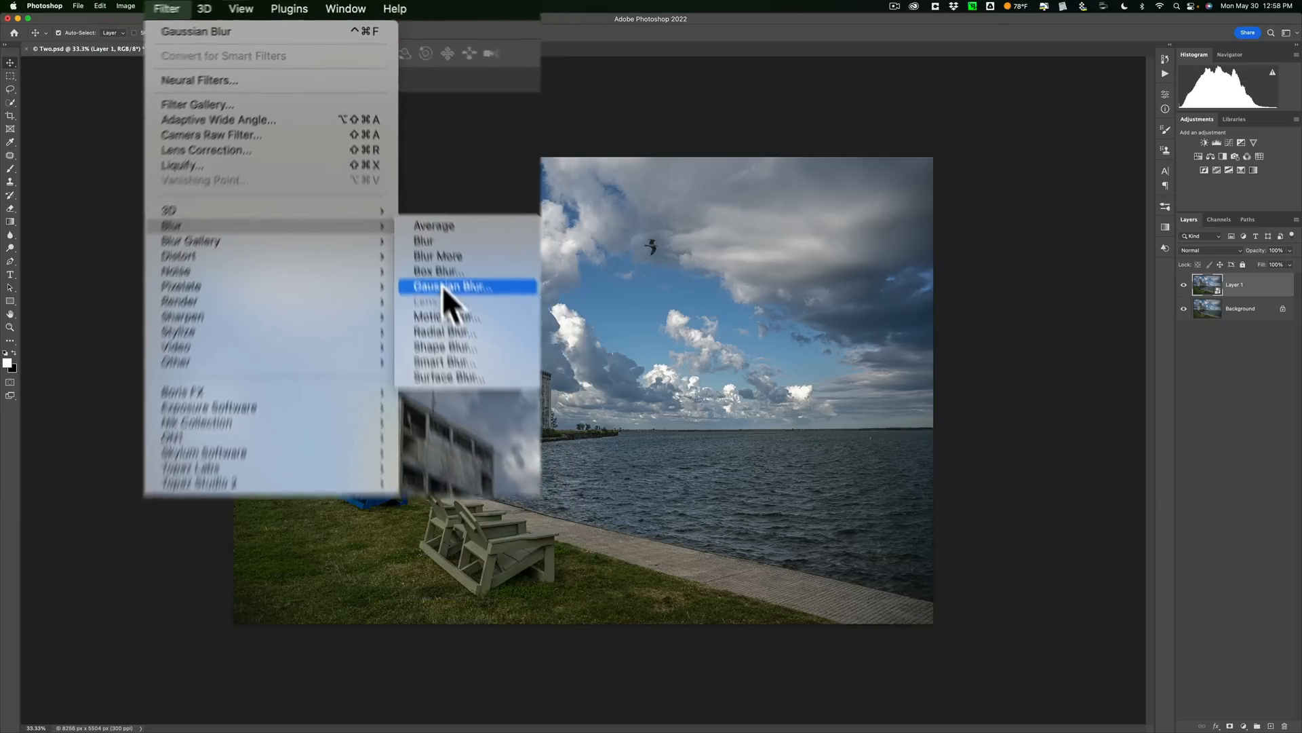
# Add a Gaussian Blur smart filter to Layer 1 and select its filter mask
pyautogui.click(448, 286)
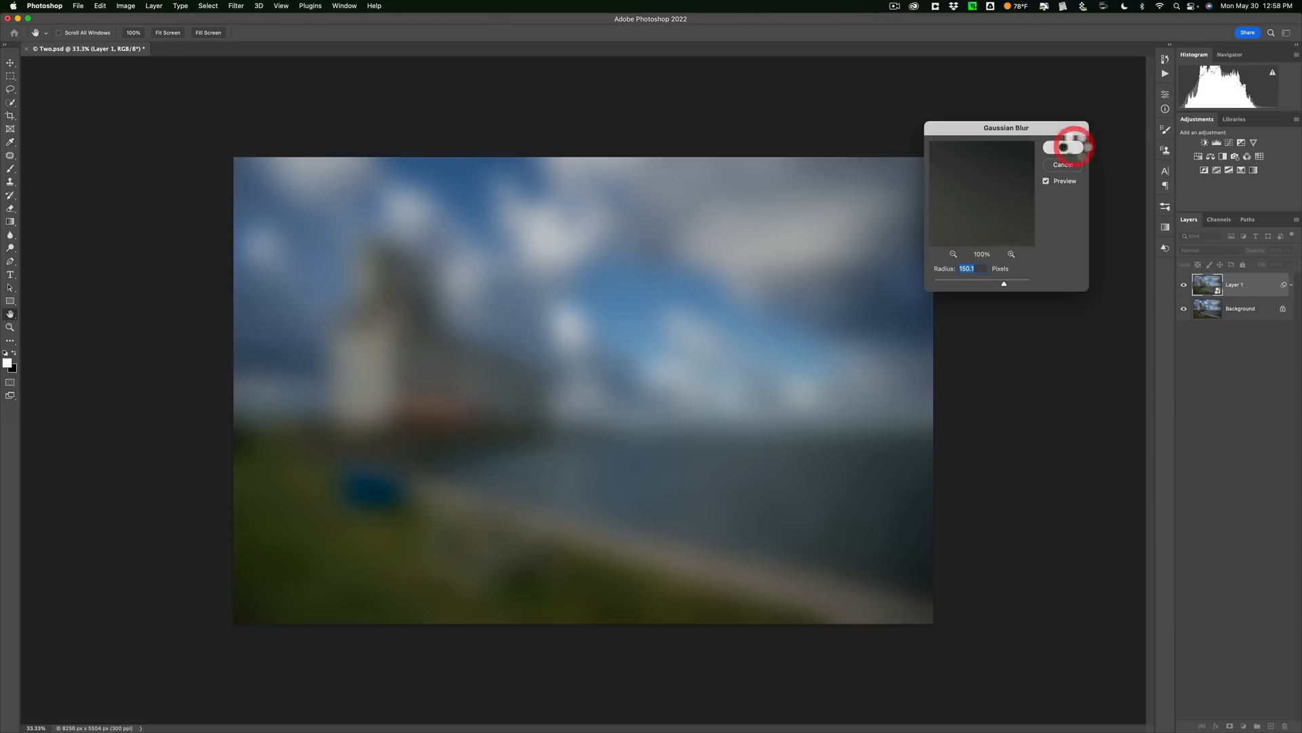
pyautogui.click(1064, 146)
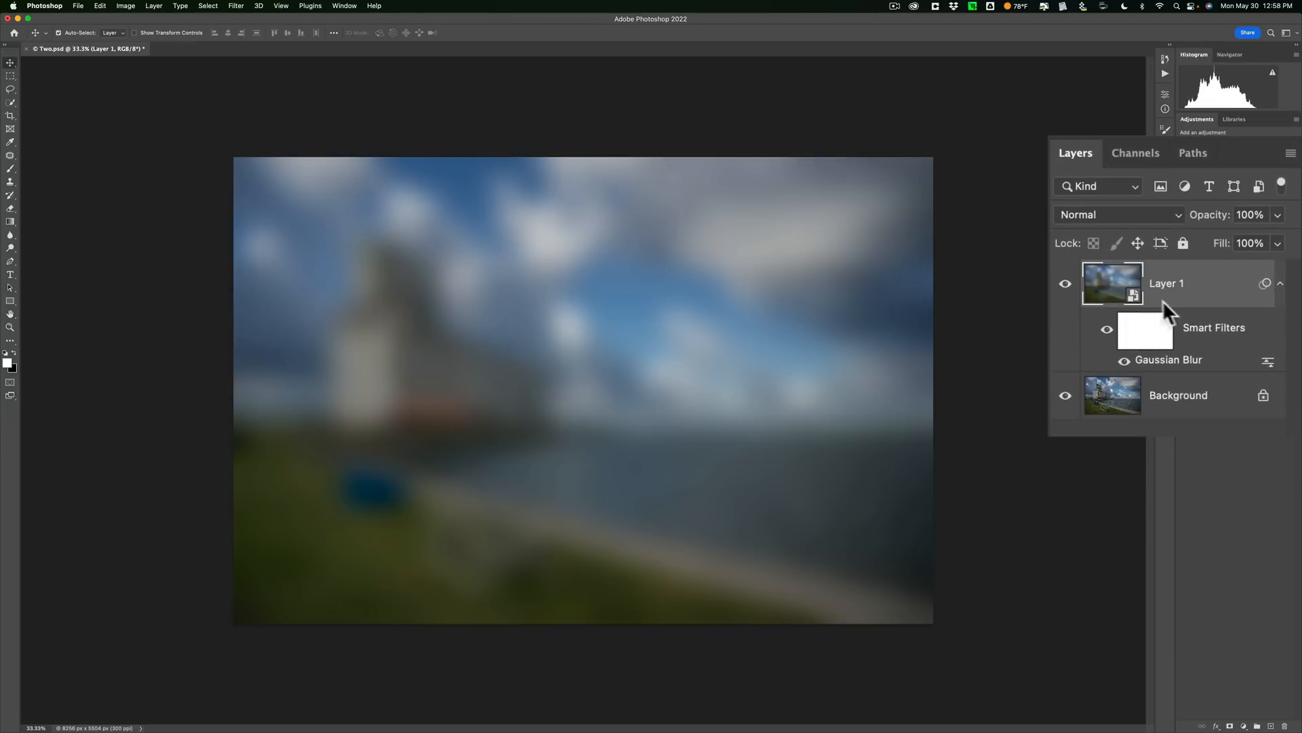
pyautogui.moveTo(1146, 324)
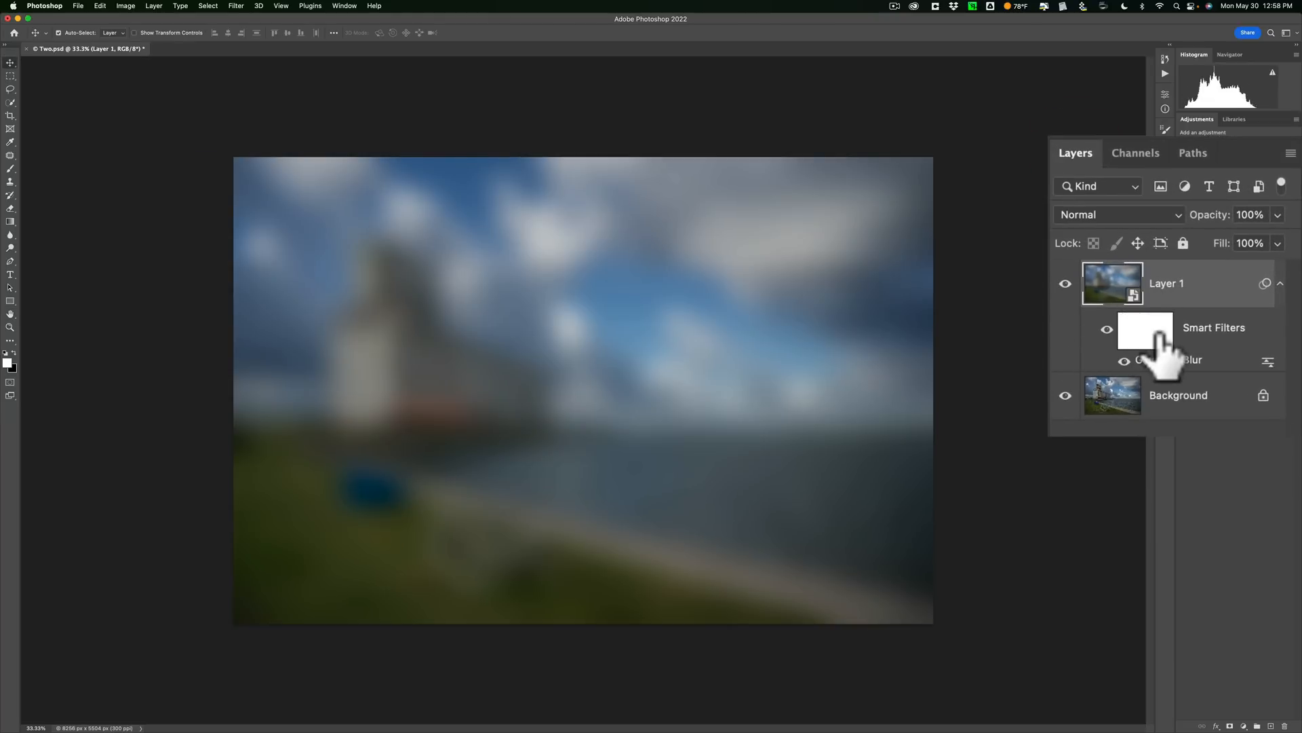
pyautogui.click(1143, 330)
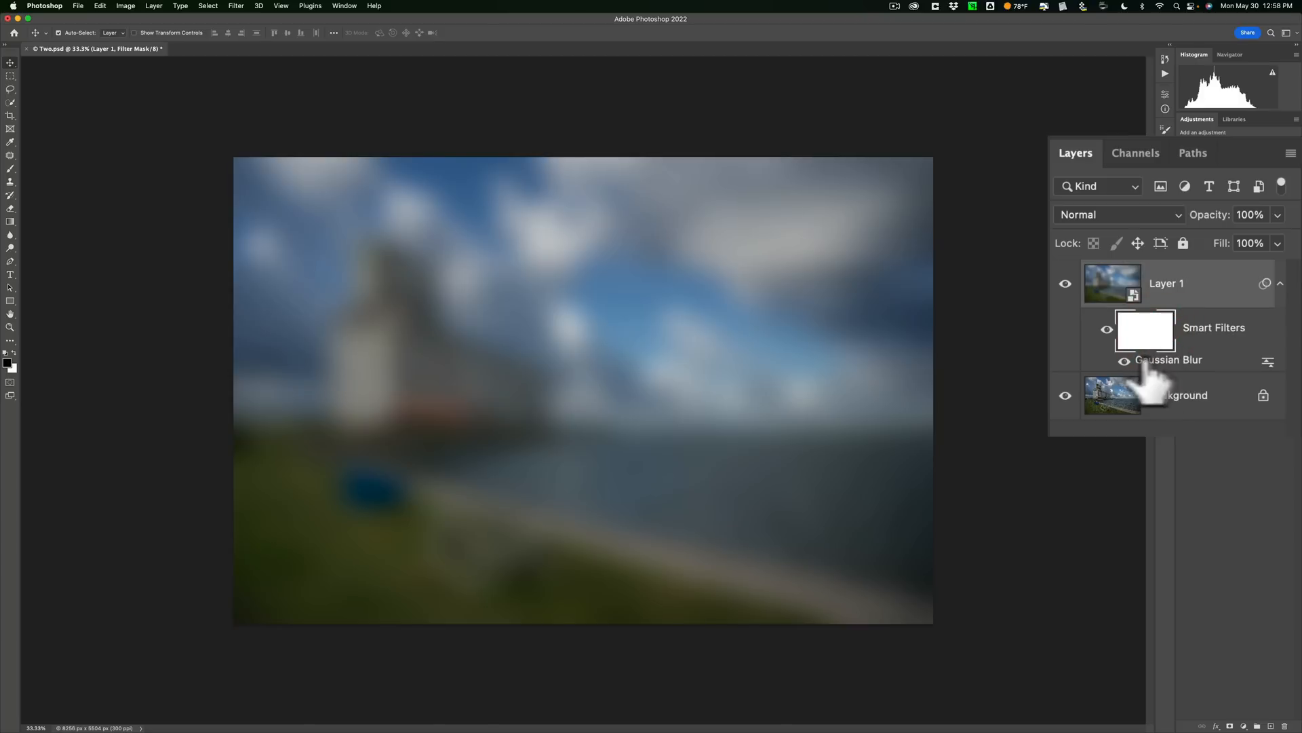
pyautogui.moveTo(1151, 386)
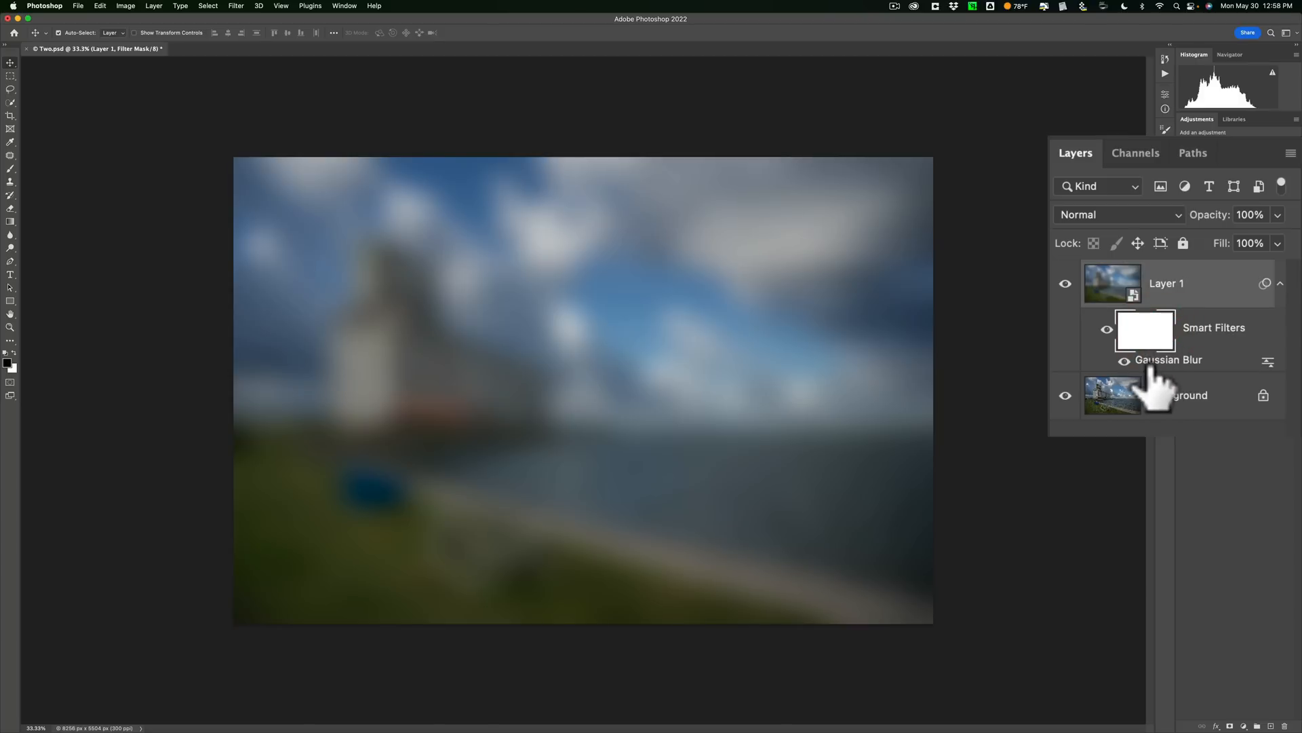
pyautogui.moveTo(1159, 382)
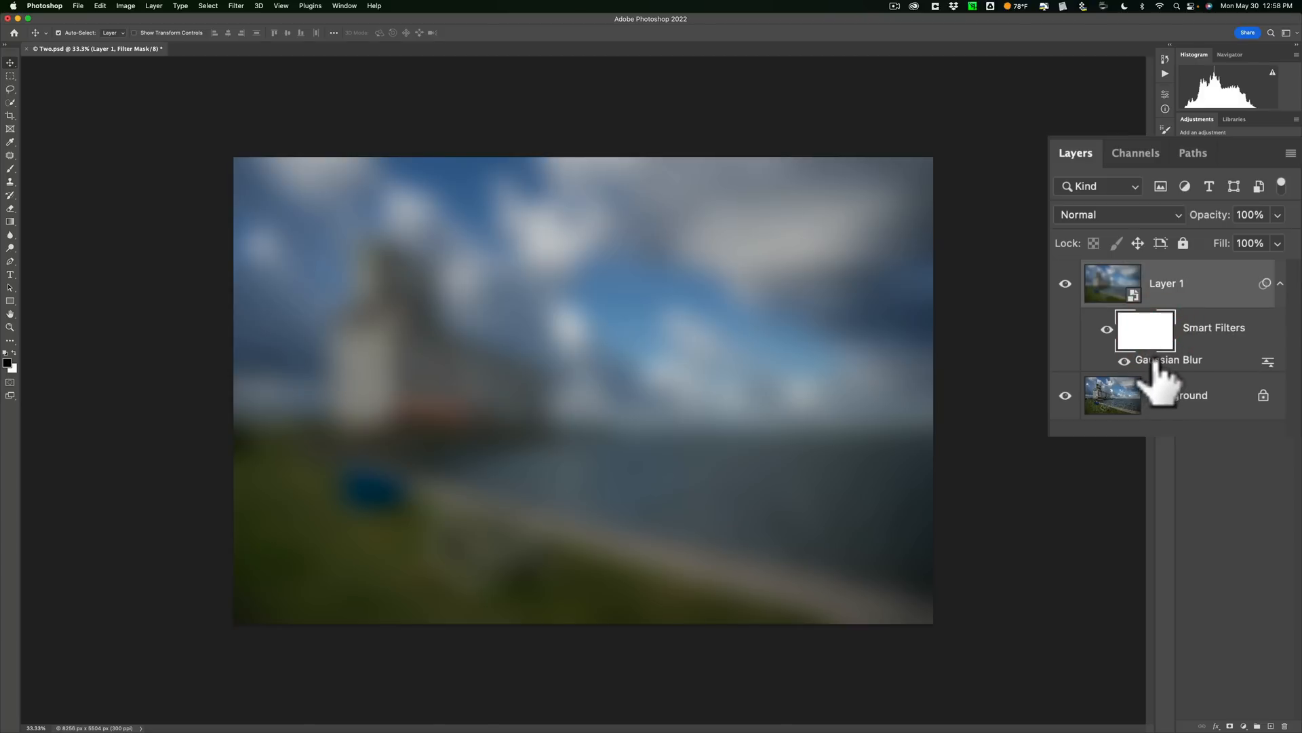
# Re-edit the Gaussian Blur to about 13.4 pixels and target the filter mask
pyautogui.doubleClick(1166, 359)
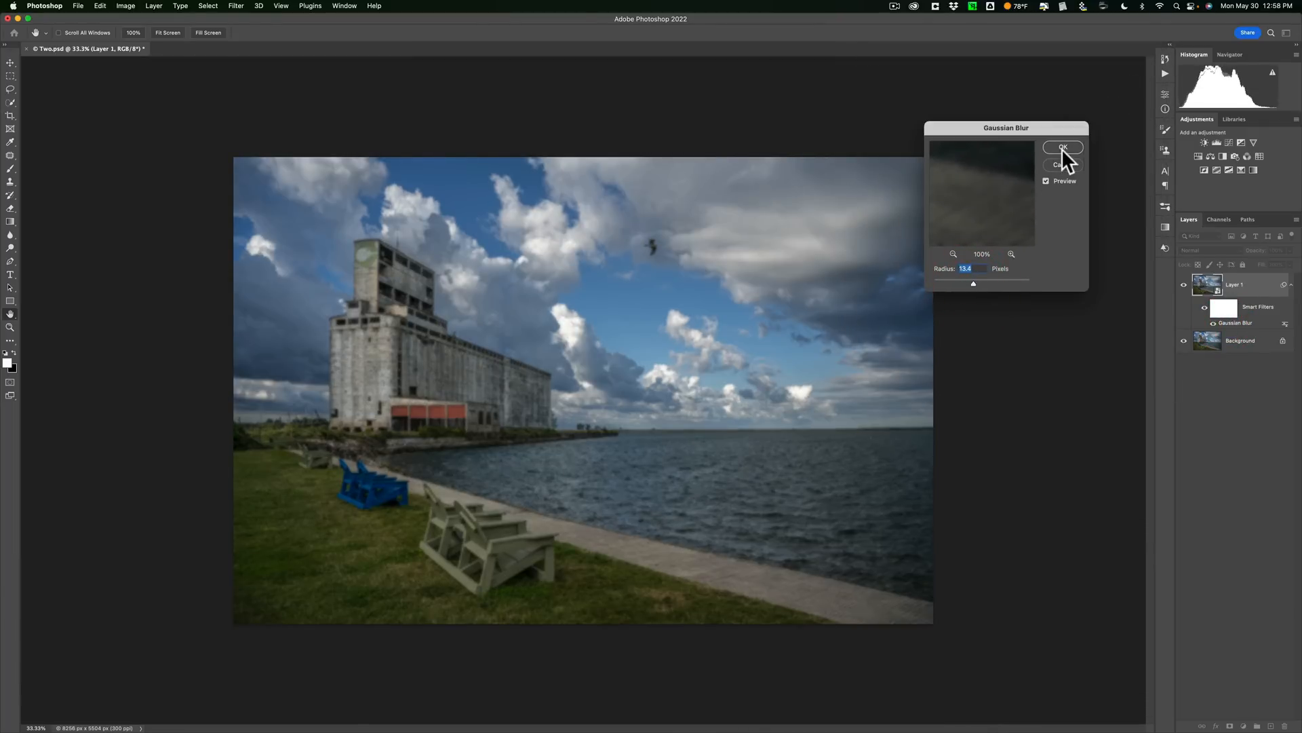
pyautogui.click(1062, 147)
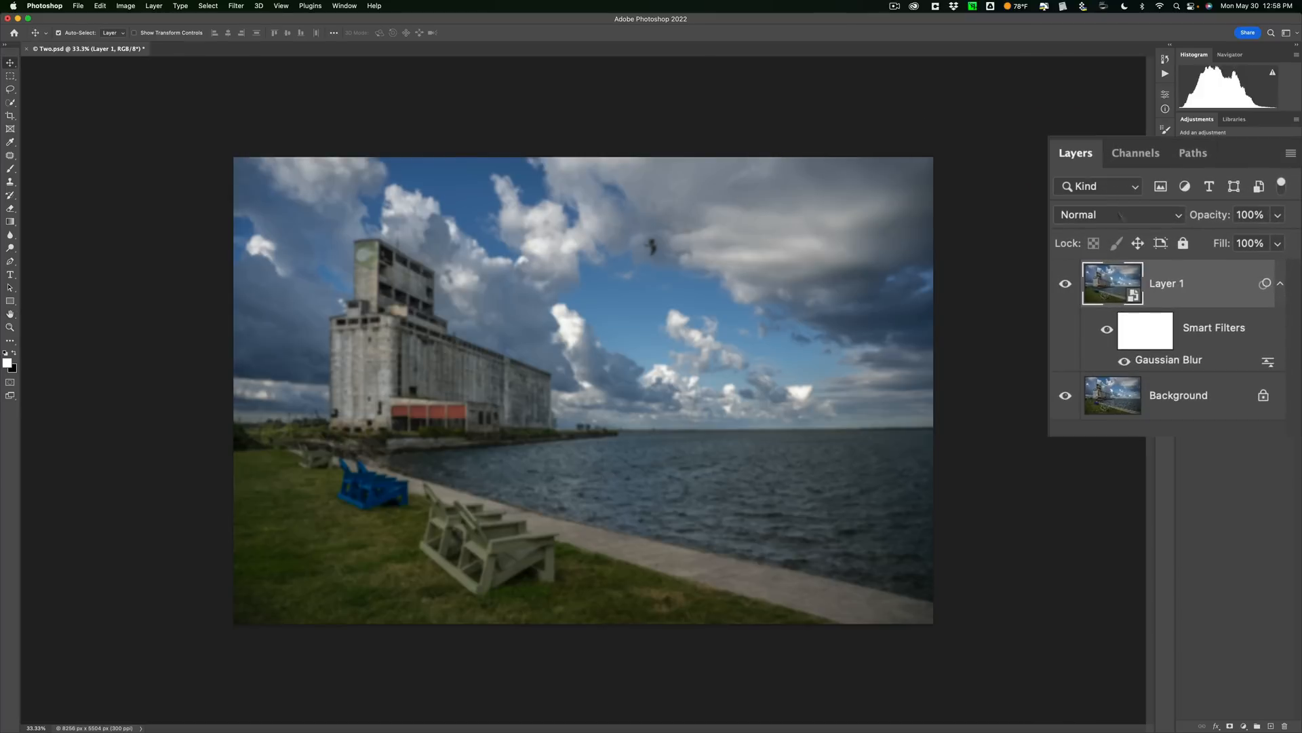
pyautogui.click(1144, 330)
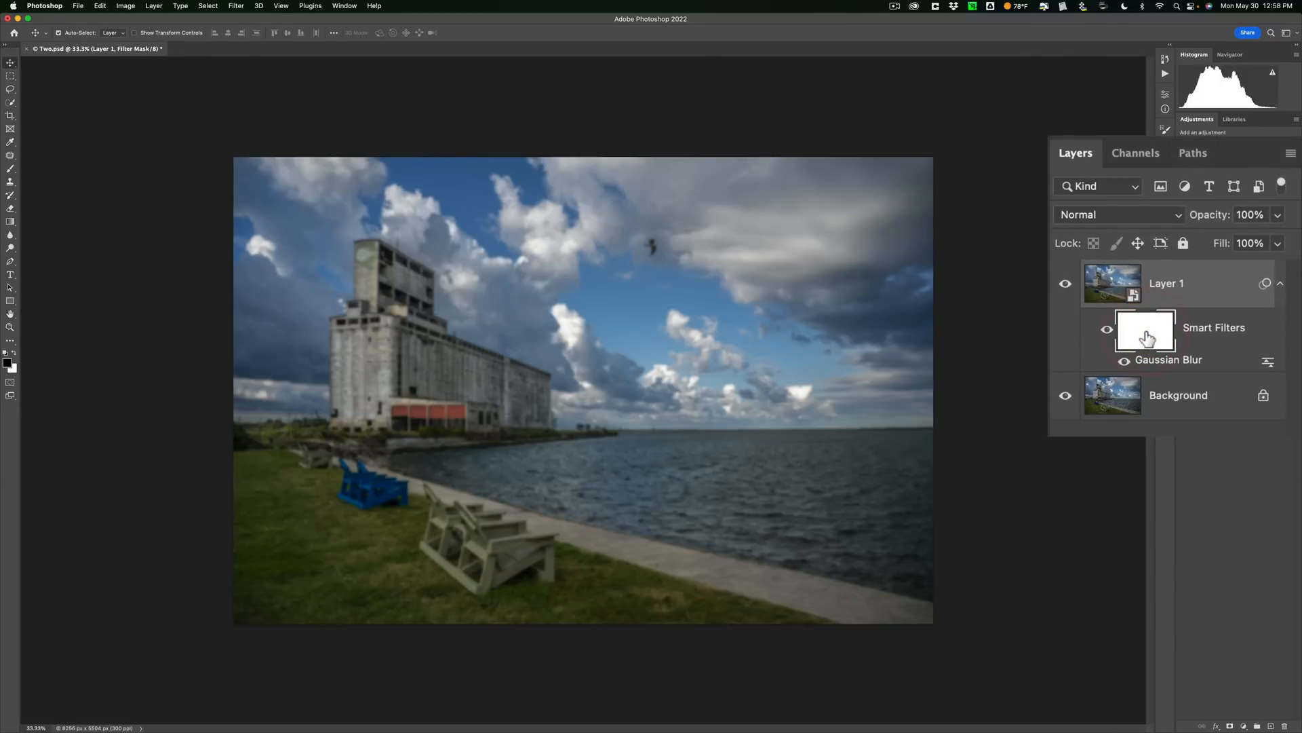
pyautogui.moveTo(1145, 330)
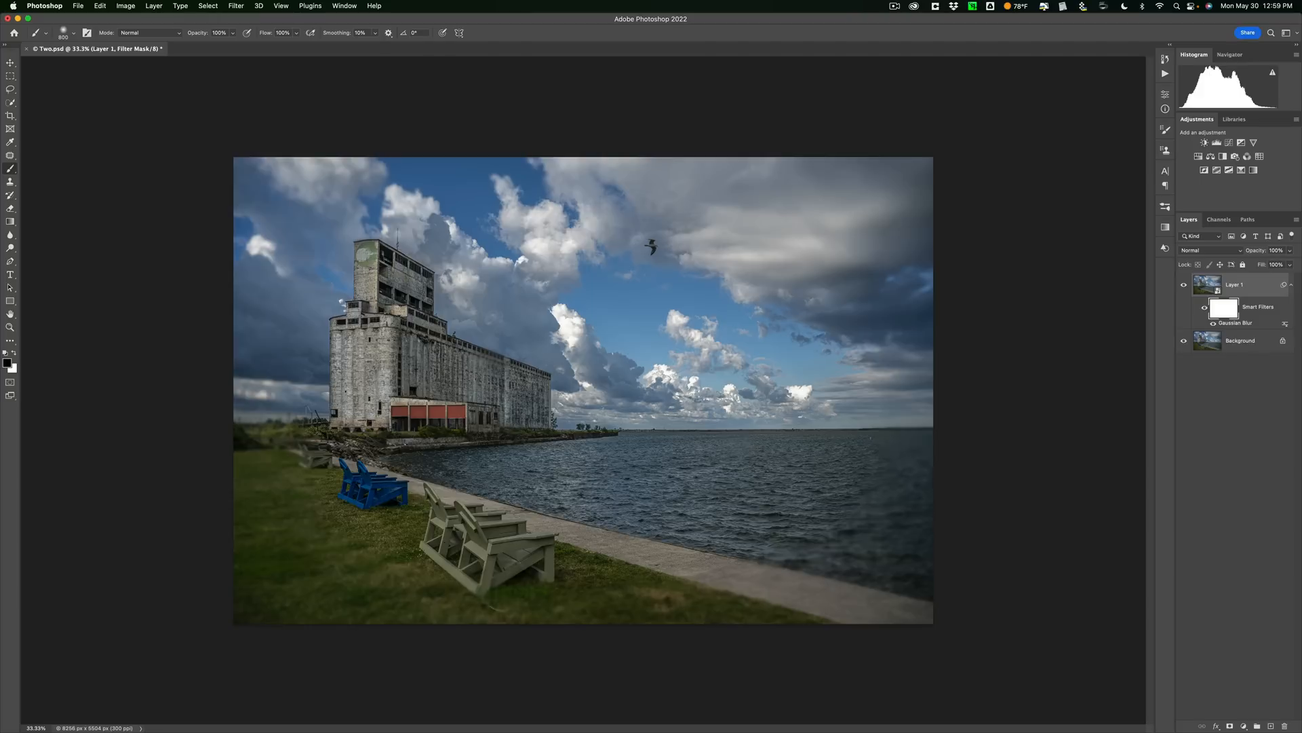
# Re-edit the Gaussian Blur smart filter twice, finishing at a 4.4-pixel radius
pyautogui.click(1224, 308)
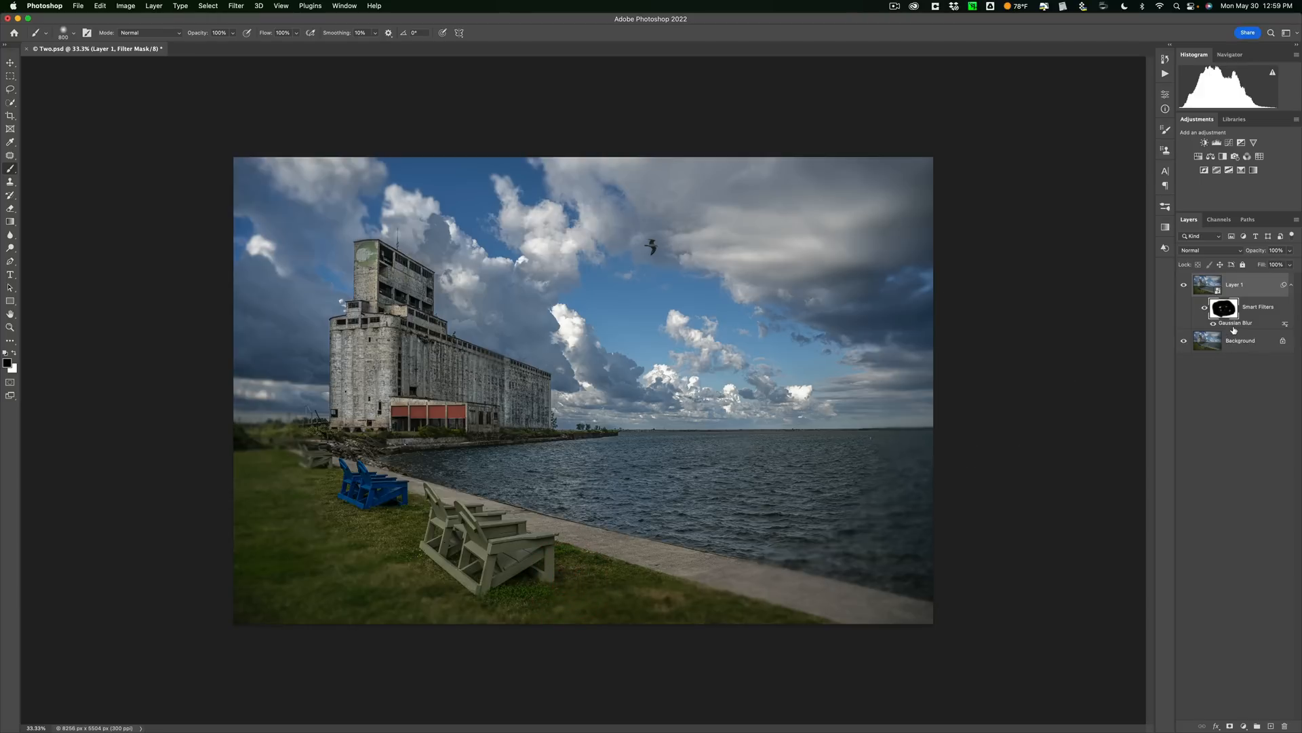
pyautogui.doubleClick(1237, 322)
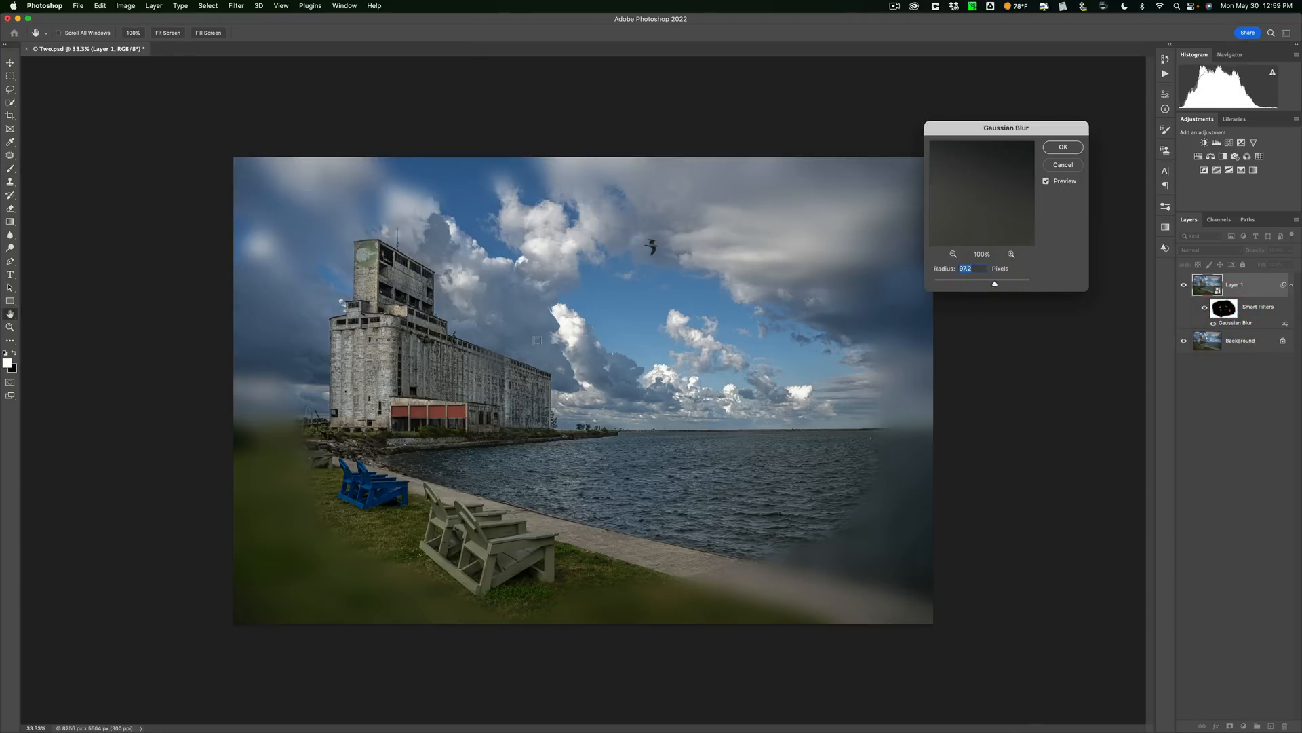
pyautogui.click(1062, 148)
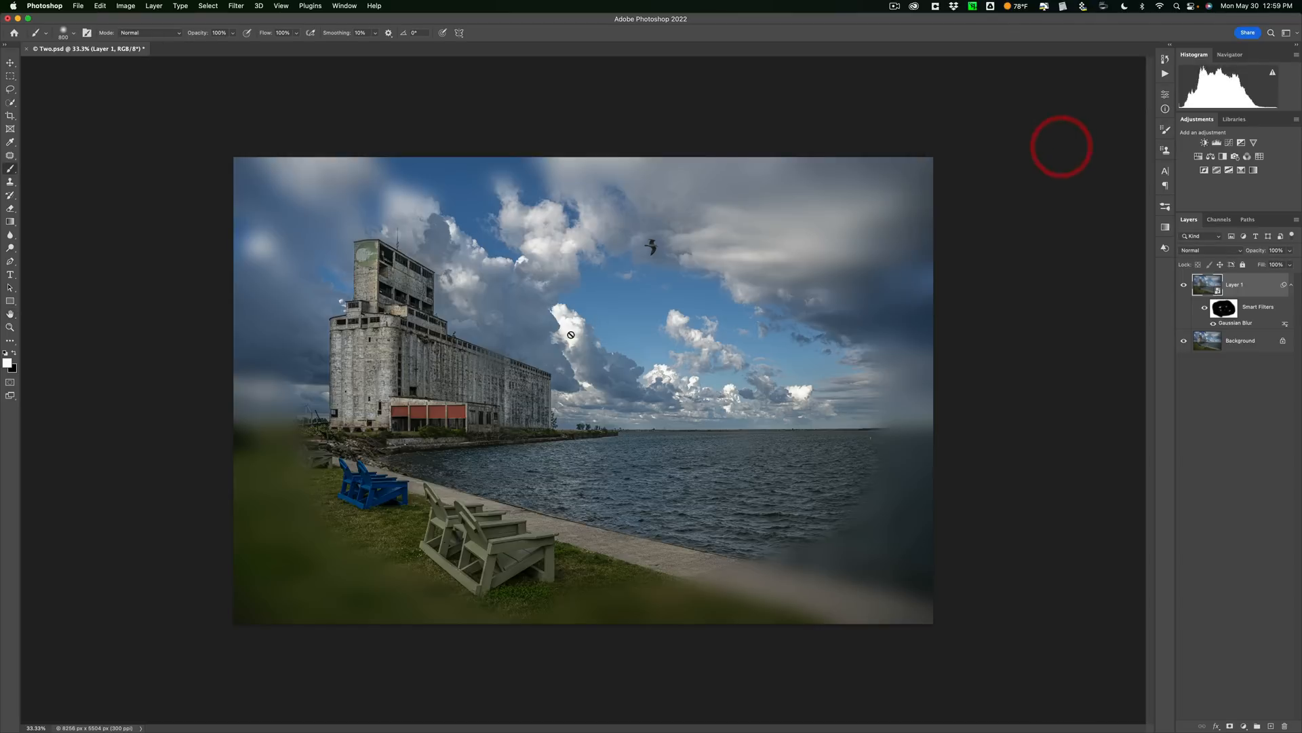
pyautogui.click(1224, 307)
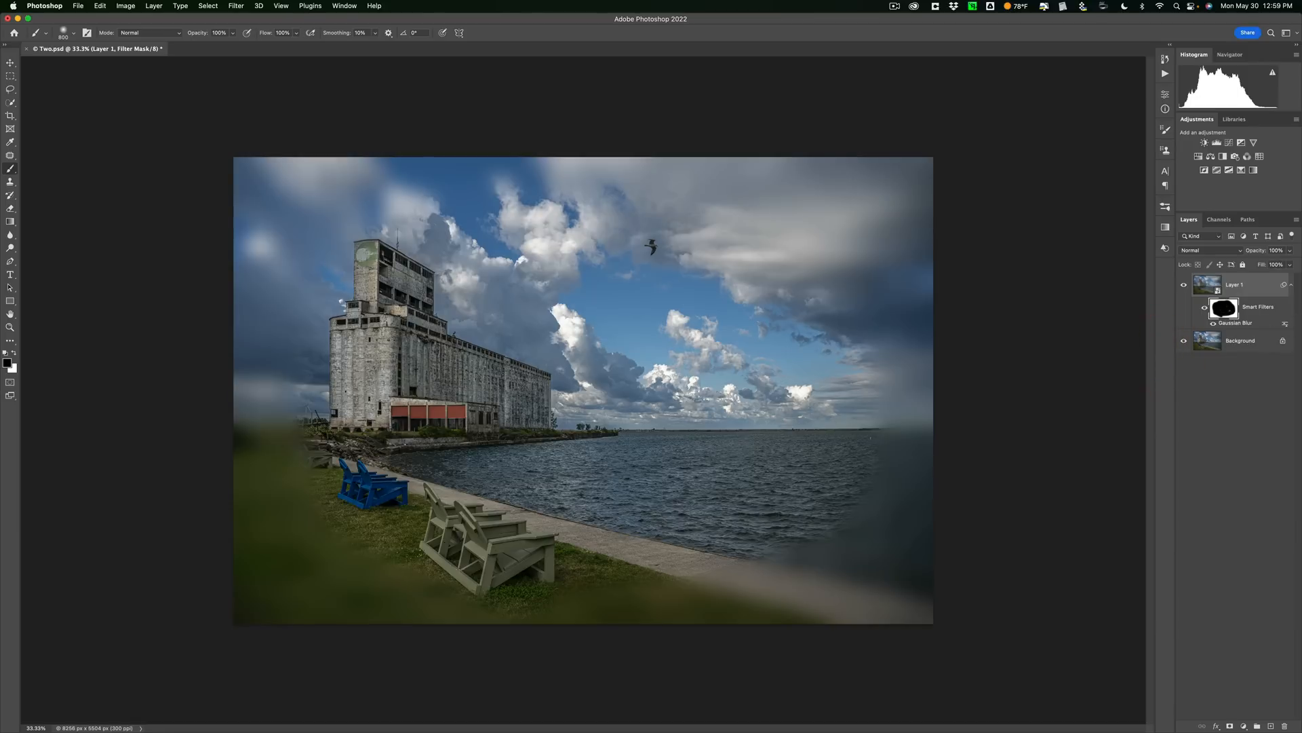
pyautogui.moveTo(1237, 325)
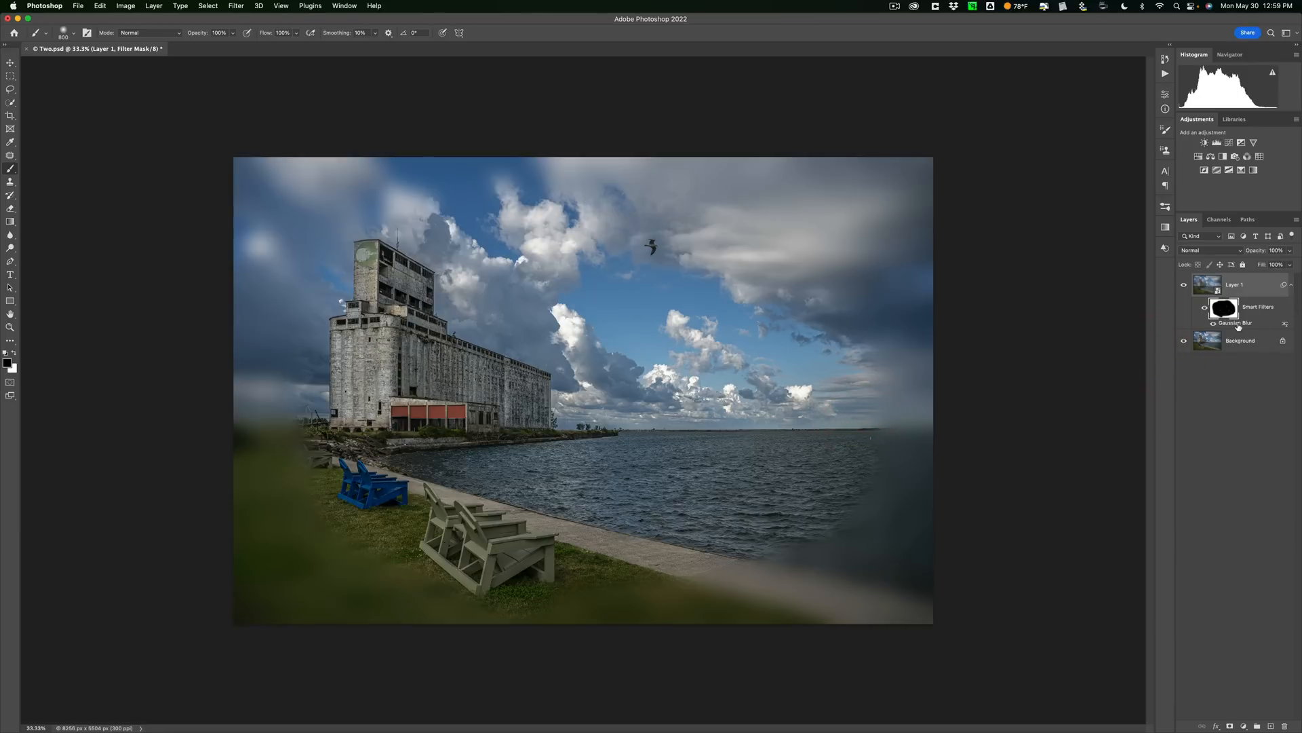
pyautogui.doubleClick(1237, 323)
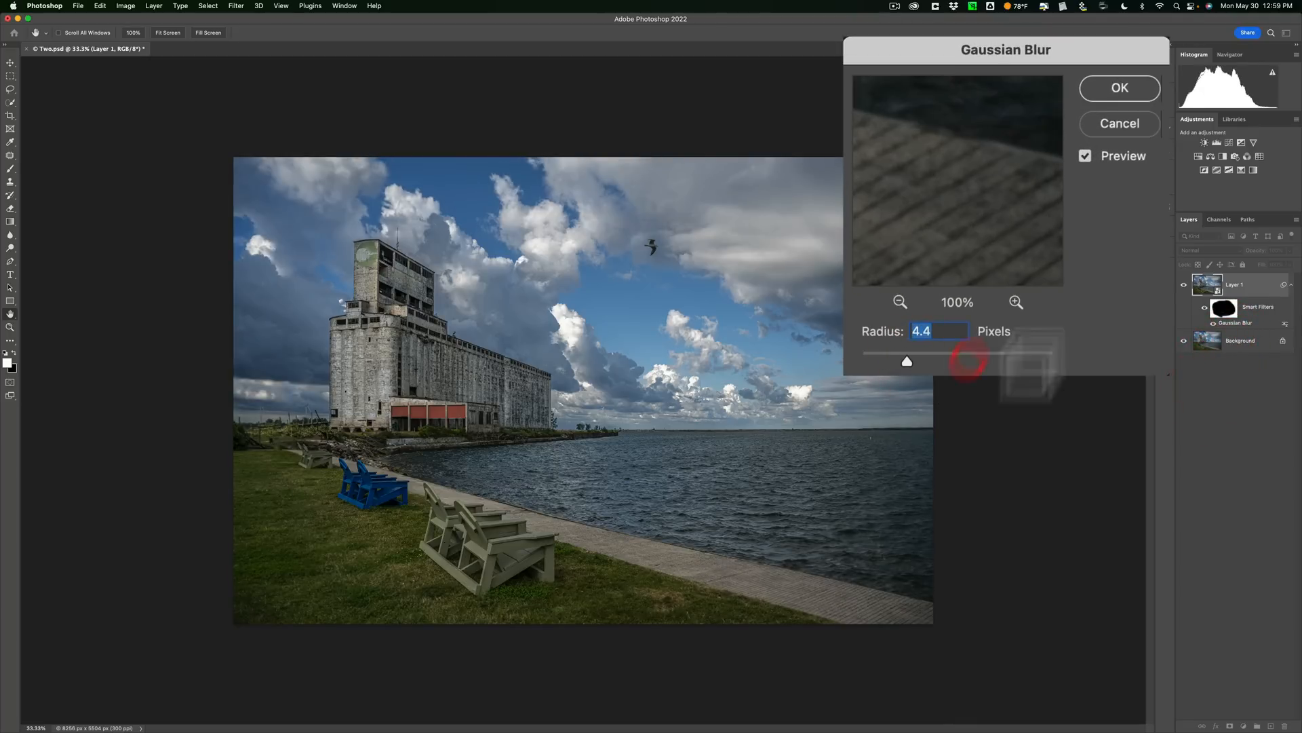
pyautogui.click(1119, 88)
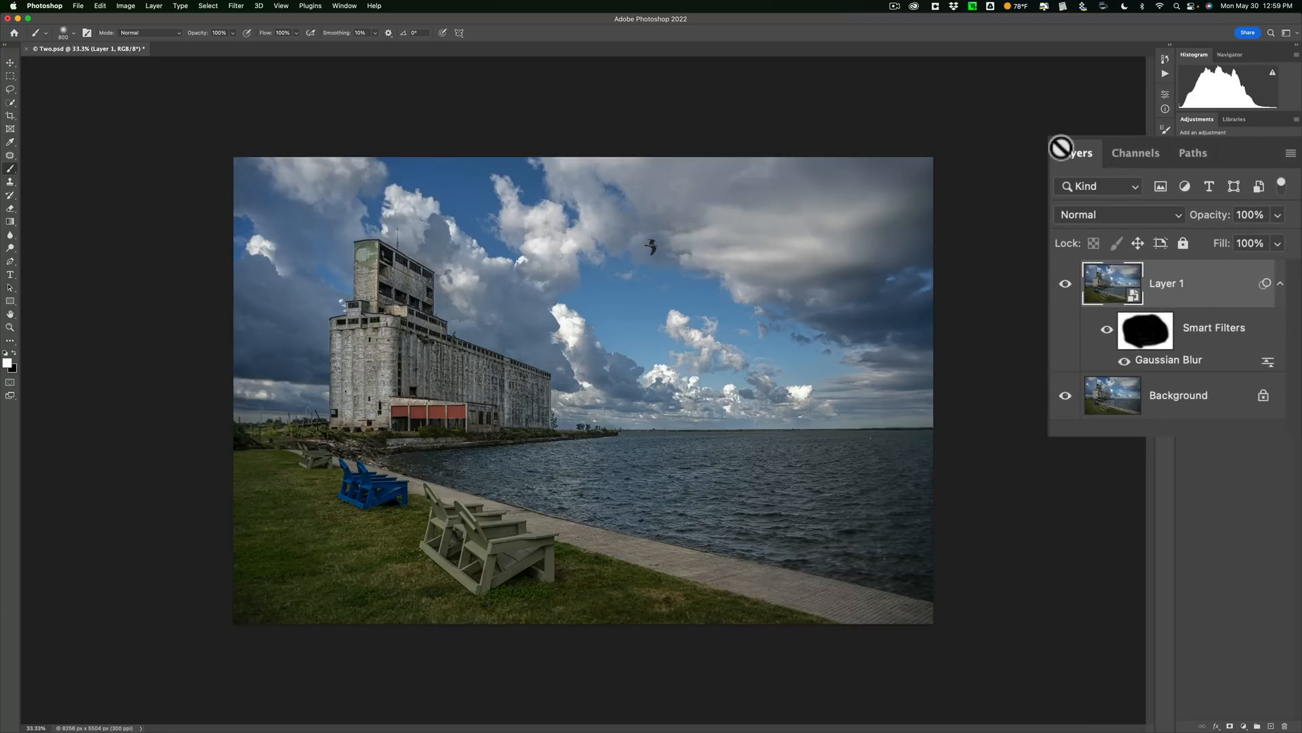
pyautogui.moveTo(1080, 403)
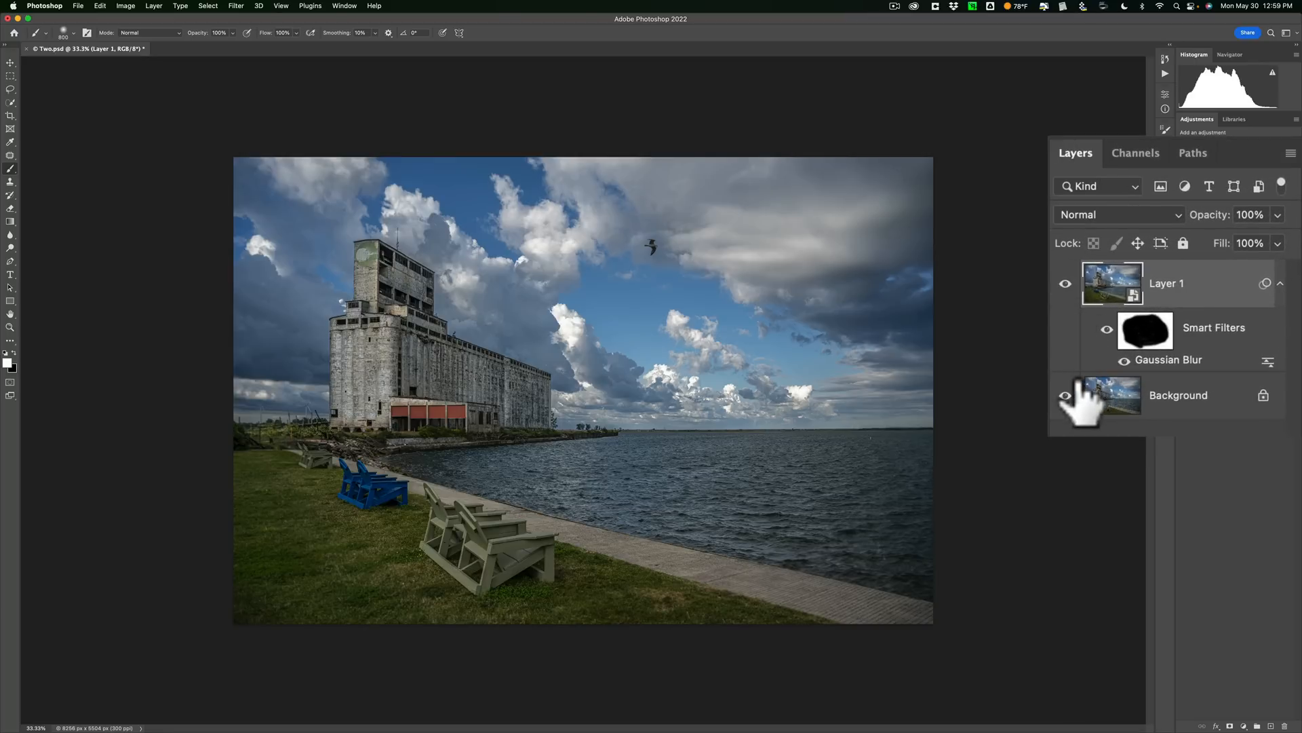
pyautogui.moveTo(1138, 381)
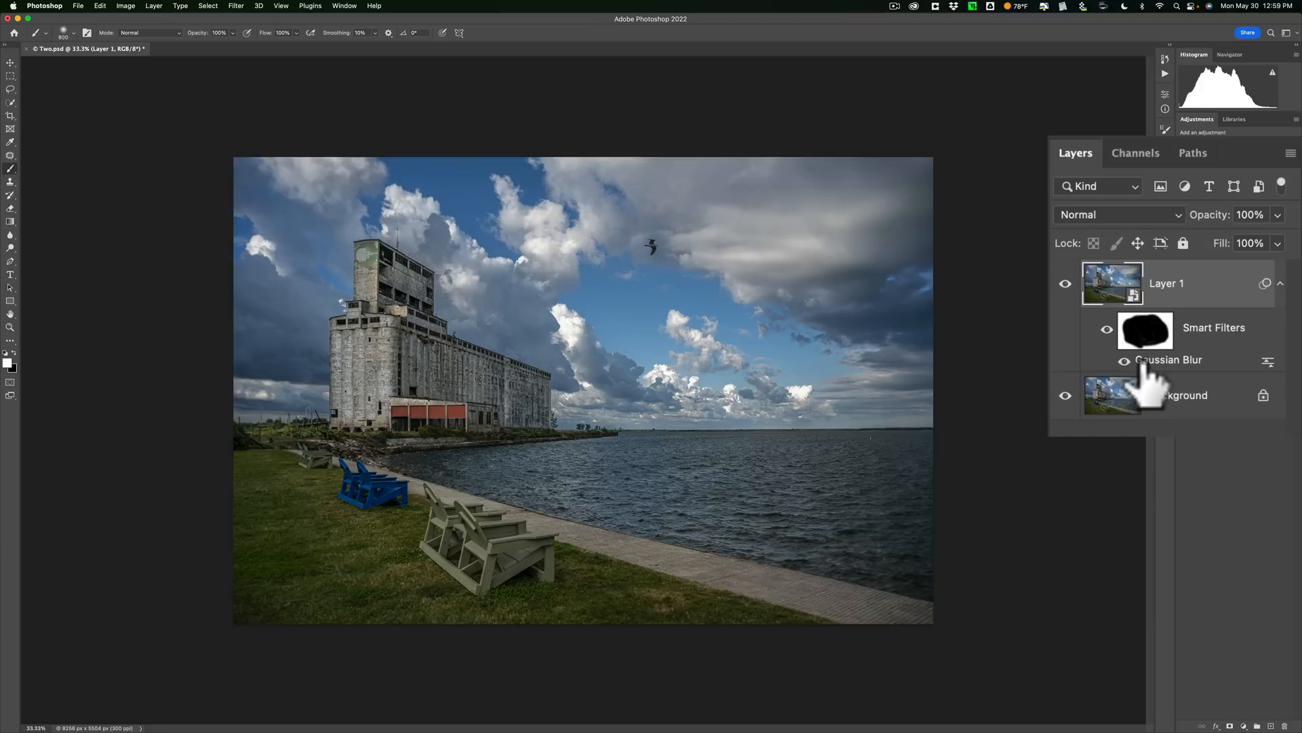
pyautogui.moveTo(1150, 382)
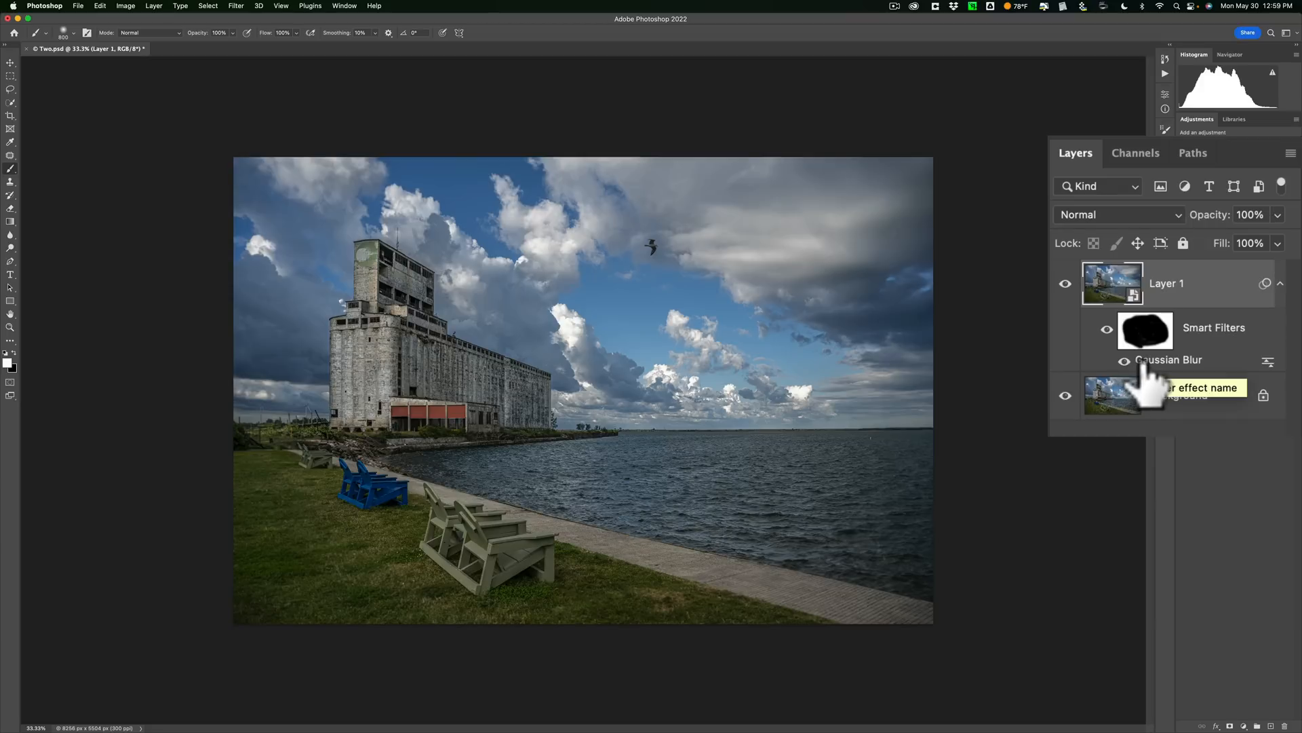
pyautogui.moveTo(1129, 287)
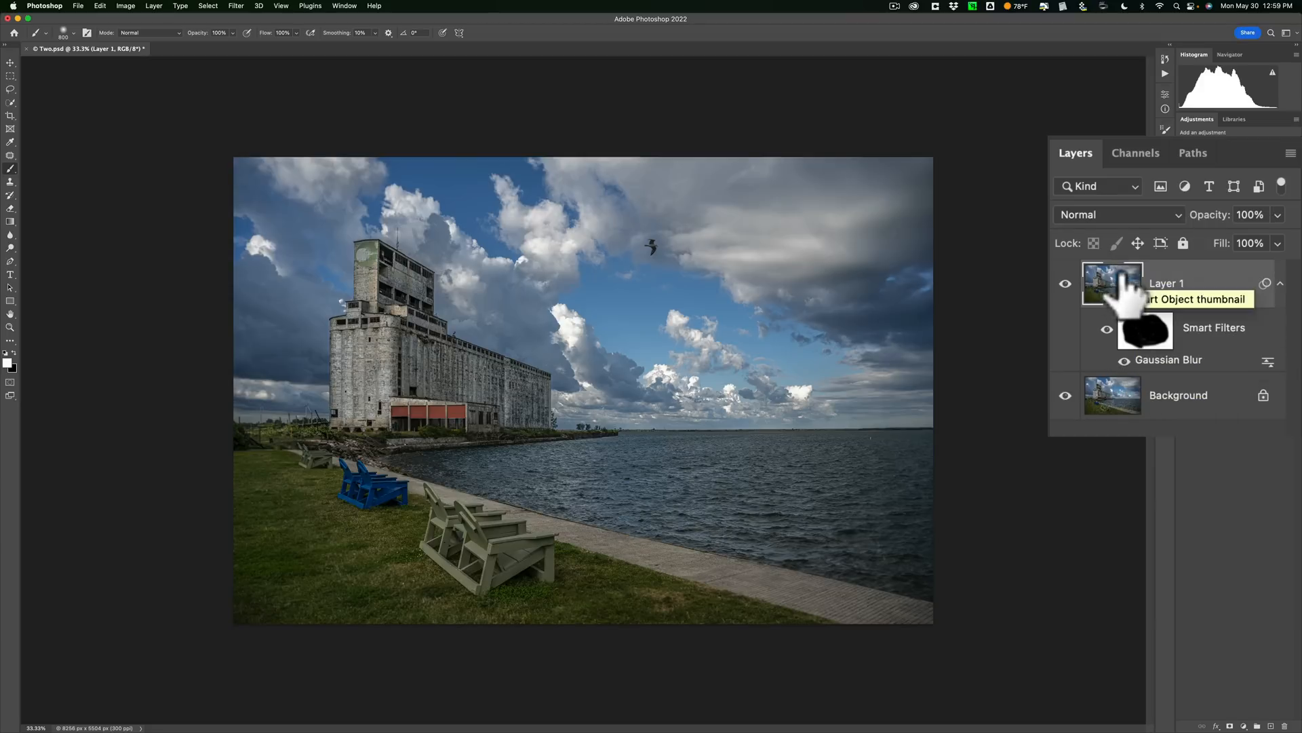
pyautogui.moveTo(1187, 432)
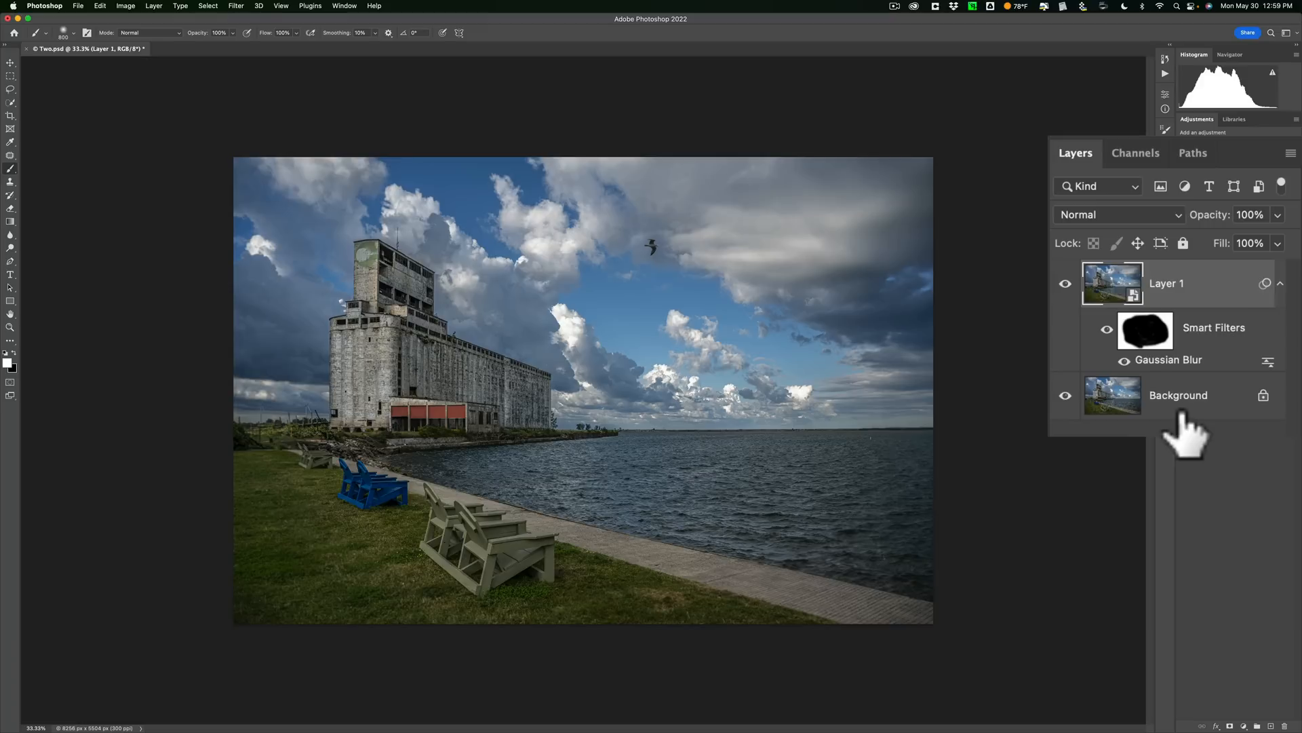
pyautogui.moveTo(1179, 437)
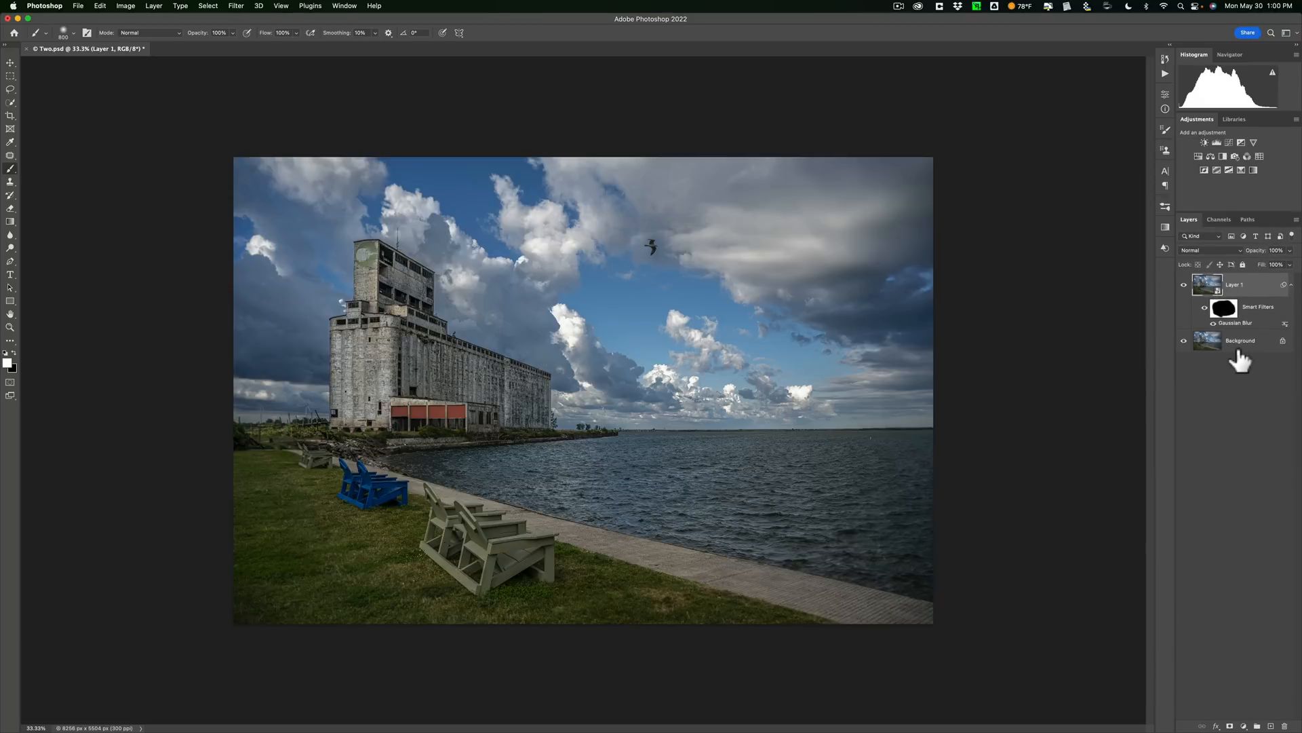
pyautogui.moveTo(1029, 731)
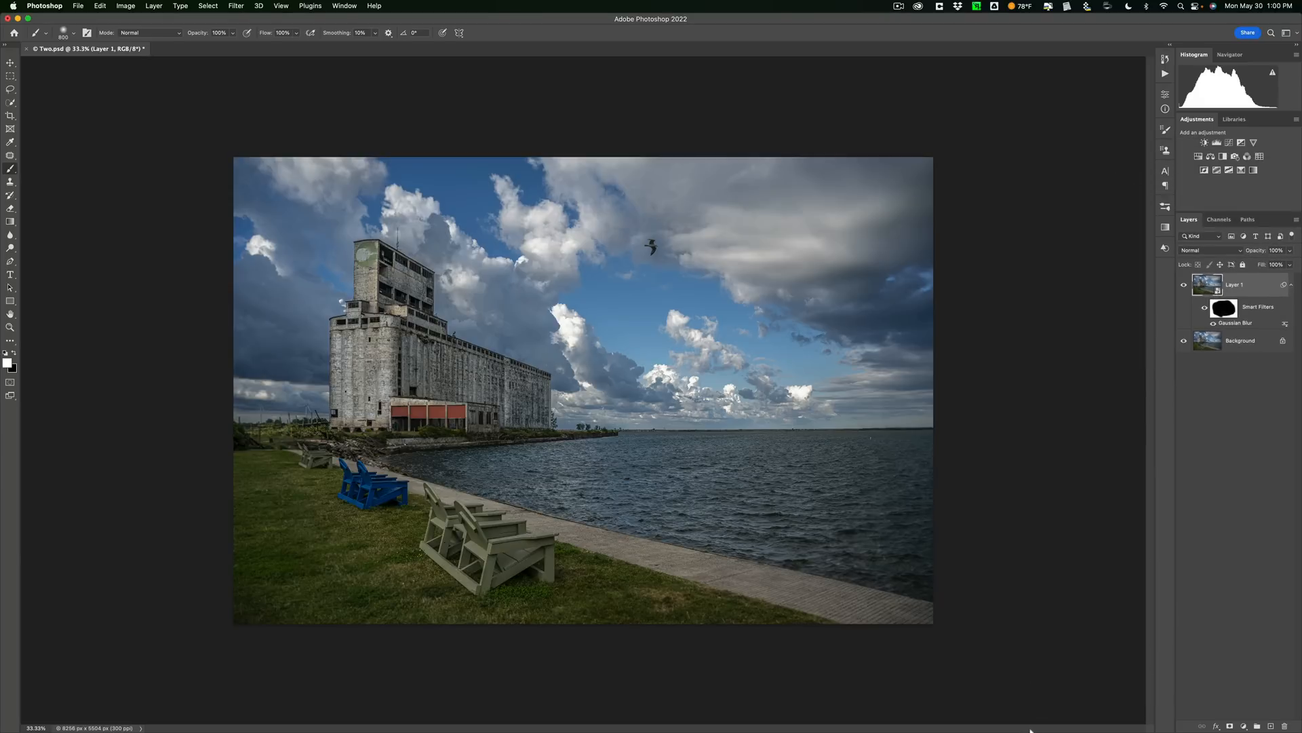
# Switch to Lightroom Classic and select the spring pond photo _DSC2930.NEF
pyautogui.click(819, 706)
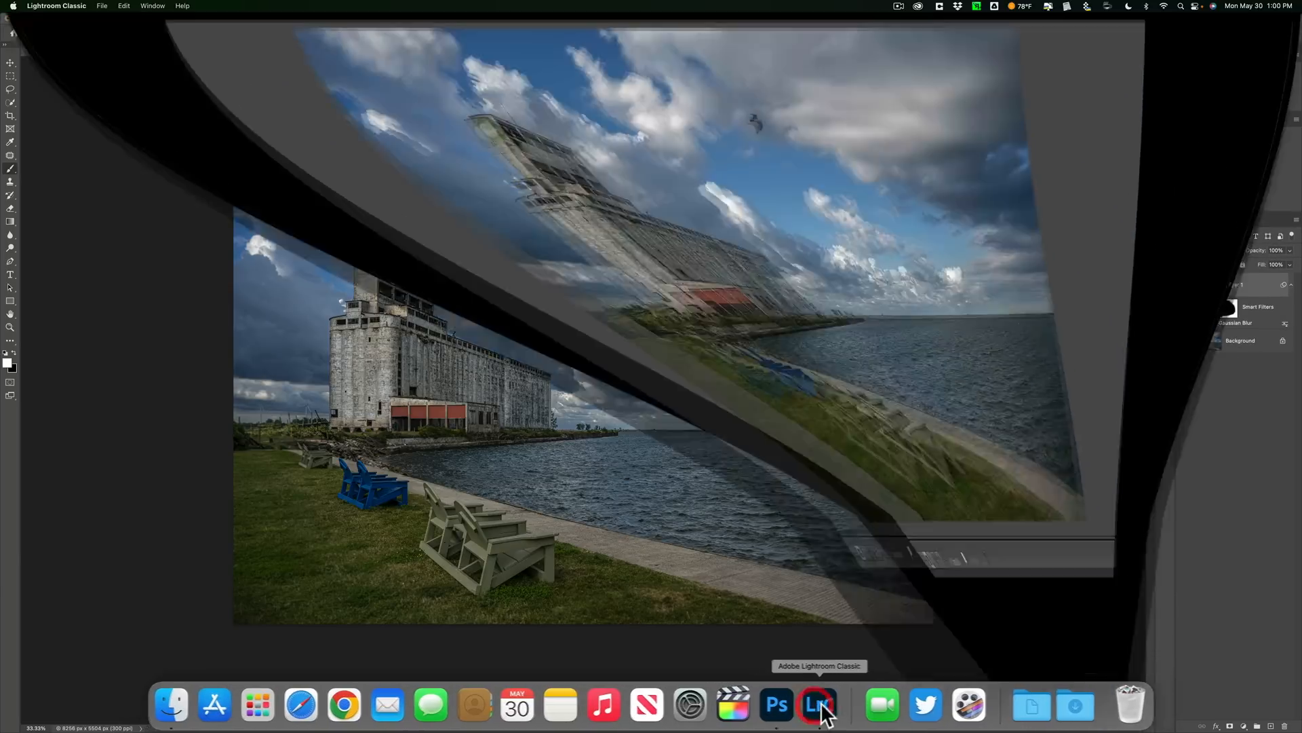
pyautogui.click(818, 705)
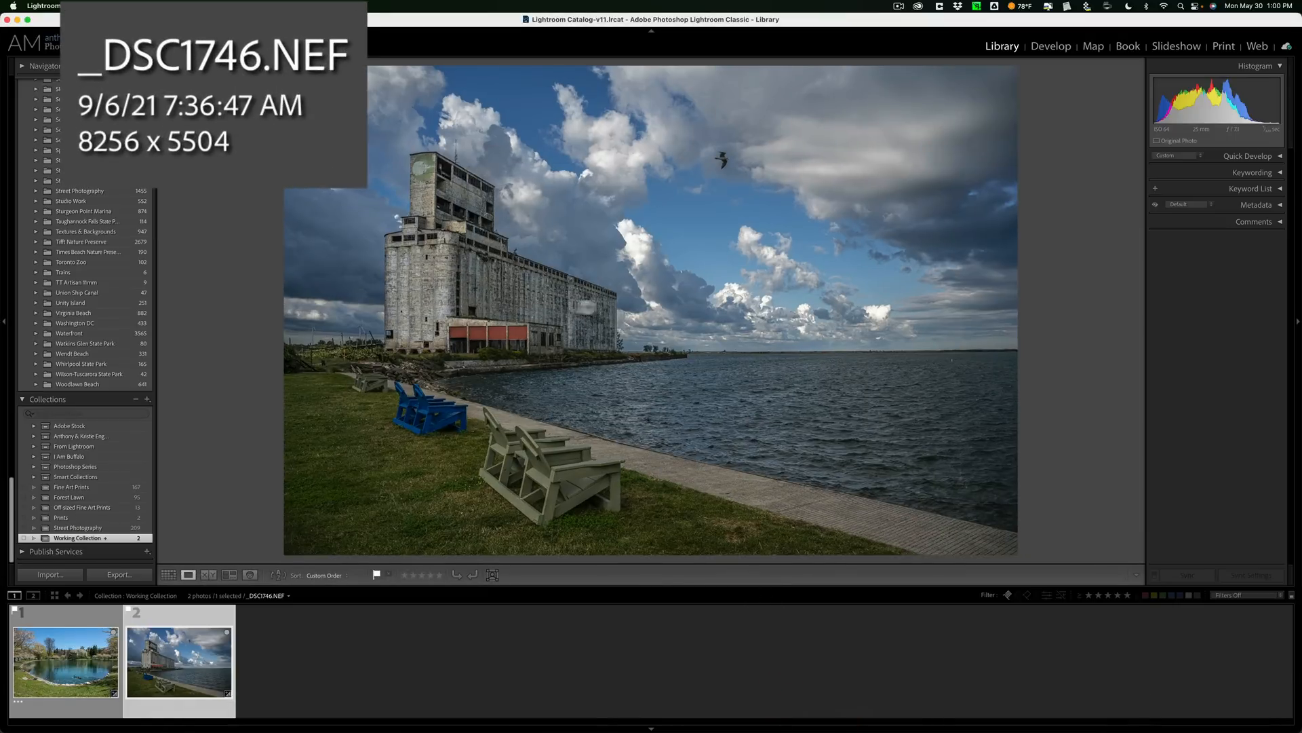
pyautogui.click(65, 659)
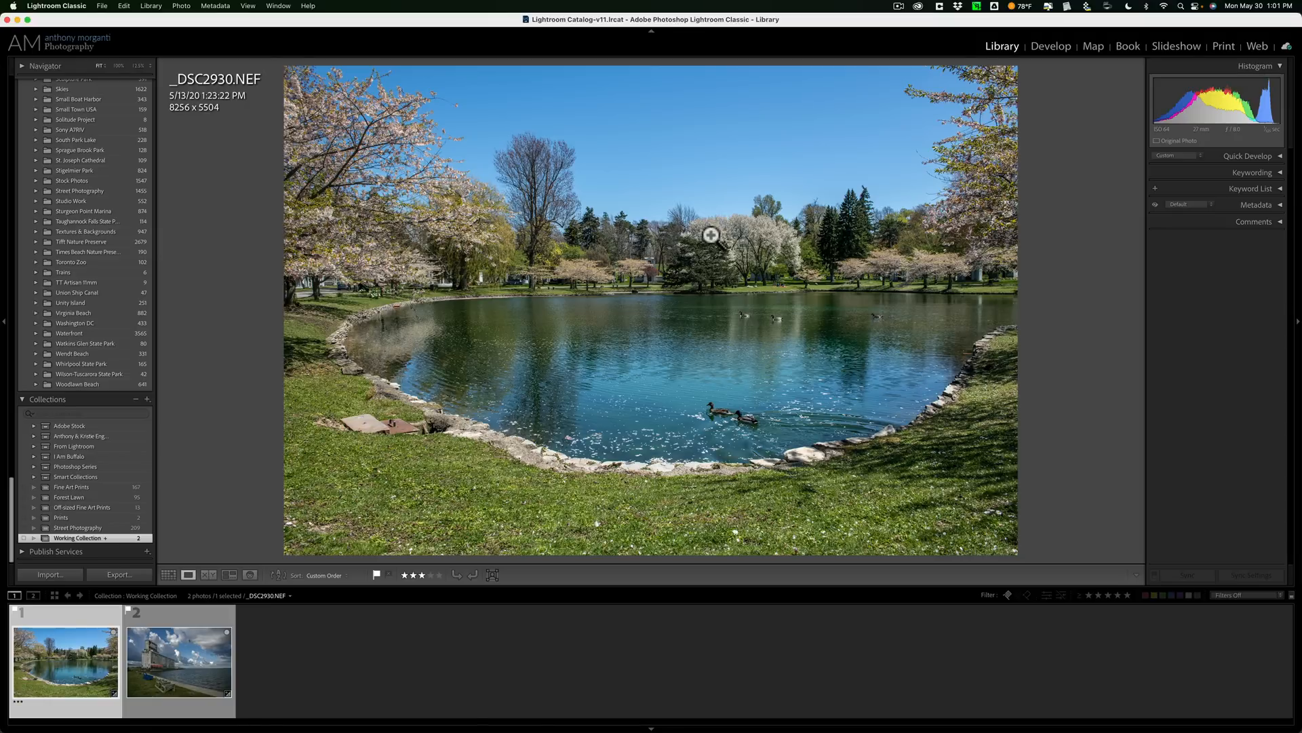
pyautogui.moveTo(651, 213)
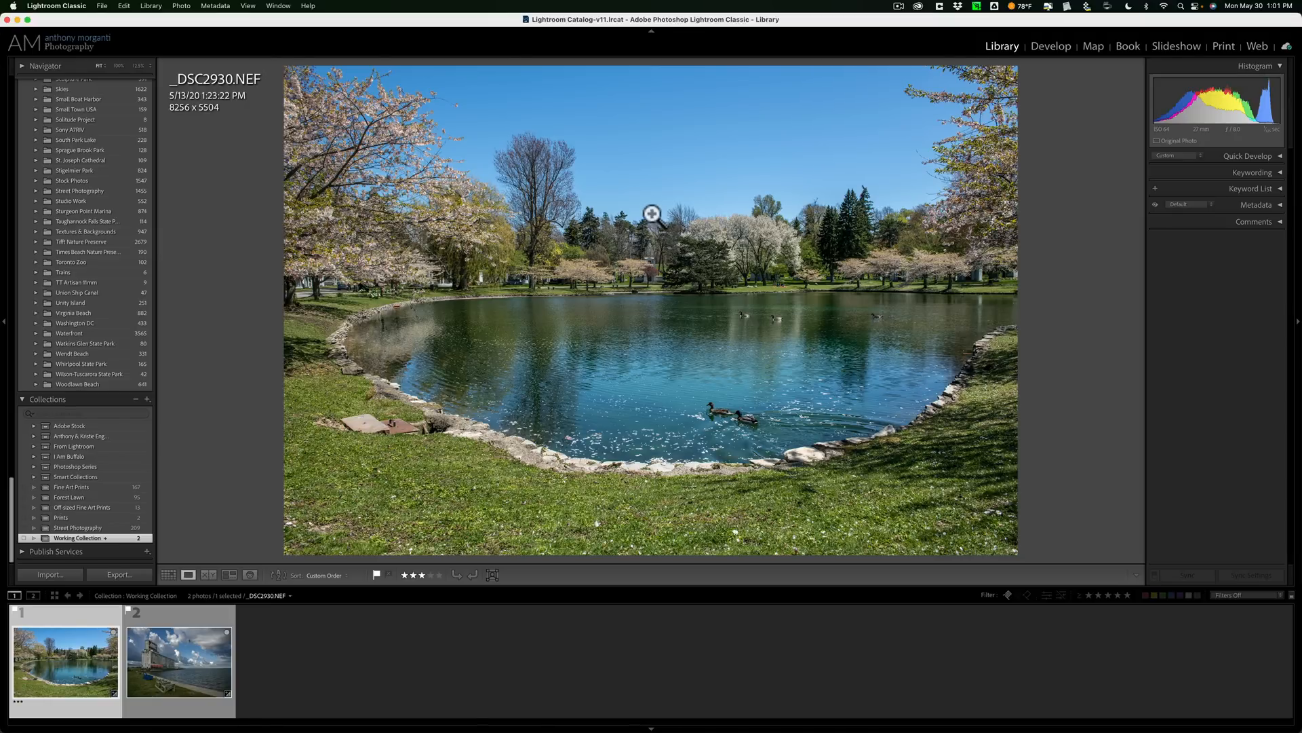
pyautogui.moveTo(640, 192)
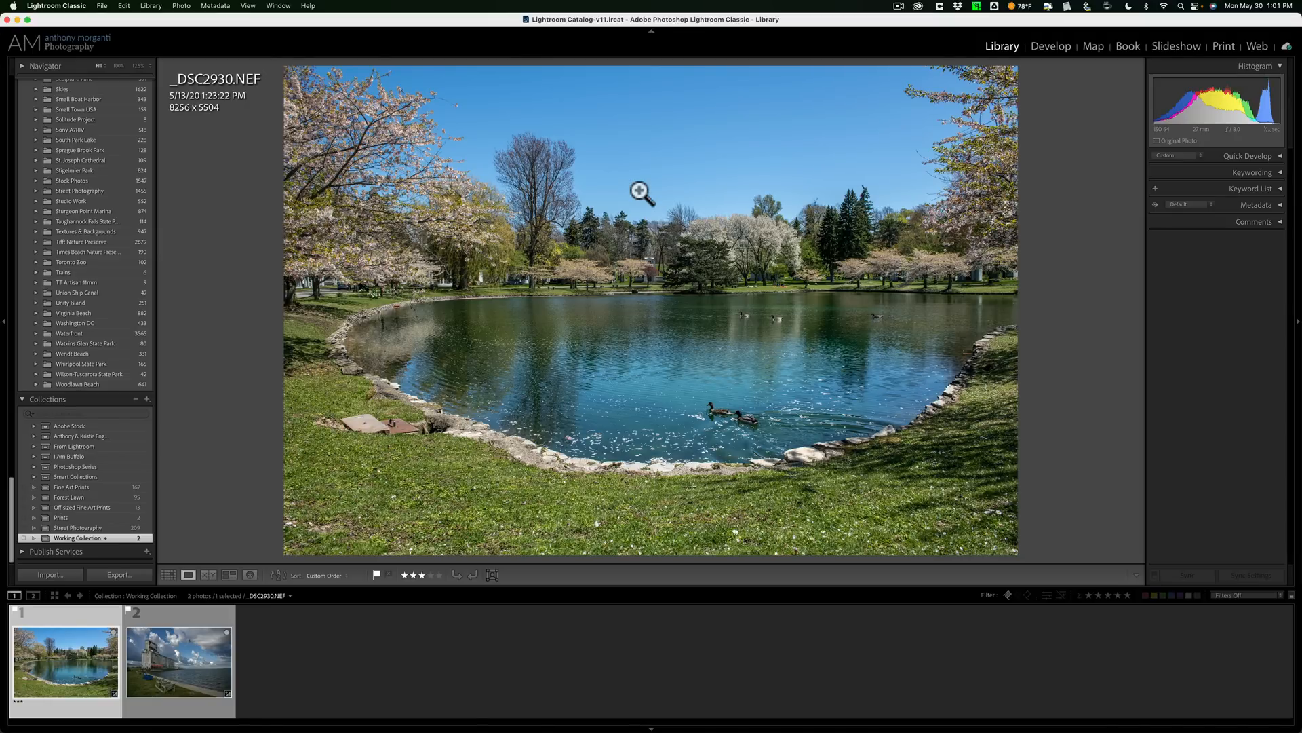
pyautogui.moveTo(633, 123)
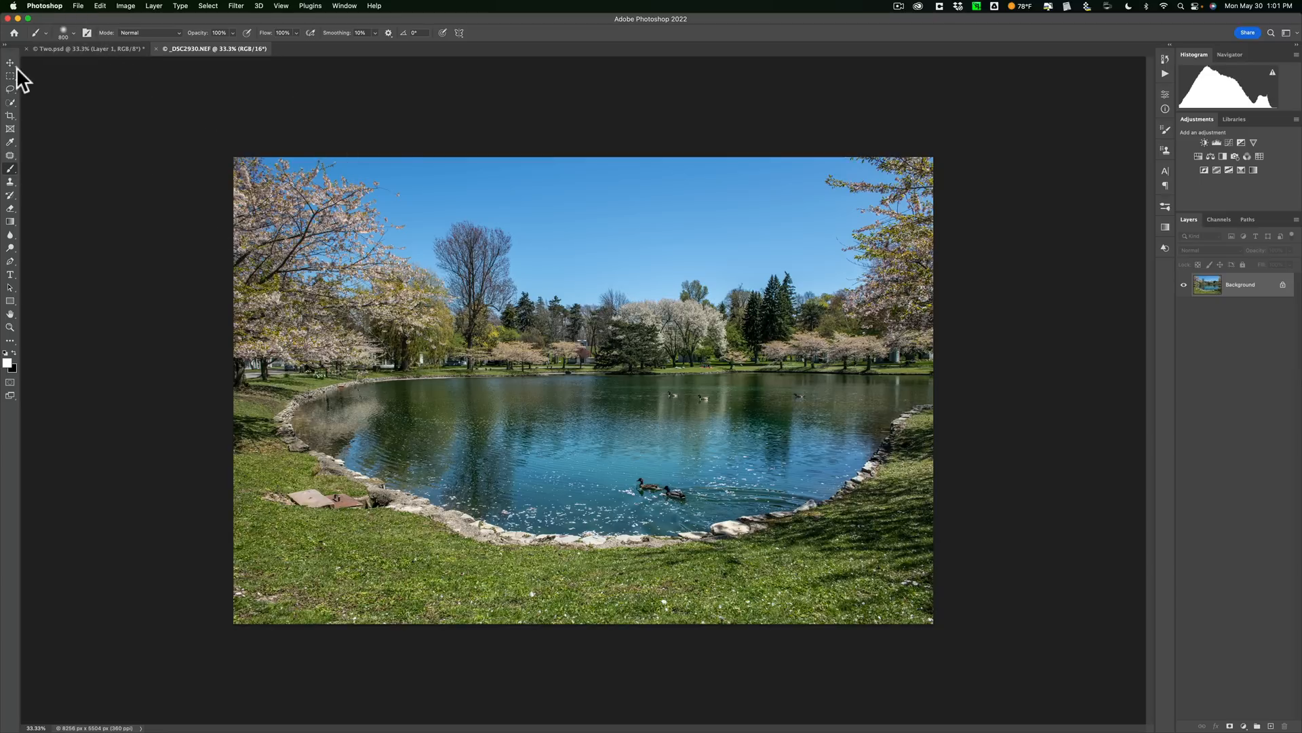
# Close the layered Two.psd lake document, keeping _DSC2930.NEF open
pyautogui.click(11, 63)
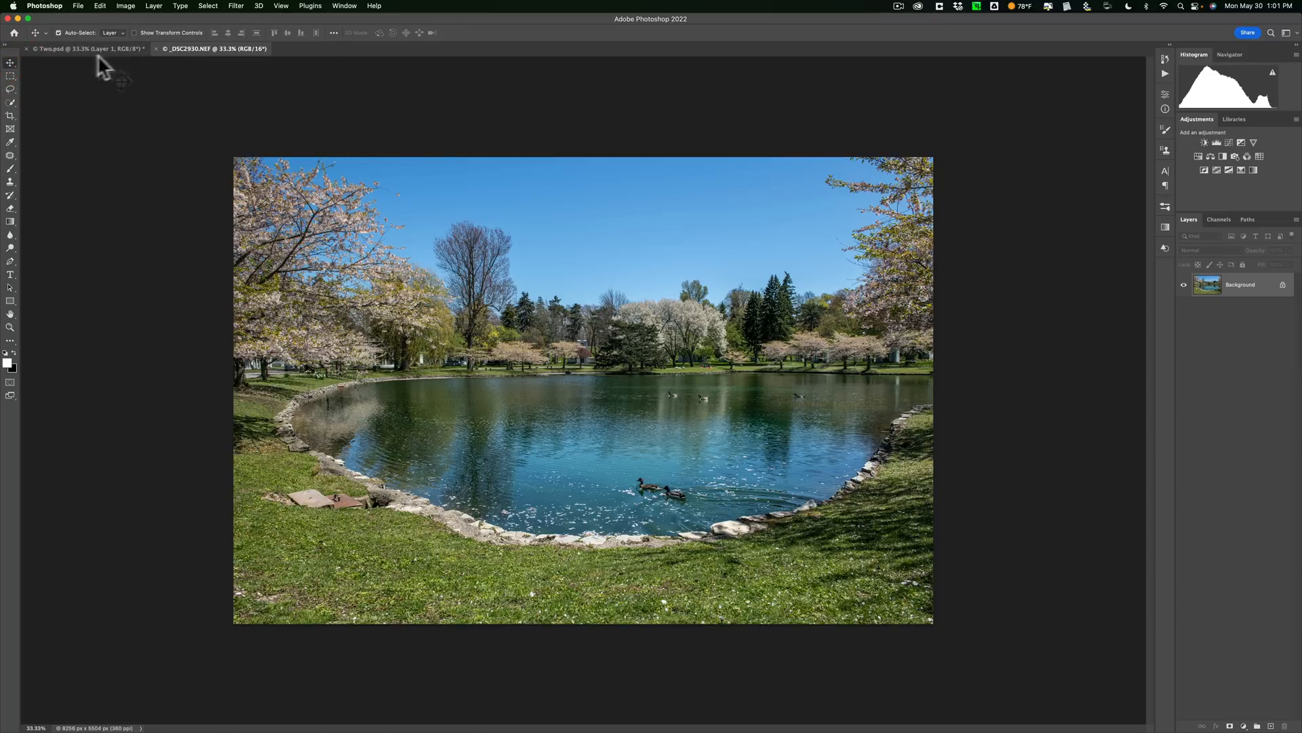
pyautogui.click(83, 48)
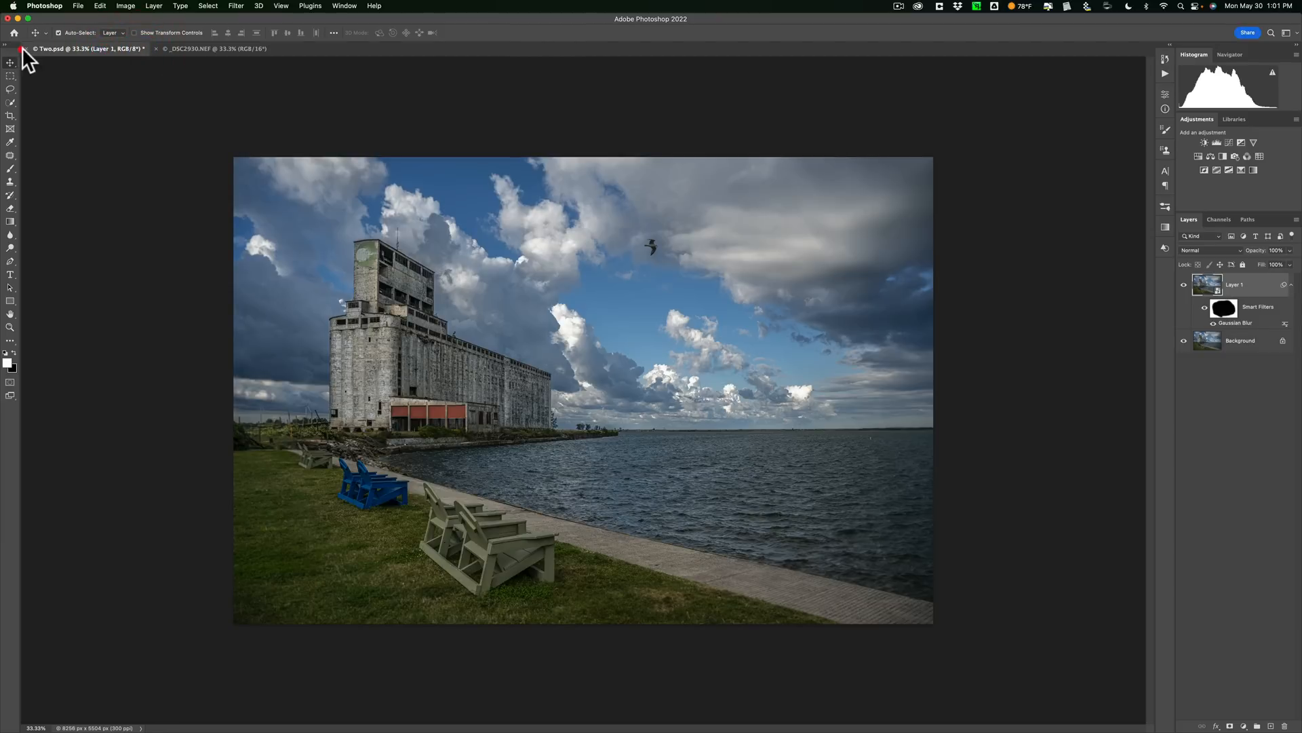
pyautogui.click(212, 48)
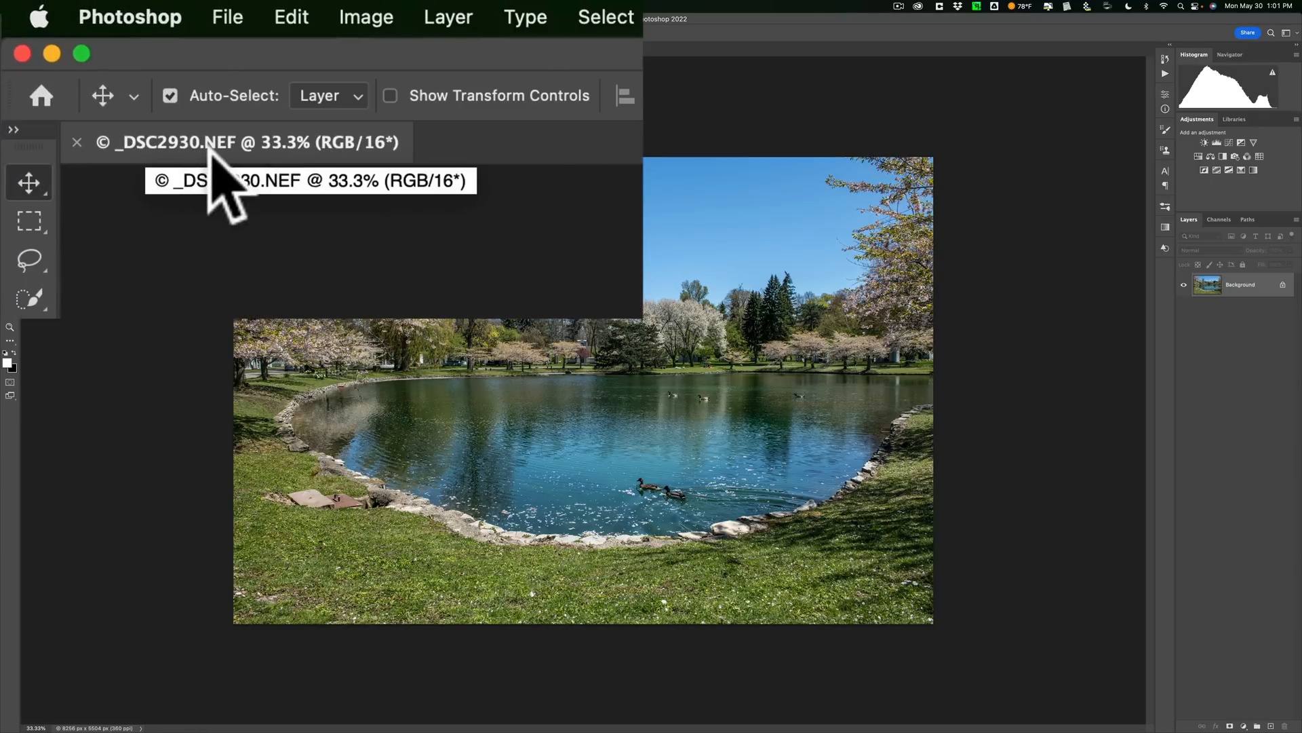
pyautogui.moveTo(532, 195)
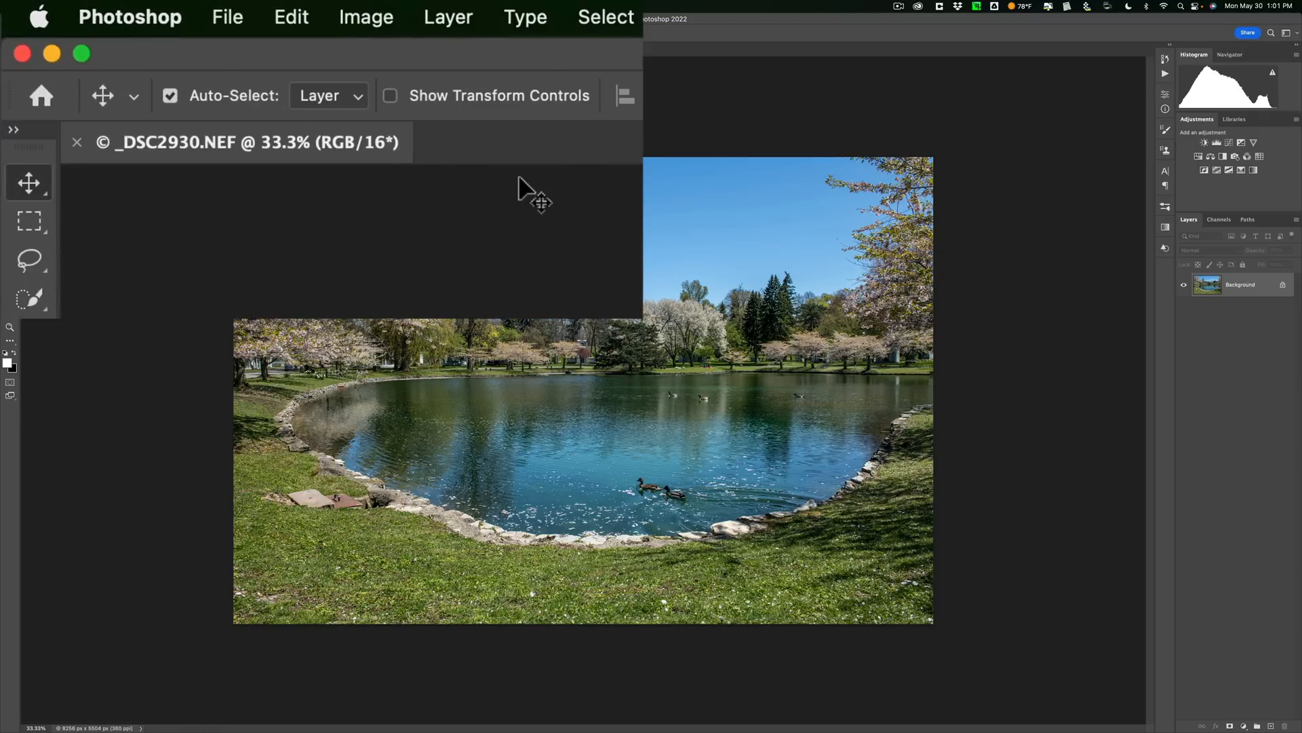
pyautogui.click(81, 53)
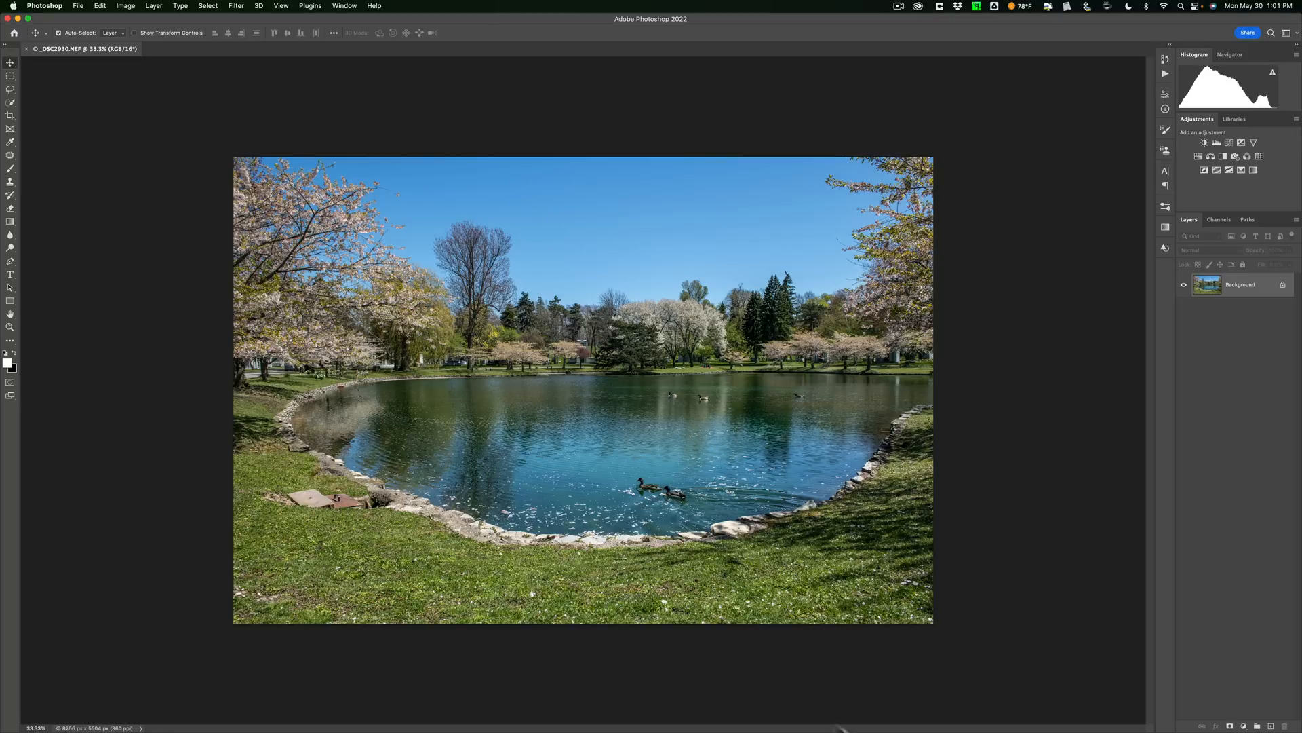
pyautogui.moveTo(824, 704)
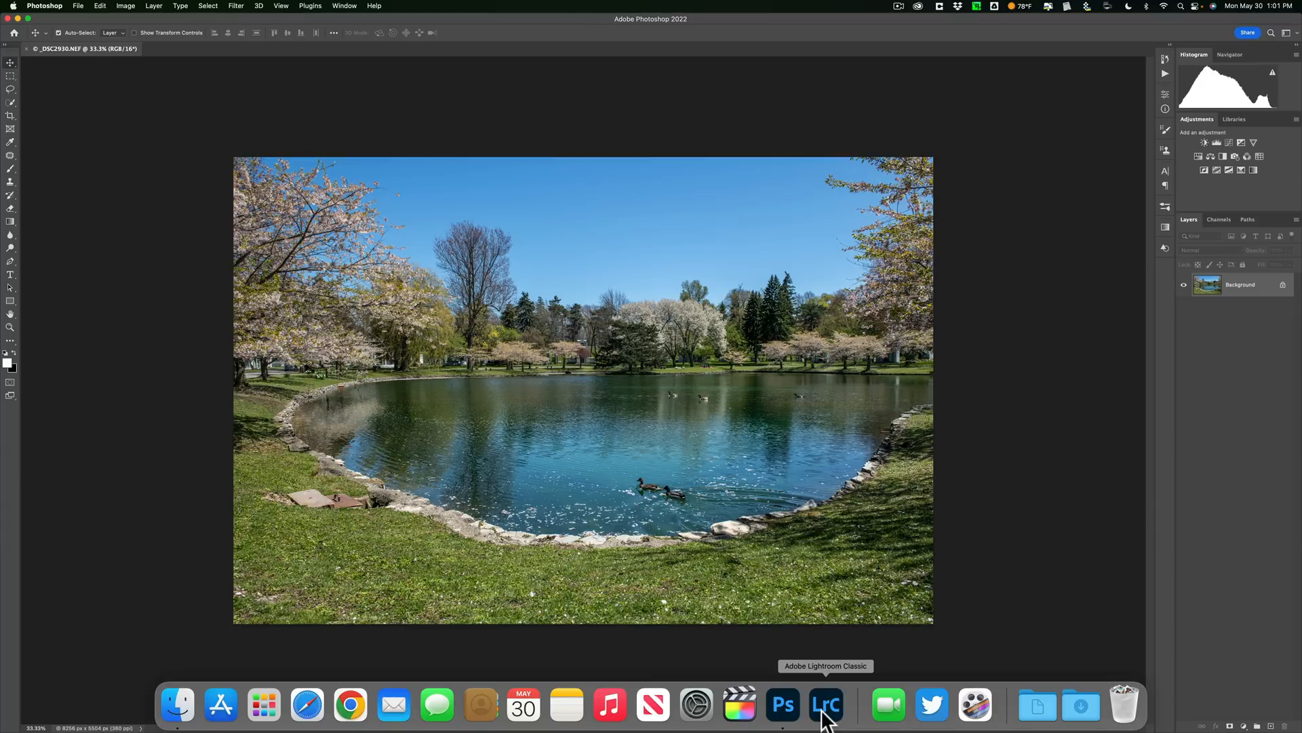
pyautogui.moveTo(837, 714)
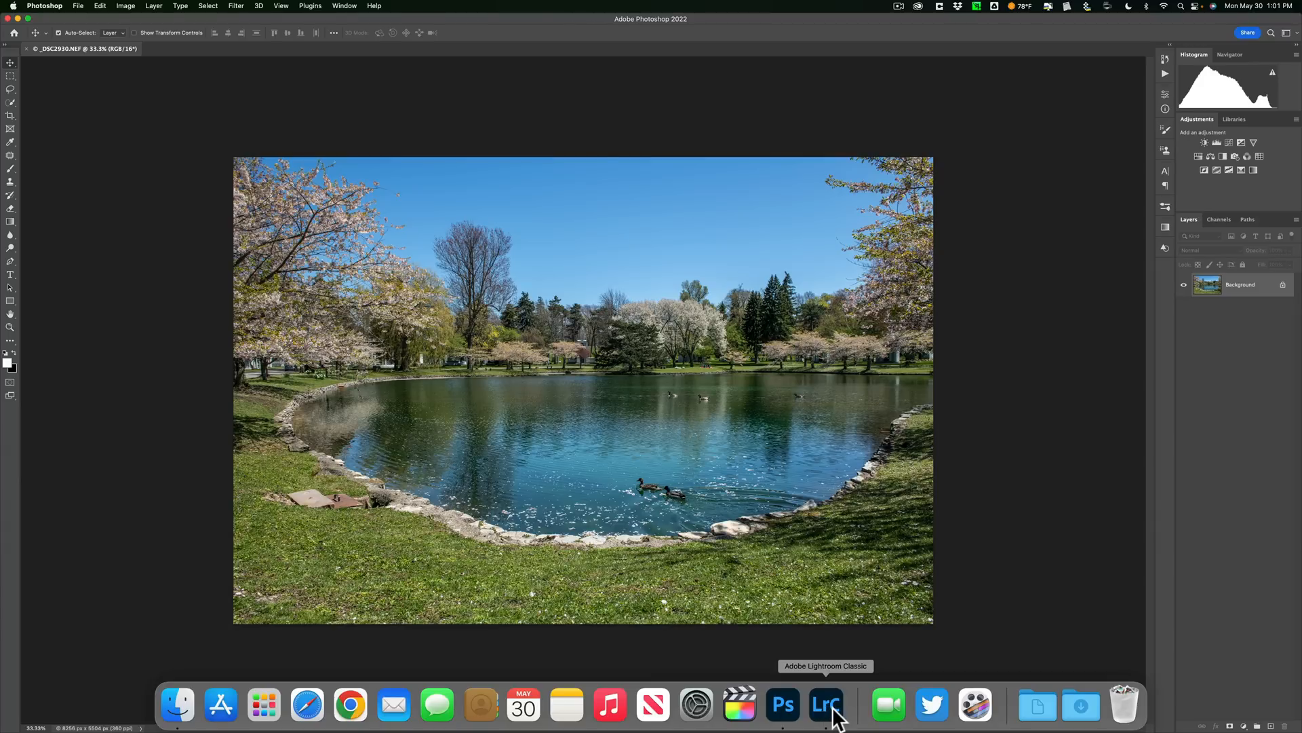
# In Lightroom's External Editing preferences, switch the file format to PSD, then back to TIFF
pyautogui.click(825, 704)
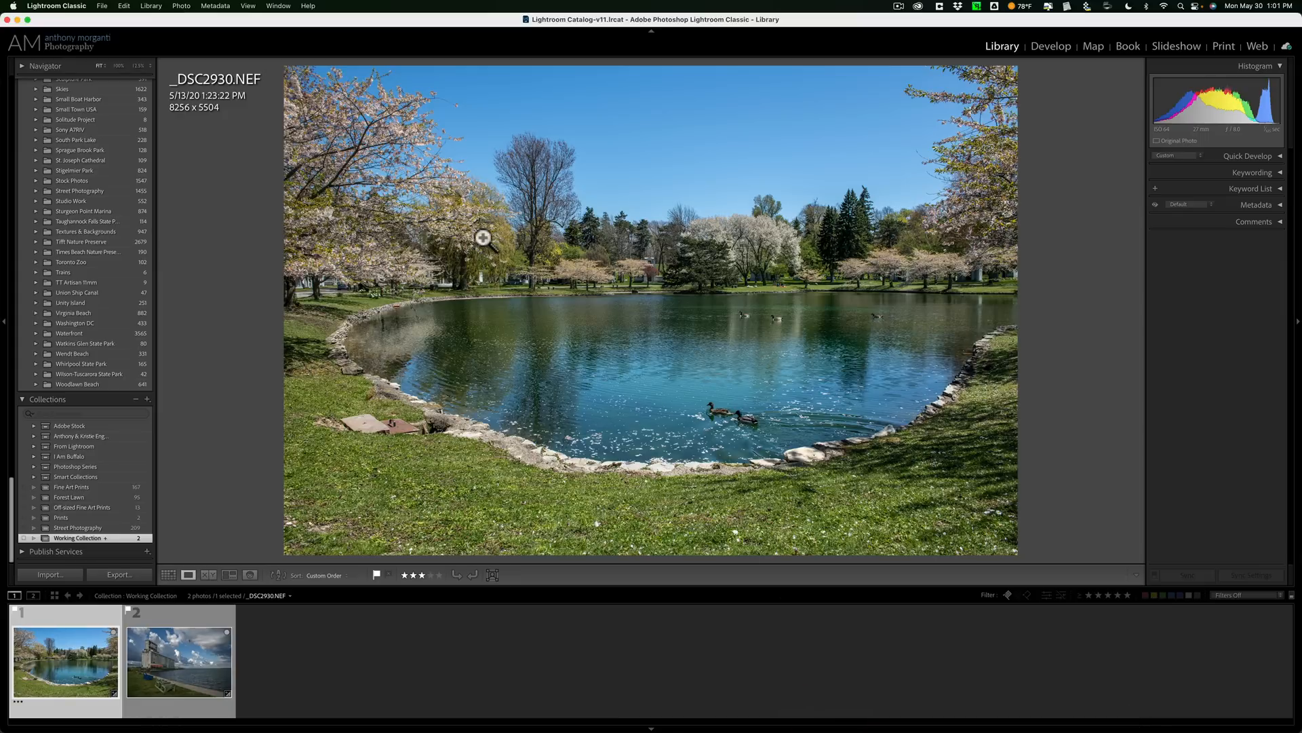
pyautogui.moveTo(124, 55)
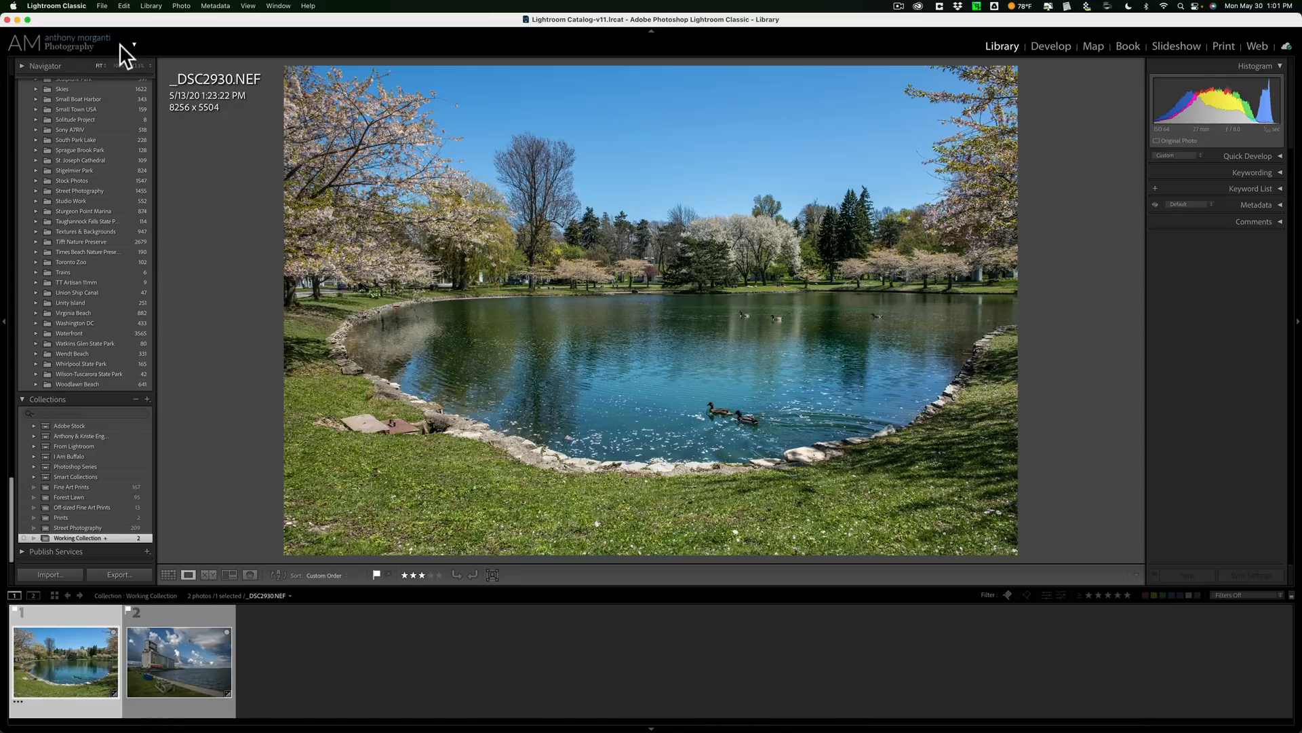
pyautogui.click(110, 11)
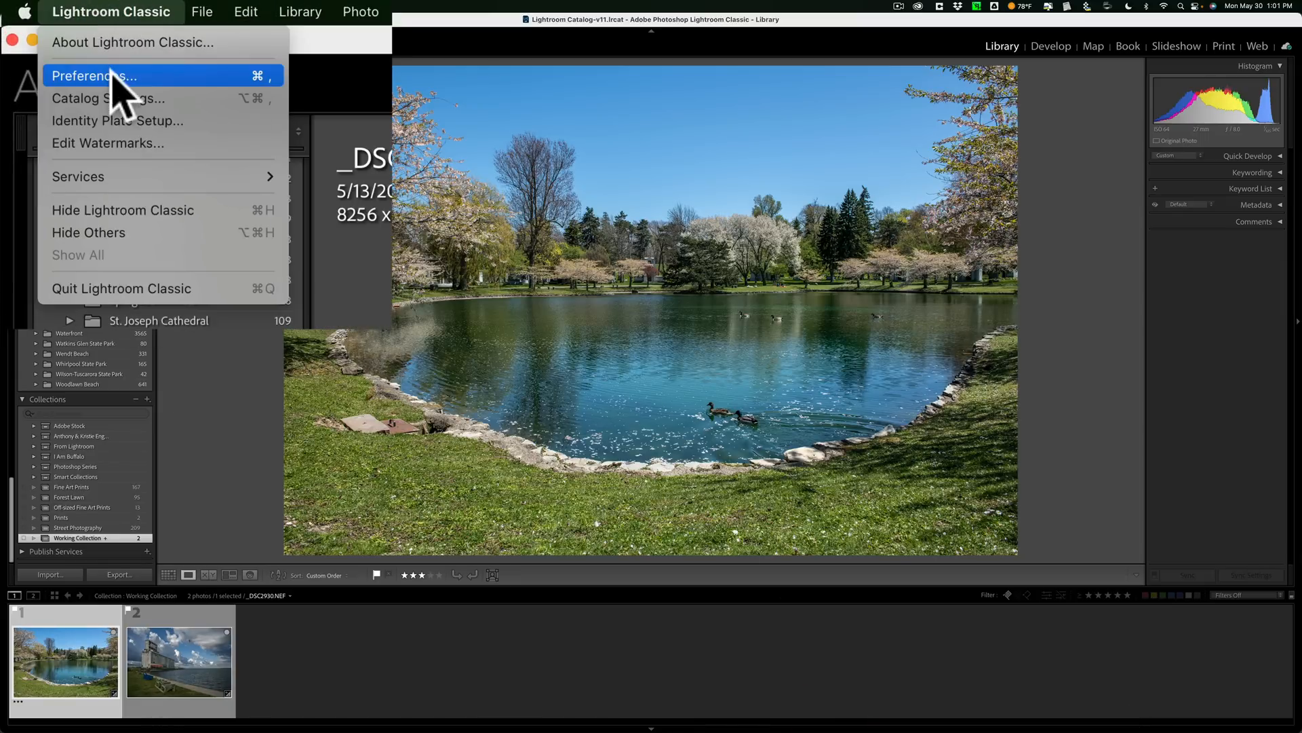
pyautogui.click(96, 75)
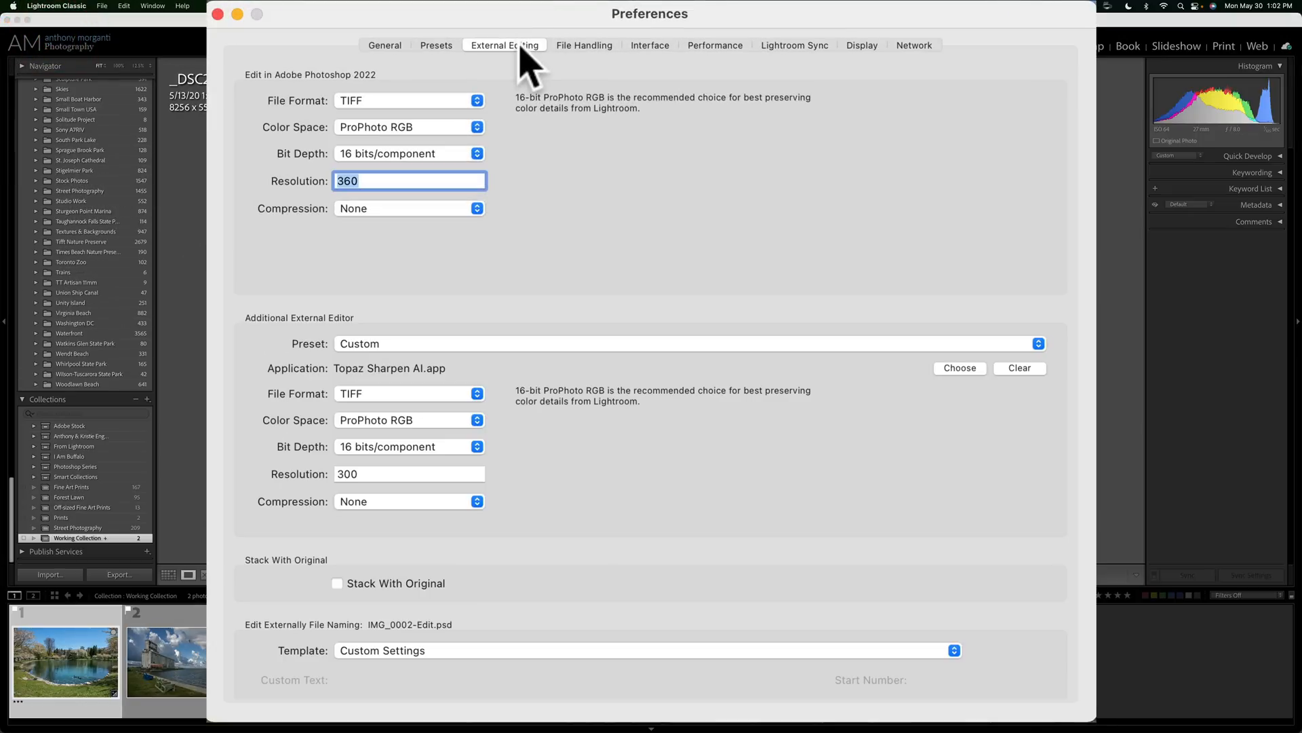
pyautogui.moveTo(540, 212)
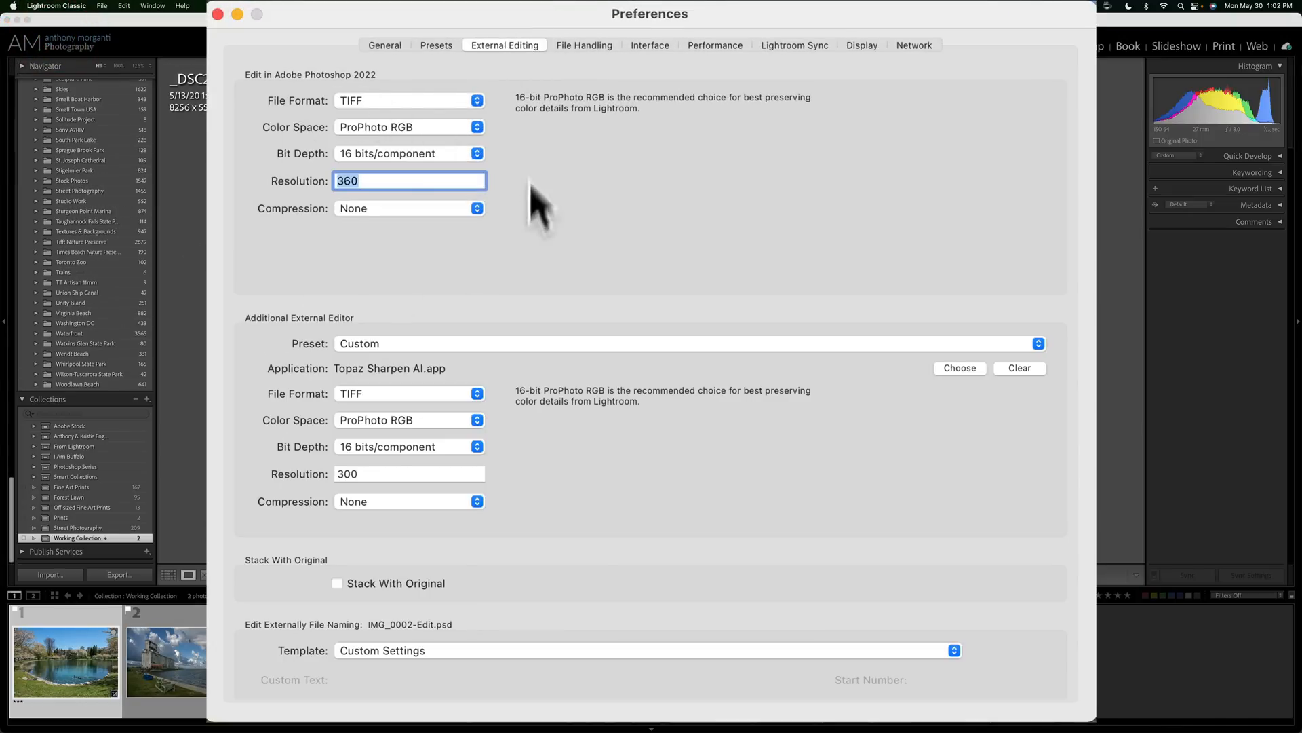
pyautogui.moveTo(258, 108)
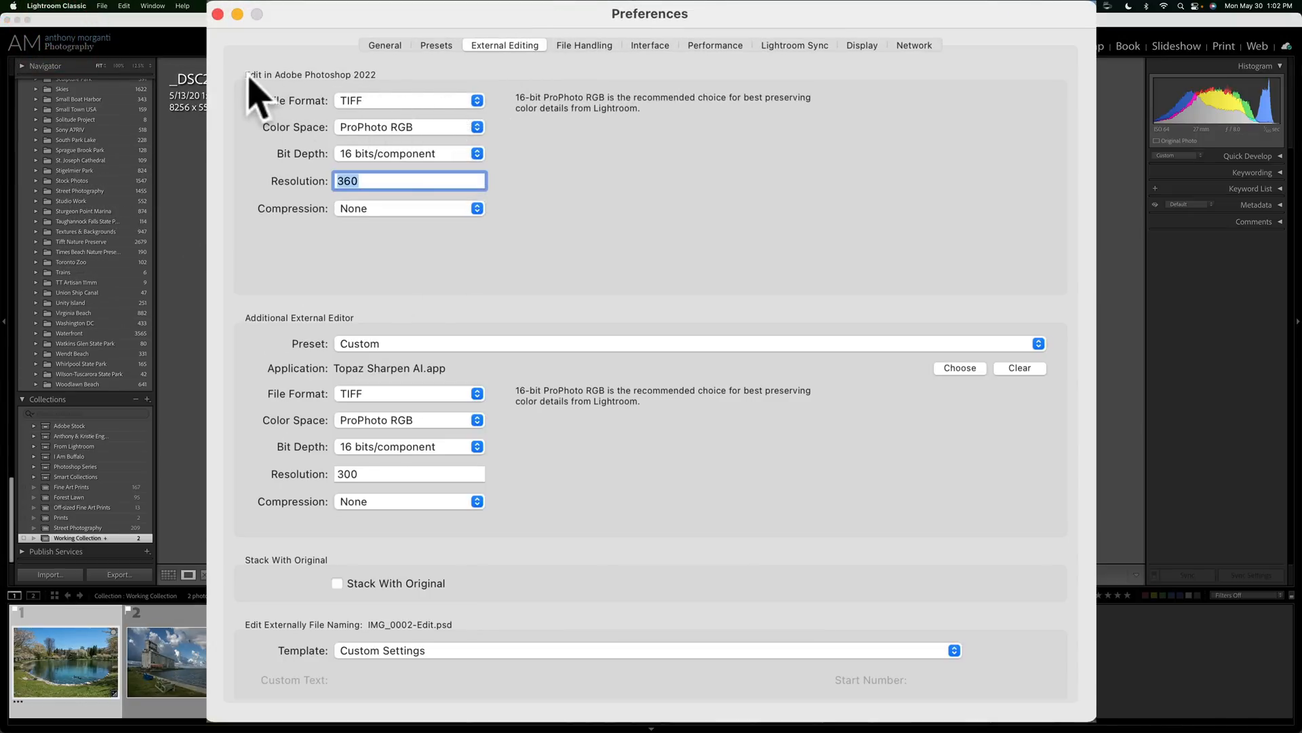
pyautogui.moveTo(415, 116)
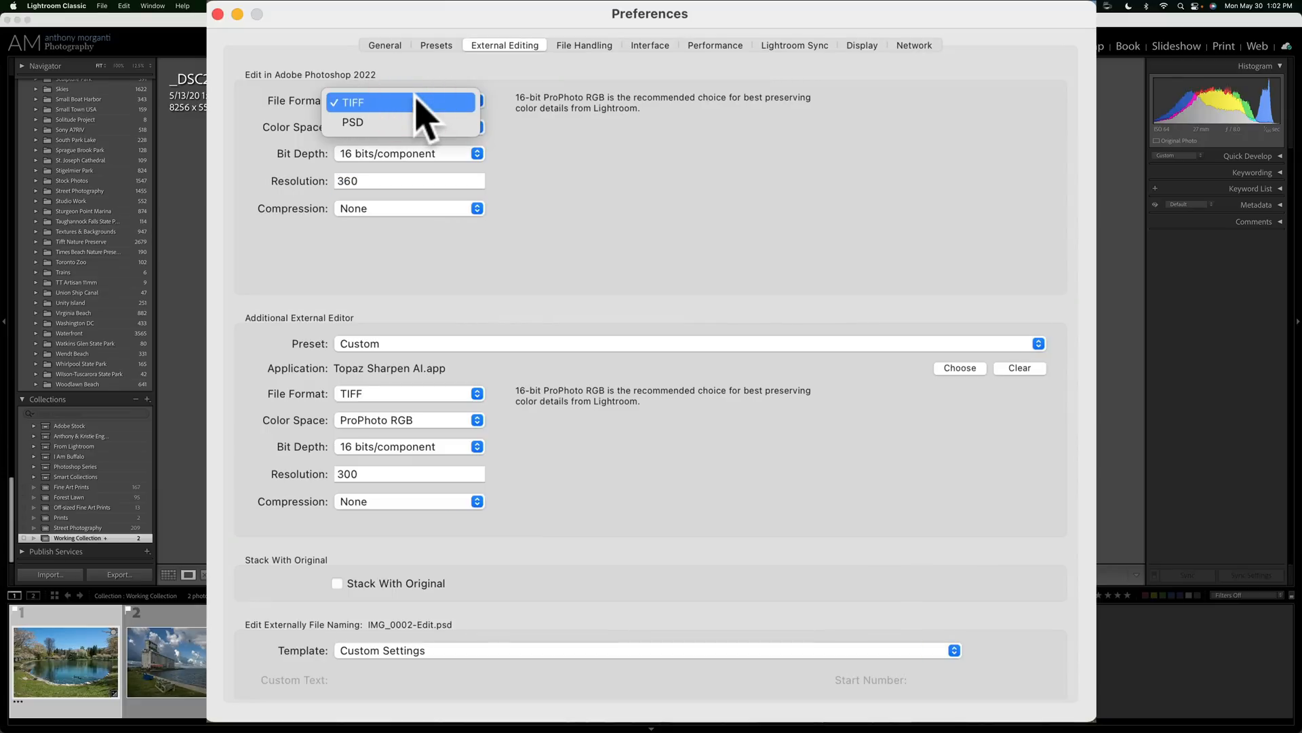
pyautogui.click(352, 122)
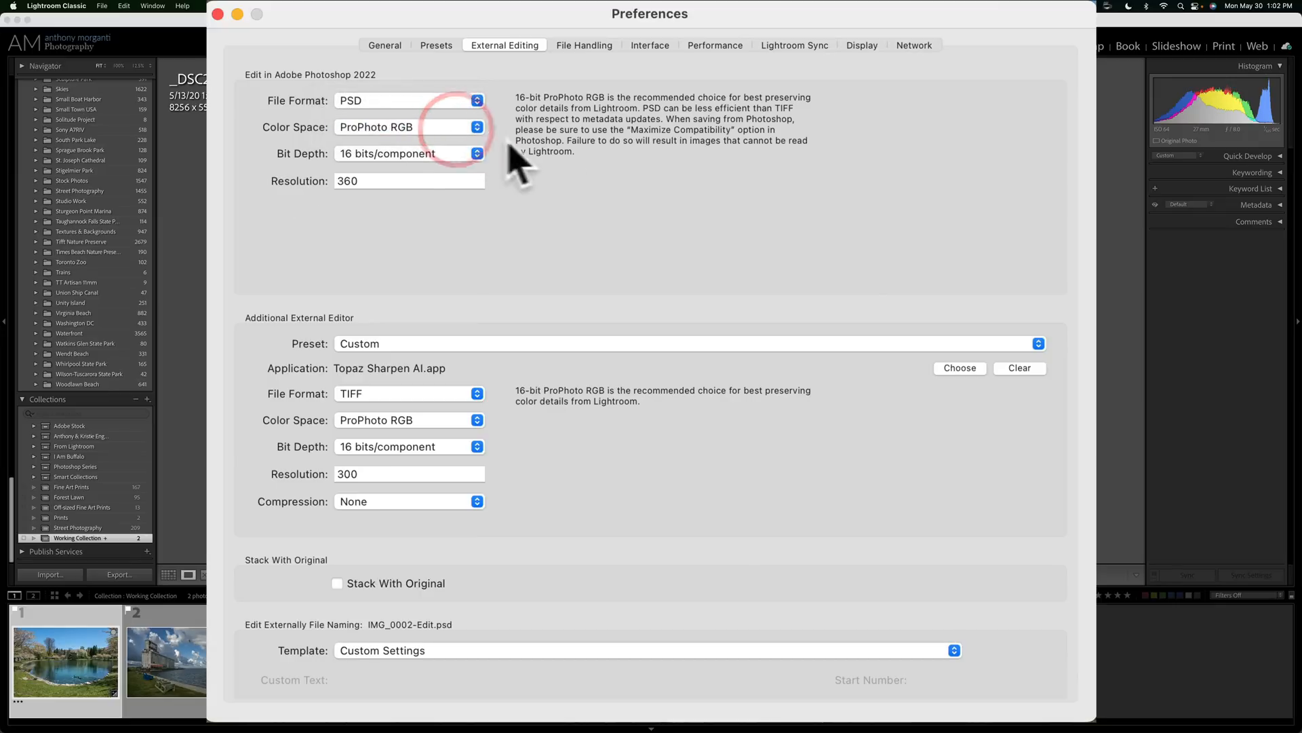
pyautogui.moveTo(611, 133)
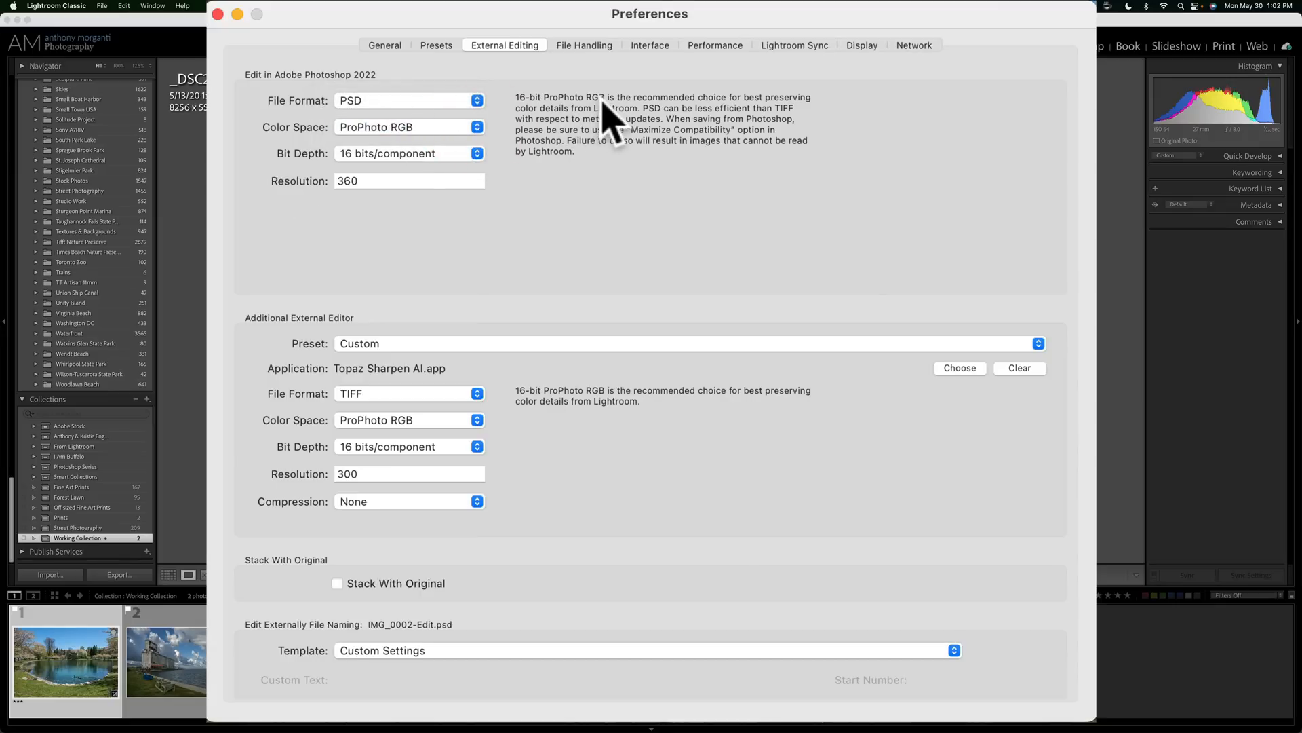
pyautogui.moveTo(665, 133)
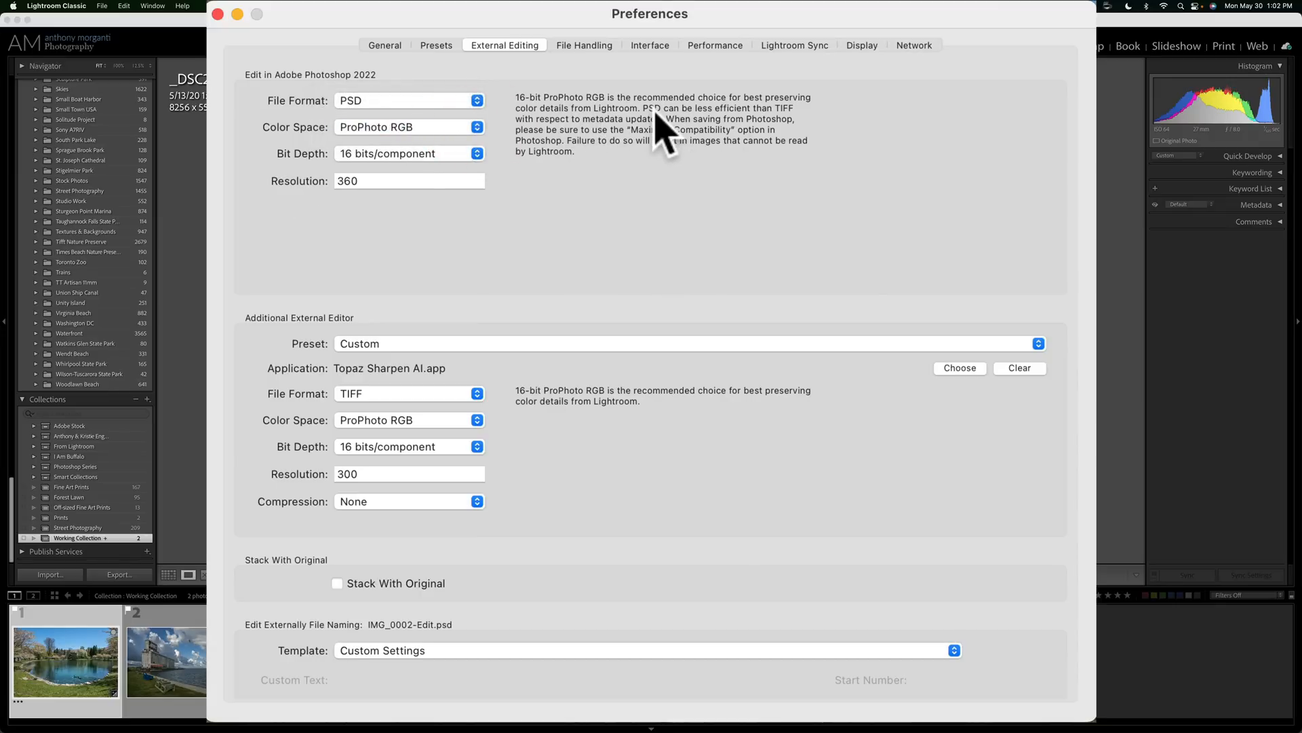
pyautogui.moveTo(766, 133)
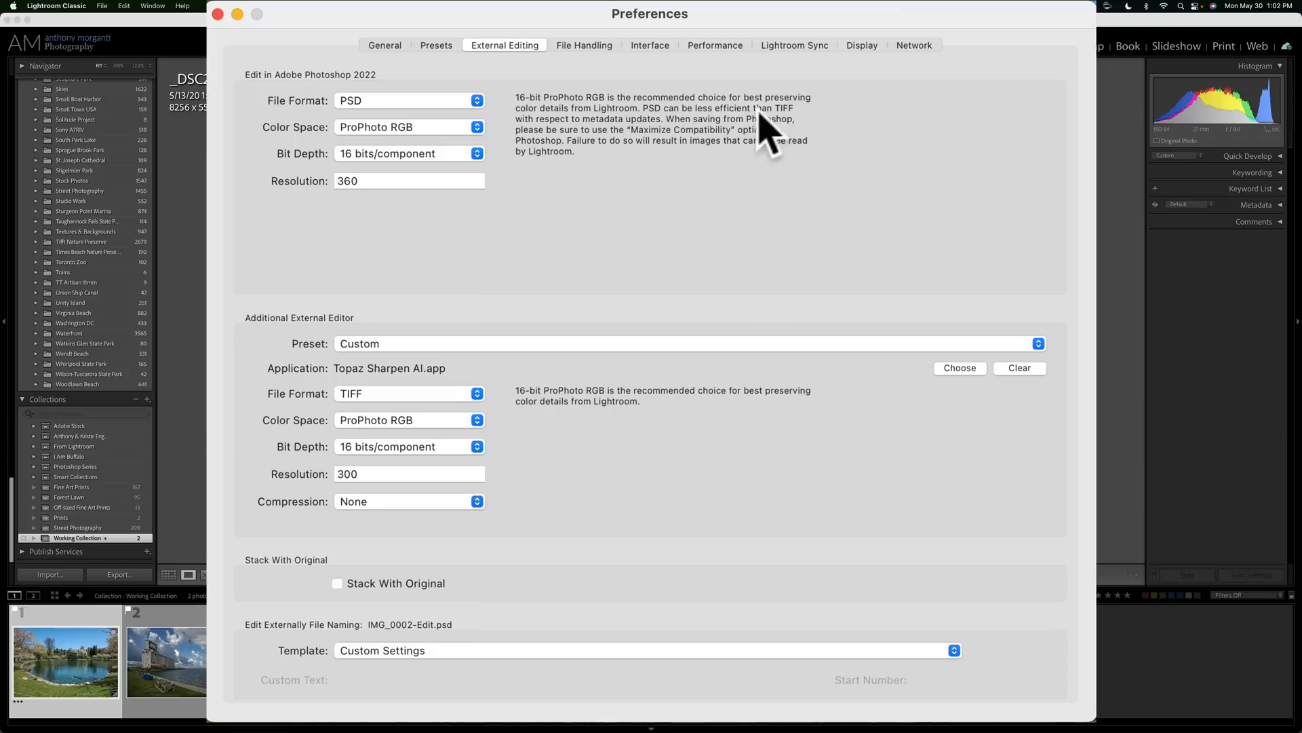
pyautogui.moveTo(651, 141)
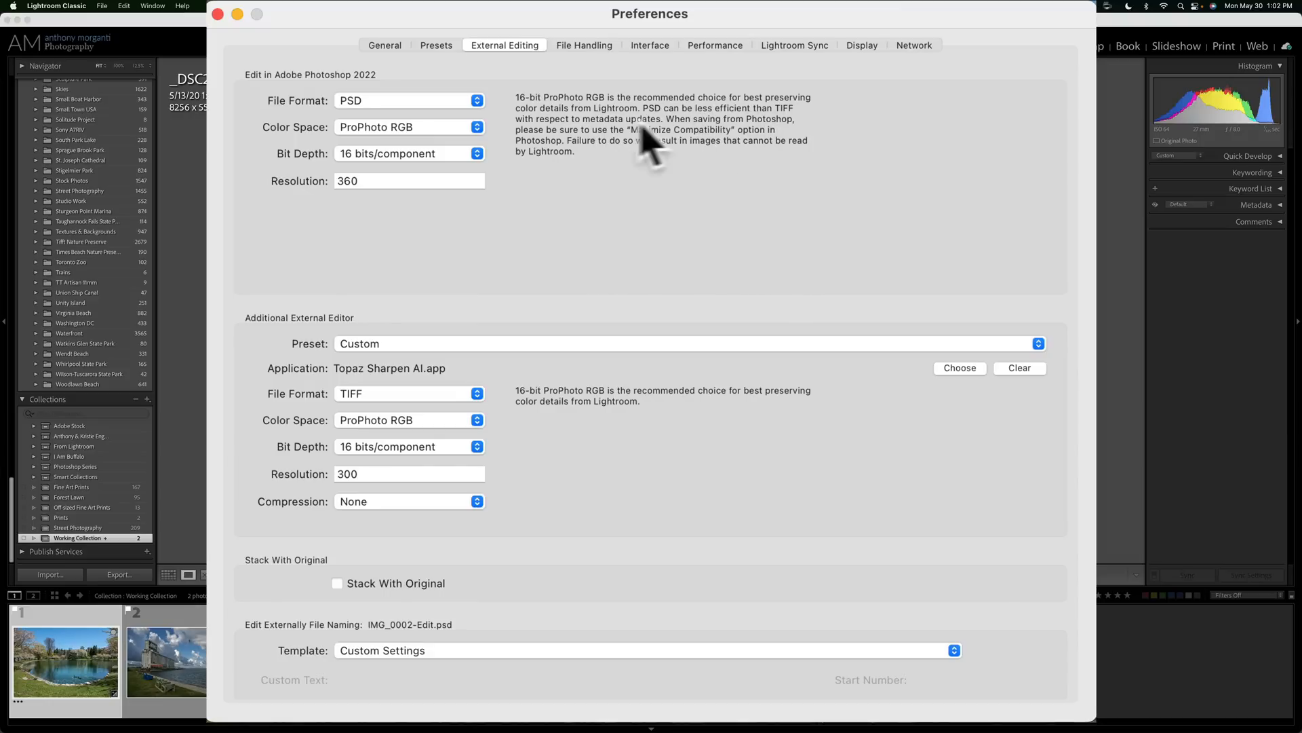
pyautogui.moveTo(586, 158)
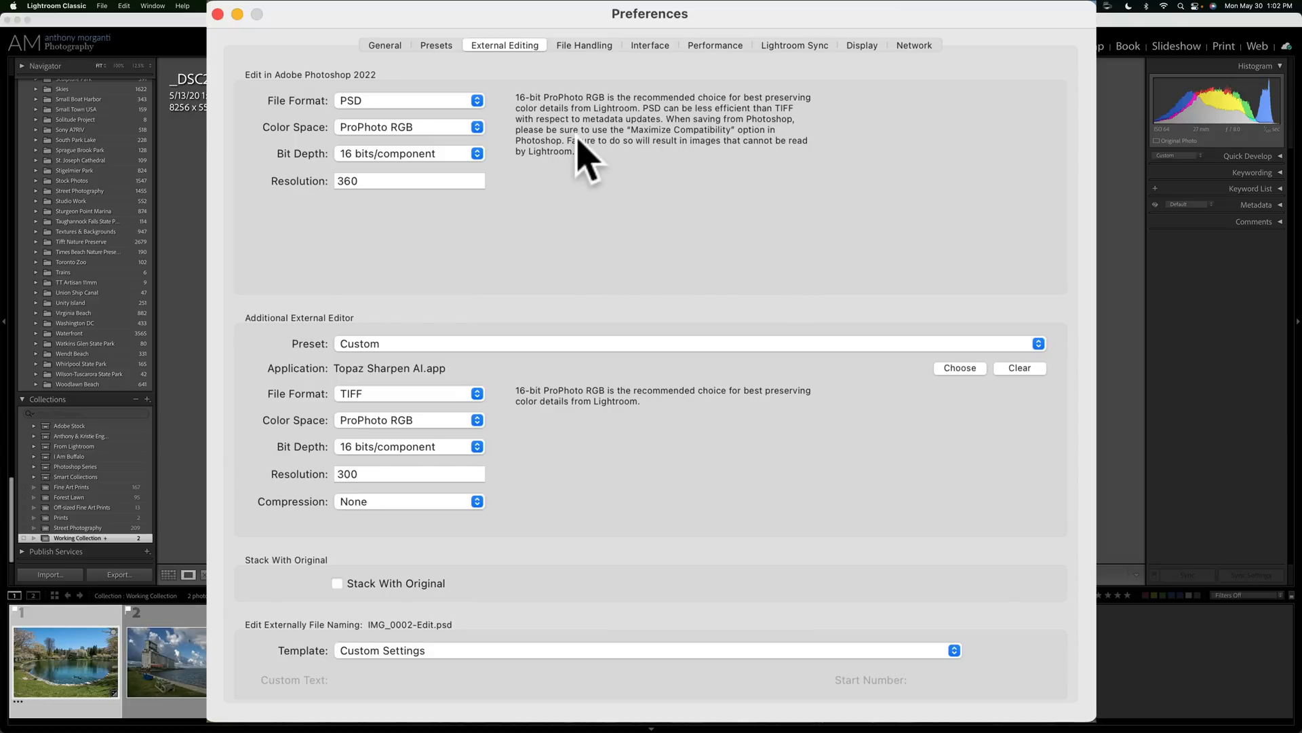
pyautogui.moveTo(673, 166)
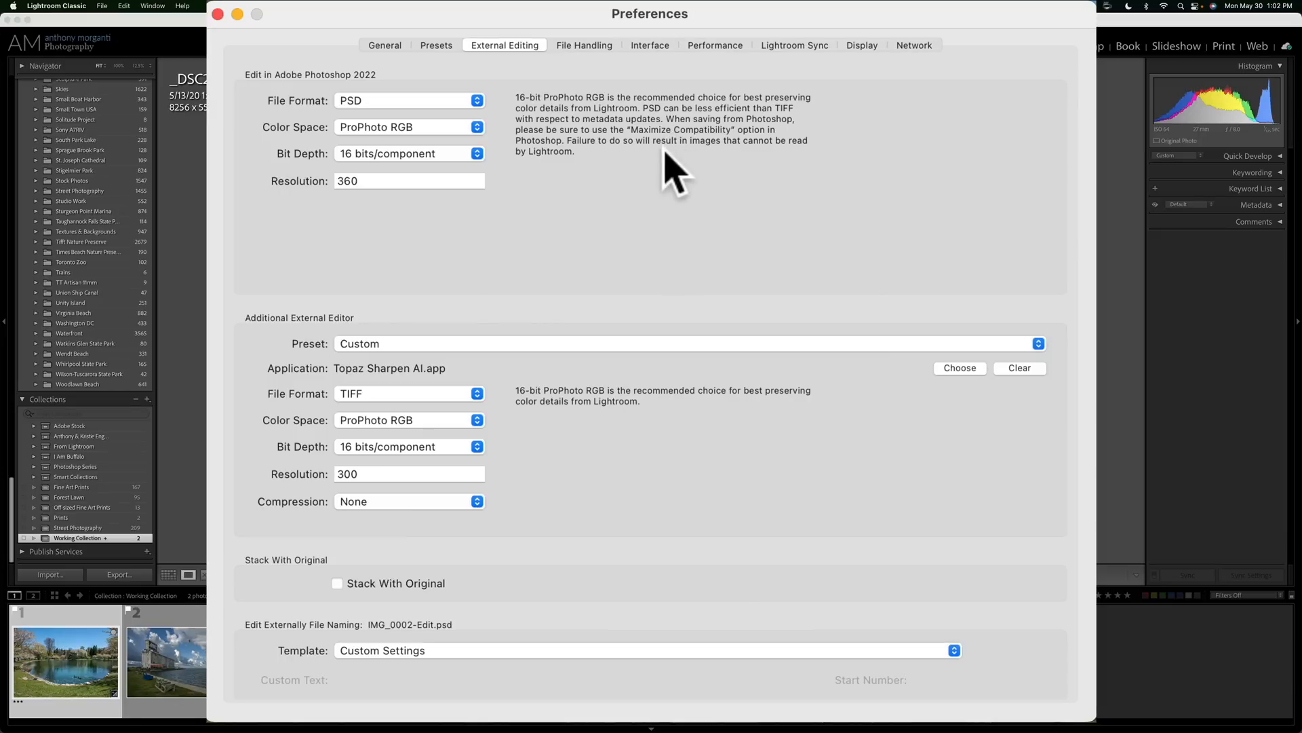
pyautogui.moveTo(574, 178)
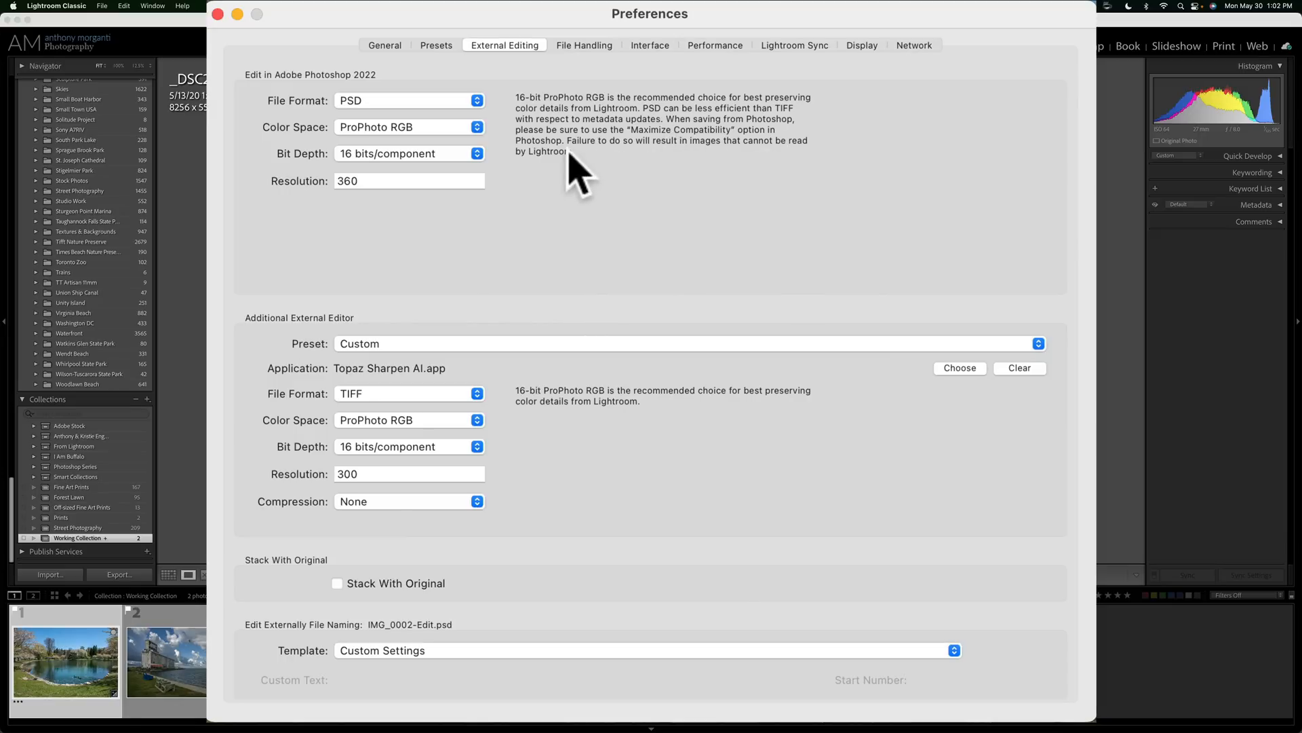
pyautogui.moveTo(704, 166)
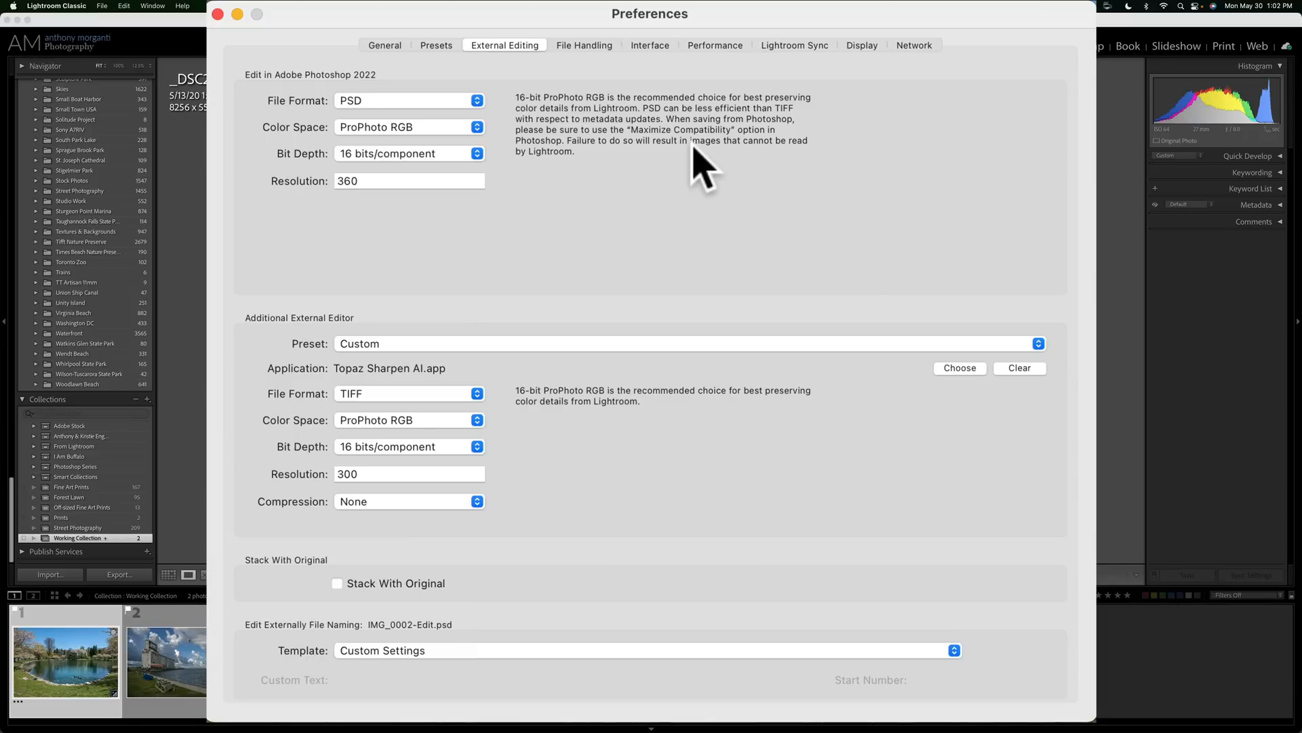
pyautogui.moveTo(437, 108)
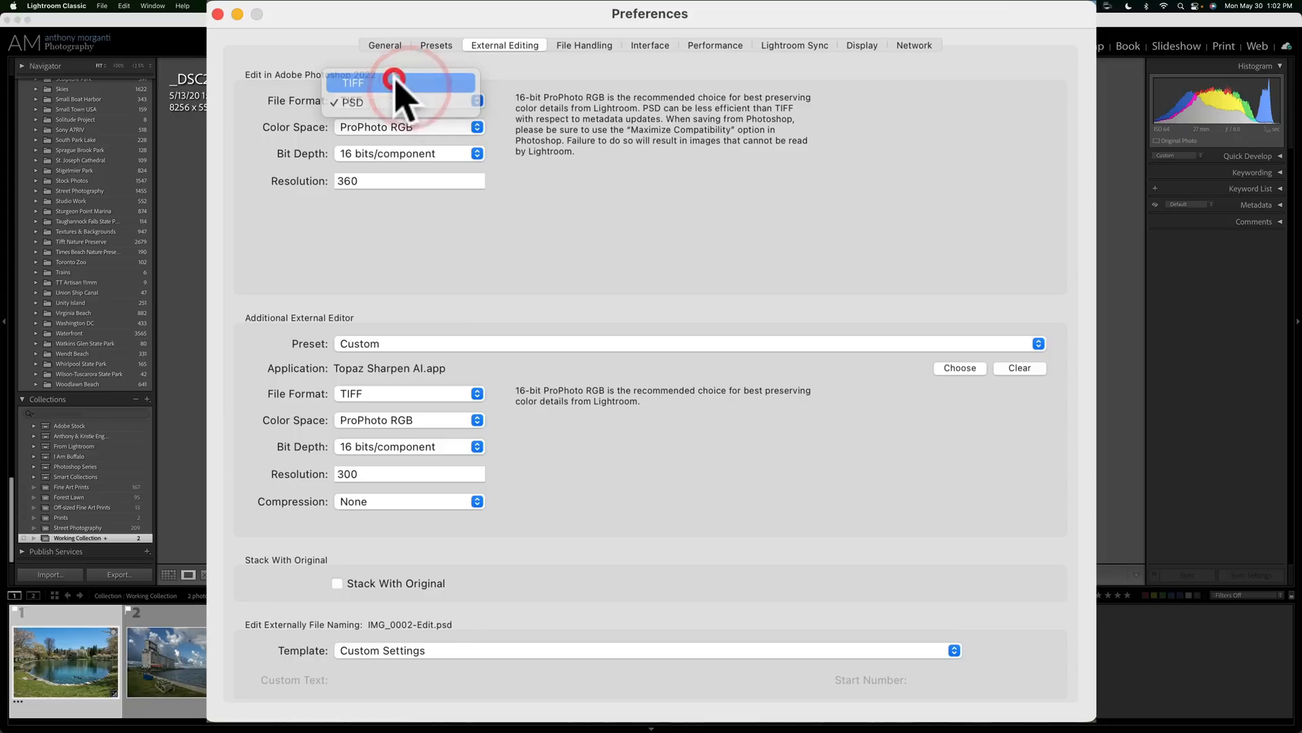
pyautogui.click(353, 82)
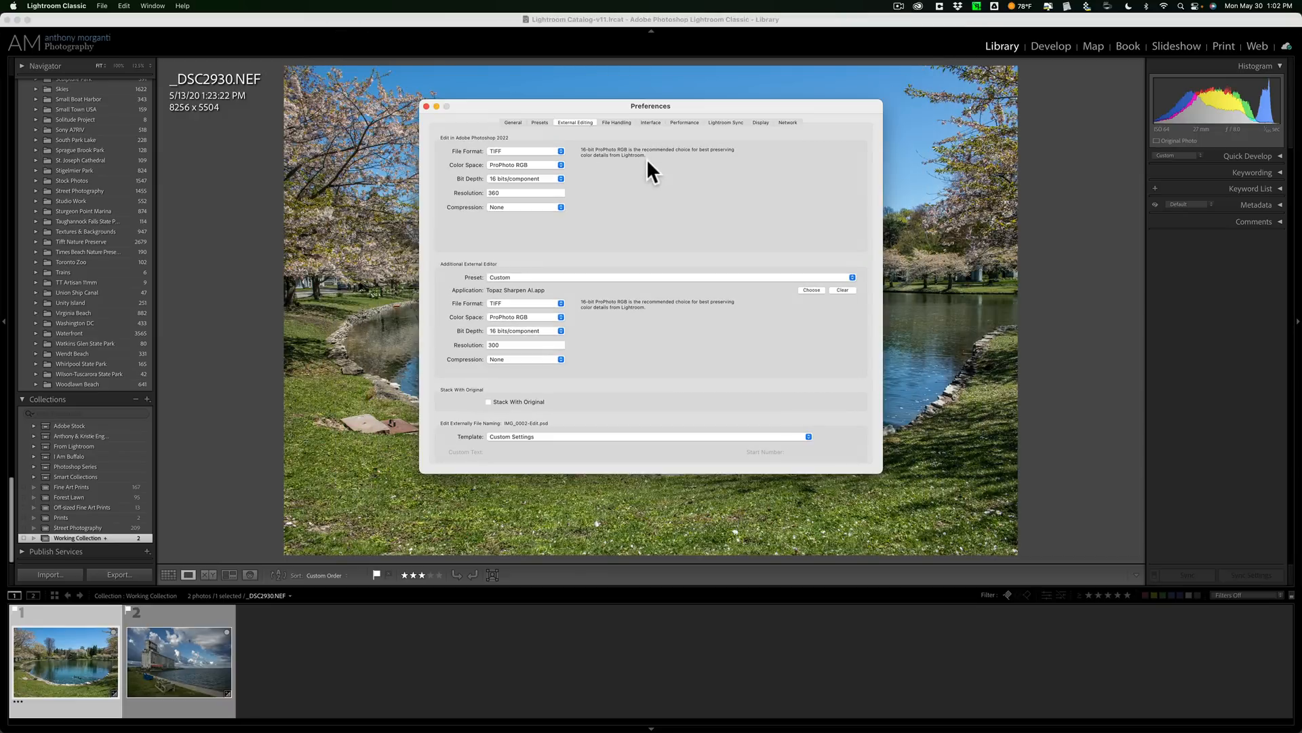
pyautogui.moveTo(586, 166)
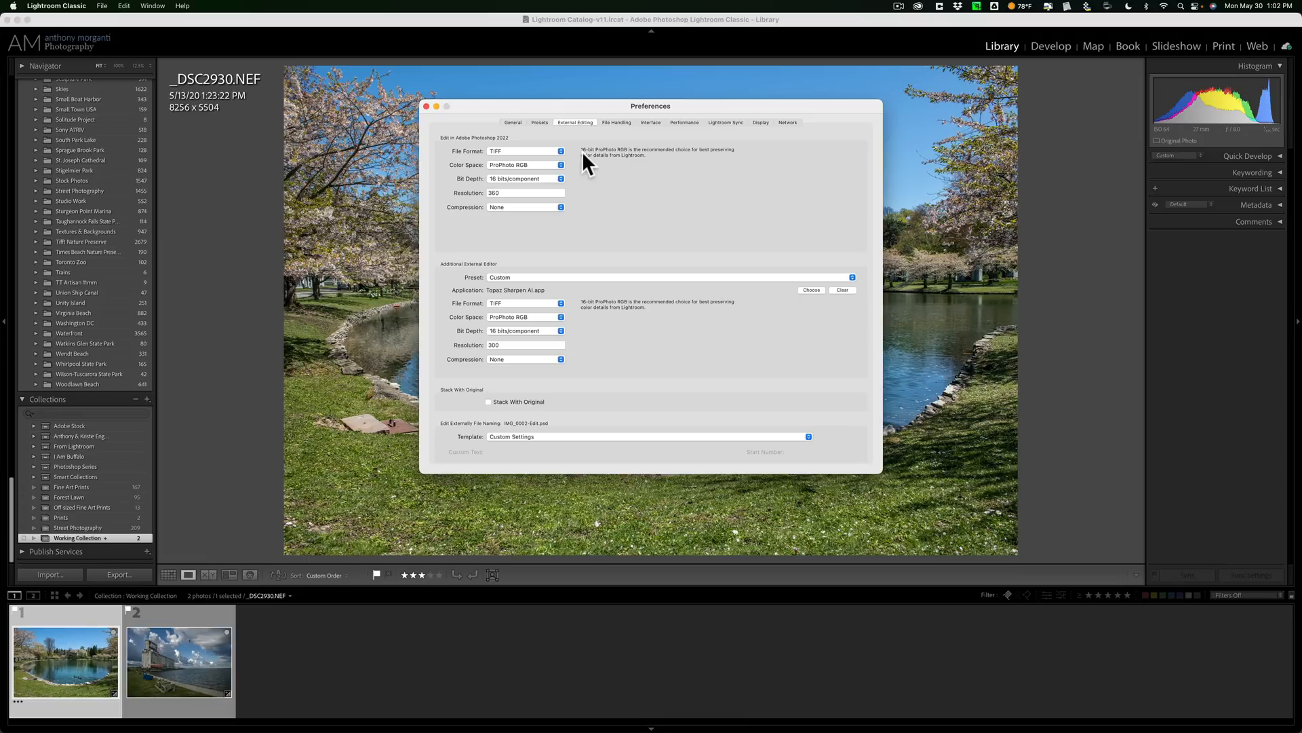
pyautogui.moveTo(428, 111)
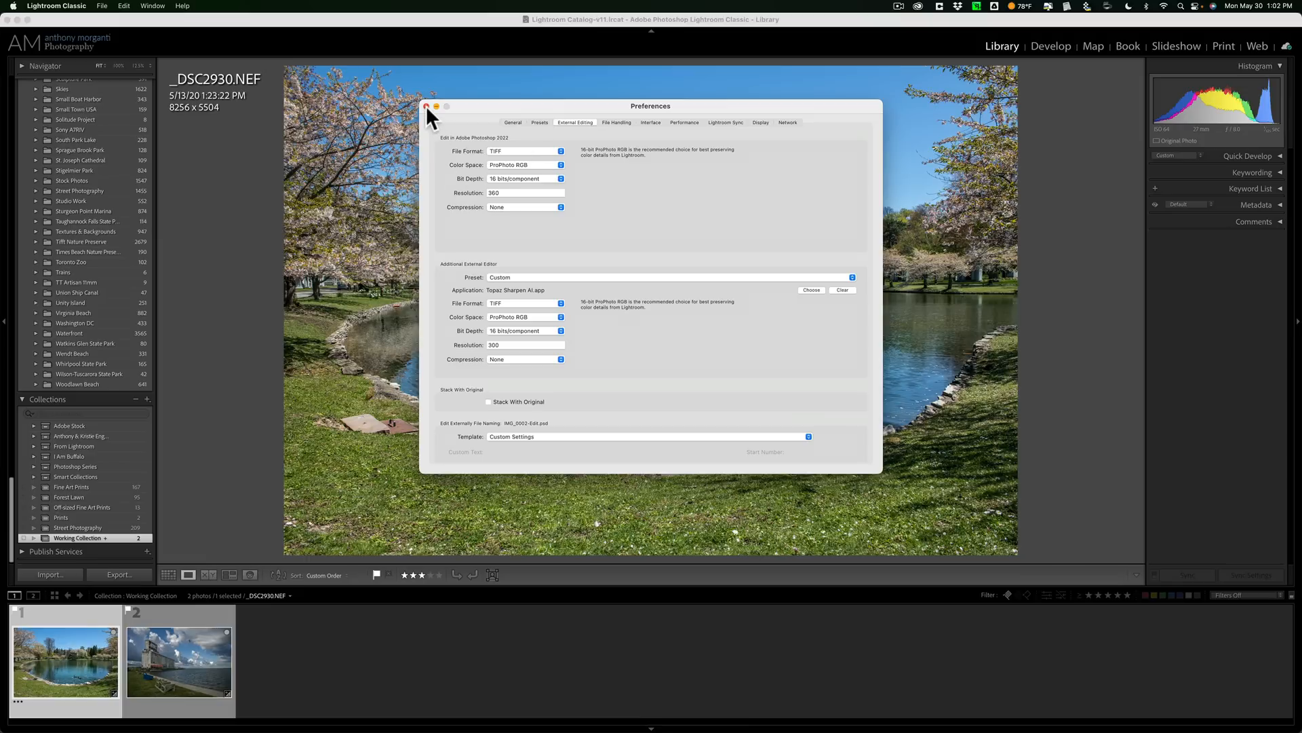
# Close the Lightroom Classic Preferences window
pyautogui.click(427, 106)
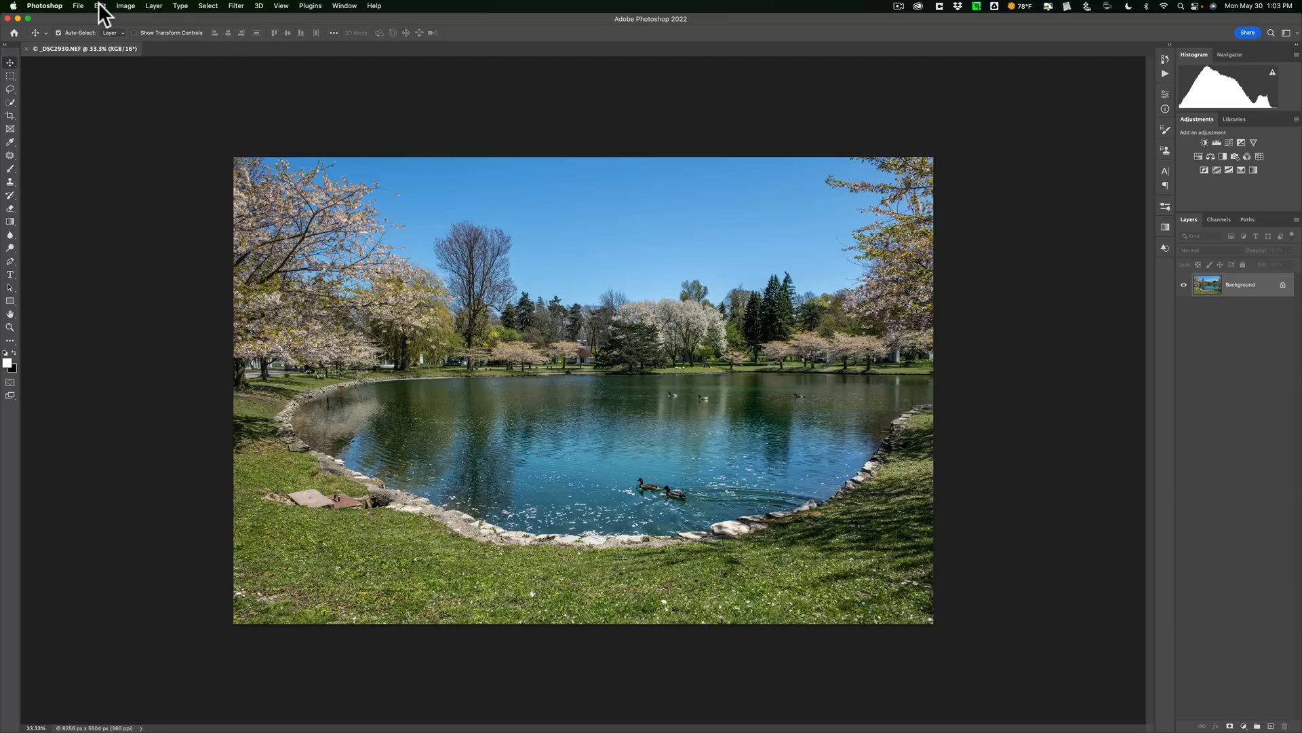
# Preview a cloudy sky preset in Sky Replacement, with output set to Duplicate Layer
pyautogui.click(97, 6)
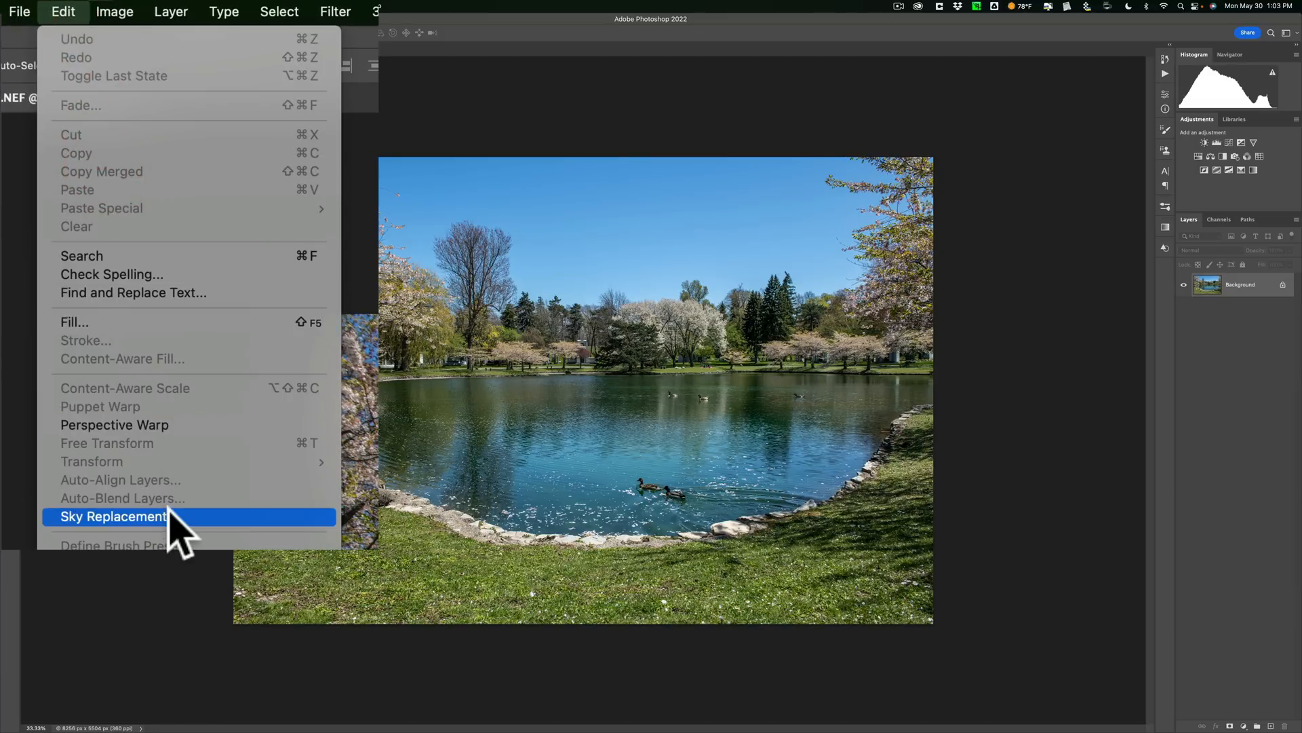
pyautogui.click(112, 516)
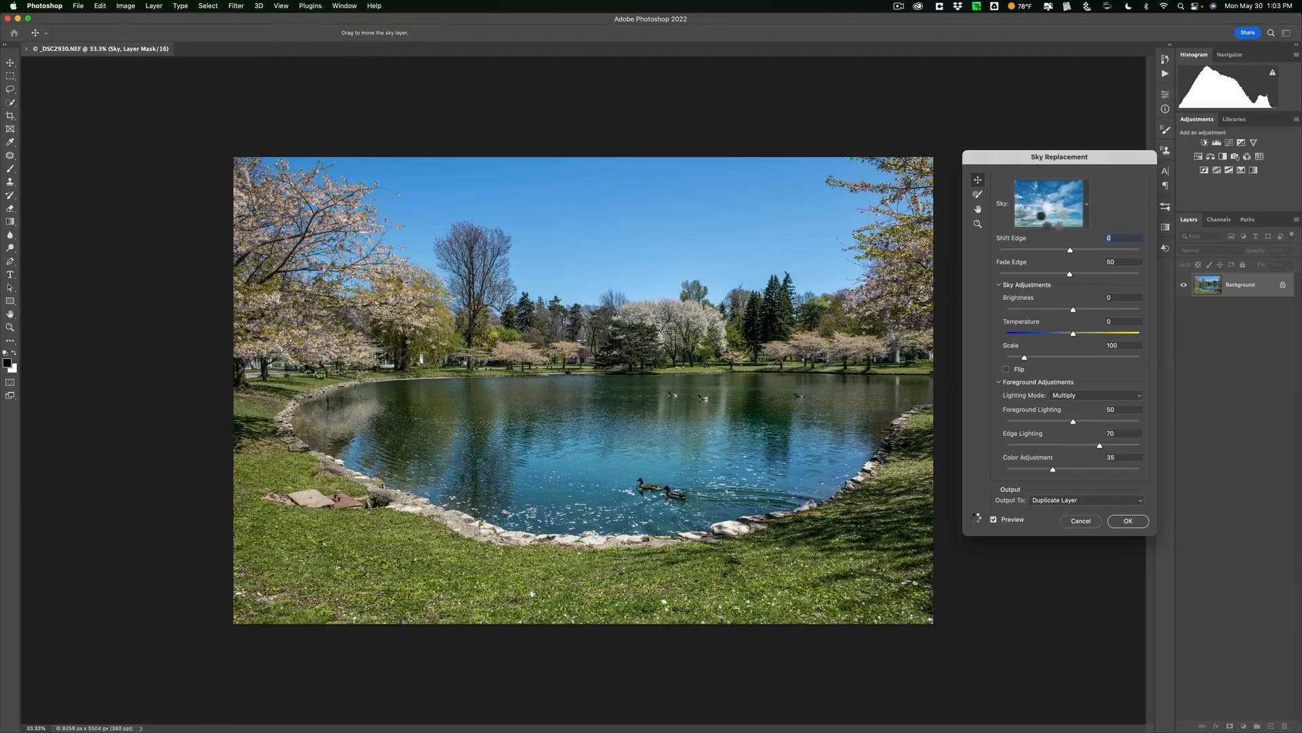
pyautogui.click(1049, 203)
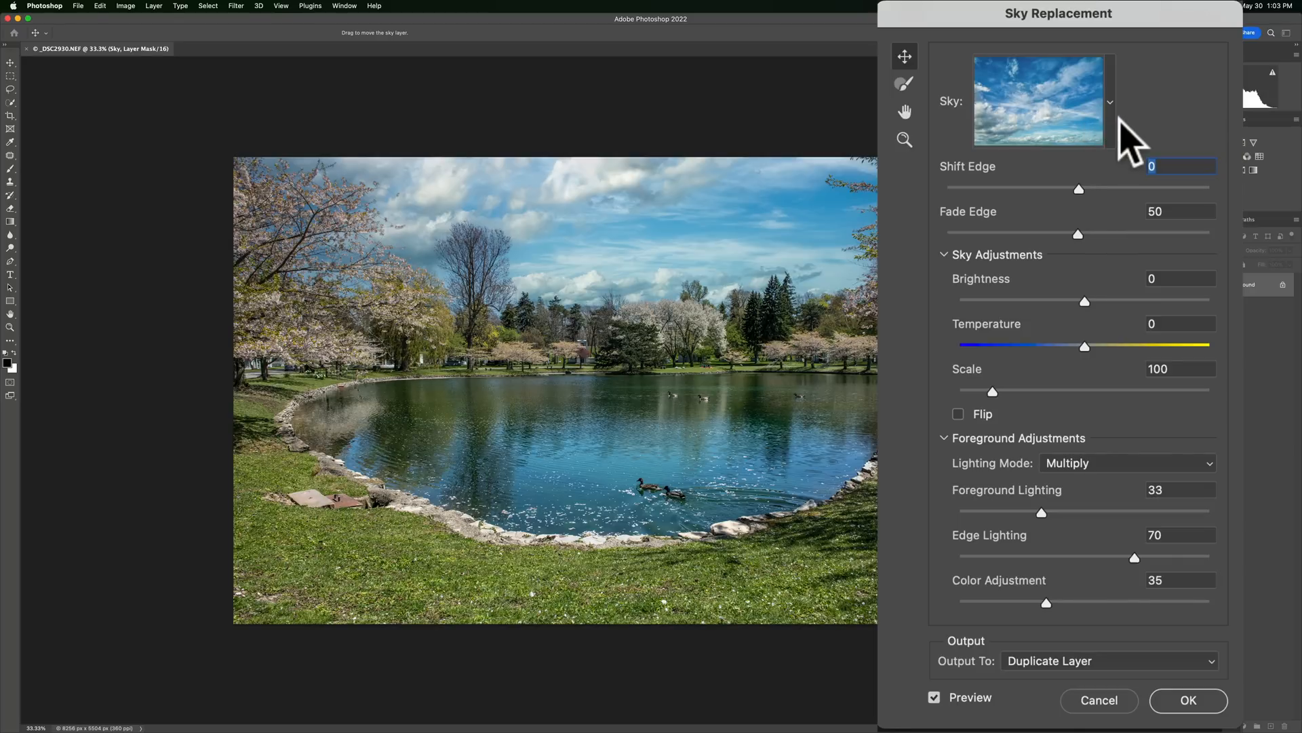
pyautogui.moveTo(913, 200)
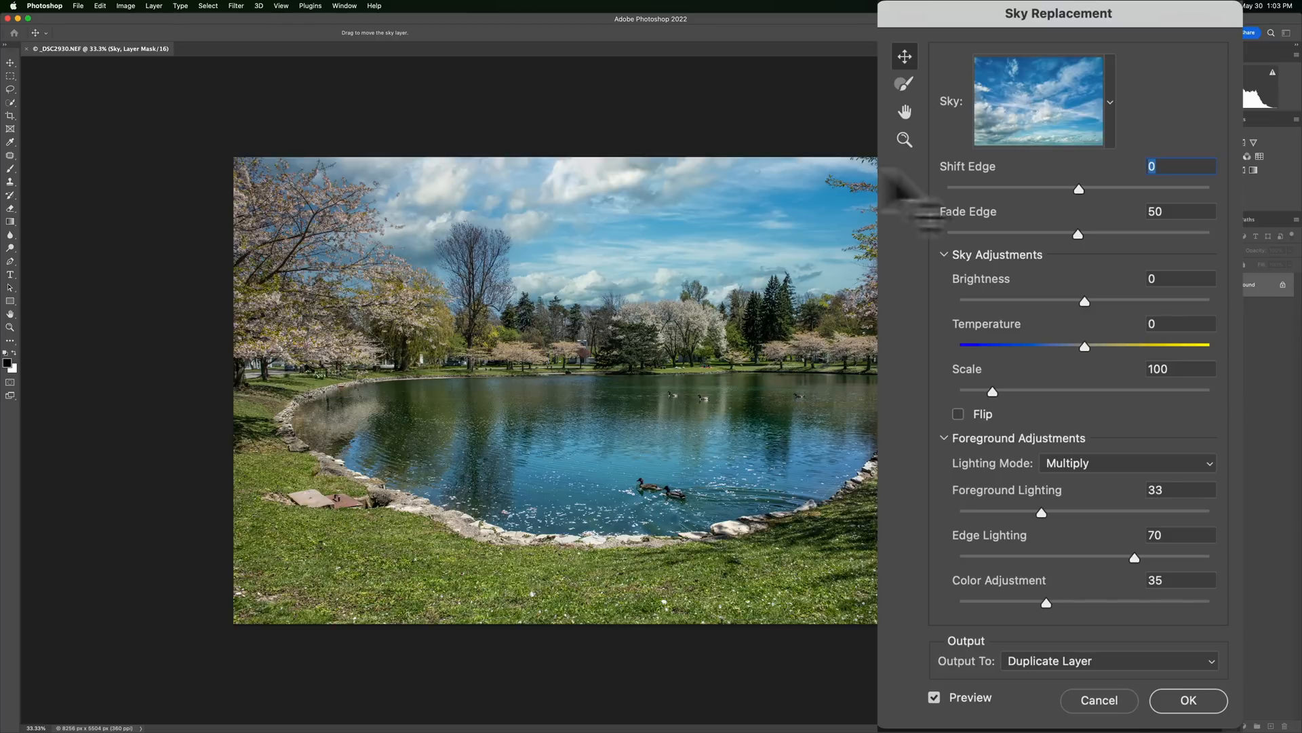
pyautogui.moveTo(1006, 274)
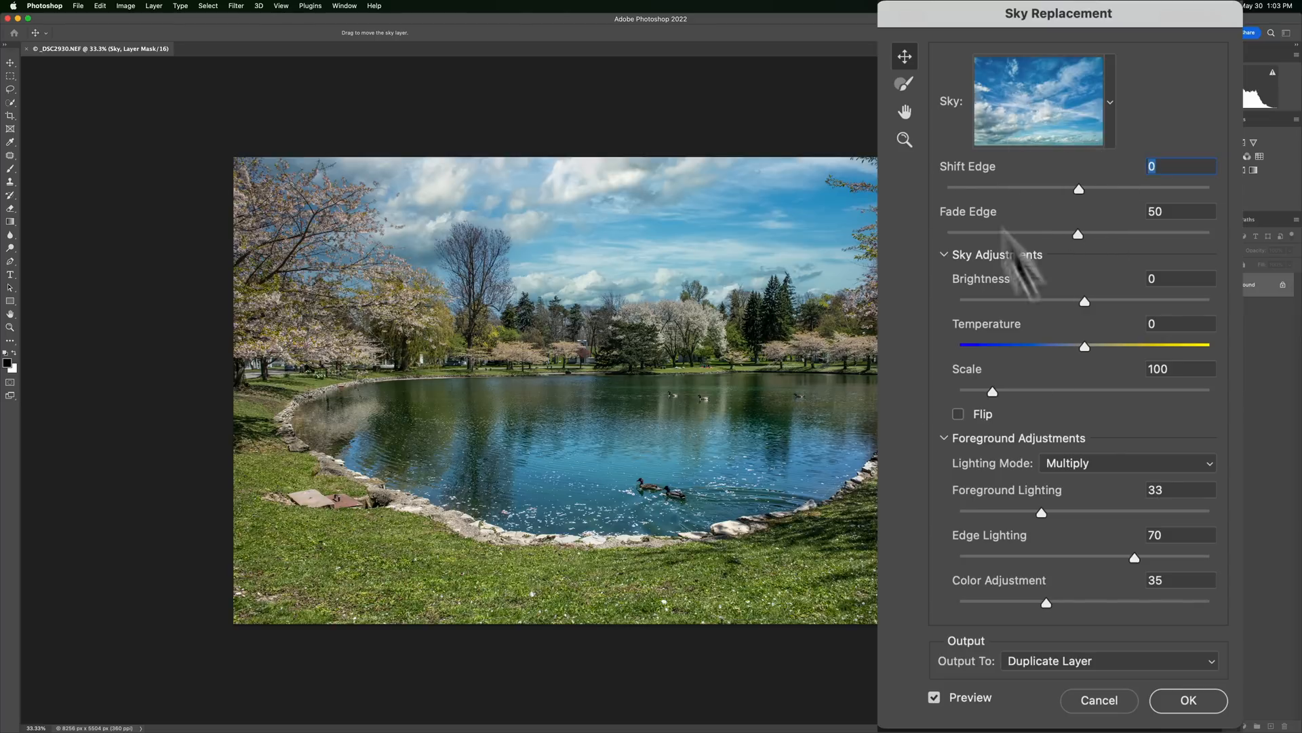
pyautogui.moveTo(1059, 266)
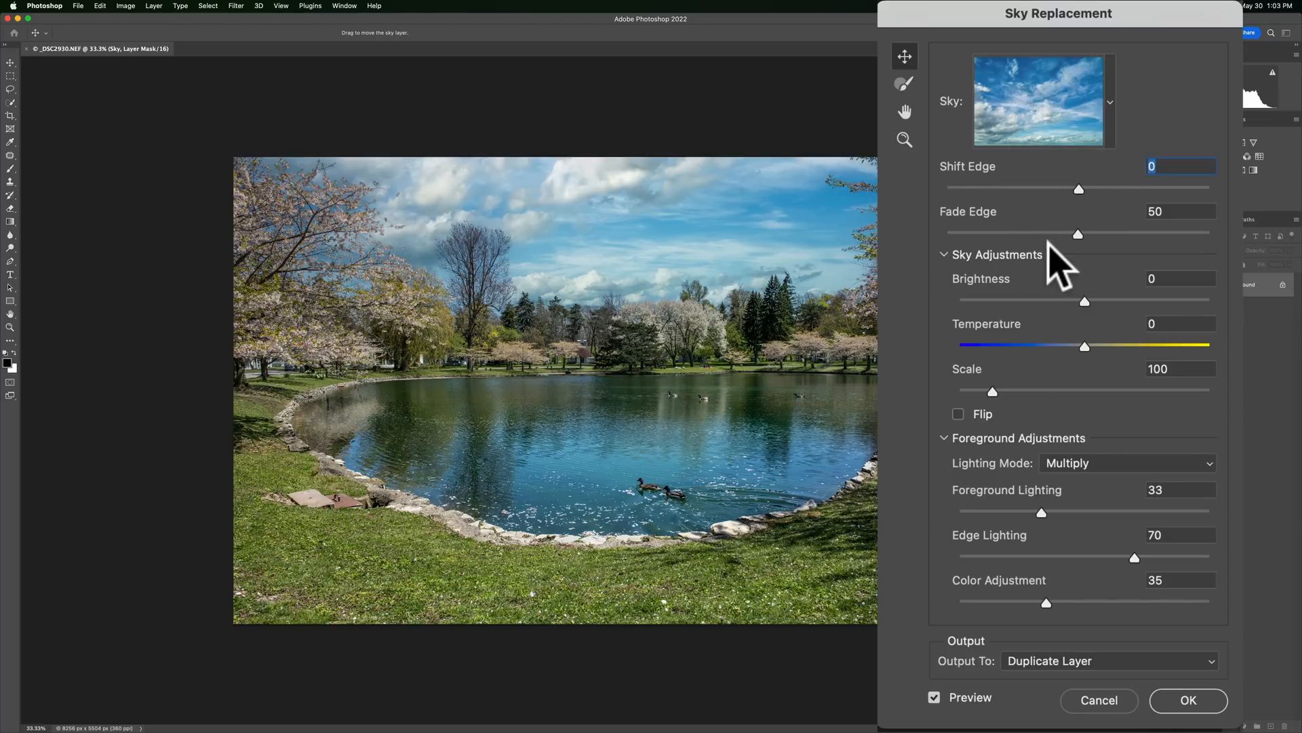
pyautogui.moveTo(1047, 681)
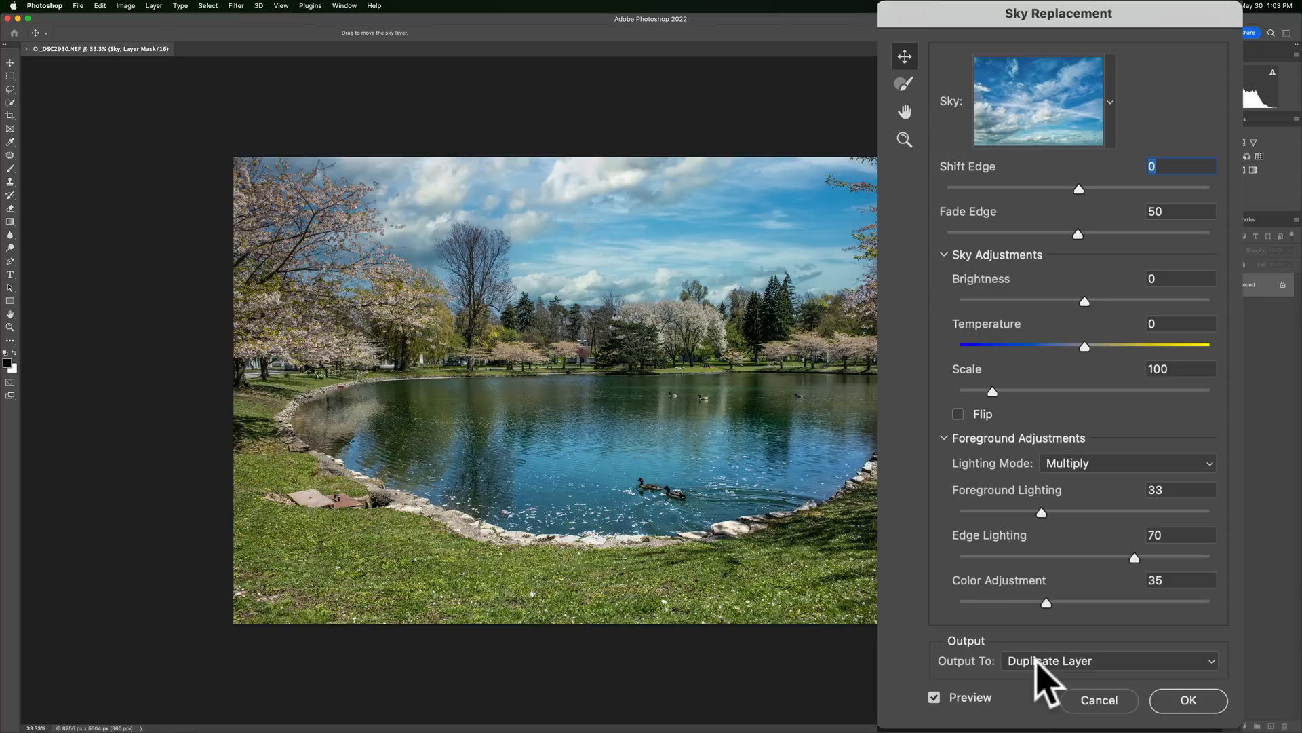
pyautogui.click(1109, 660)
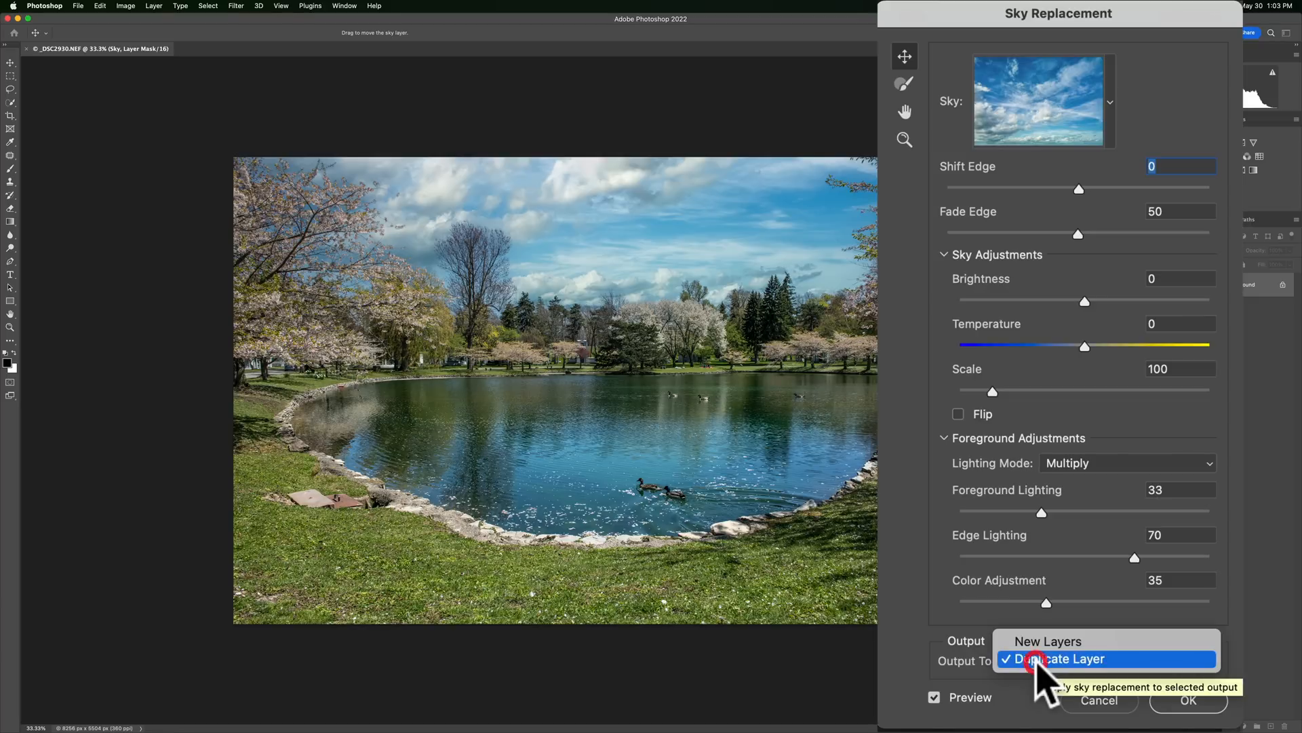
pyautogui.moveTo(1048, 640)
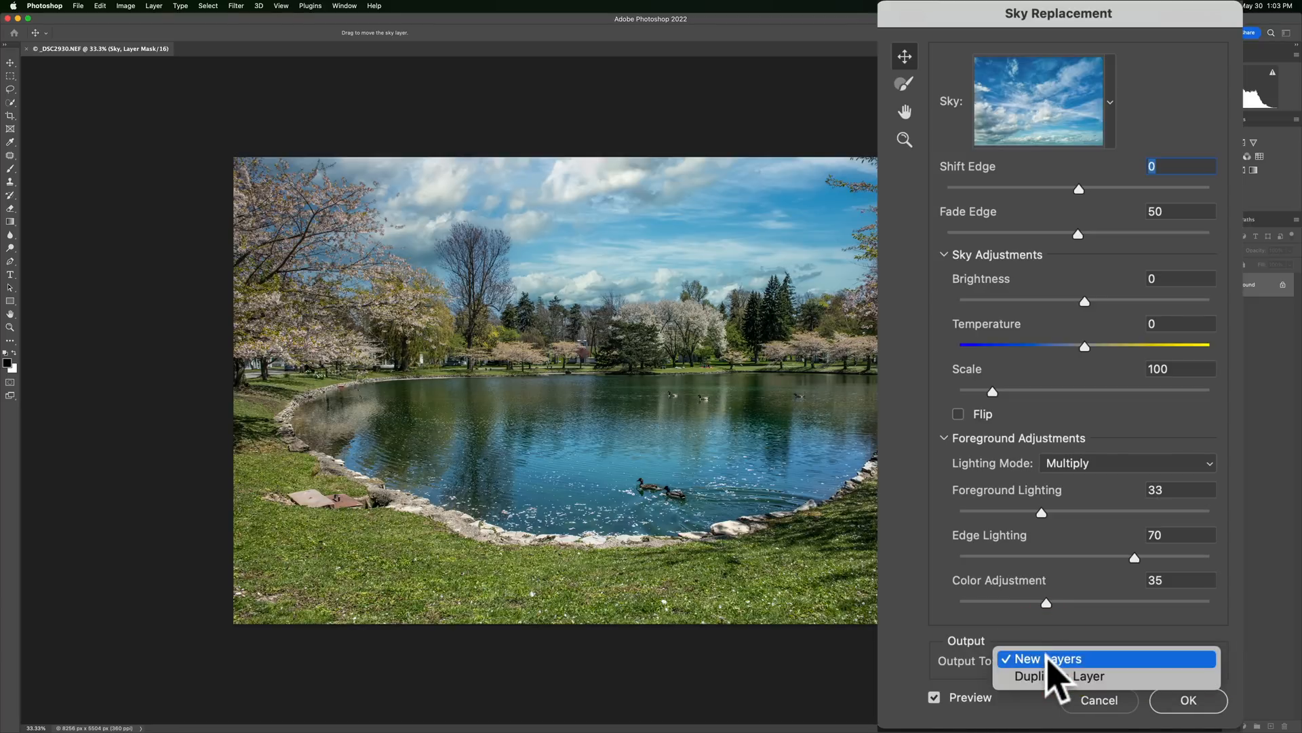
pyautogui.click(1061, 676)
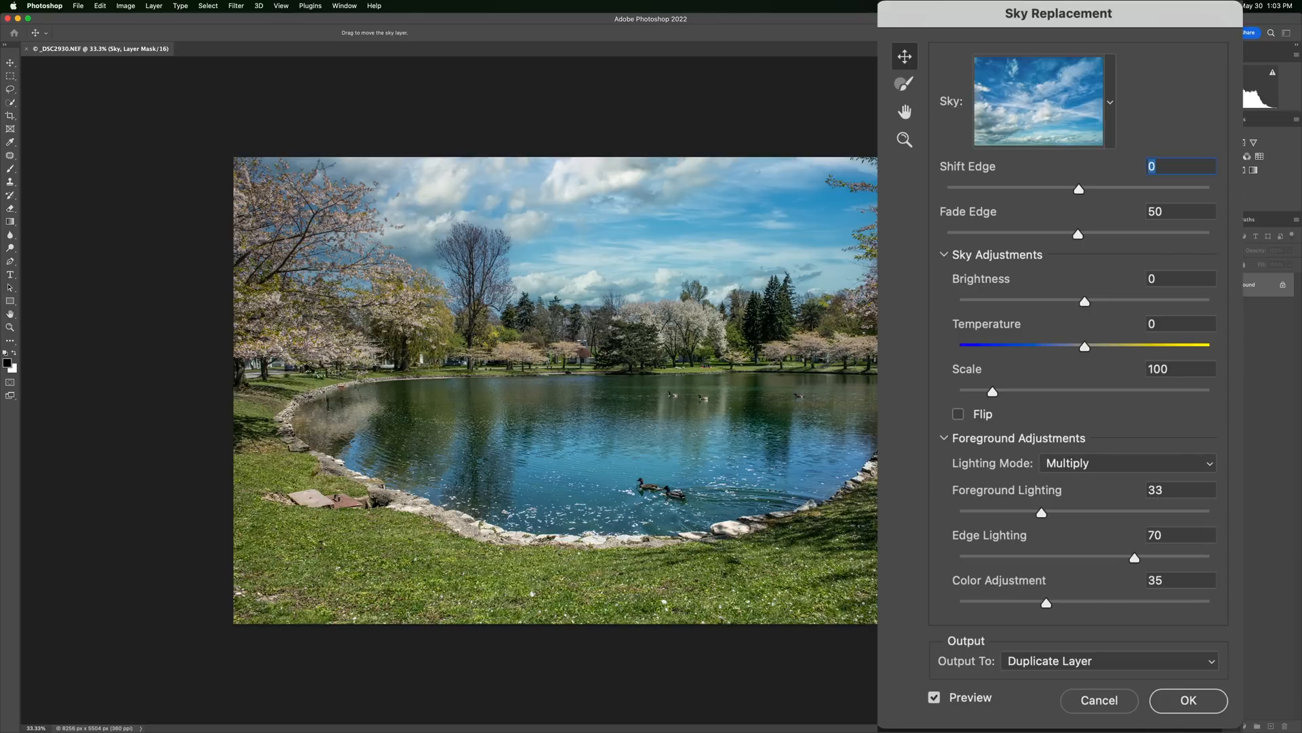
pyautogui.moveTo(1079, 591)
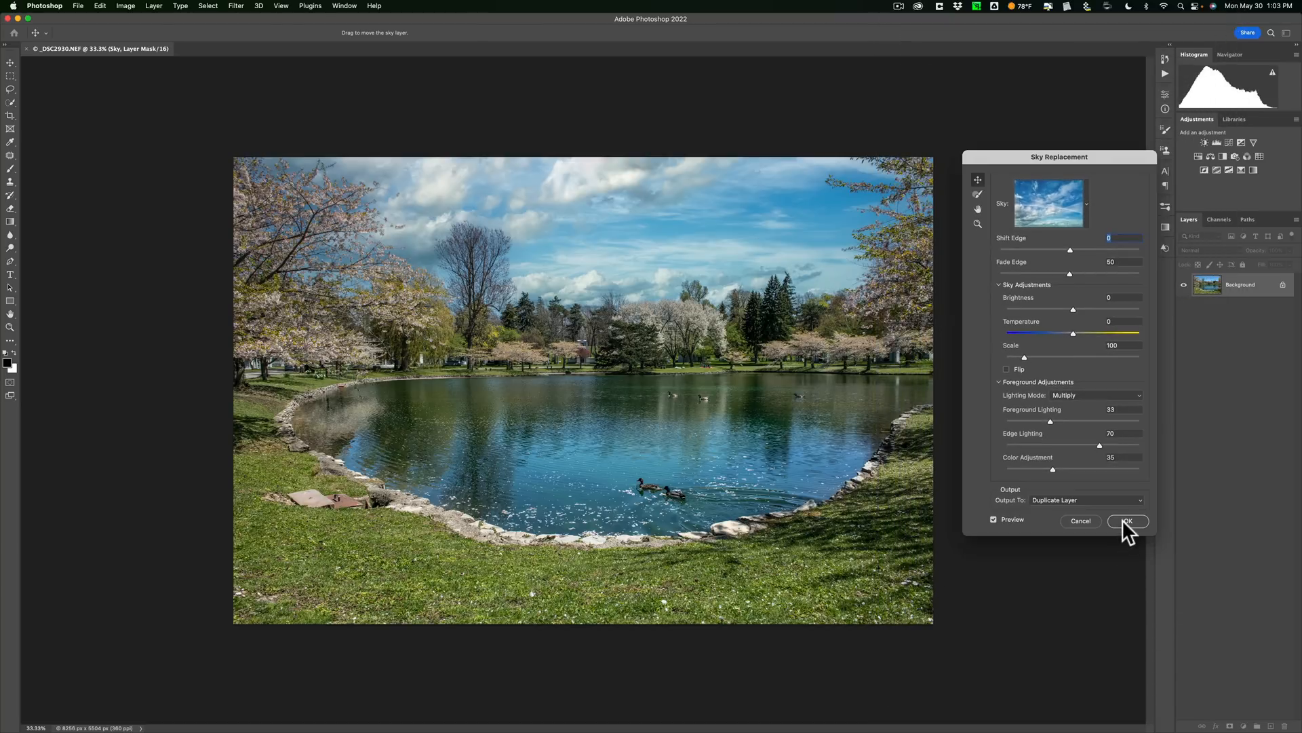
# Apply the cloudy sky replacement, creating a Background copy layer above Background
pyautogui.click(1128, 521)
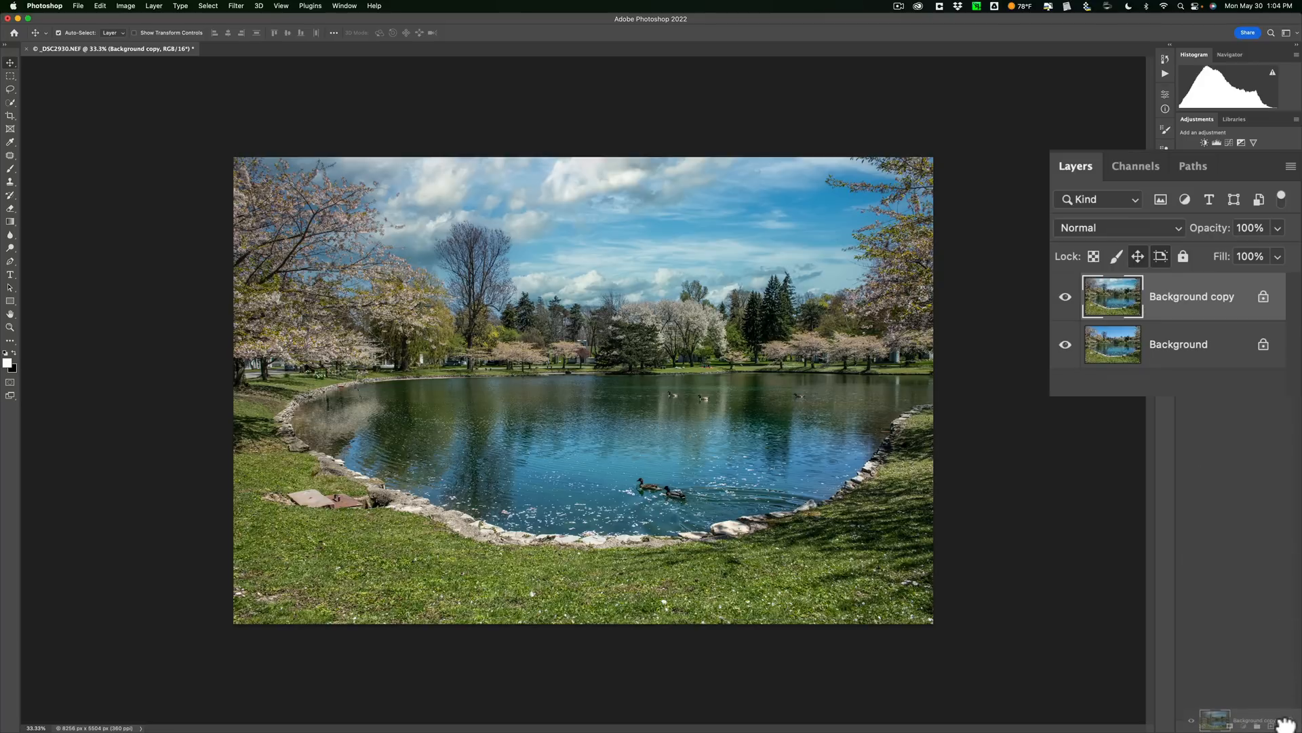
pyautogui.moveTo(1158, 312)
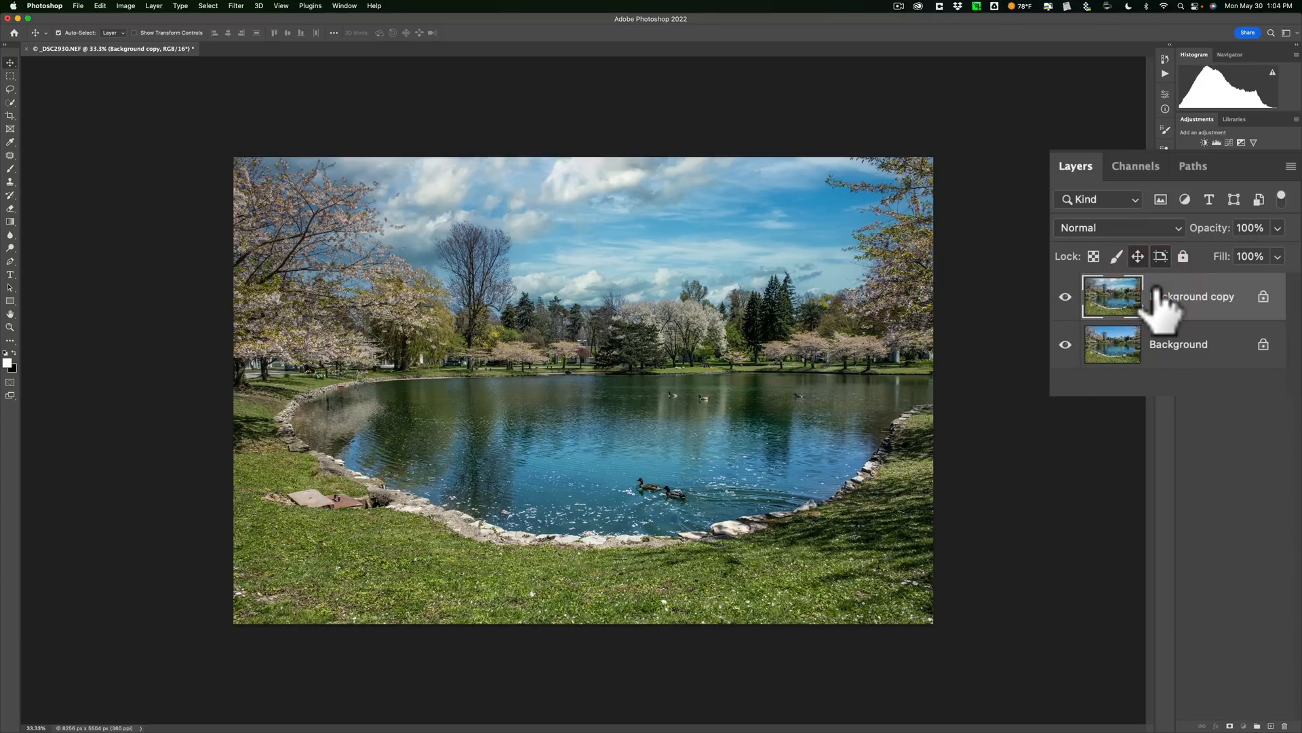
pyautogui.moveTo(1132, 382)
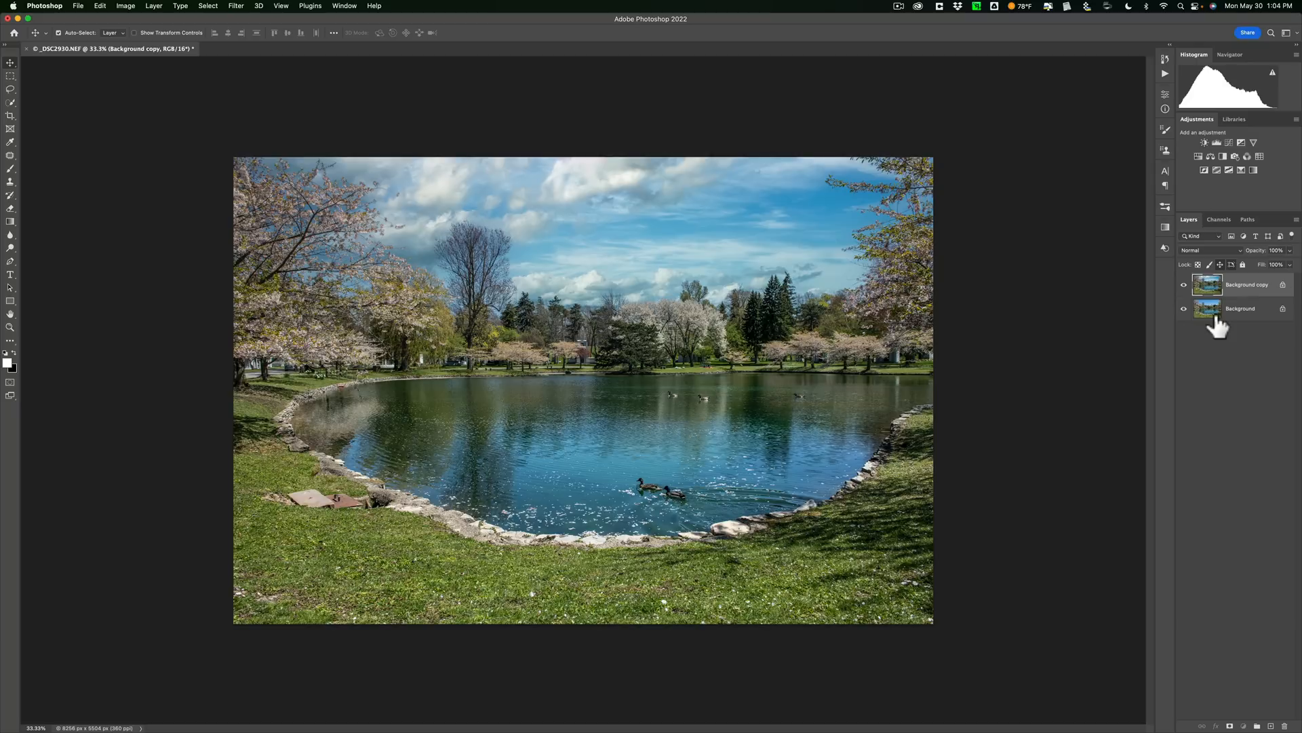
pyautogui.moveTo(1221, 300)
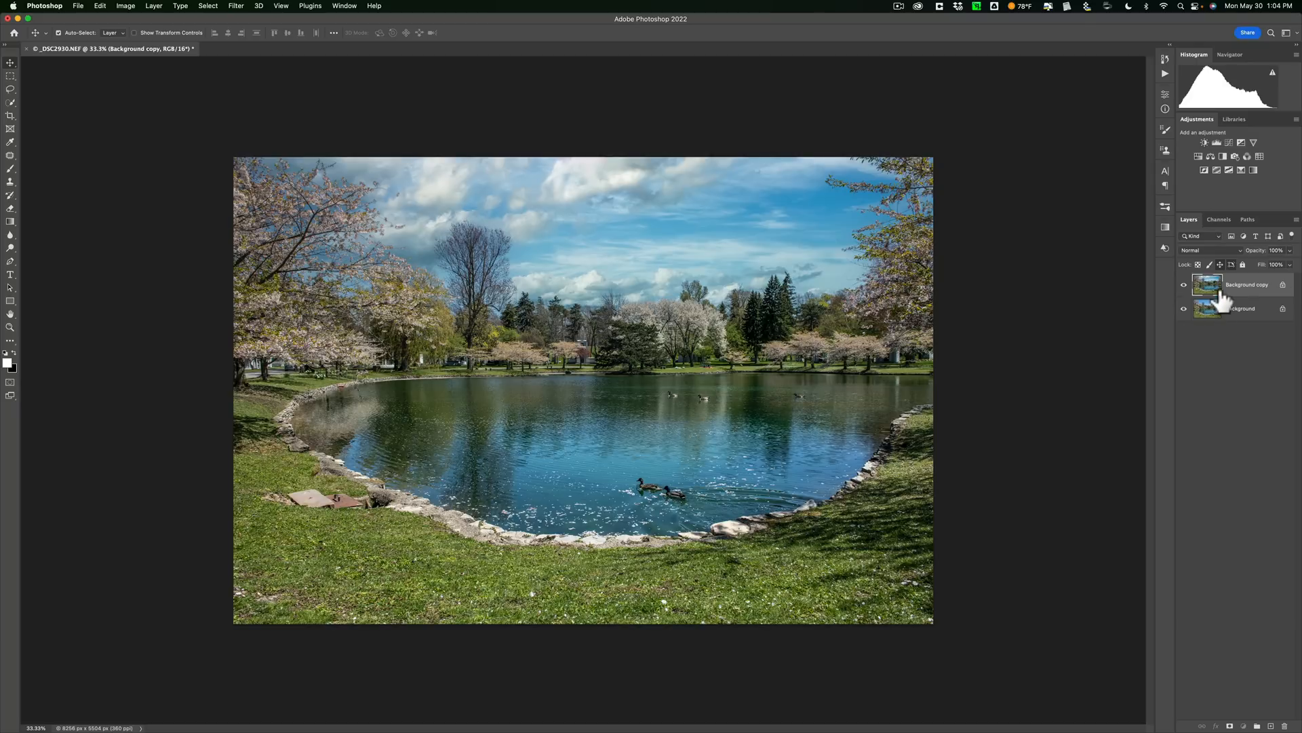
pyautogui.moveTo(1233, 299)
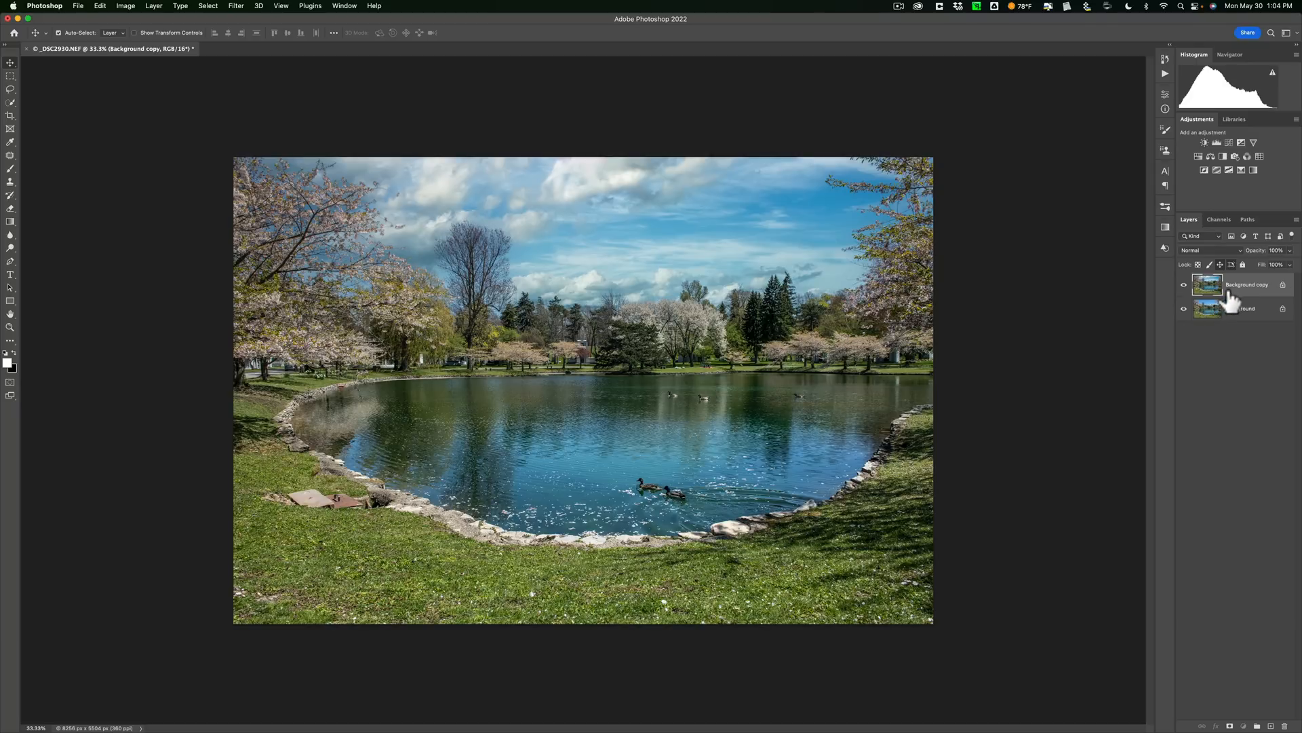
pyautogui.moveTo(1232, 301)
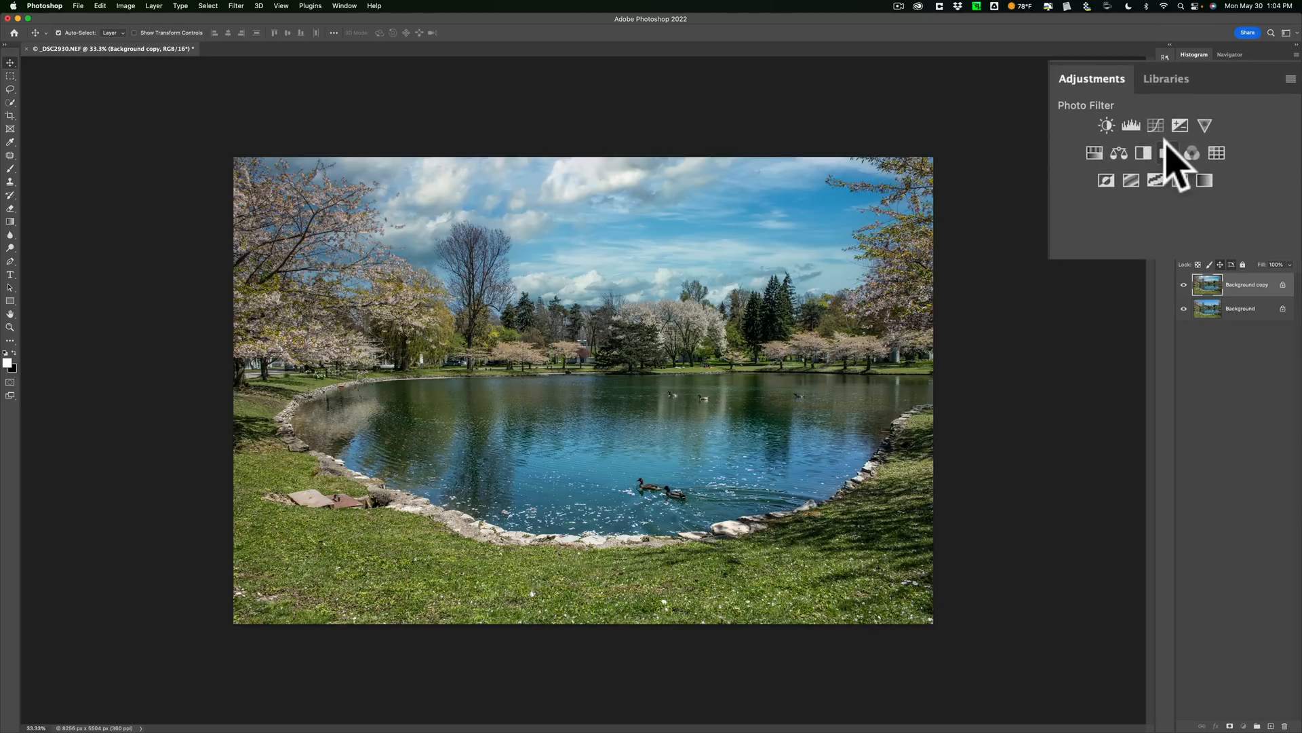
# Add a Photo Filter adjustment layer above Background copy, tinting the scene warm pinkish-brown
pyautogui.click(1173, 152)
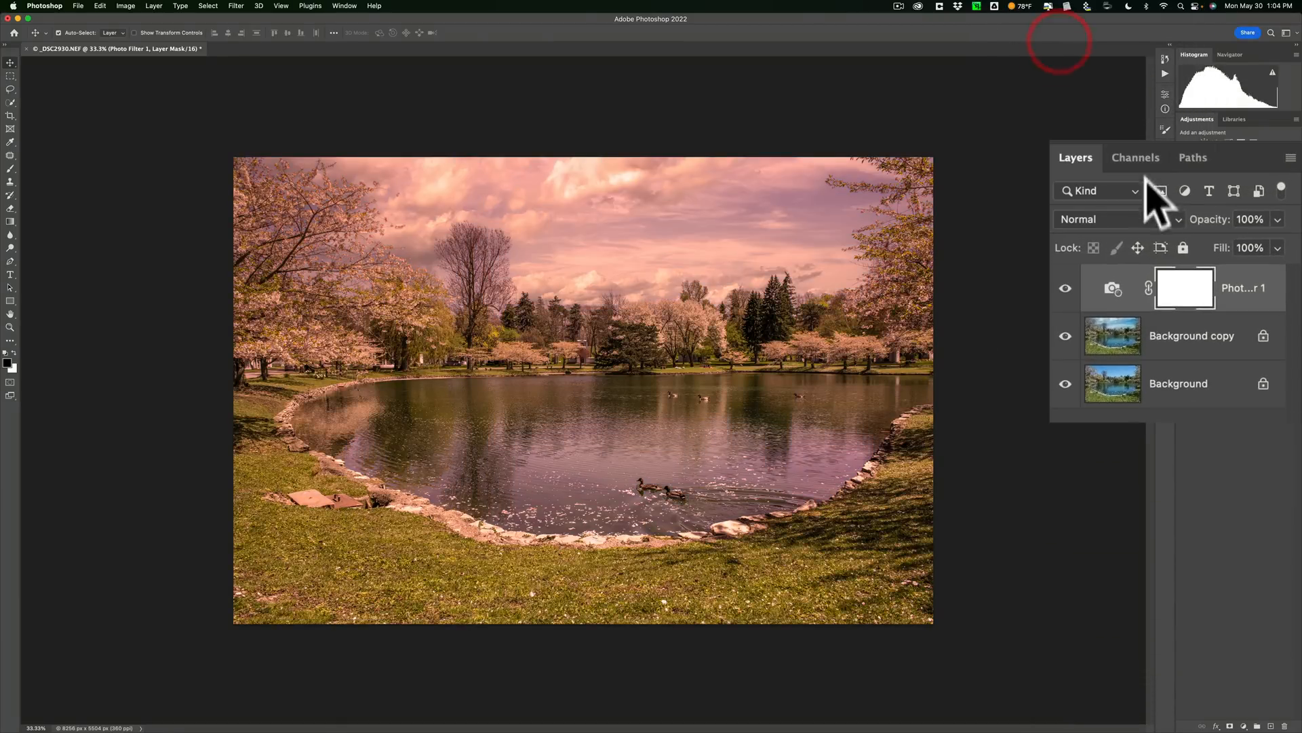
pyautogui.moveTo(1149, 288)
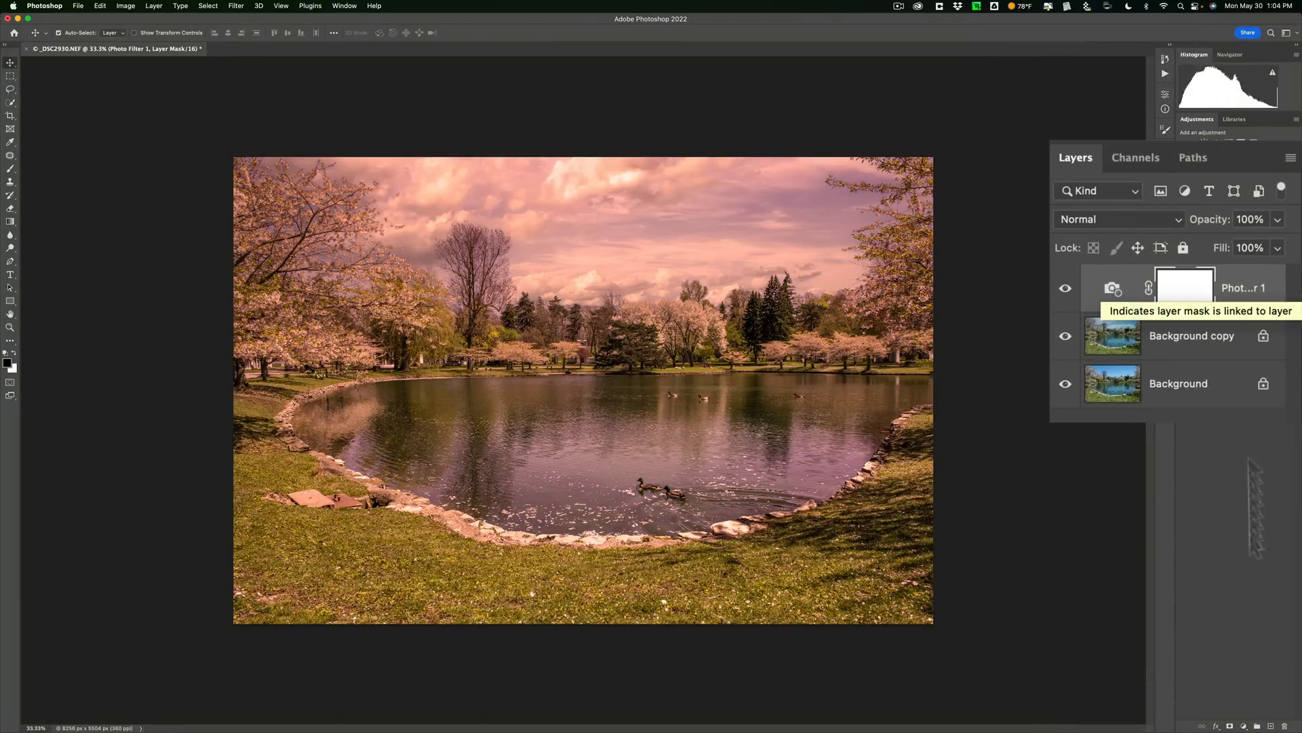
pyautogui.moveTo(1196, 340)
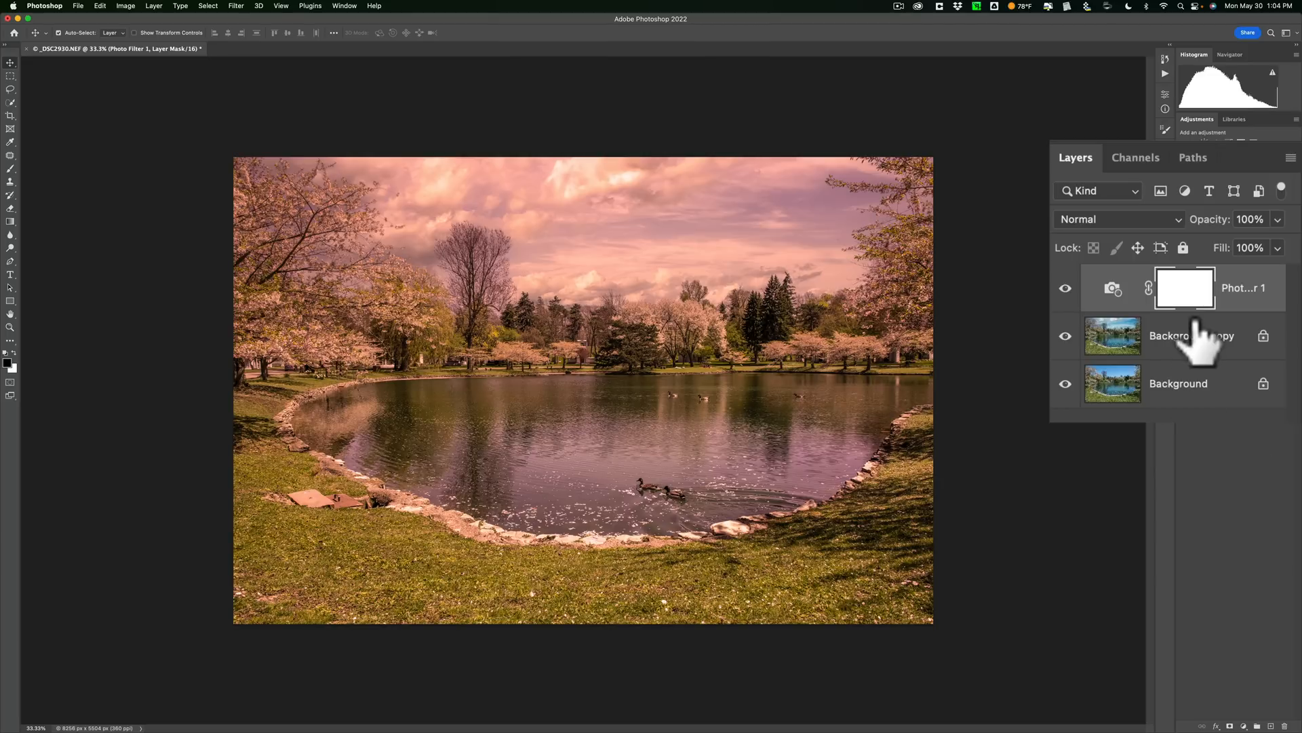
pyautogui.moveTo(1151, 386)
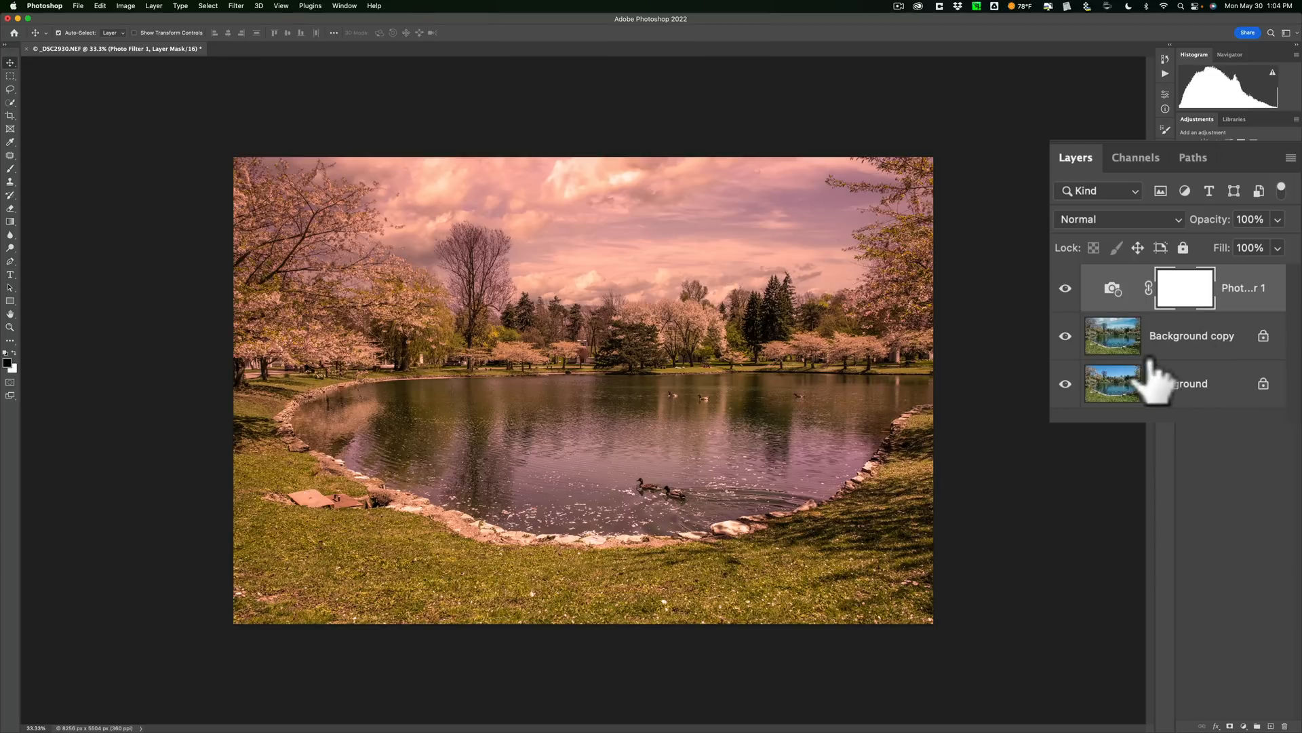
pyautogui.moveTo(1172, 384)
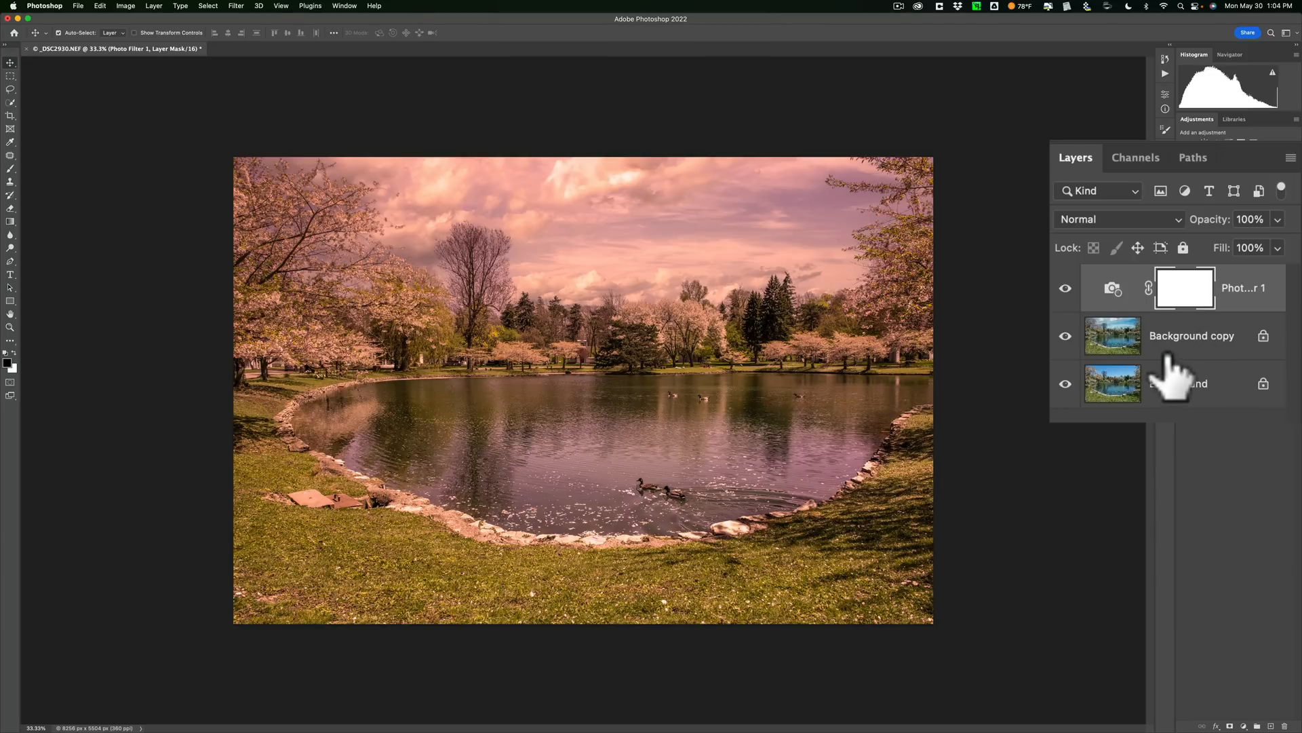
pyautogui.moveTo(1155, 192)
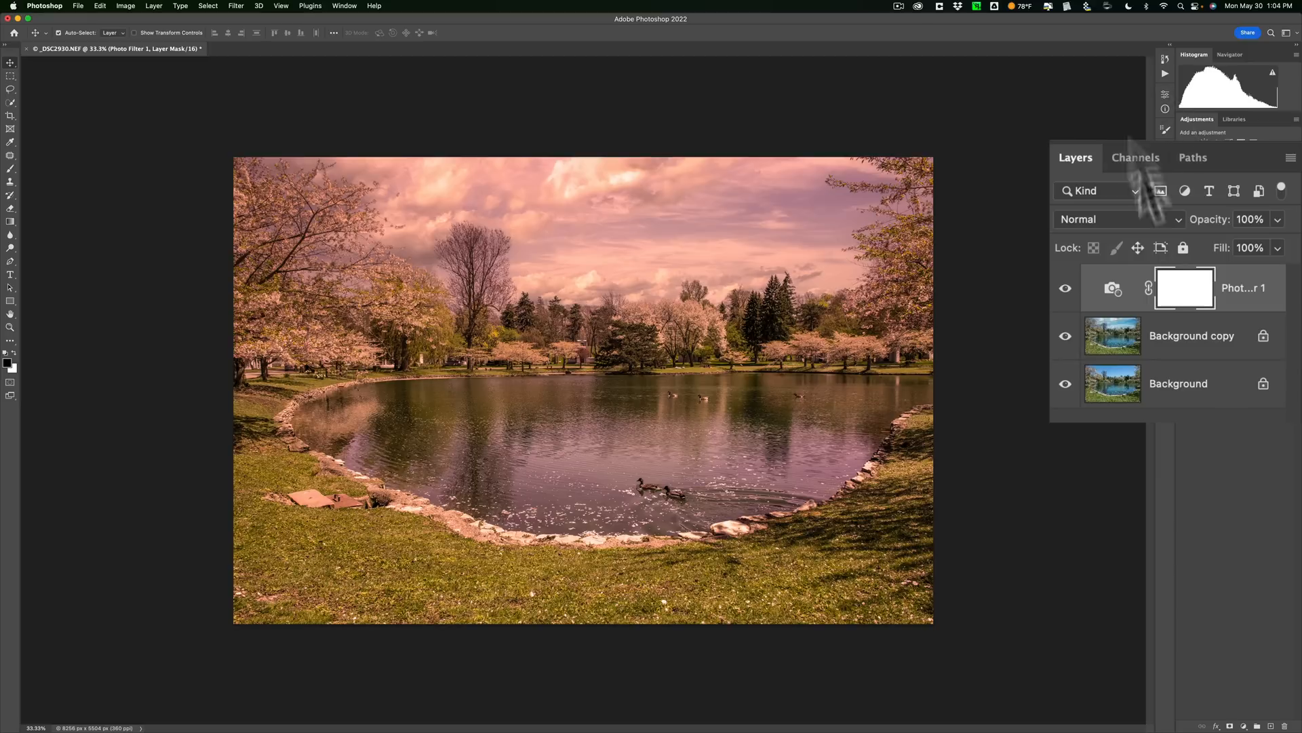
pyautogui.moveTo(1176, 341)
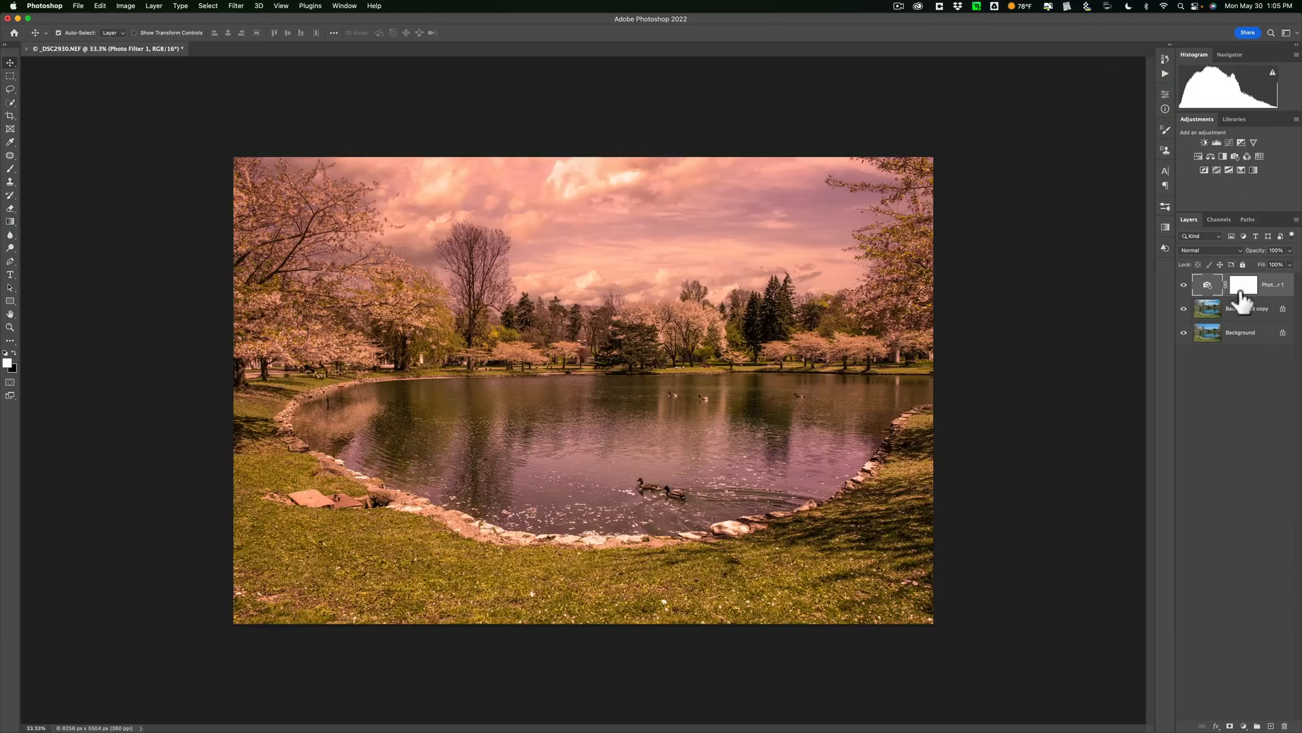
pyautogui.moveTo(1207, 296)
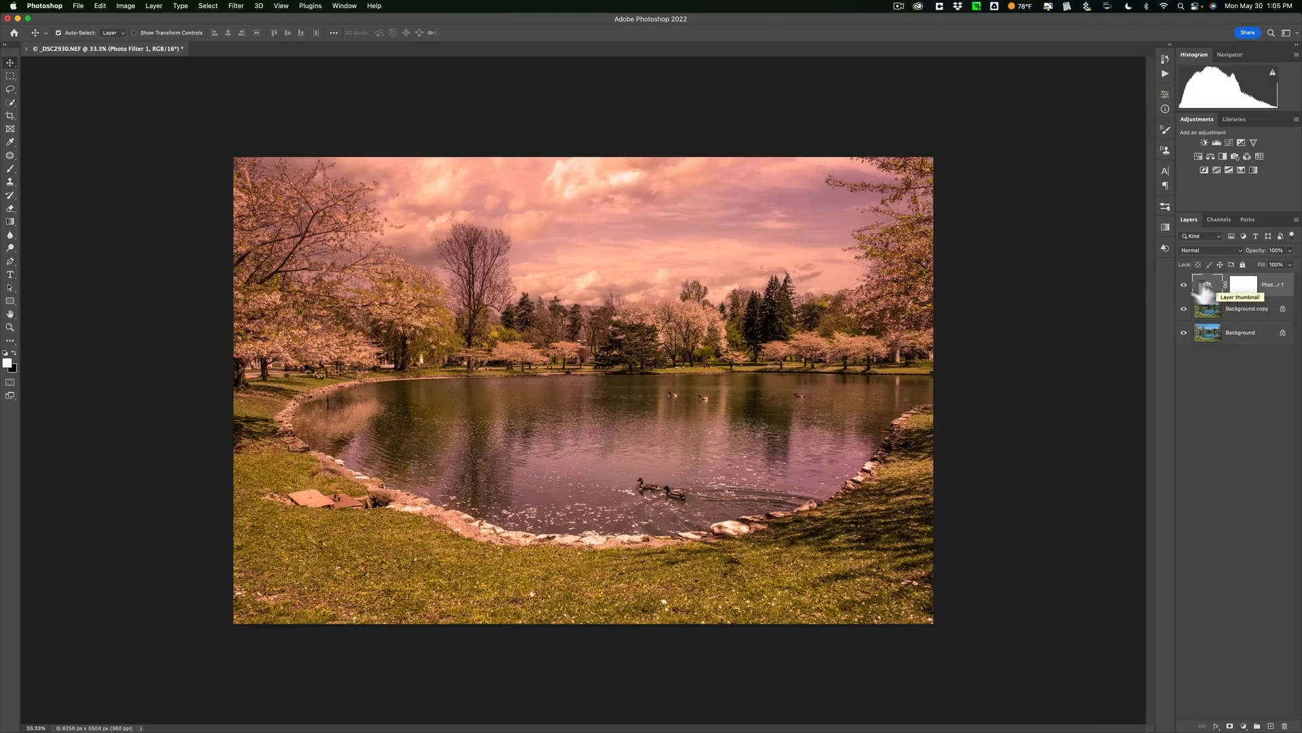
pyautogui.moveTo(1080, 278)
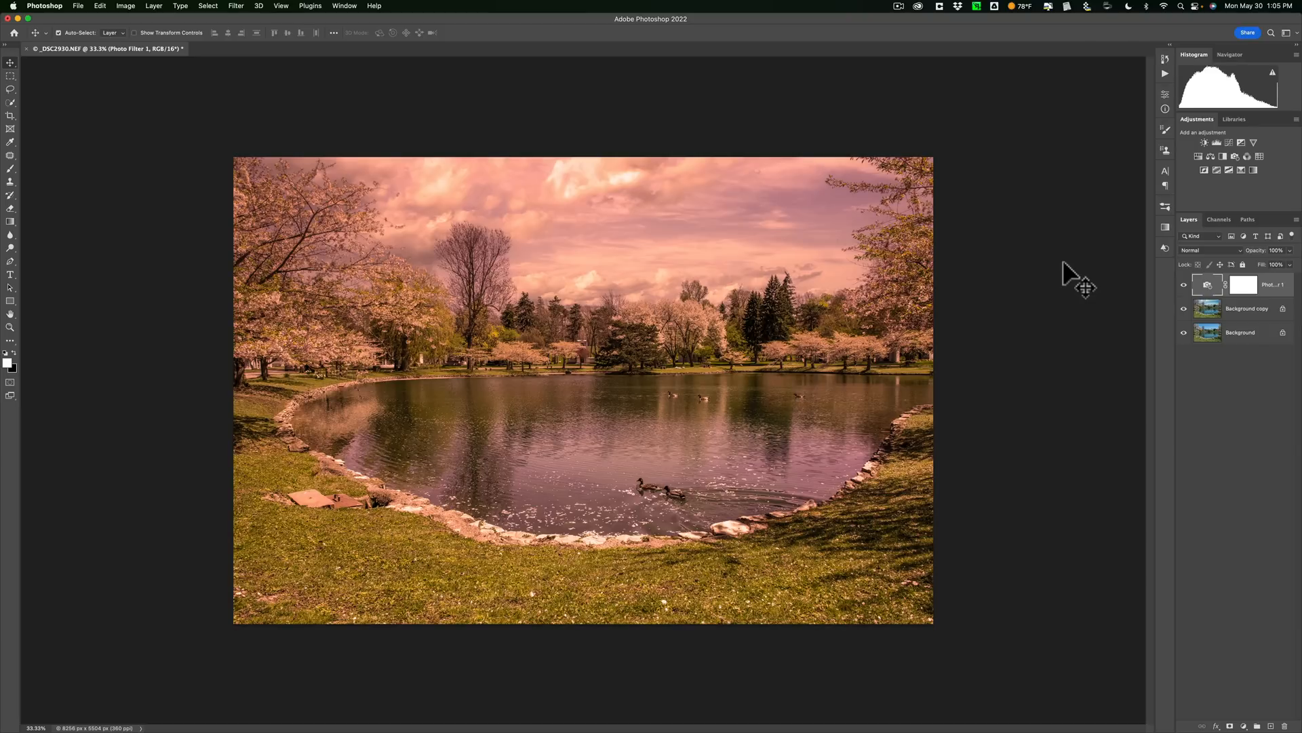
pyautogui.moveTo(88, 21)
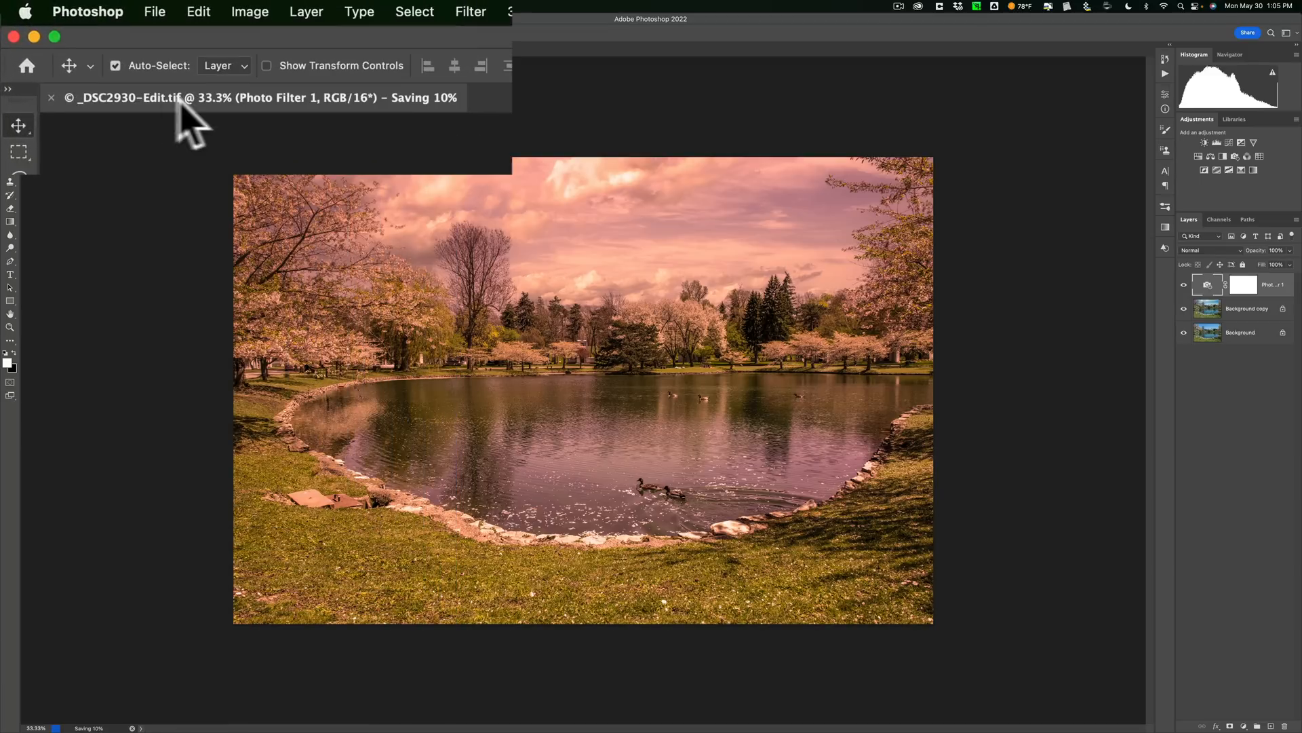
pyautogui.moveTo(582, 215)
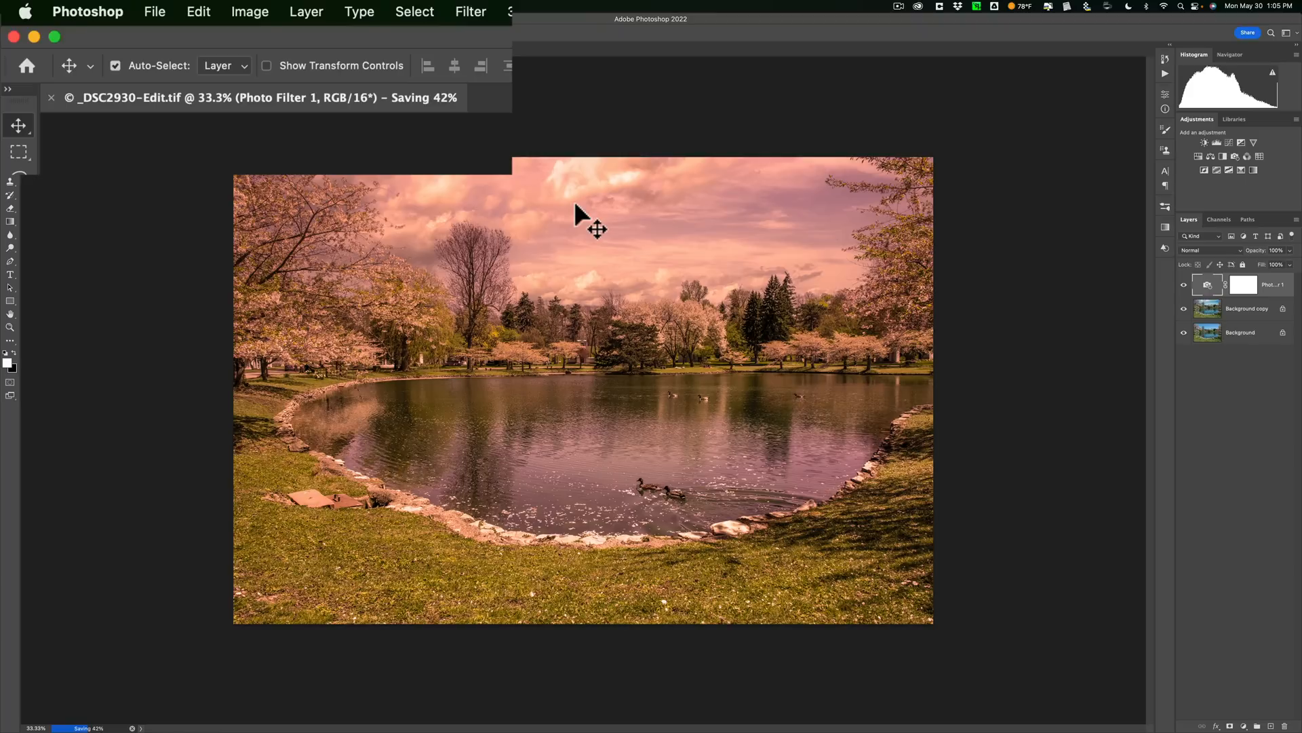
pyautogui.moveTo(552, 203)
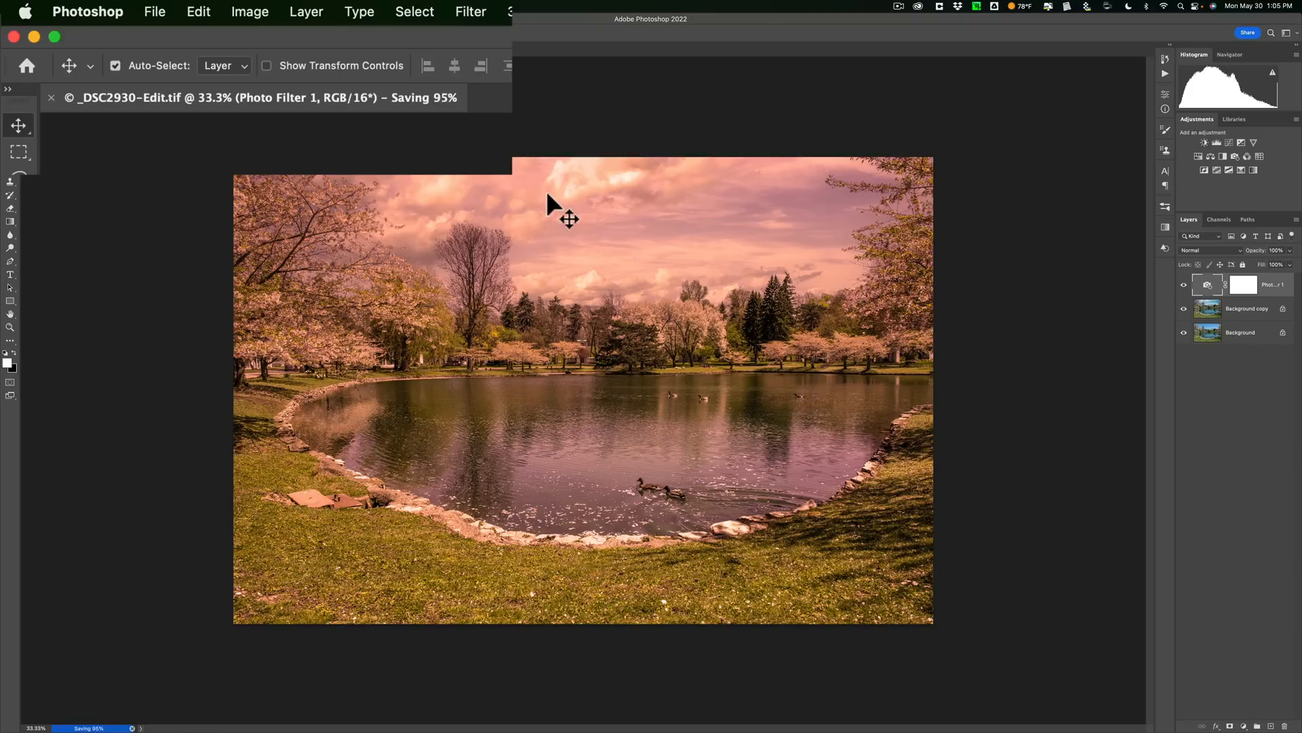
pyautogui.moveTo(457, 129)
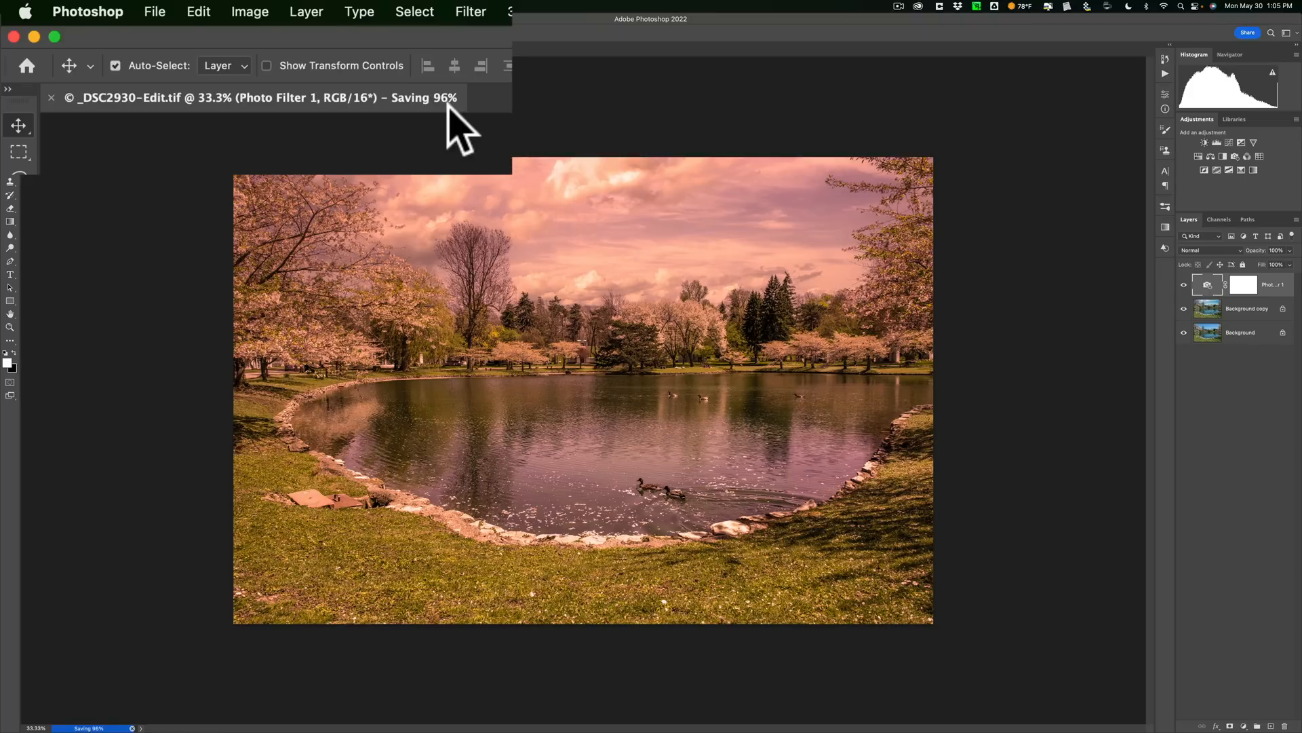
pyautogui.moveTo(490, 249)
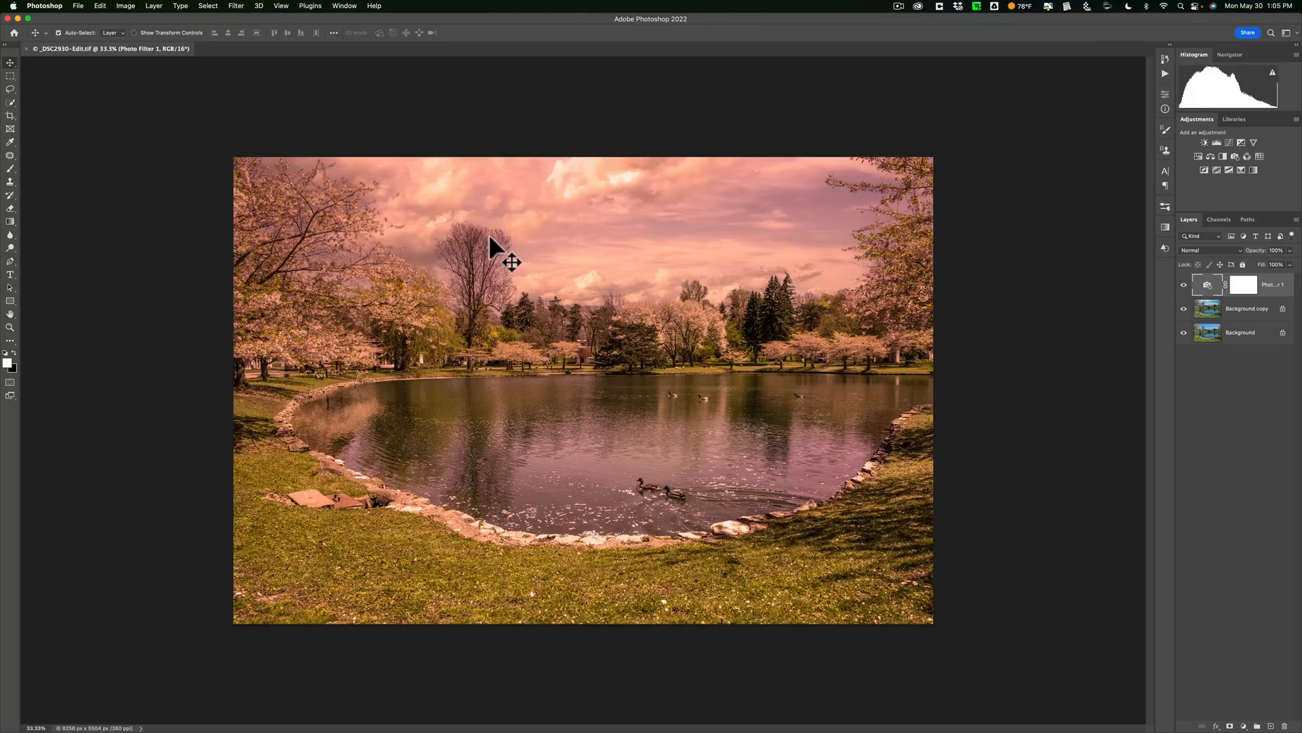
pyautogui.moveTo(489, 236)
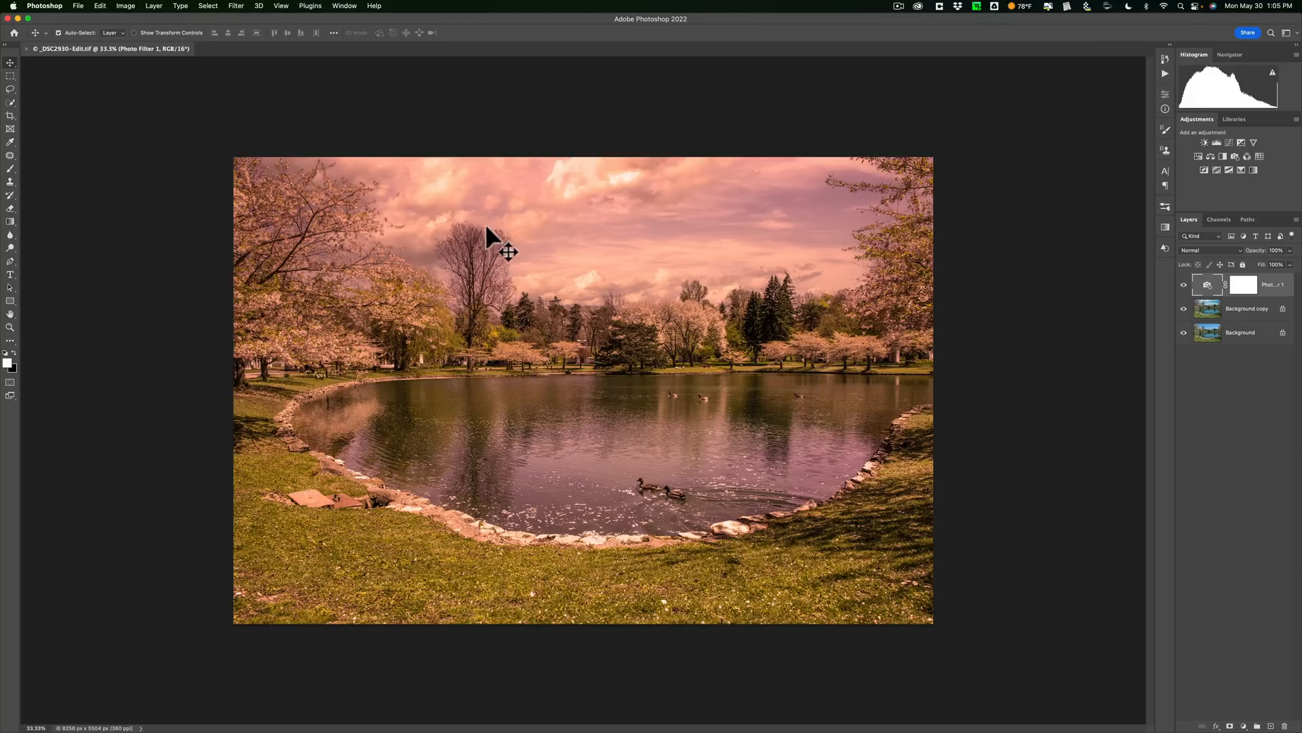
# Quit Photoshop and compare the original lake photo with _DSC2930-Edit.tif in Lightroom's filmstrip
pyautogui.press('cmd+q')
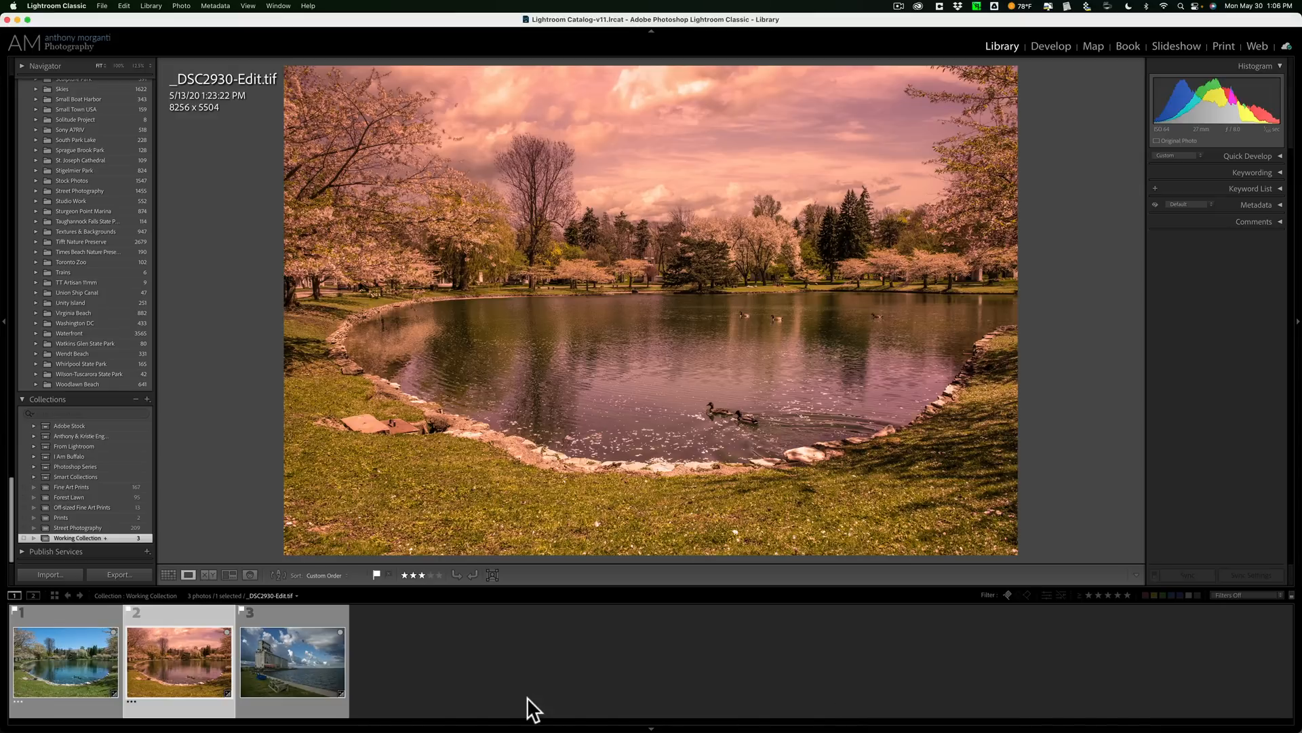
pyautogui.moveTo(264, 99)
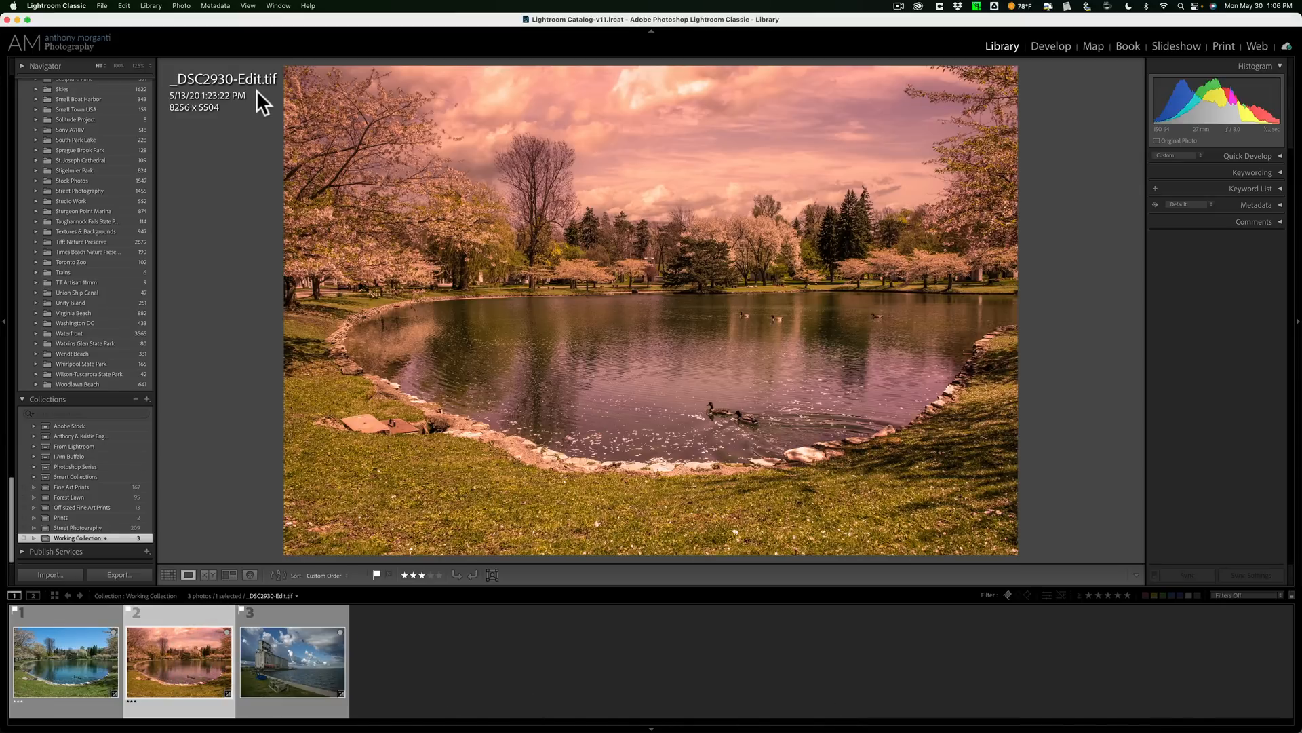
pyautogui.click(65, 660)
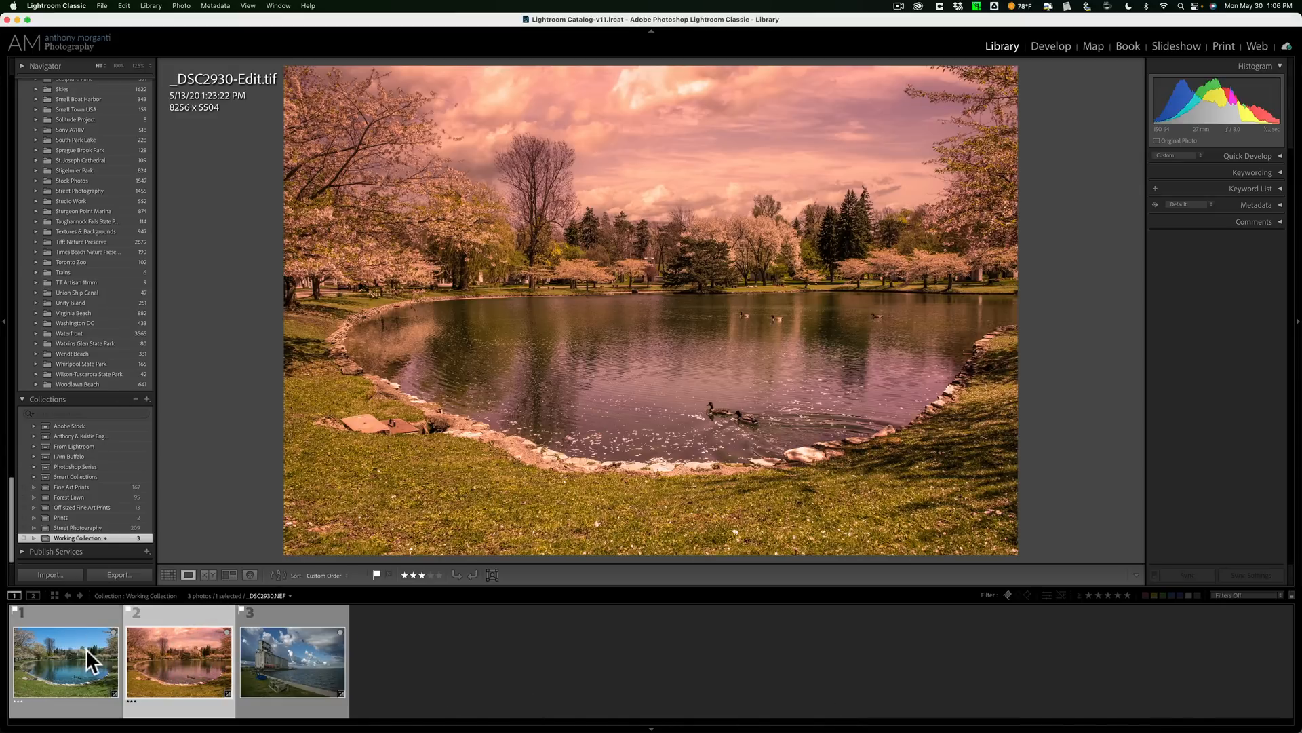
pyautogui.click(178, 660)
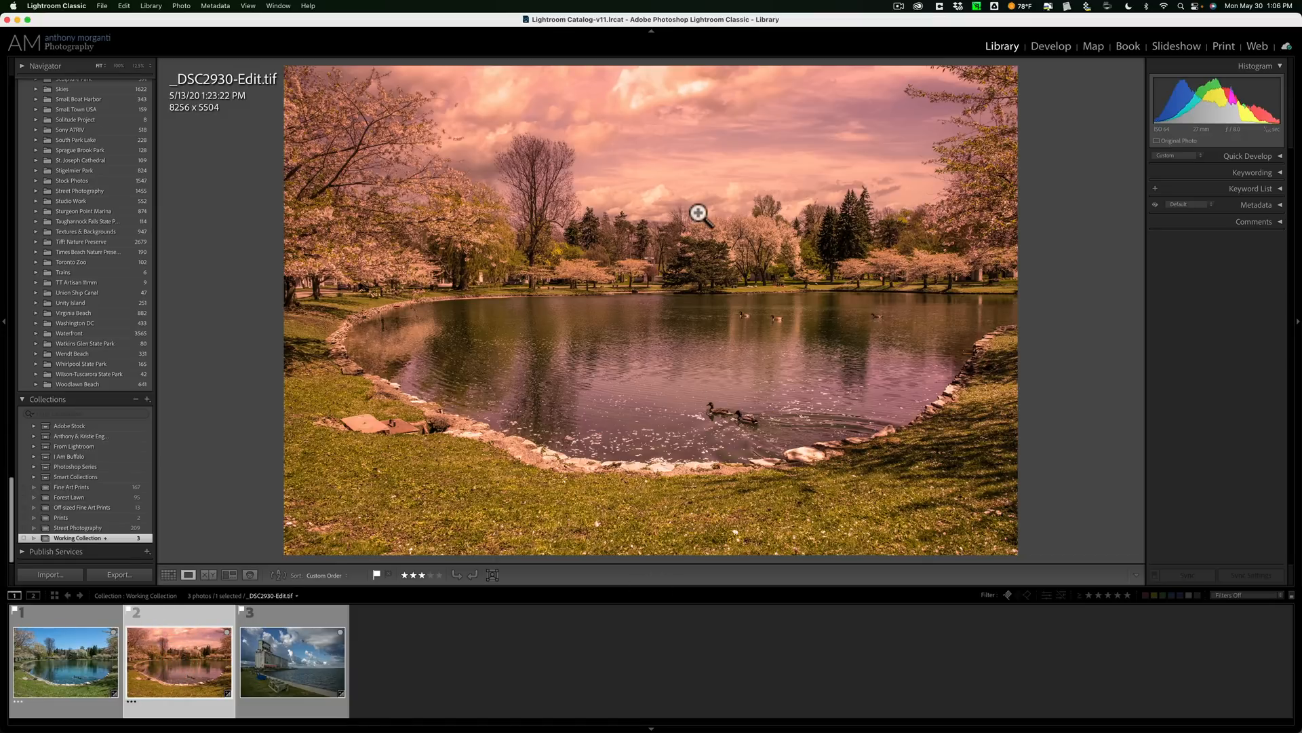
pyautogui.moveTo(653, 161)
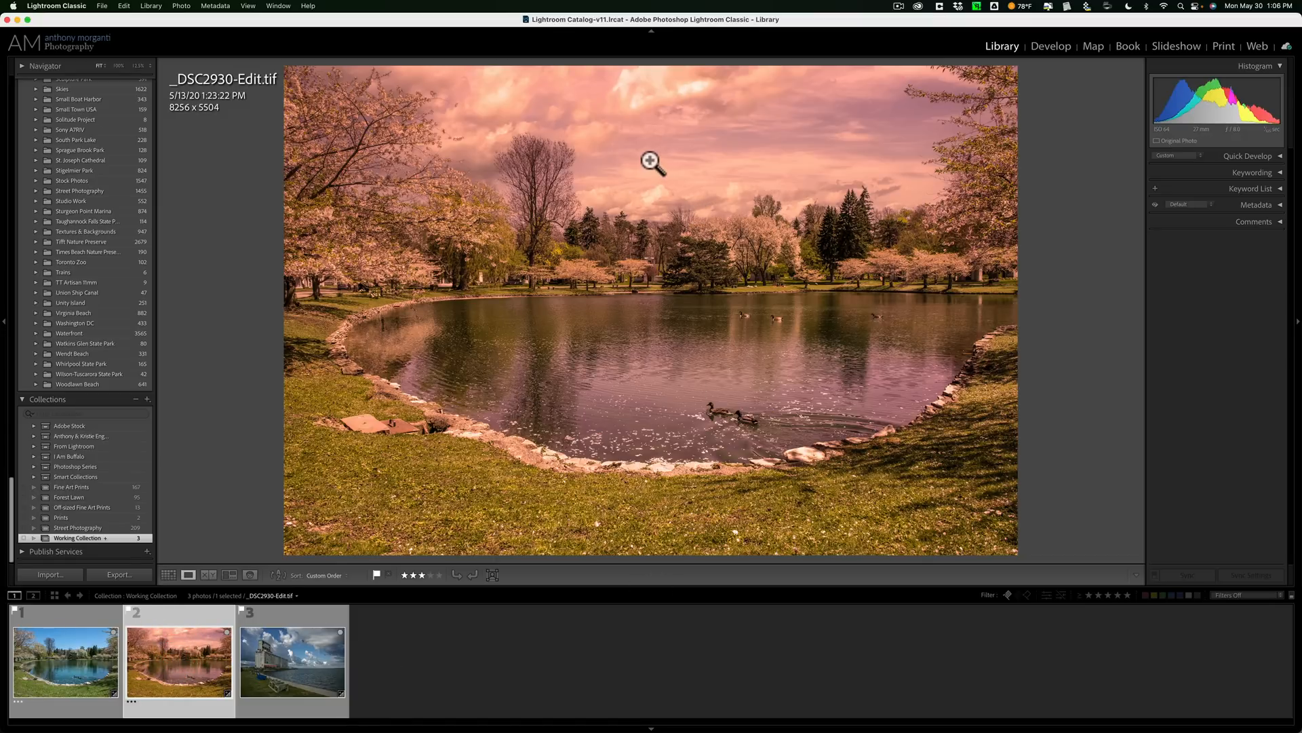
# Send _DSC2930-Edit.tif to Photoshop 2022 via Edit In, choosing Edit Original
pyautogui.rightClick(652, 162)
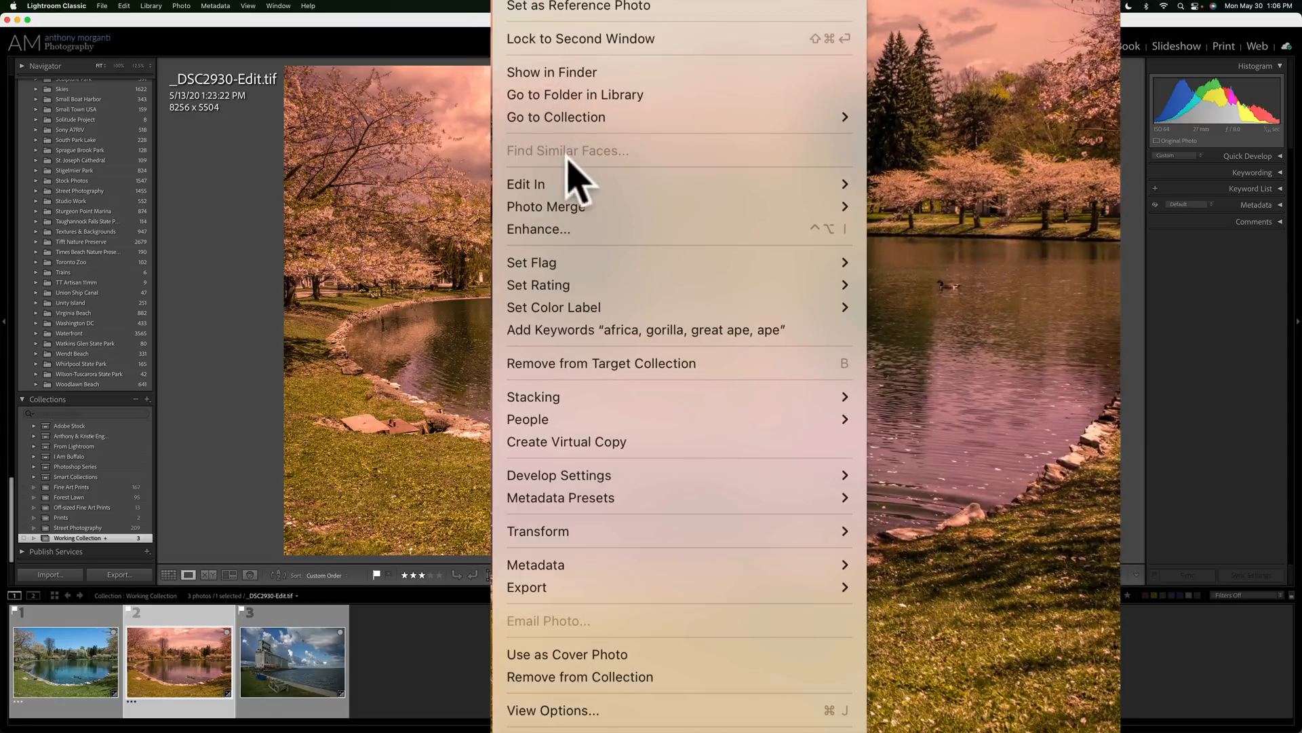
pyautogui.moveTo(525, 184)
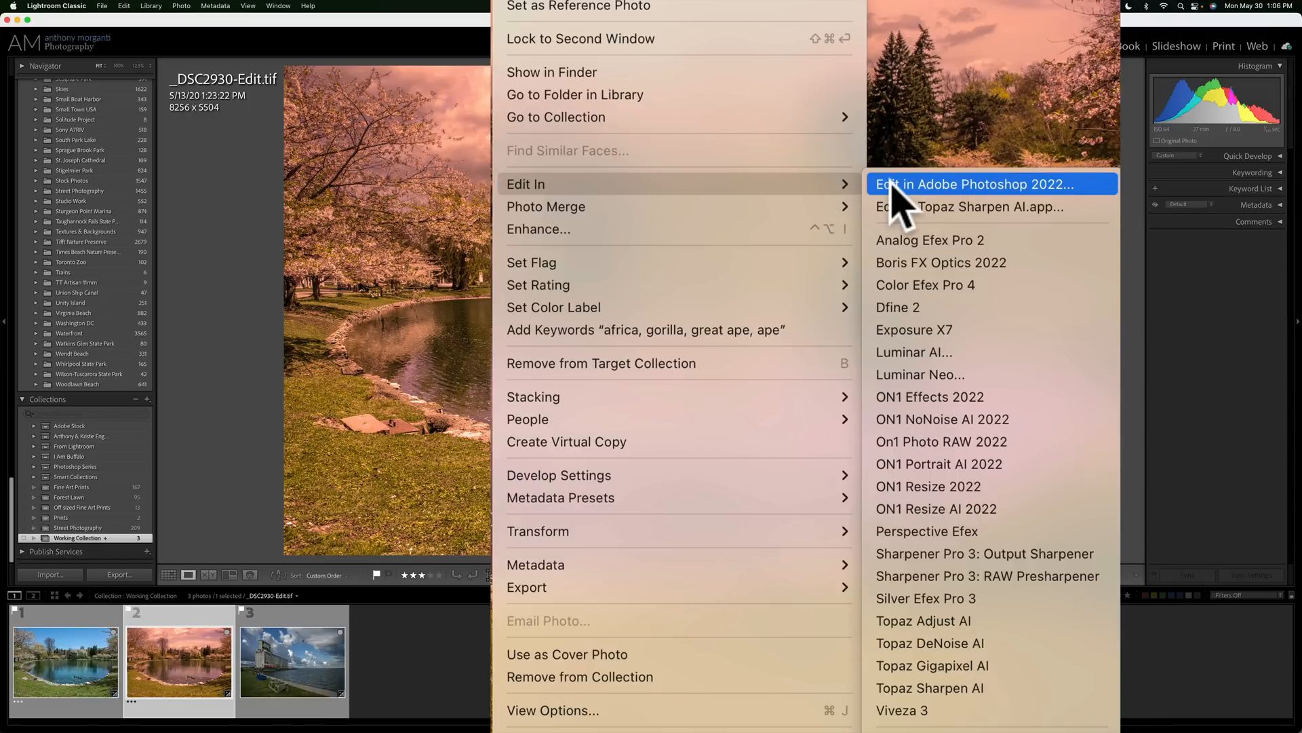
pyautogui.click(978, 184)
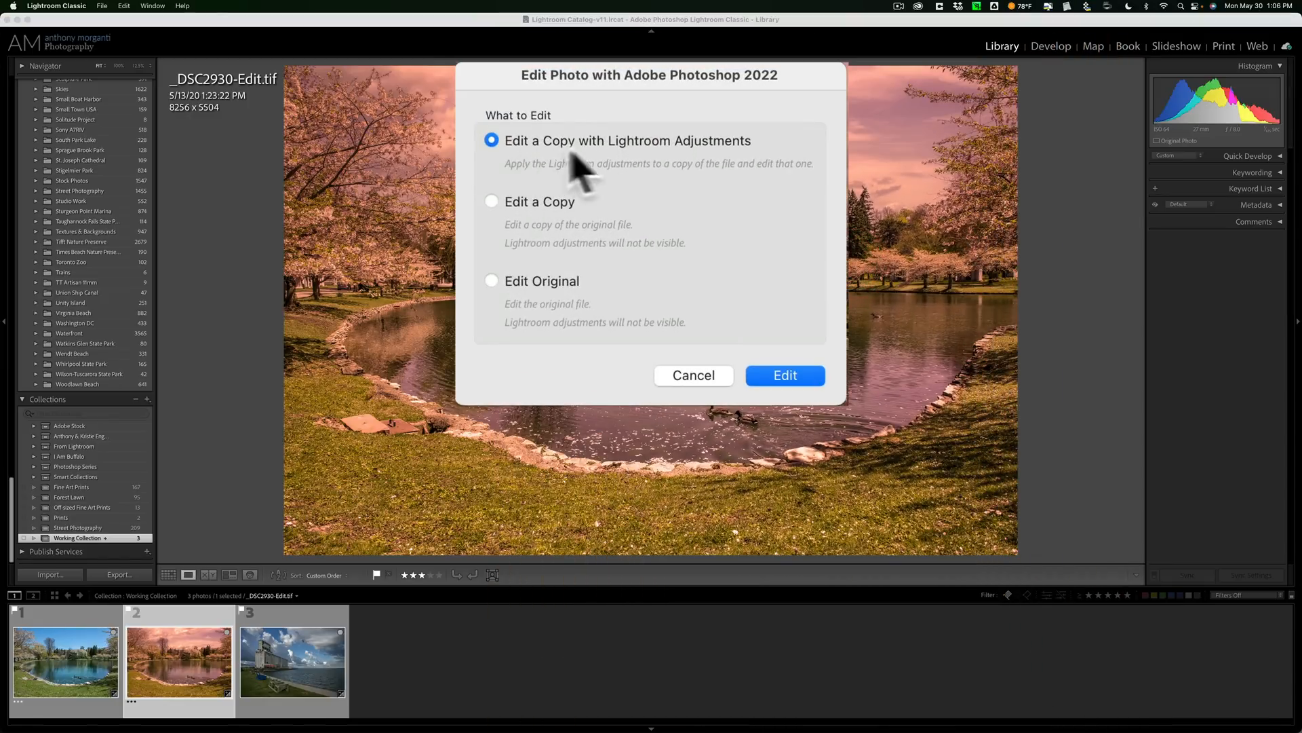
pyautogui.click(491, 201)
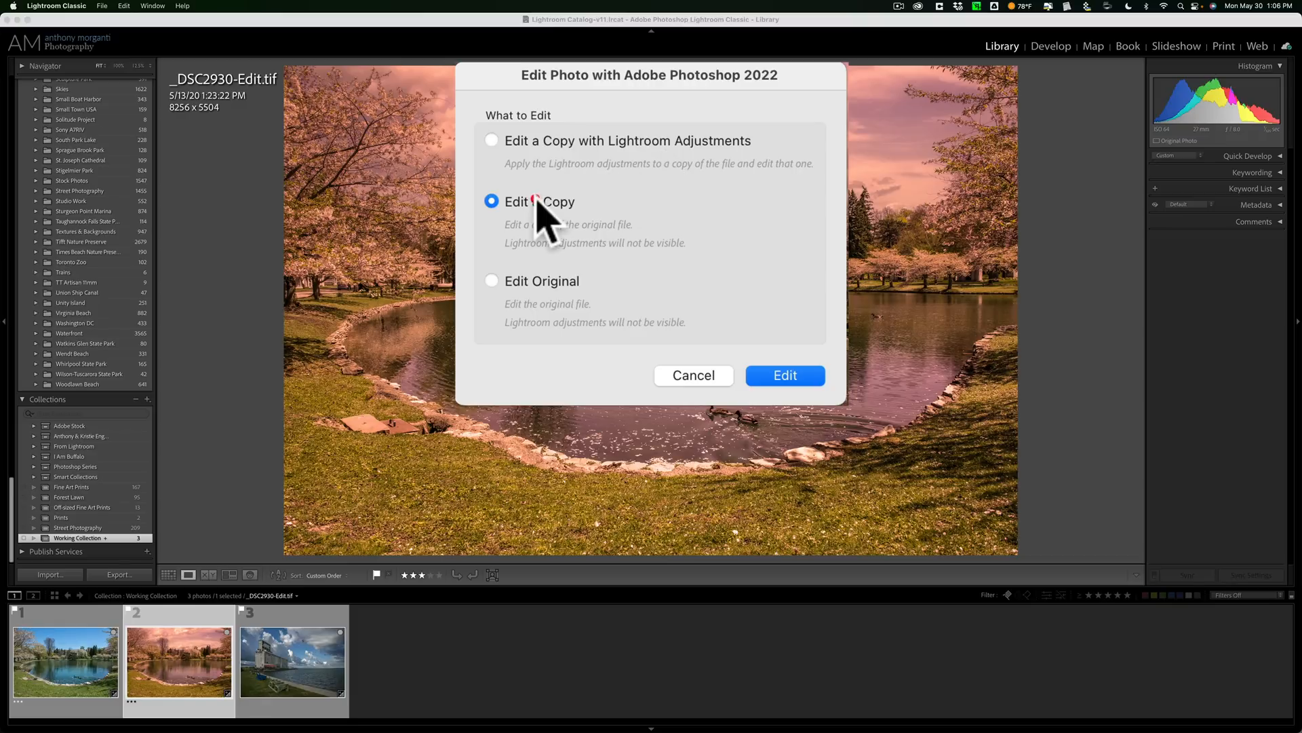
pyautogui.click(492, 281)
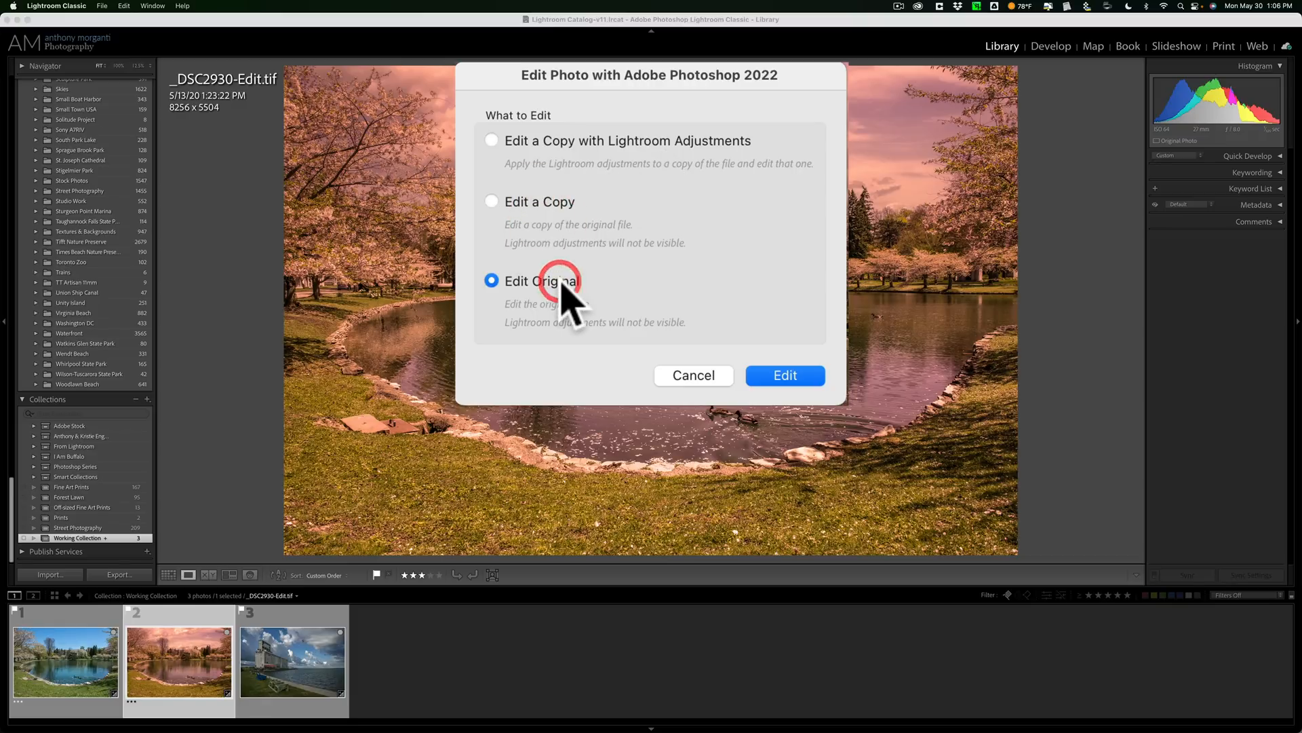
pyautogui.moveTo(743, 287)
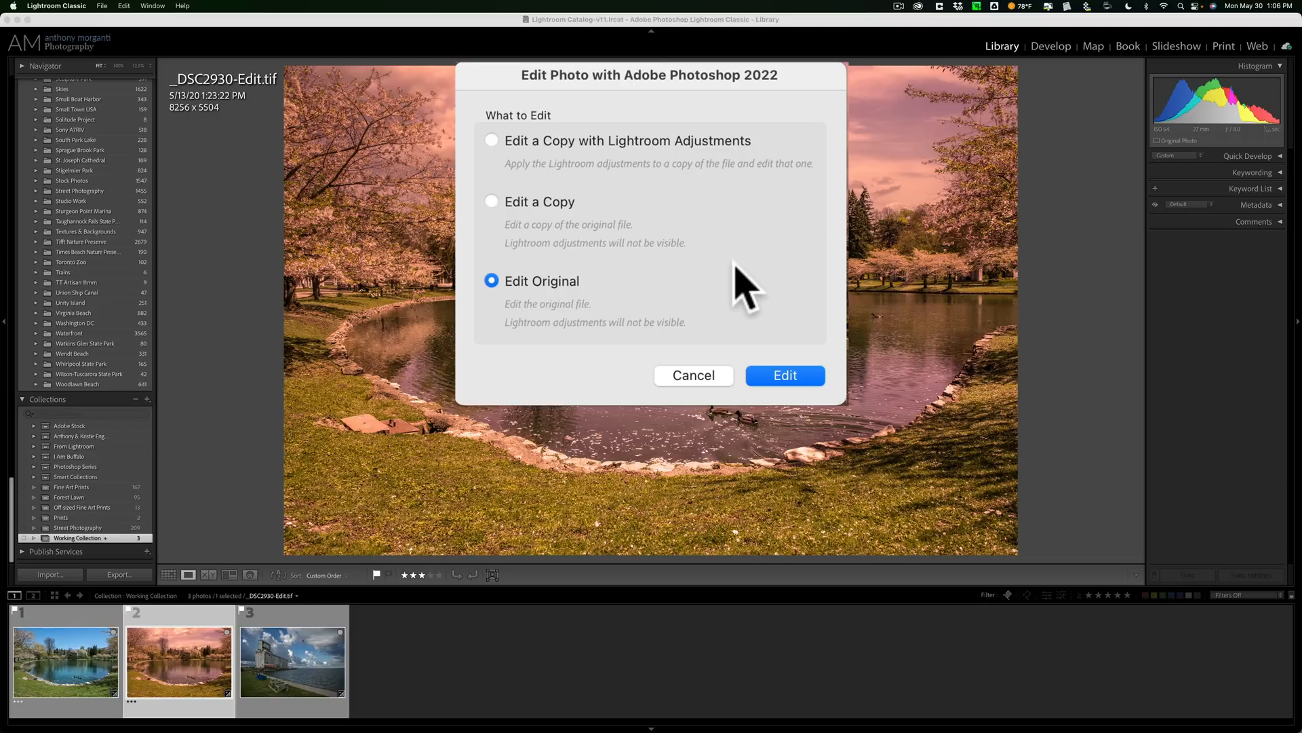
pyautogui.moveTo(594, 299)
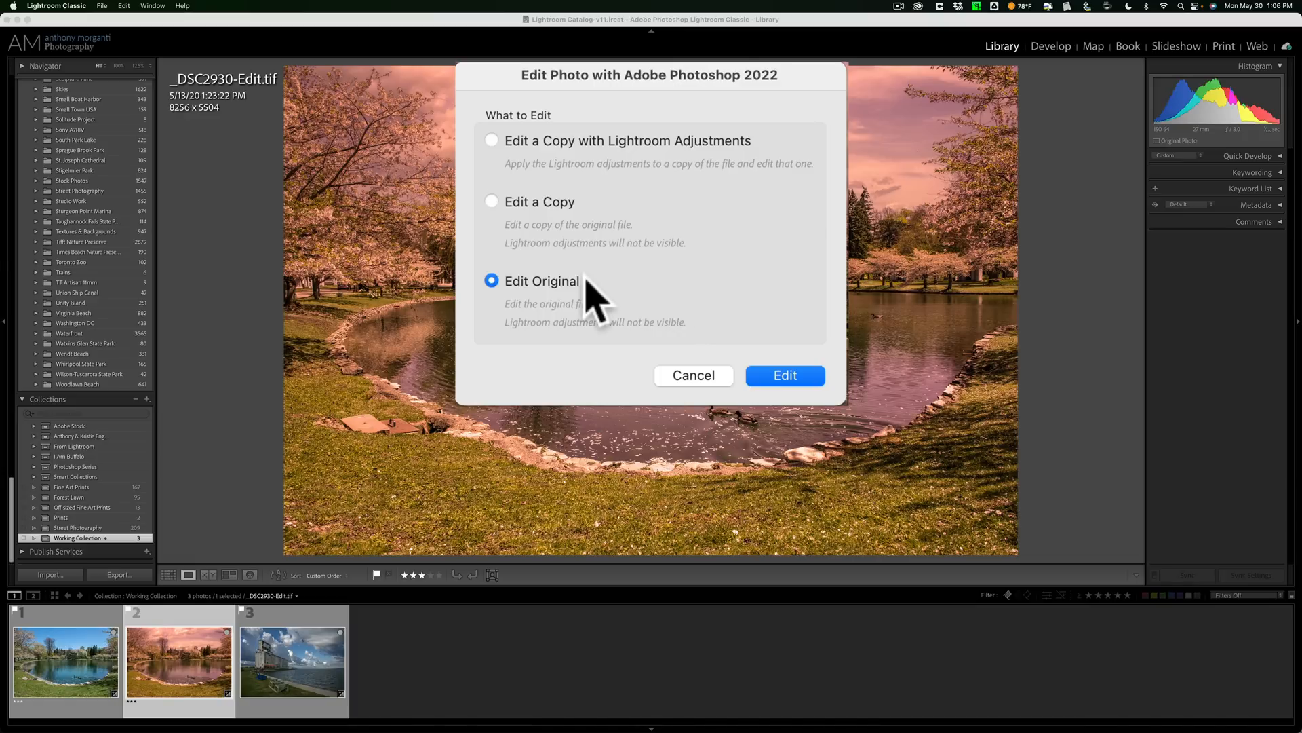
pyautogui.moveTo(548, 216)
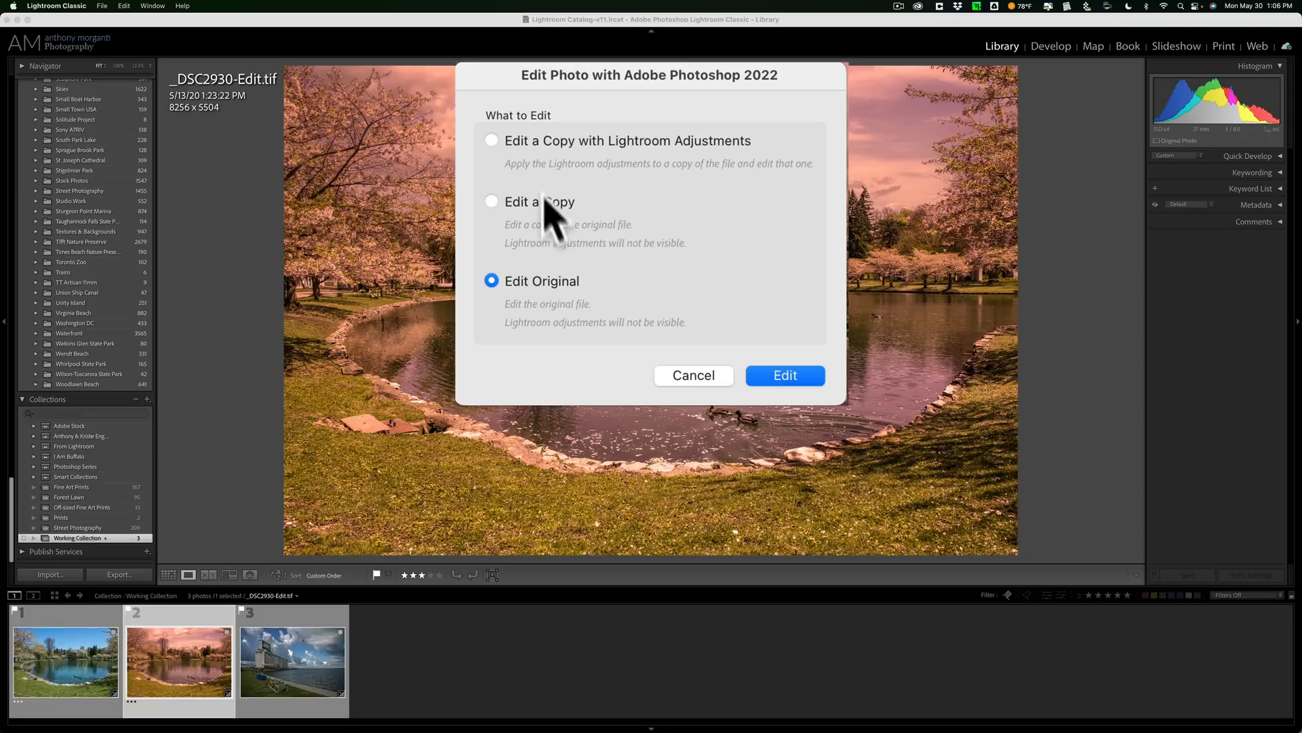
pyautogui.moveTo(532, 175)
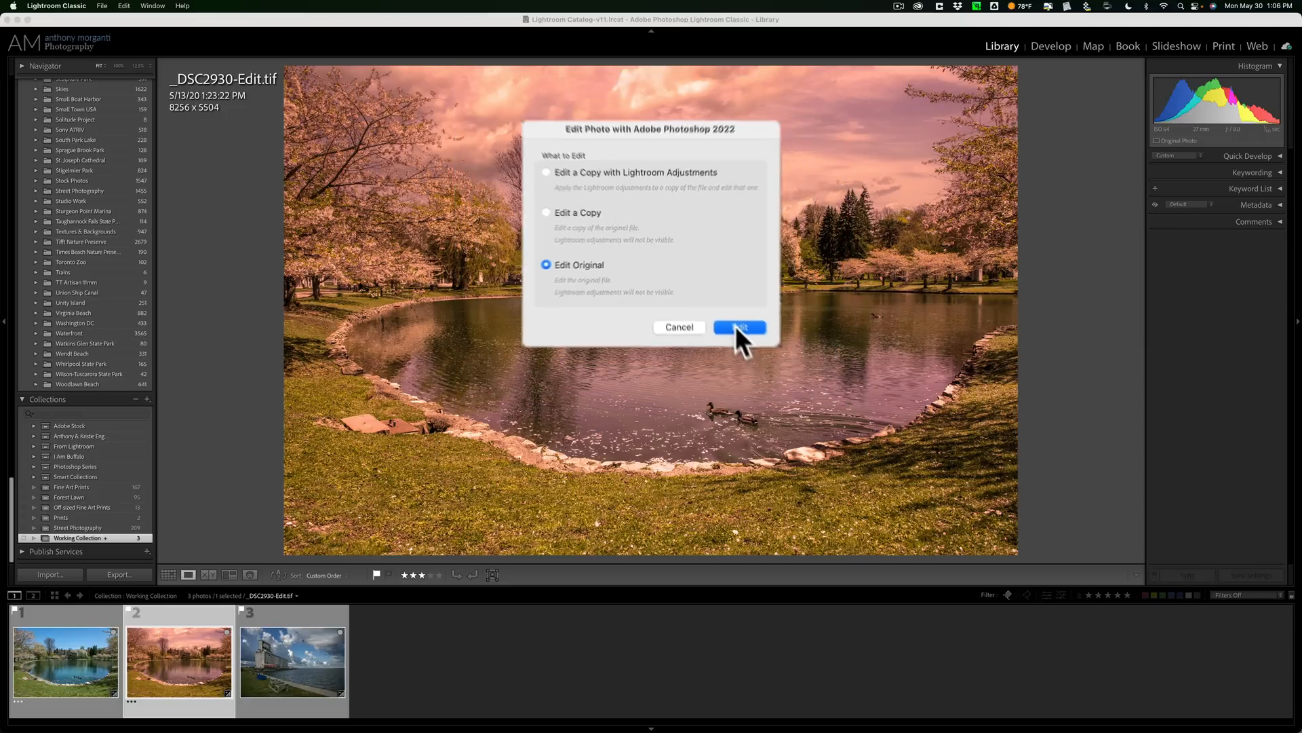
# Open the original _DSC2930-Edit.tif with its Photo Filter and Background copy layers, and save it
pyautogui.click(738, 326)
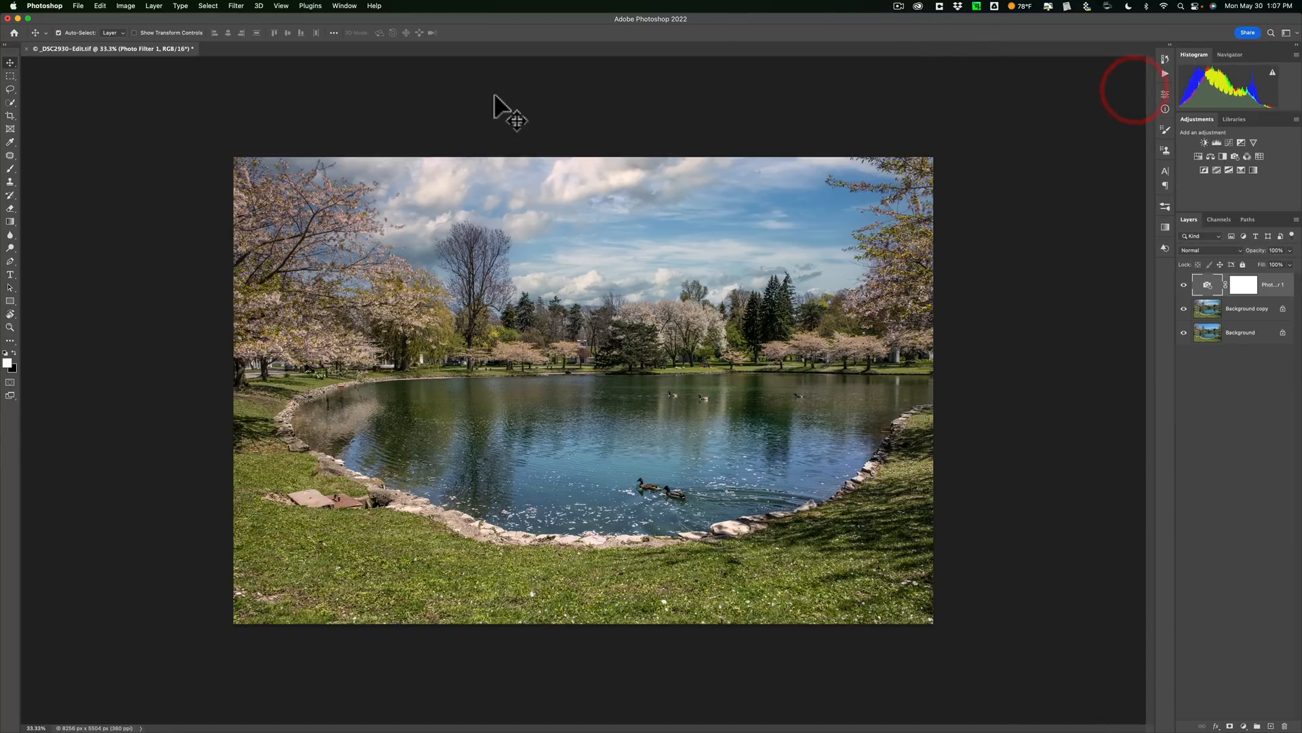
pyautogui.click(77, 6)
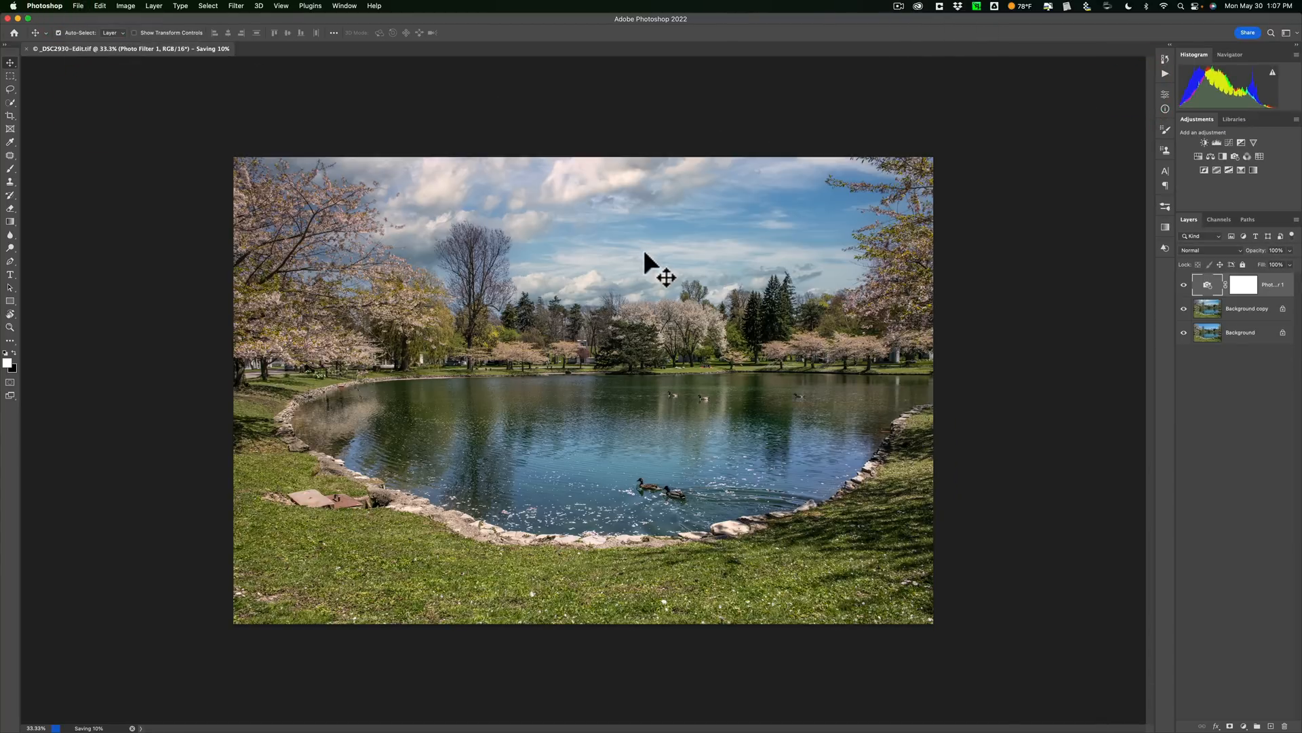
pyautogui.moveTo(225, 62)
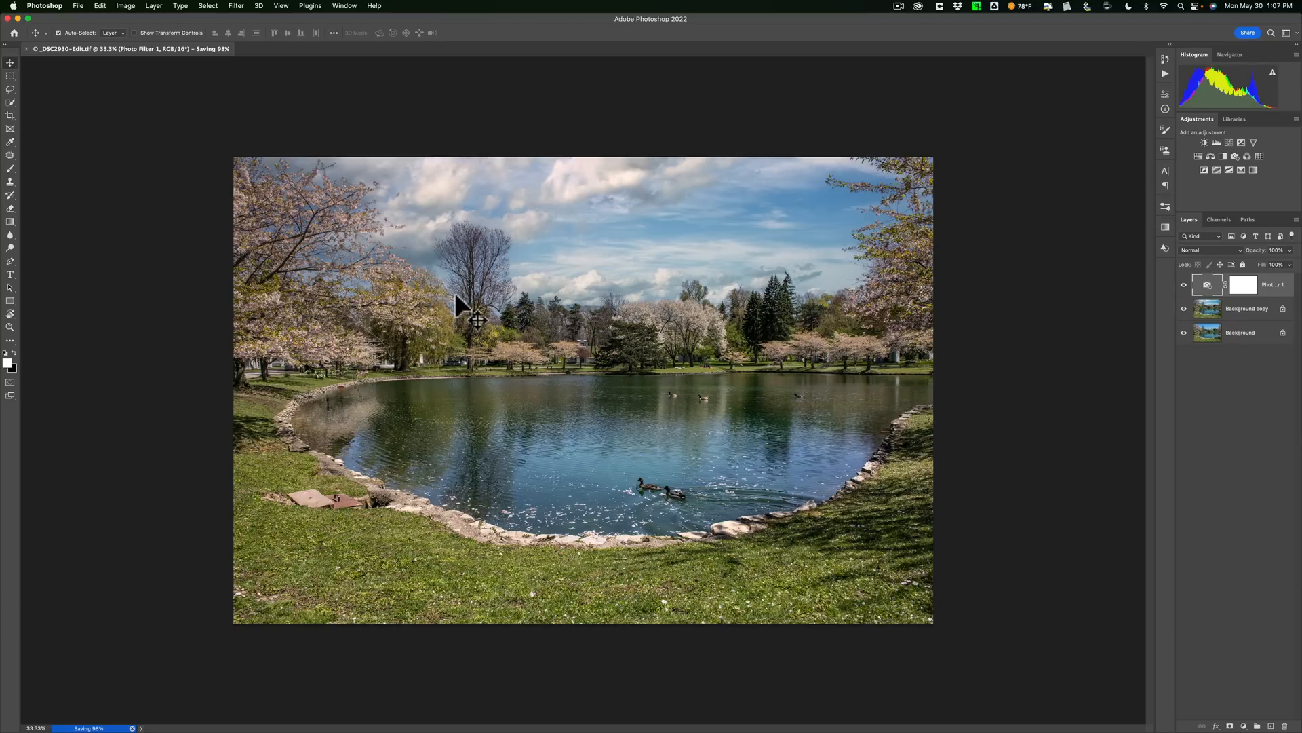
pyautogui.moveTo(462, 306)
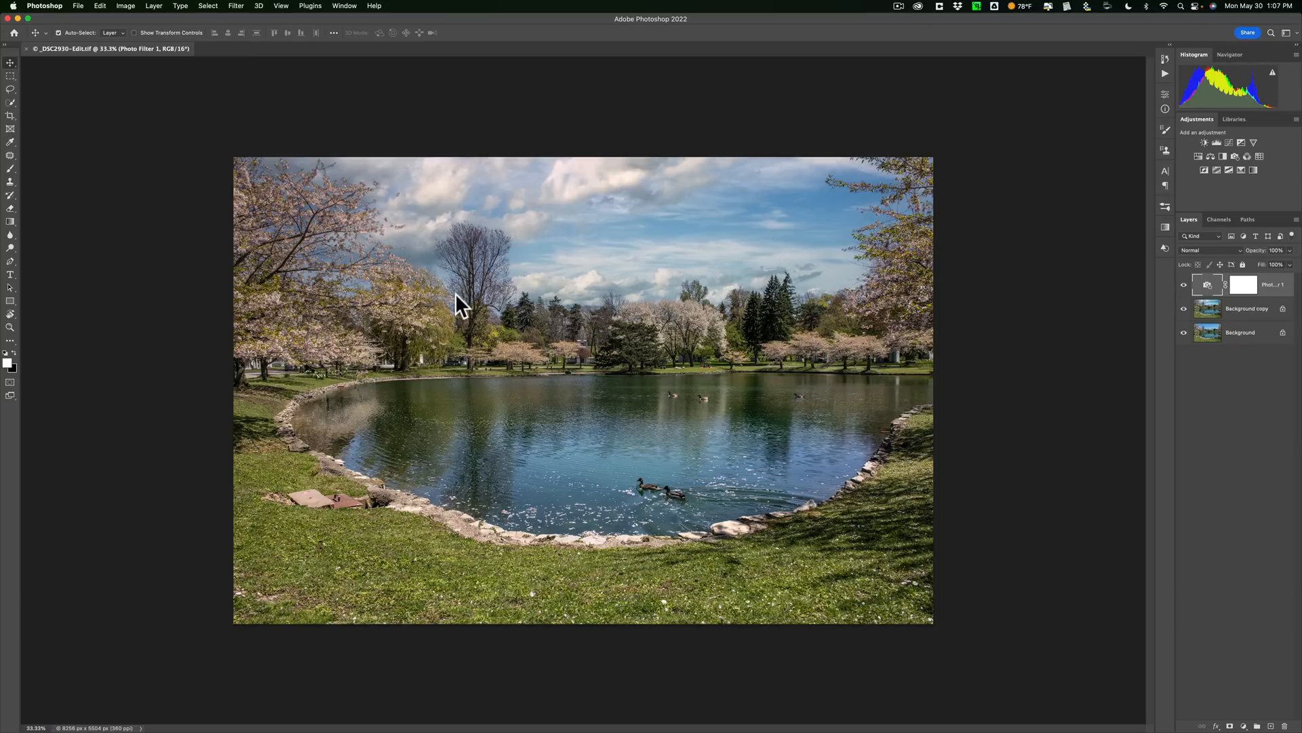
# Quit Photoshop, then send _DSC2930-Edit.tif from Lightroom to Photoshop 2022 again
pyautogui.press('cmd+q')
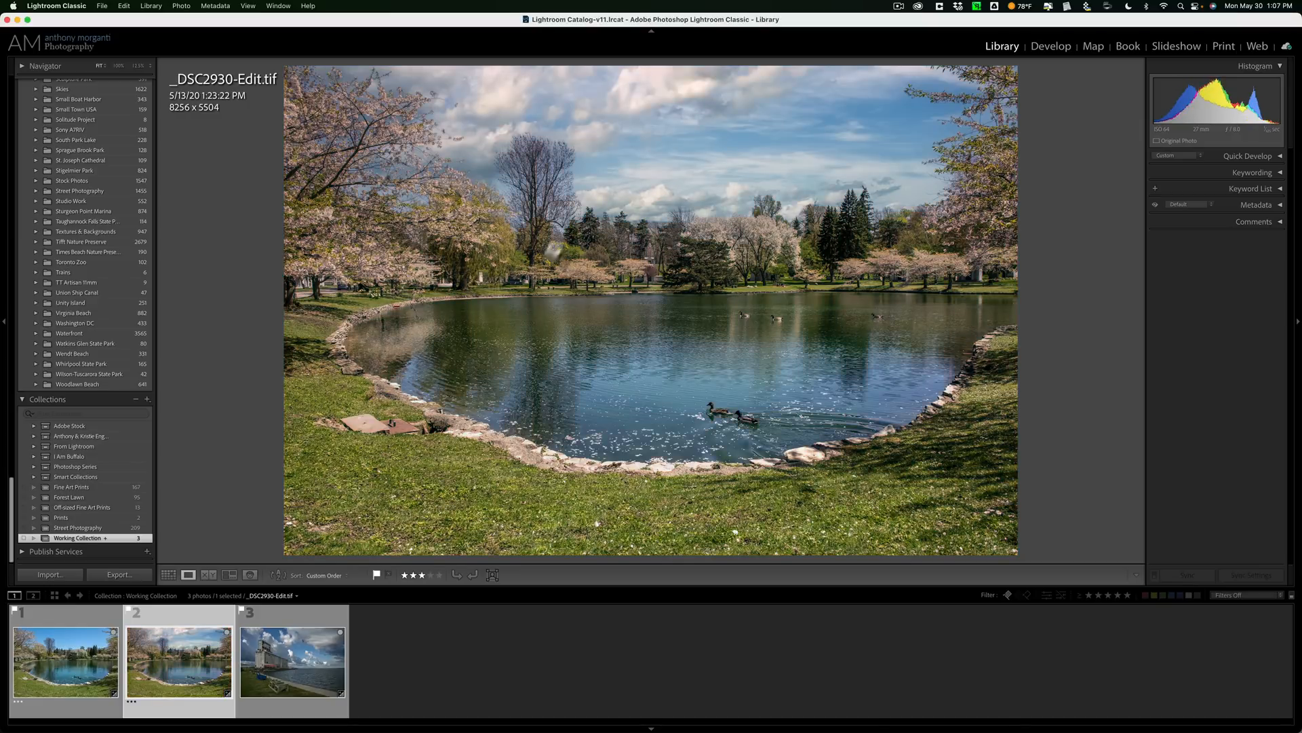
pyautogui.moveTo(684, 222)
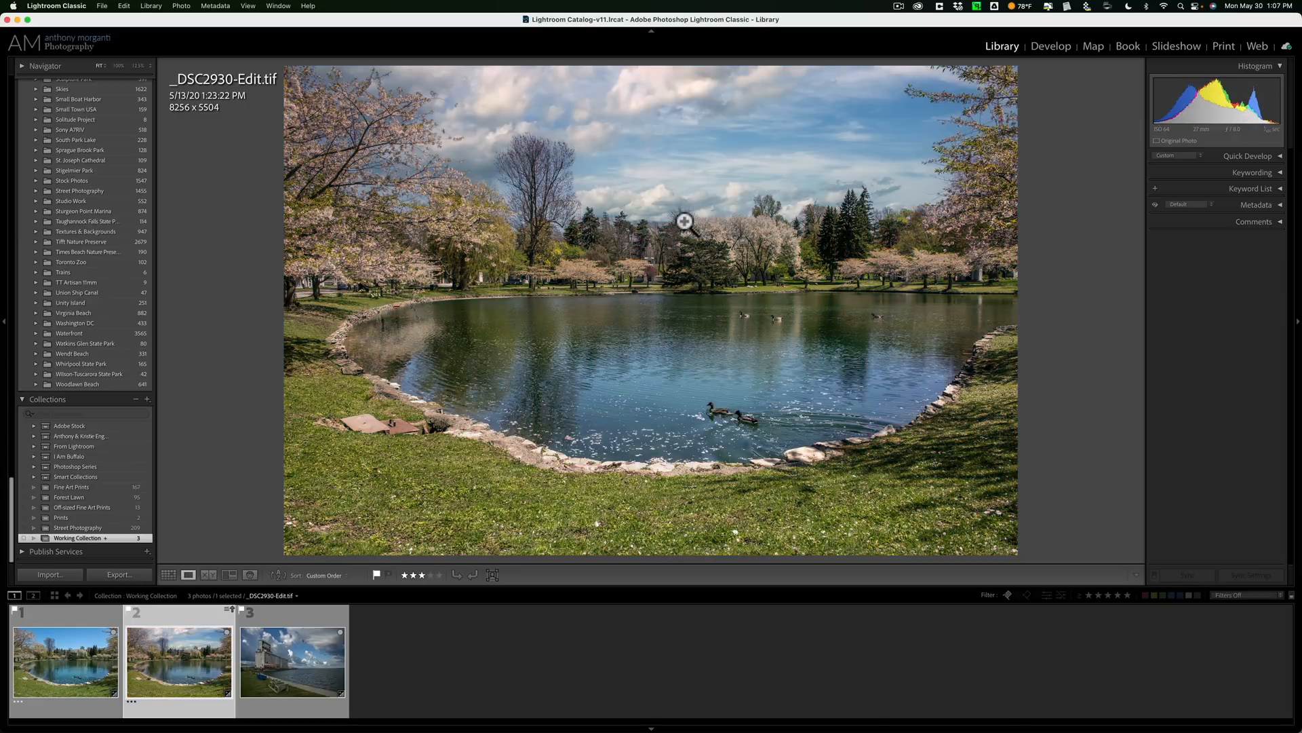
pyautogui.moveTo(660, 226)
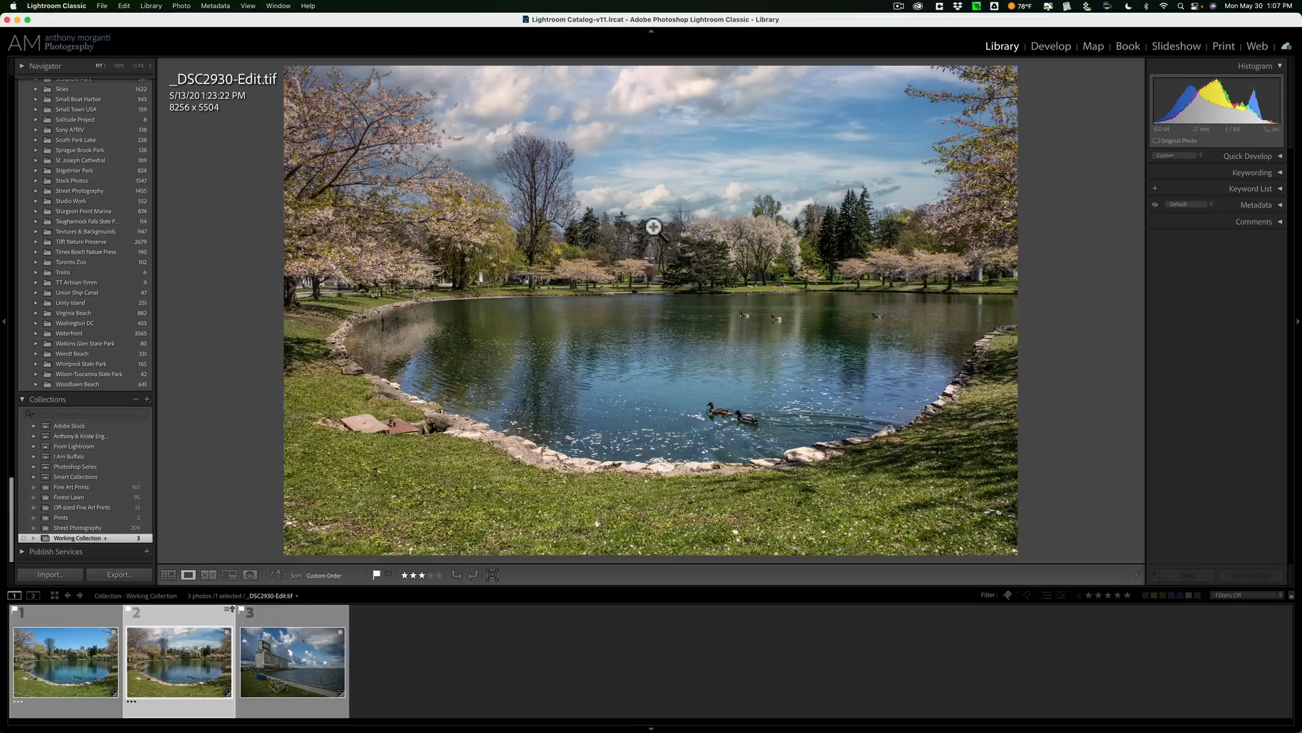
pyautogui.rightClick(655, 226)
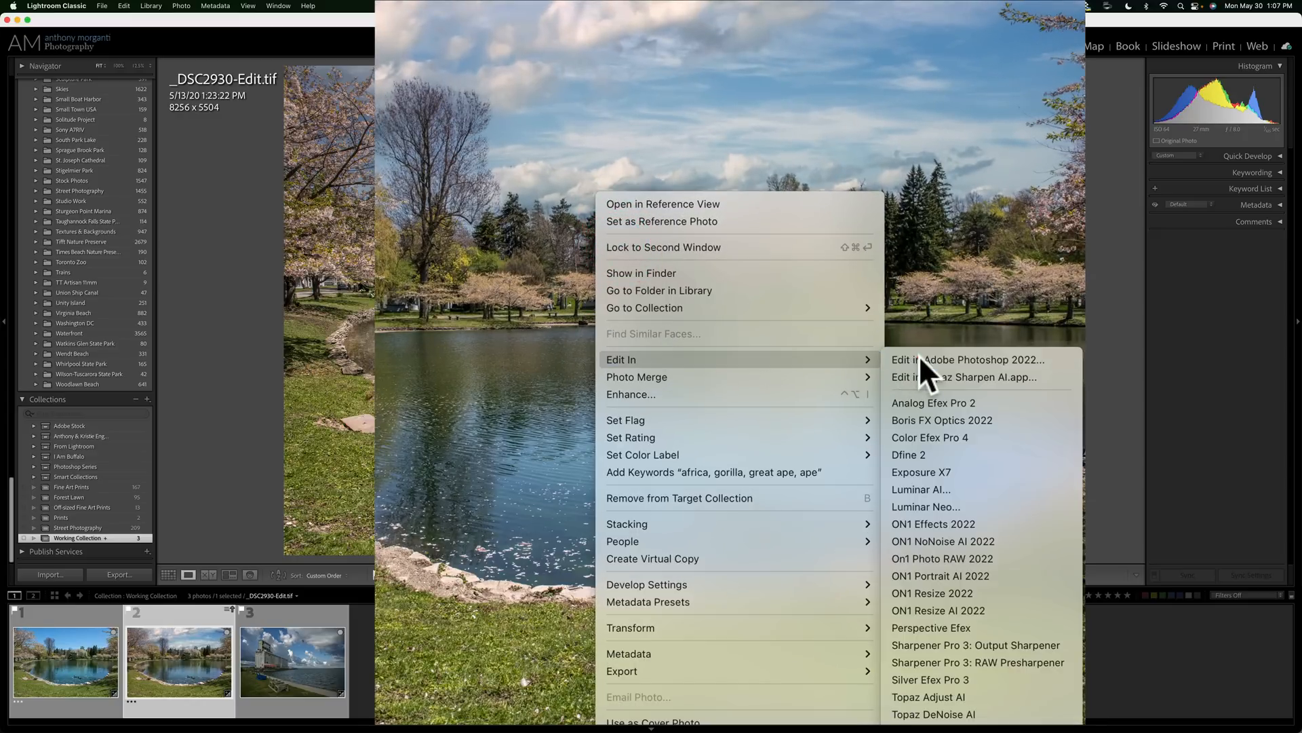
pyautogui.click(967, 358)
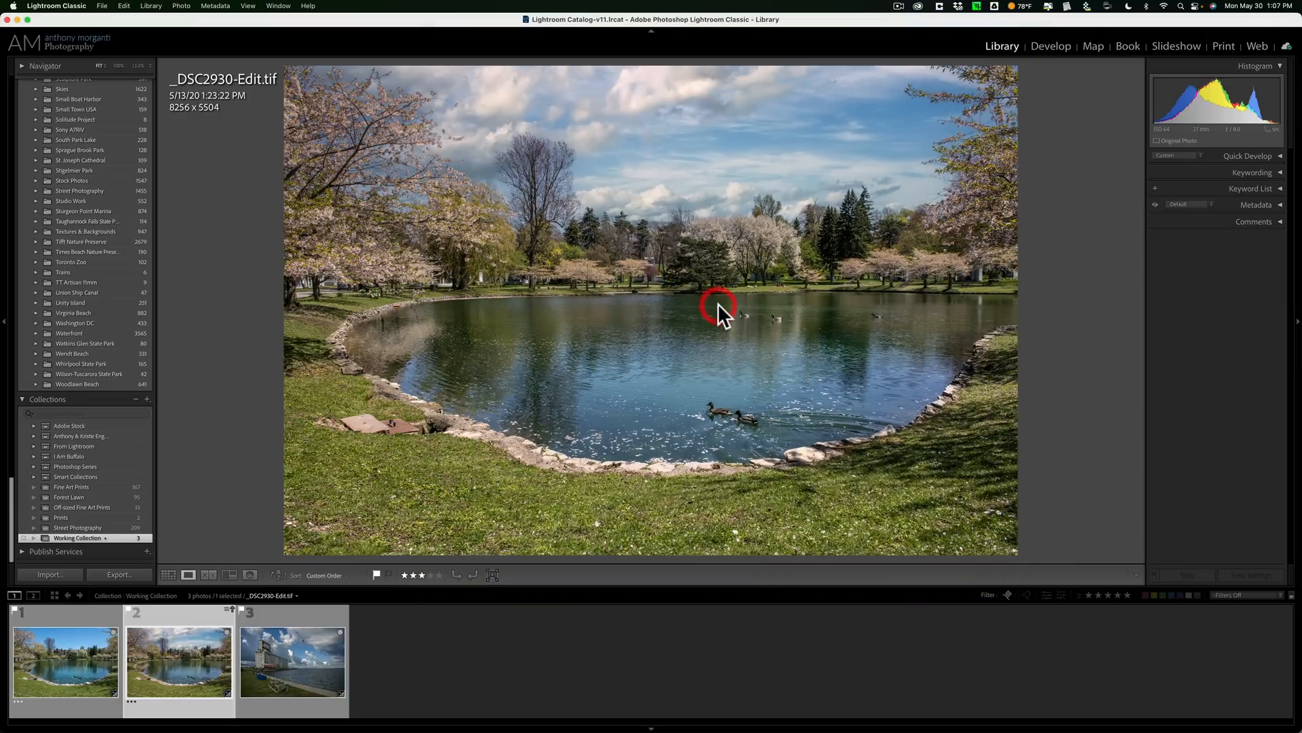
pyautogui.moveTo(720, 314)
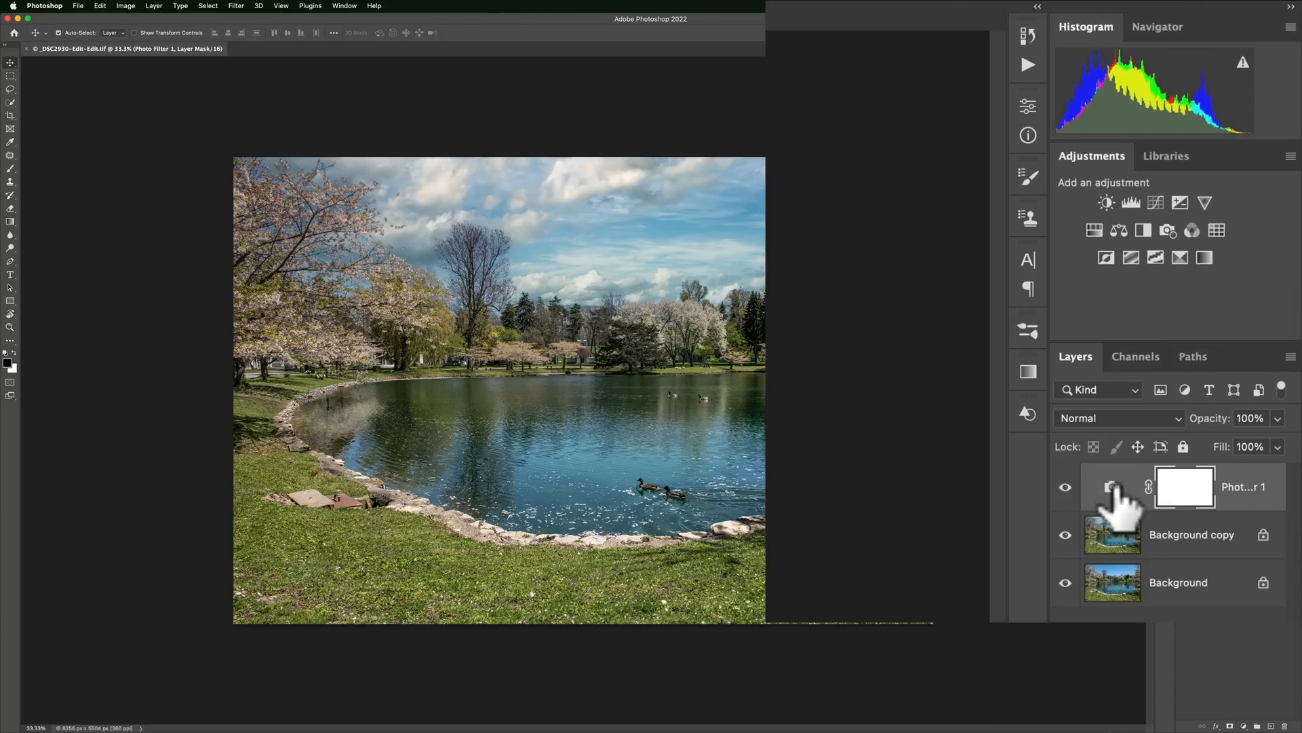
# Set the Photo Filter 1 warming filter density to 31%
pyautogui.click(1110, 487)
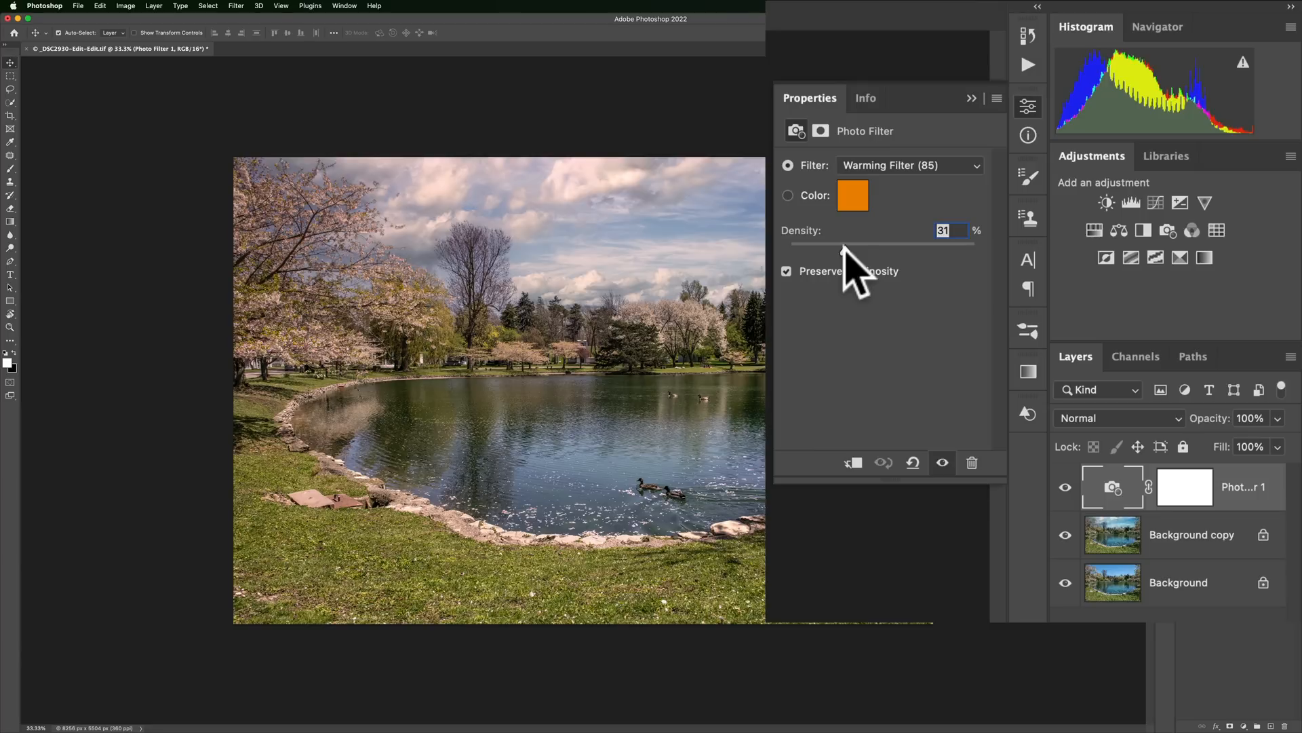
pyautogui.click(970, 98)
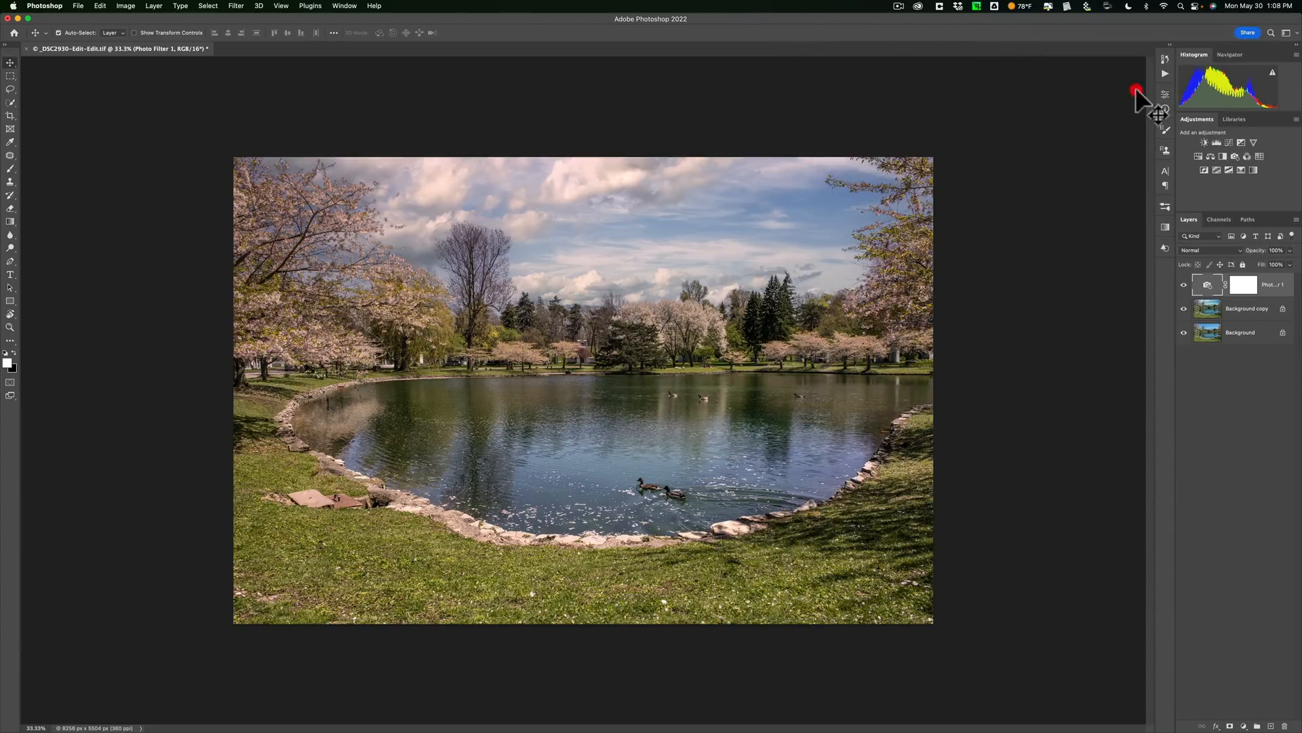
pyautogui.moveTo(93, 29)
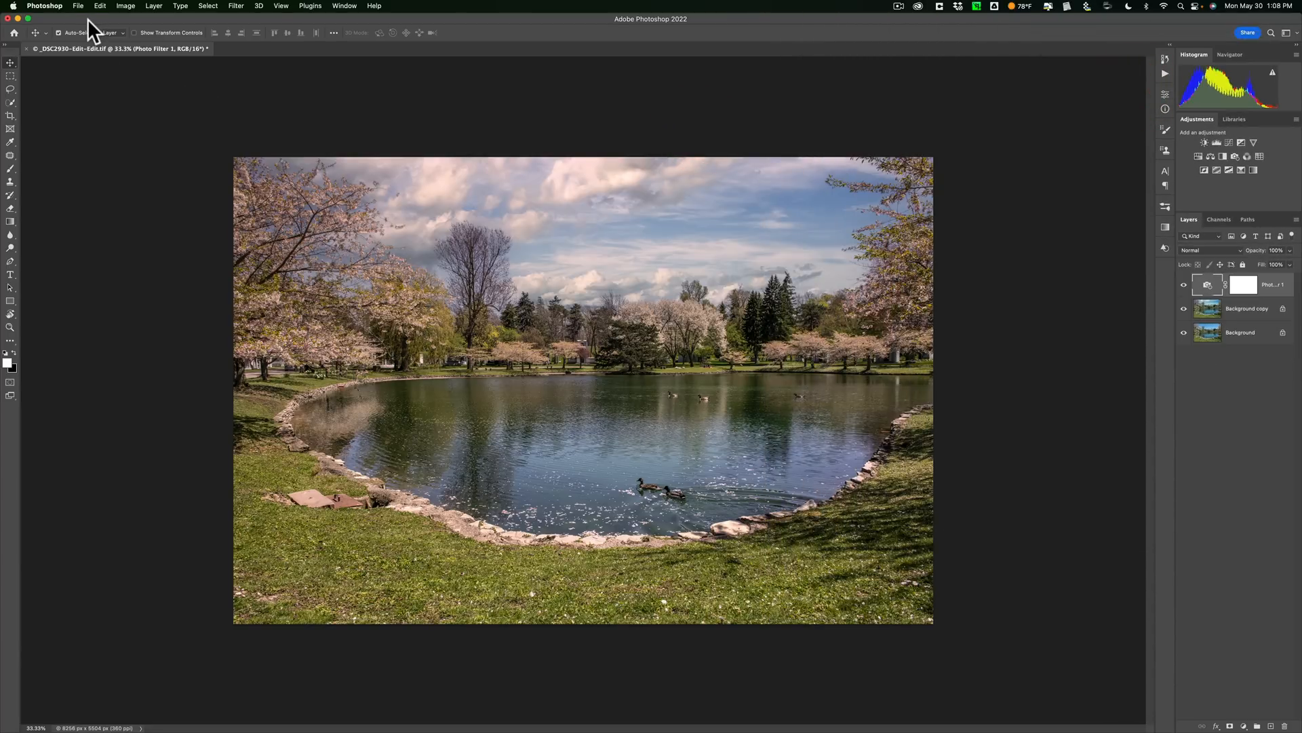
pyautogui.moveTo(79, 26)
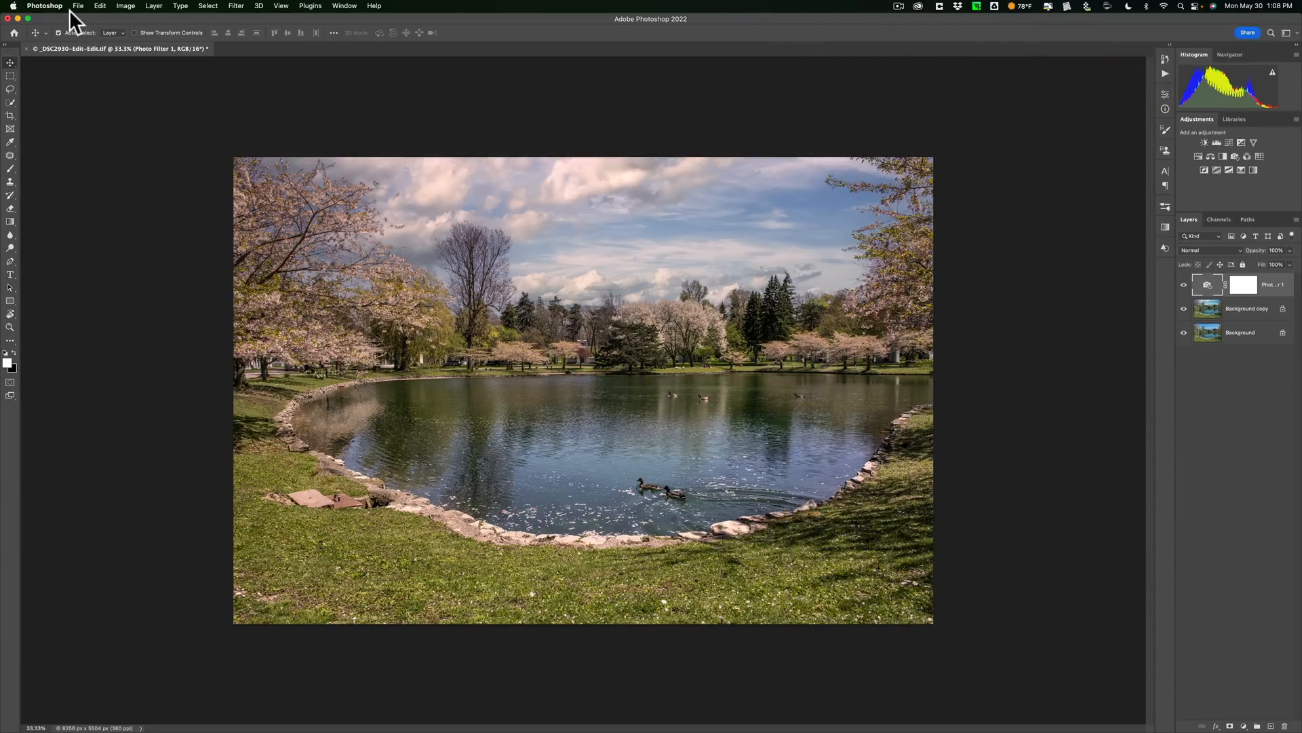
# Quit Photoshop, saving changes to _DSC2930-Edit-Edit.tif
pyautogui.click(77, 6)
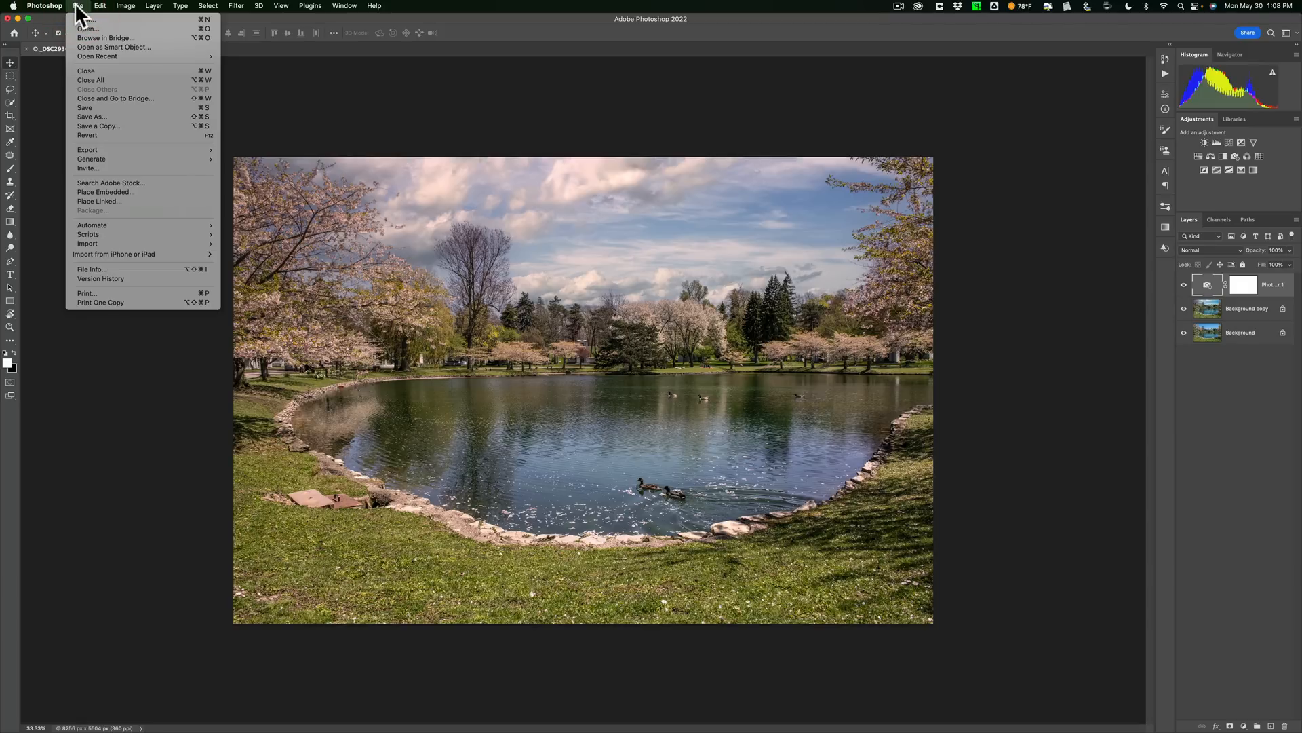
pyautogui.moveTo(107, 192)
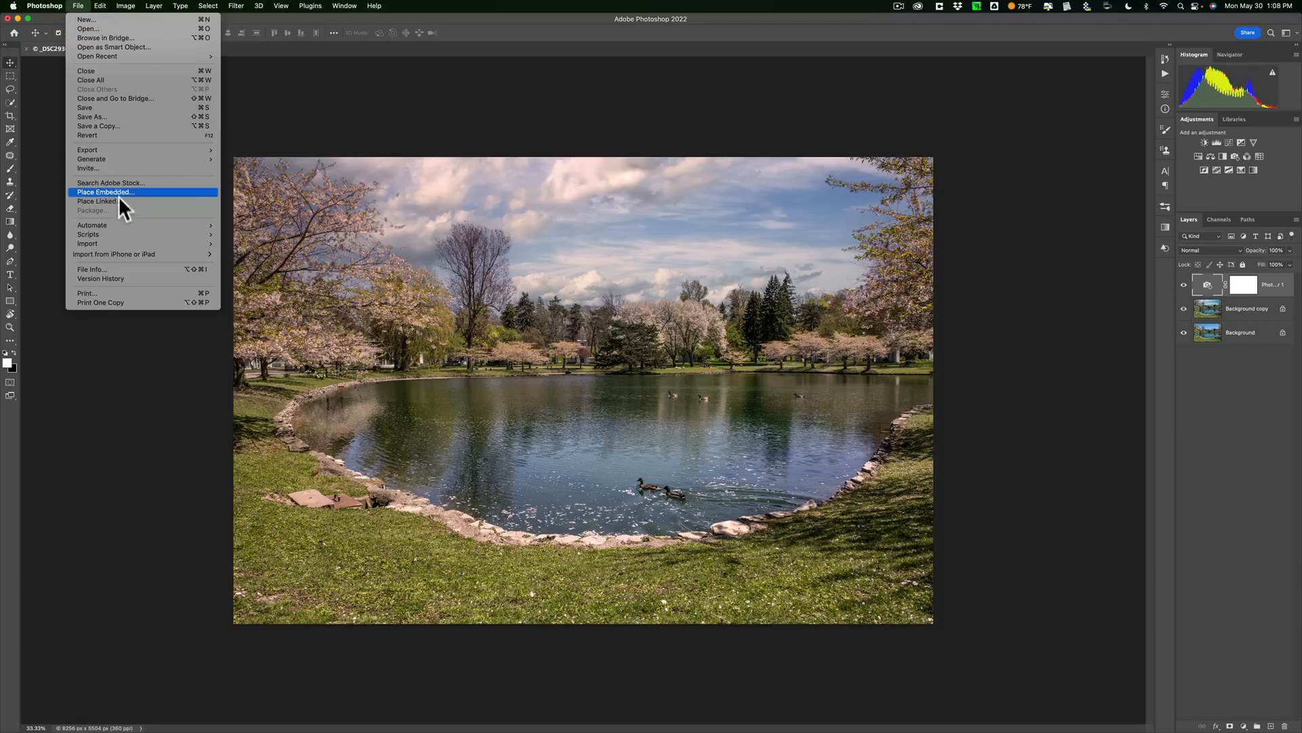
pyautogui.click(44, 6)
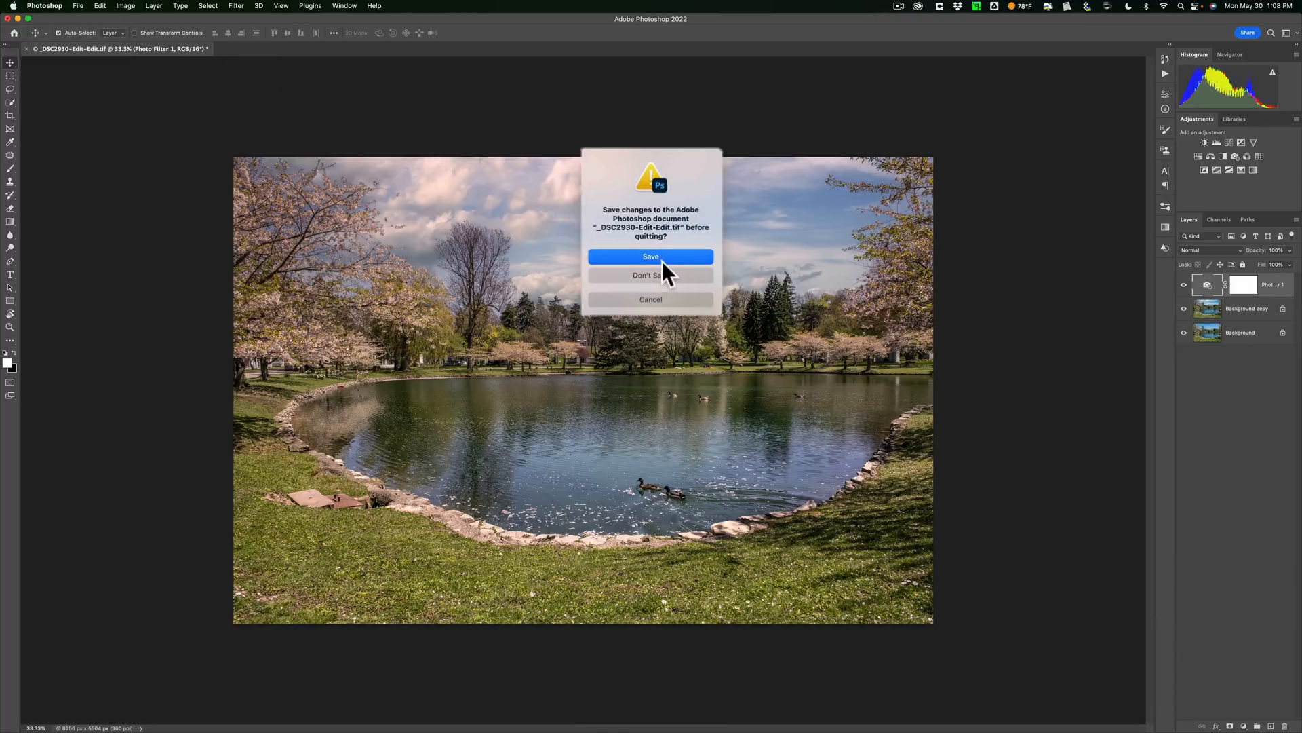
pyautogui.click(651, 255)
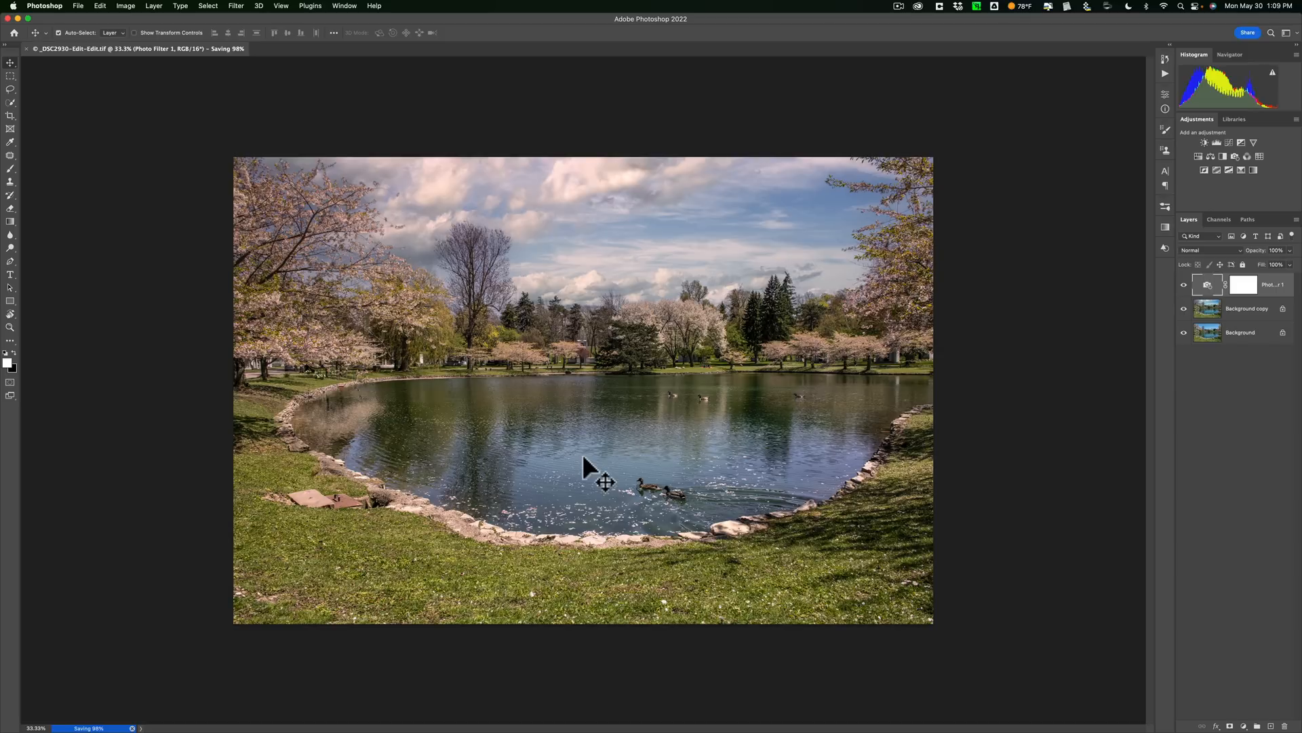
pyautogui.moveTo(589, 466)
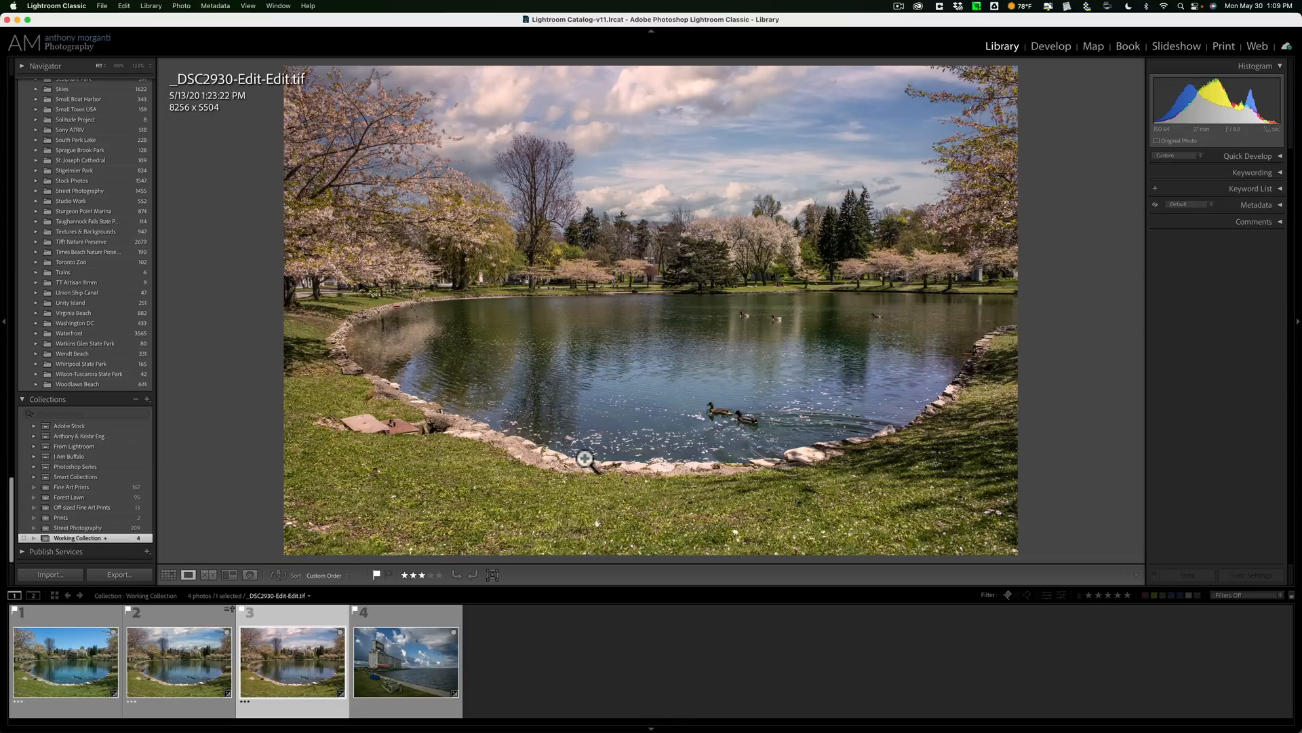
pyautogui.moveTo(295, 647)
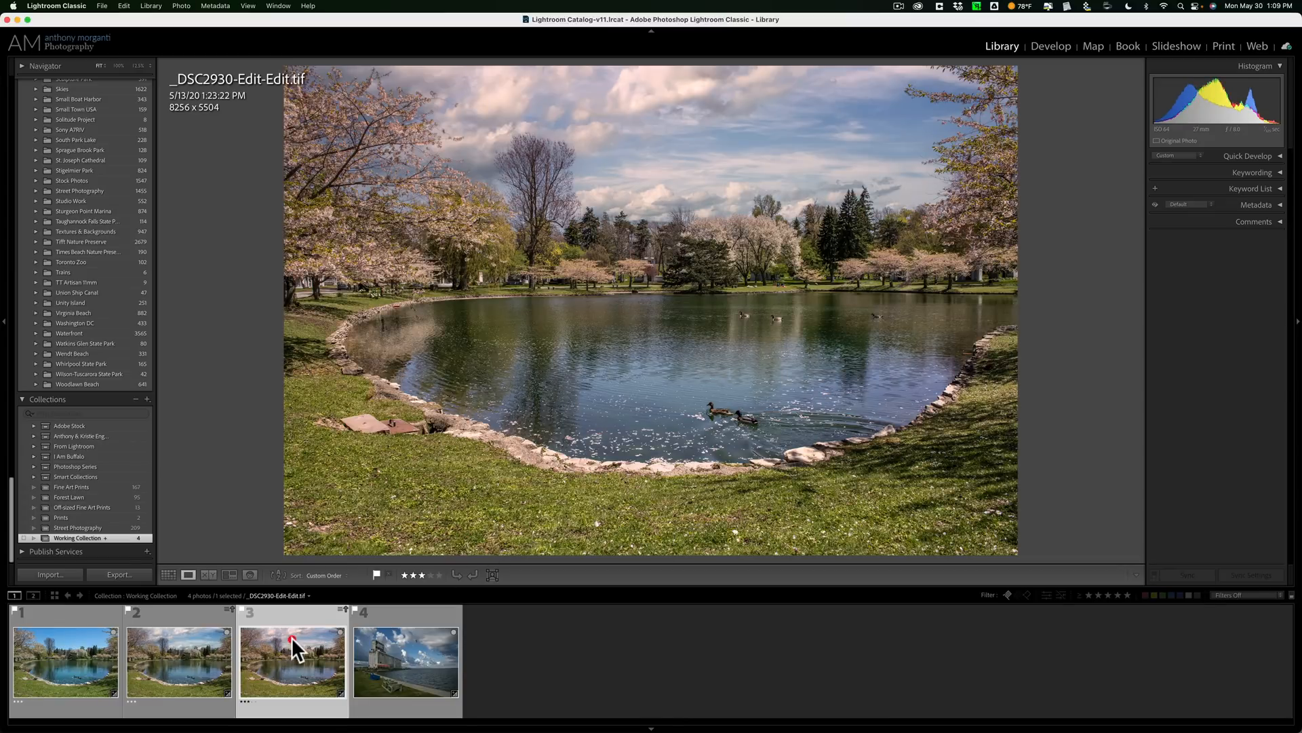
# Compare filmstrip versions, then edit a copy with Lightroom adjustments in Photoshop 2022
pyautogui.click(177, 660)
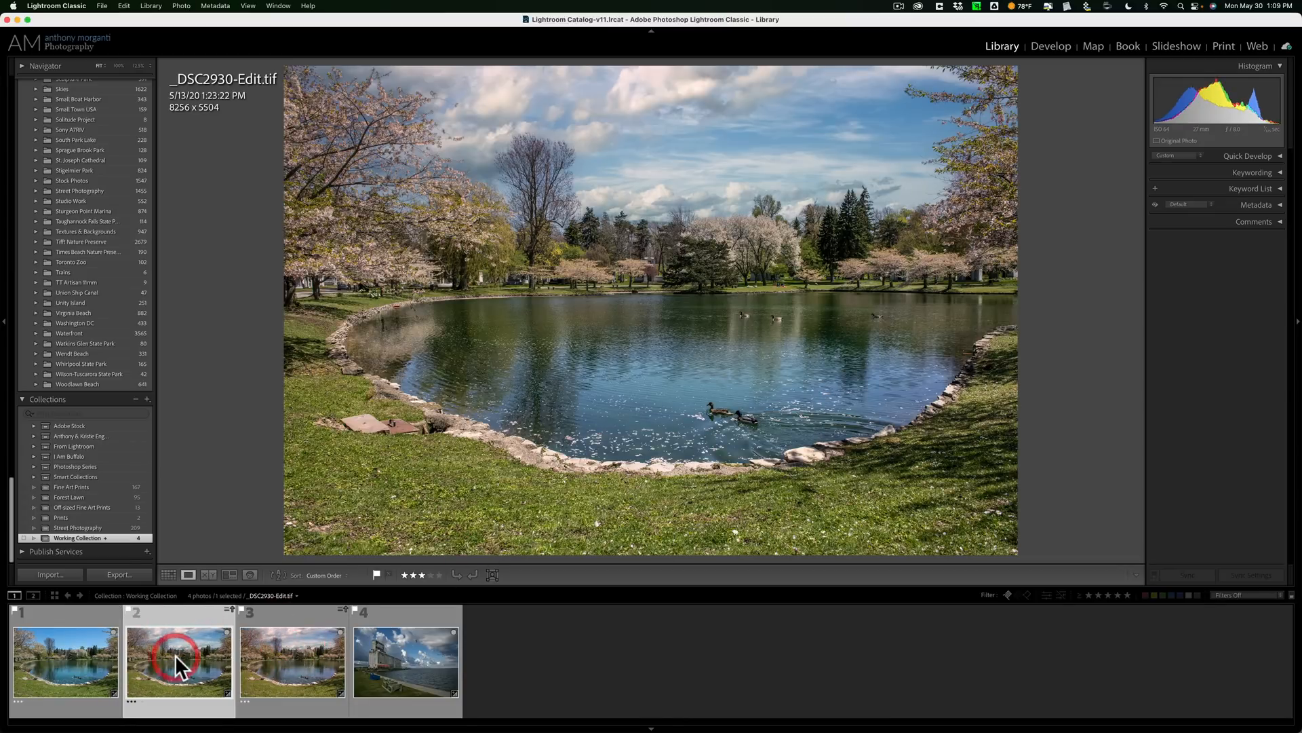
pyautogui.click(292, 660)
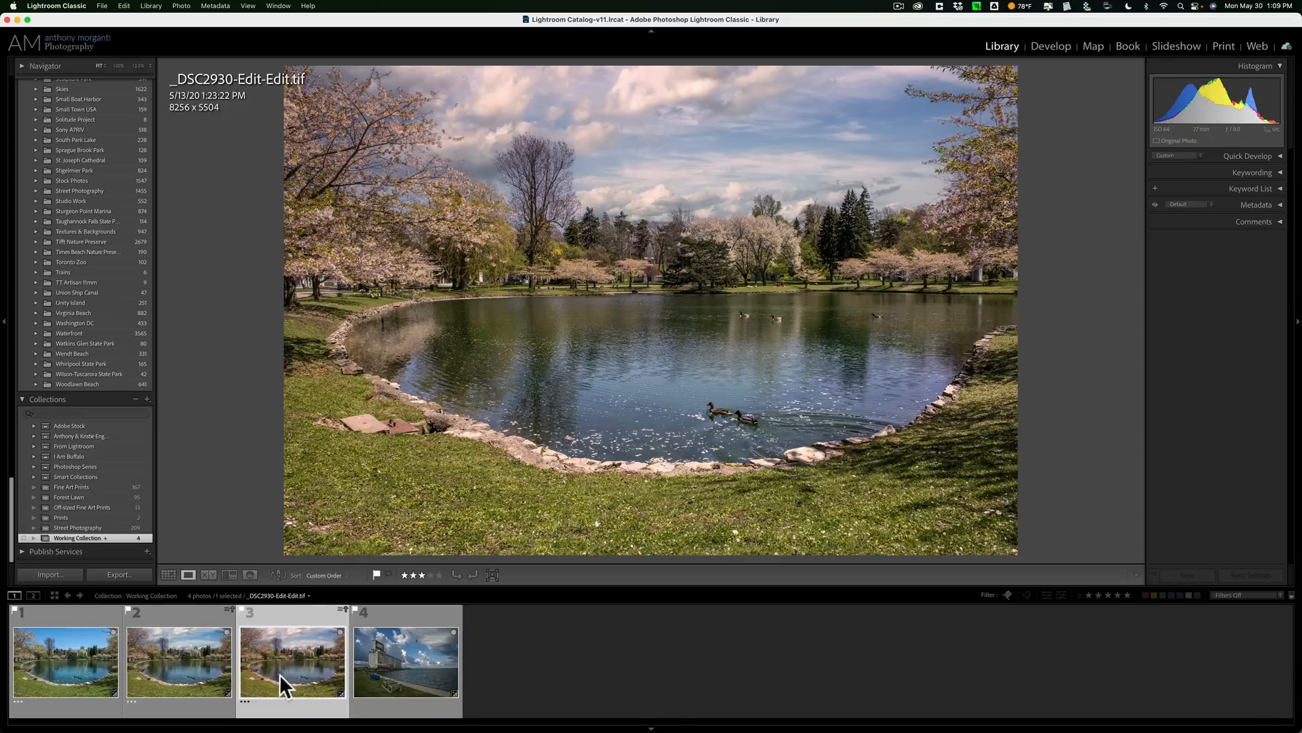
pyautogui.rightClick(648, 270)
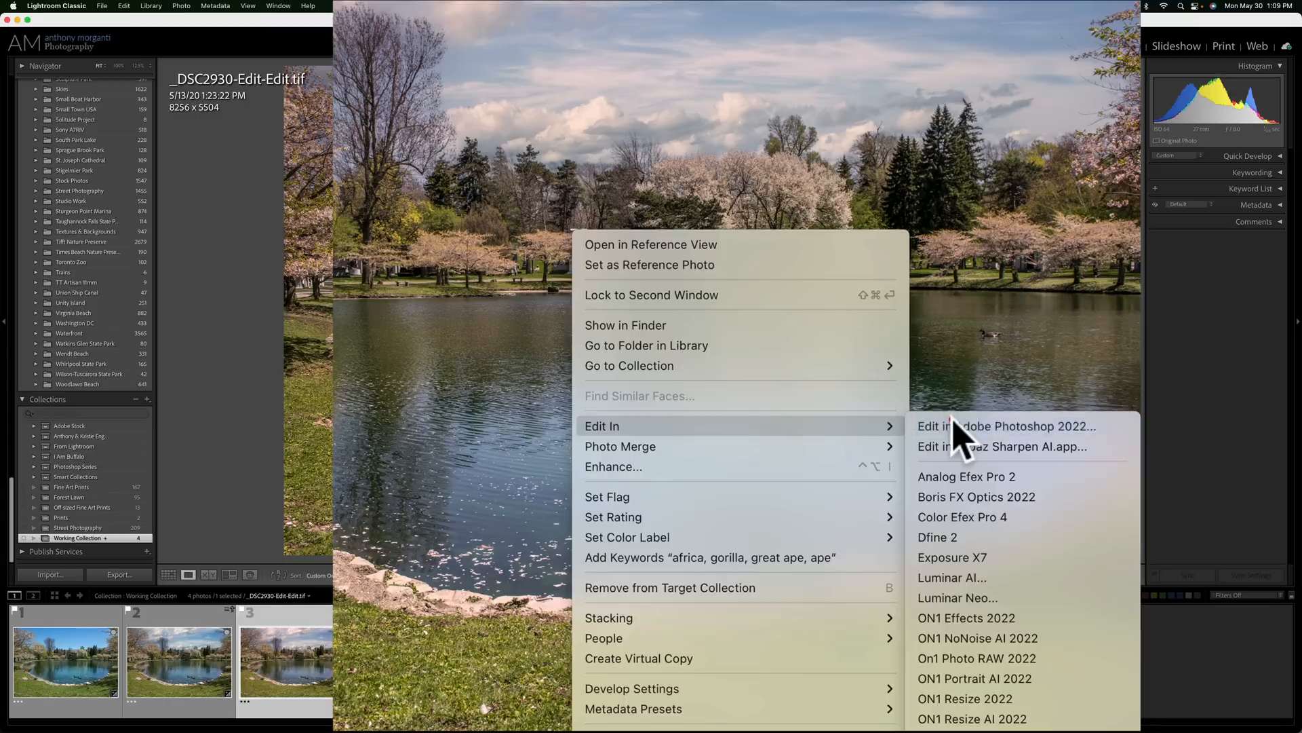
pyautogui.click(1005, 425)
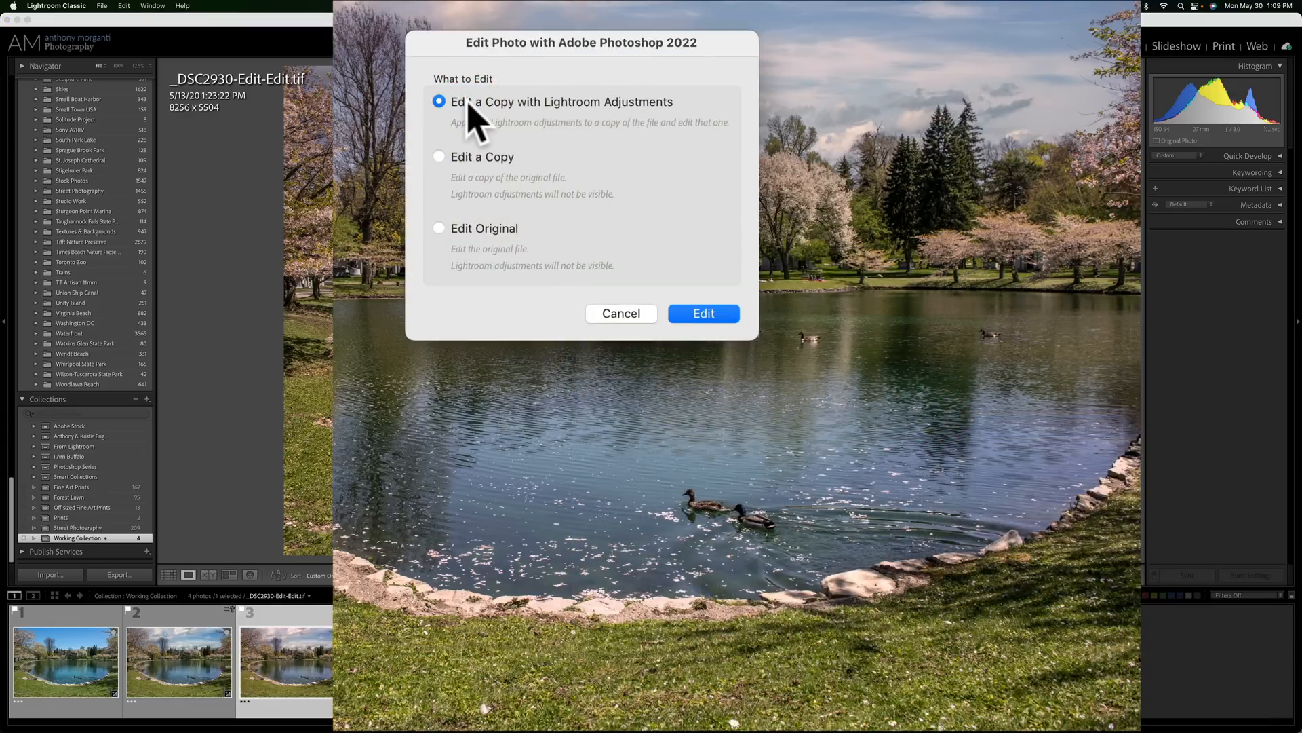
pyautogui.moveTo(544, 195)
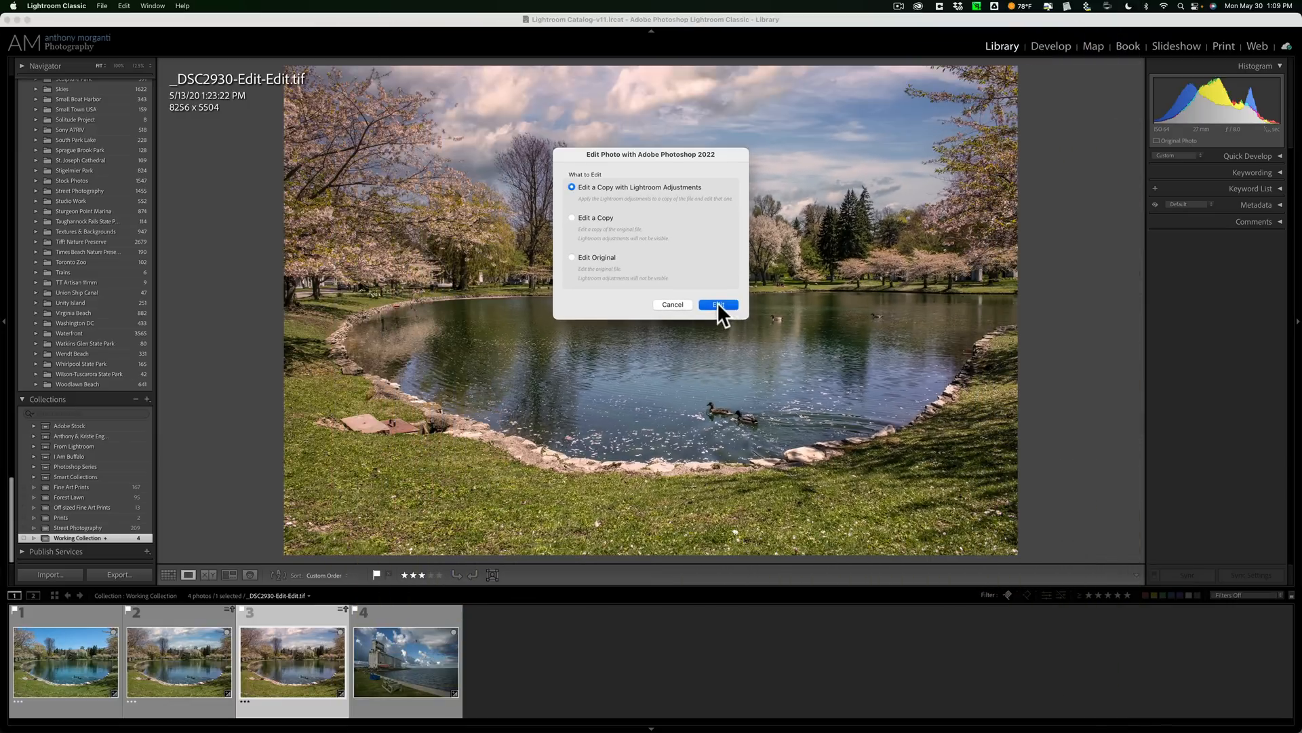
pyautogui.click(718, 304)
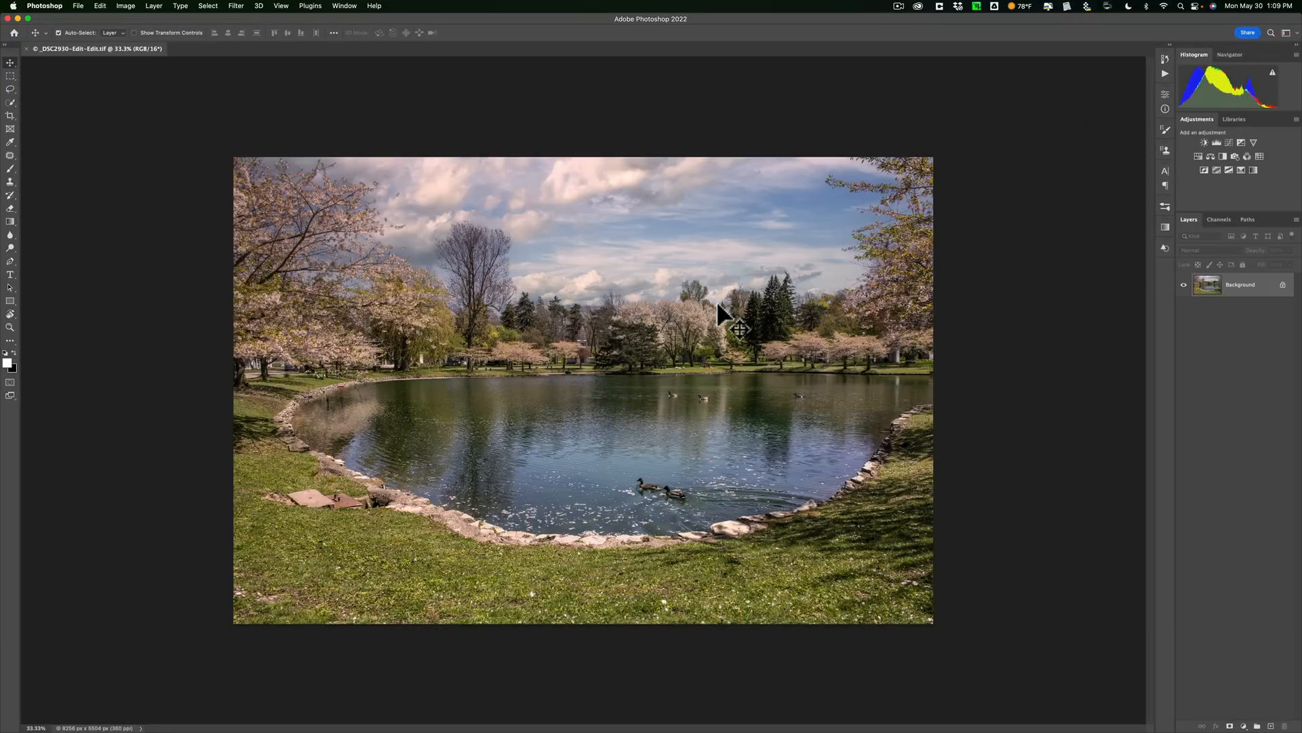
# Select the single locked Background layer of the flattened lake photo copy
pyautogui.click(1188, 219)
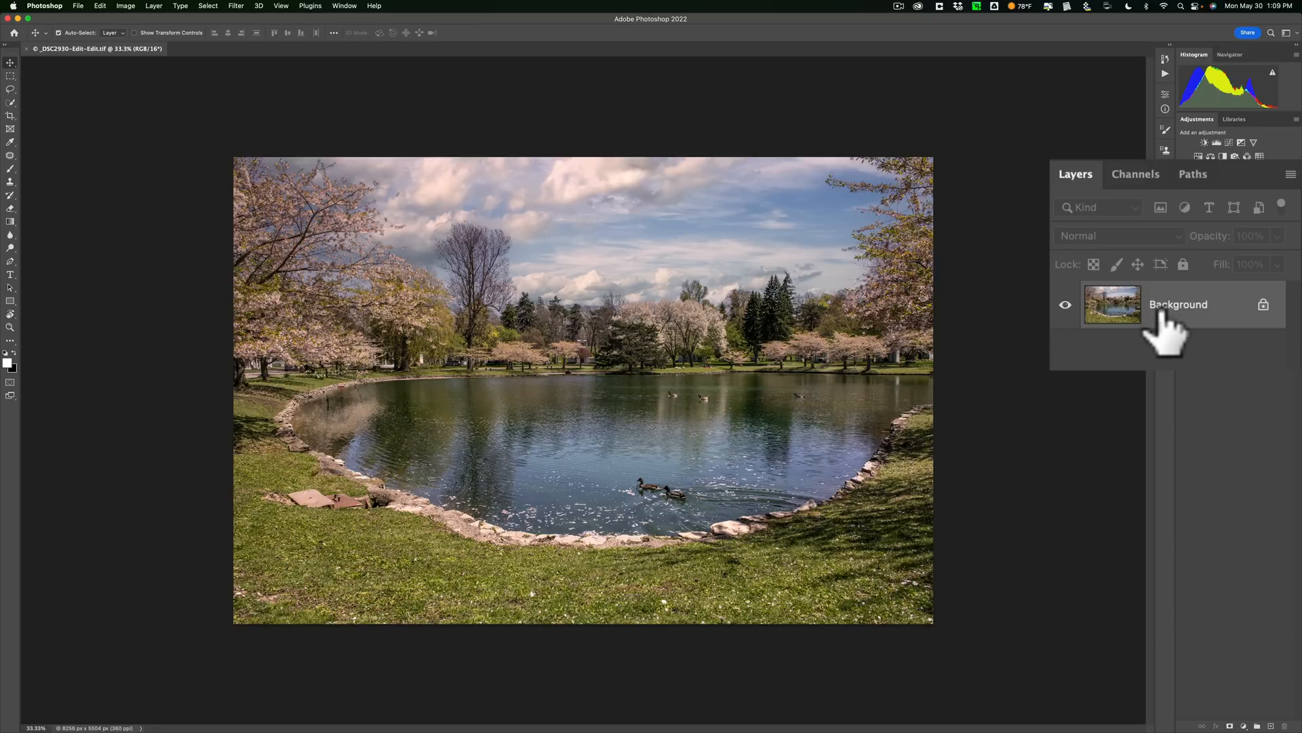
pyautogui.moveTo(1175, 325)
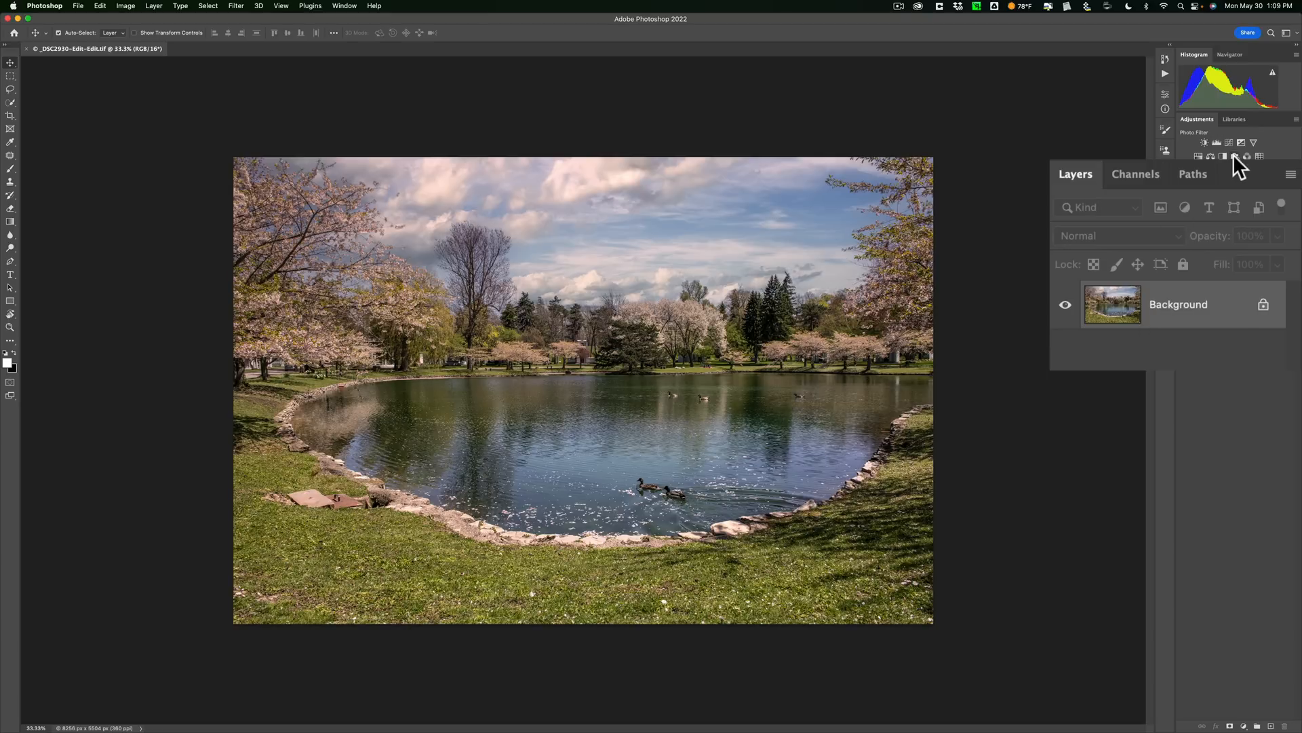
pyautogui.moveTo(1113, 395)
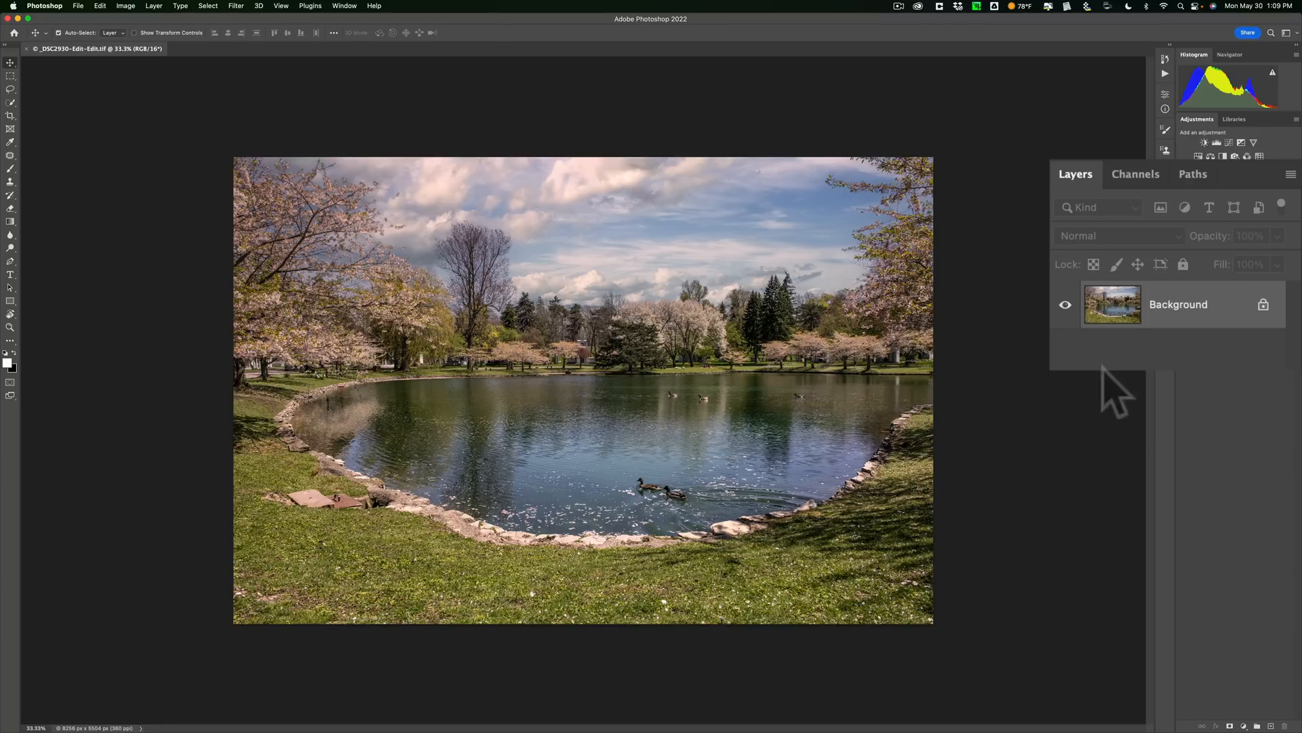
pyautogui.moveTo(847, 324)
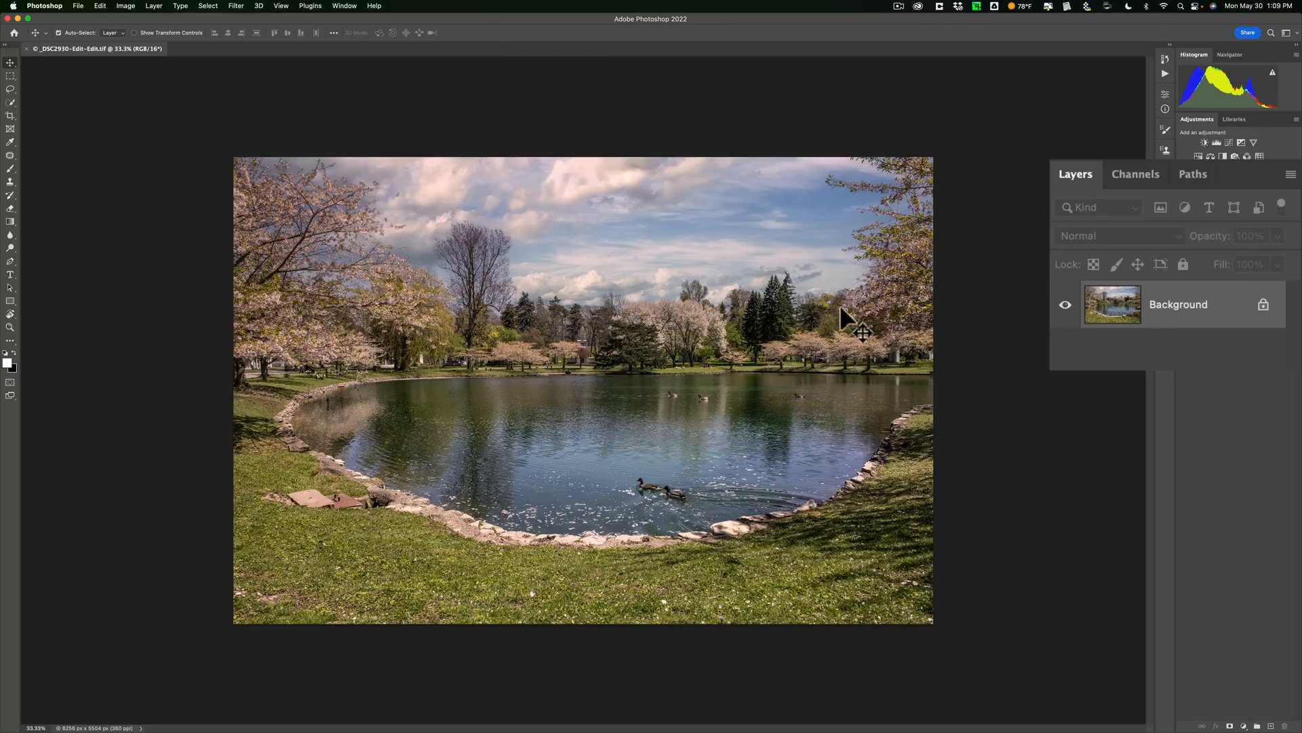